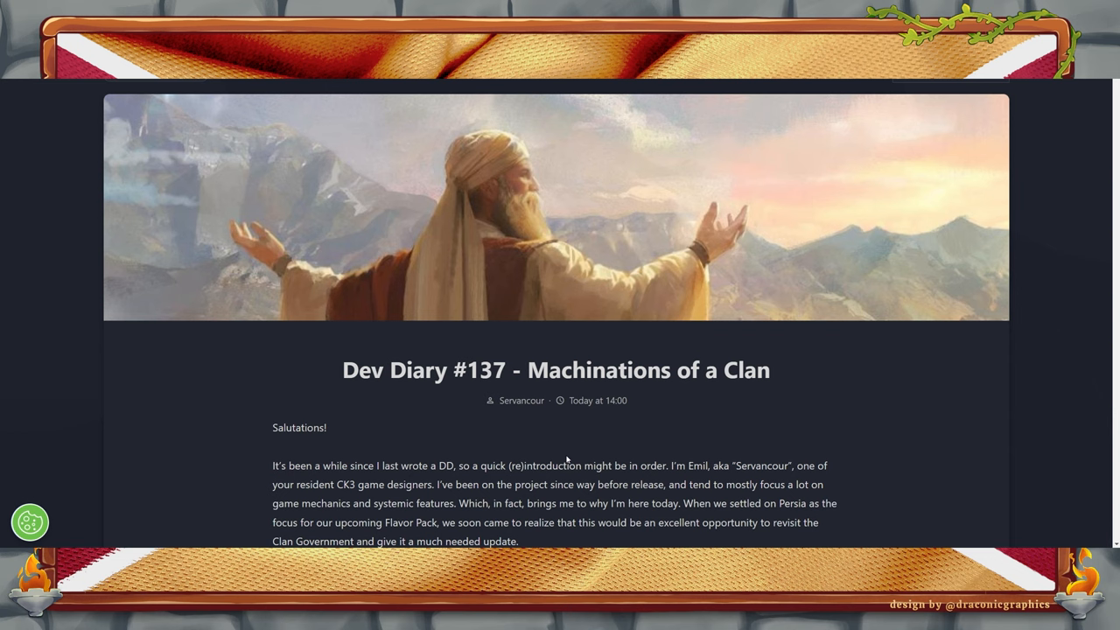
{"action": "mouse_move", "coordinate": [574, 429]}
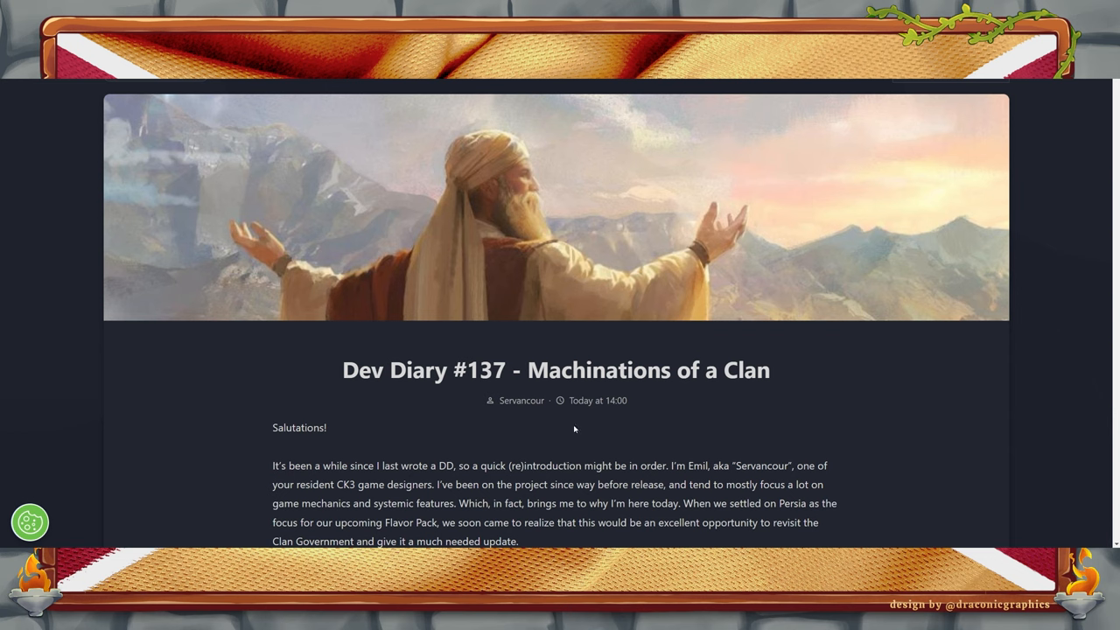
{"action": "mouse_move", "coordinate": [516, 441]}
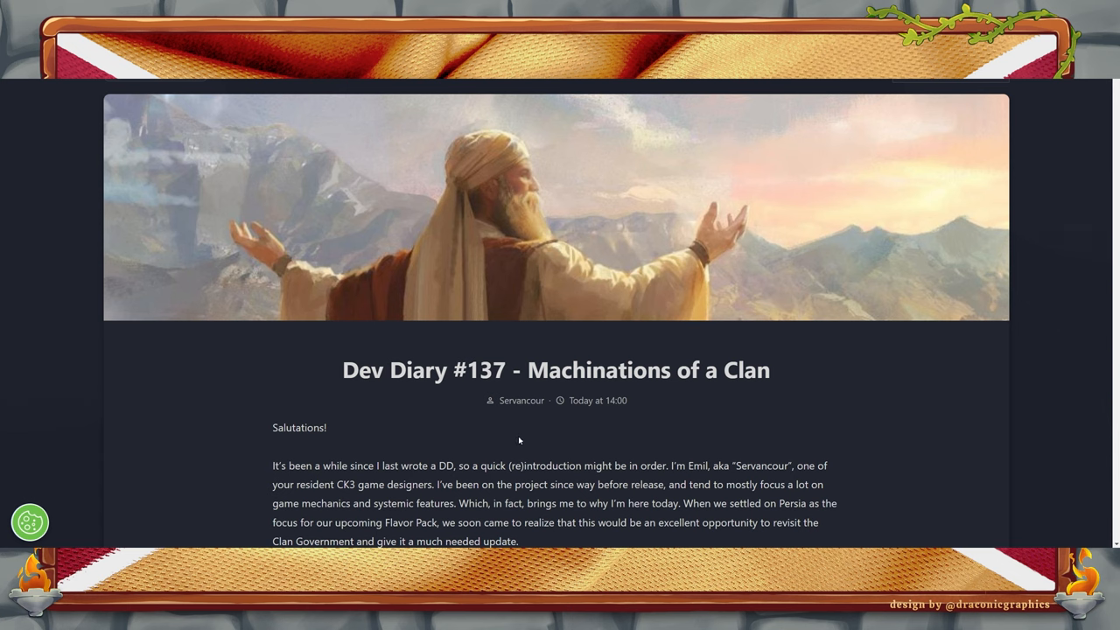
{"action": "mouse_move", "coordinate": [553, 411]}
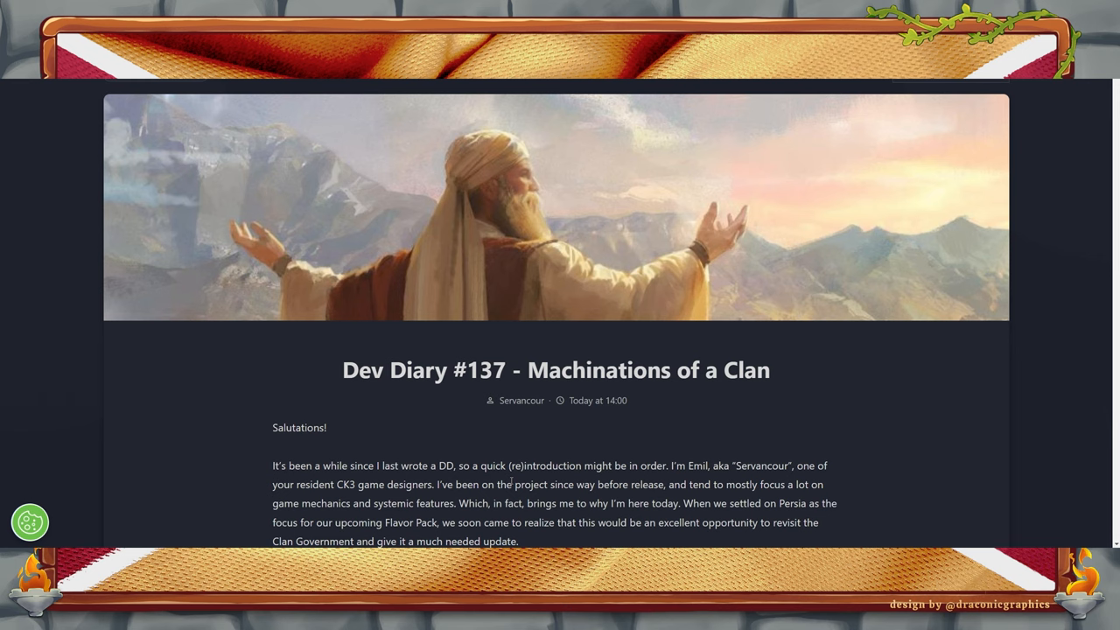
{"action": "scroll", "scroll_direction": "down", "scroll_amount": 3}
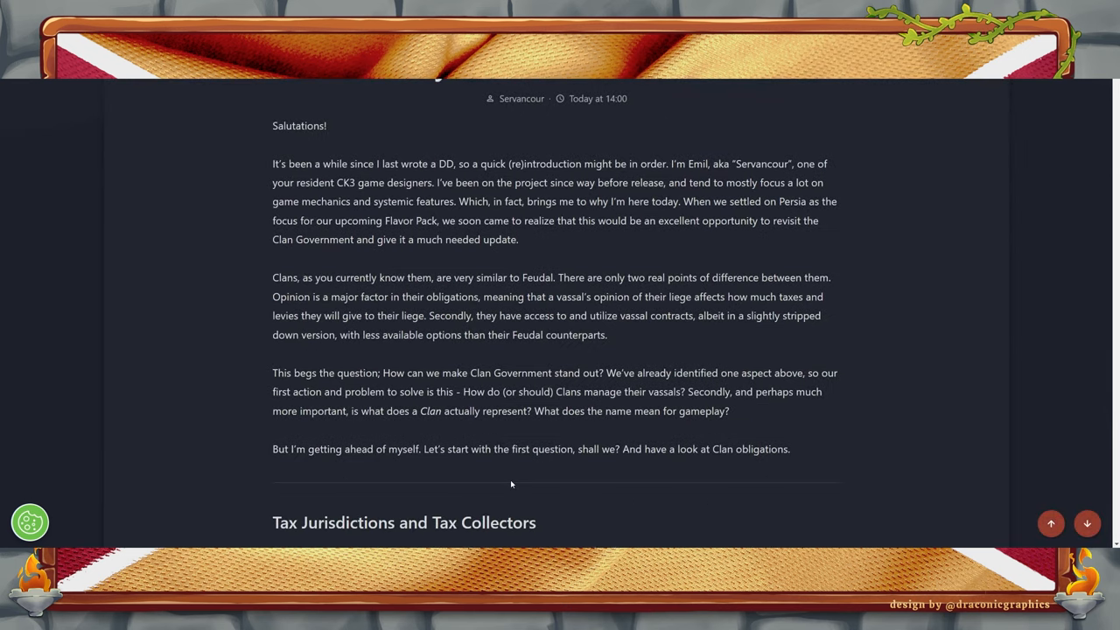
{"action": "mouse_move", "coordinate": [633, 465]}
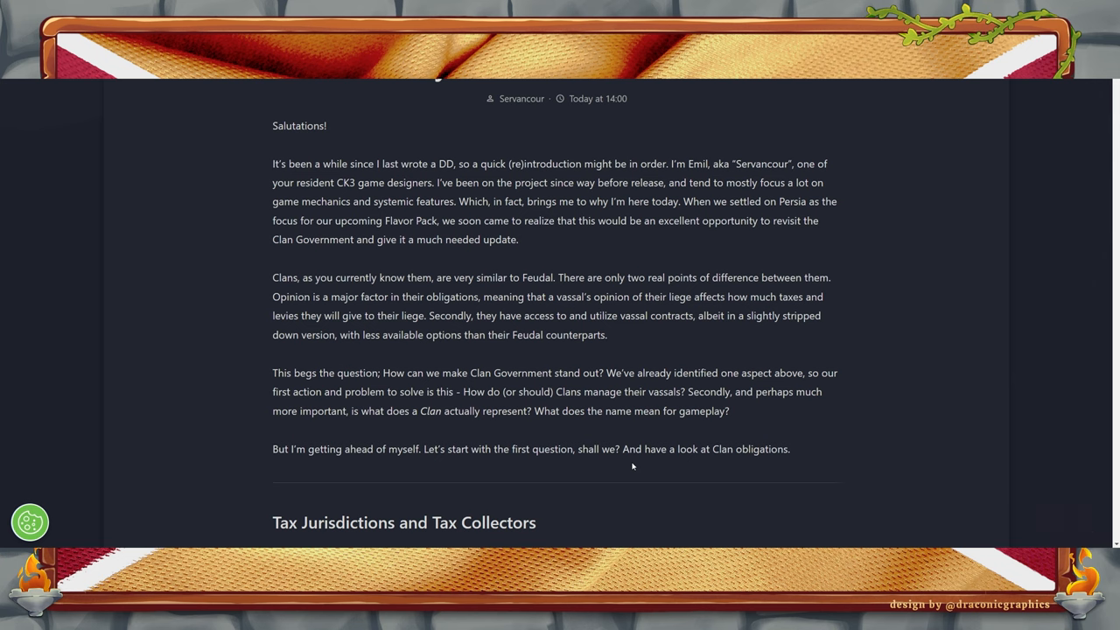
{"action": "mouse_move", "coordinate": [483, 308]}
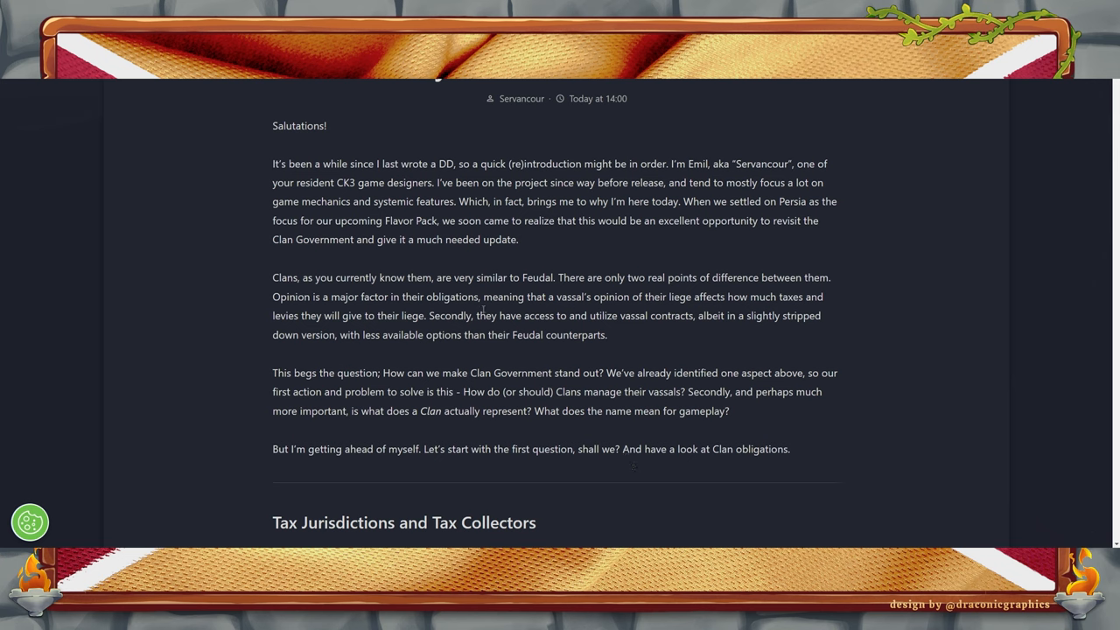
{"action": "mouse_move", "coordinate": [586, 351]}
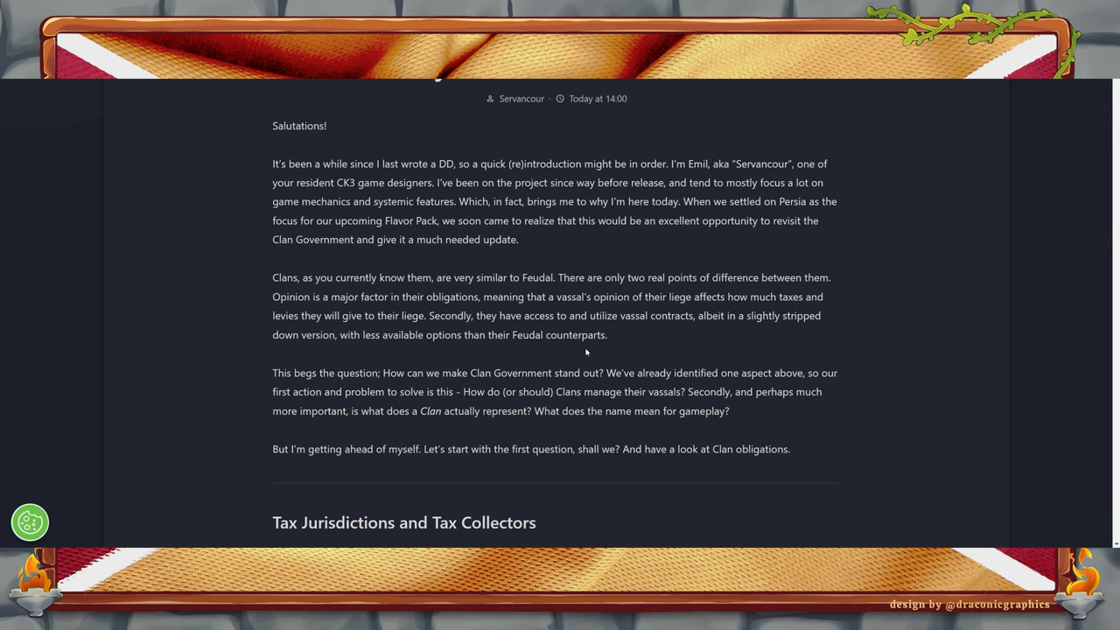
{"action": "mouse_move", "coordinate": [628, 368]}
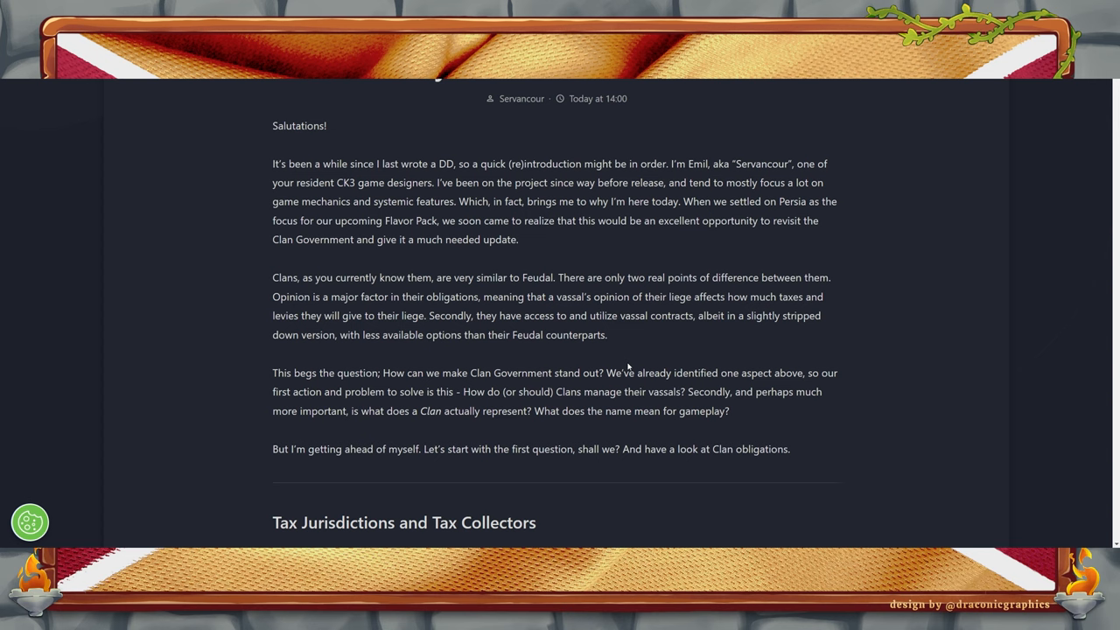
{"action": "mouse_move", "coordinate": [829, 370]}
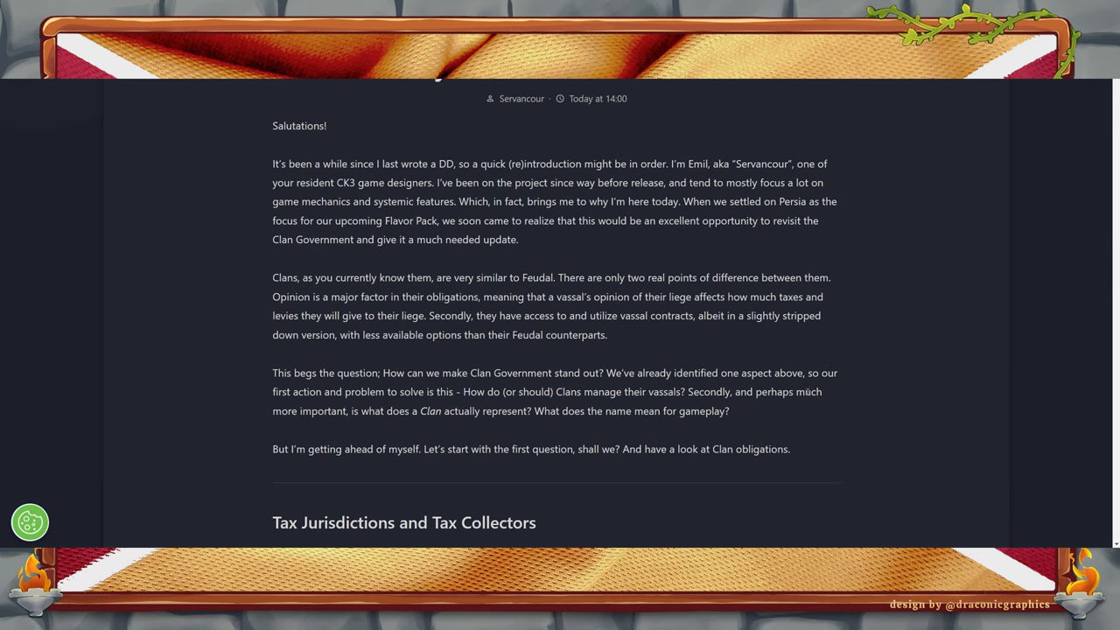
{"action": "mouse_move", "coordinate": [920, 397]}
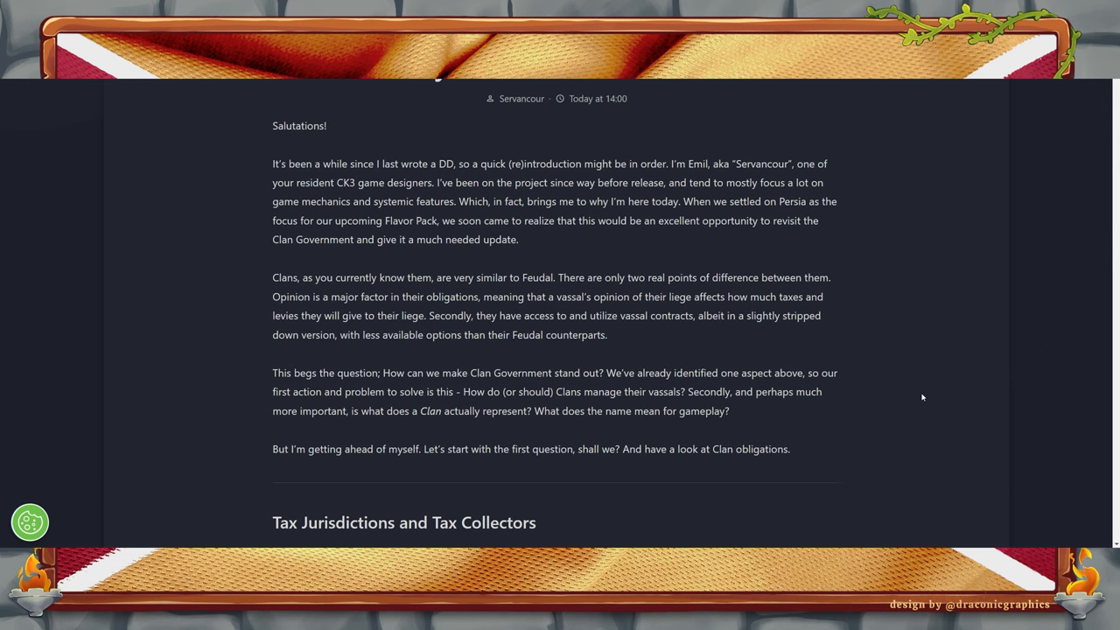
{"action": "mouse_move", "coordinate": [902, 388]}
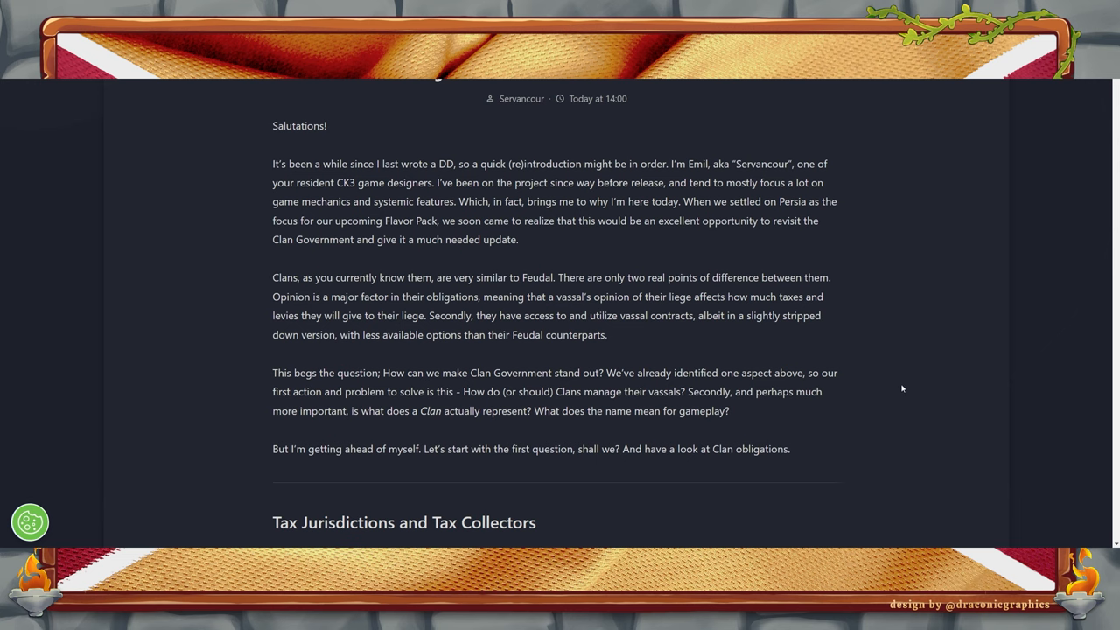
{"action": "mouse_move", "coordinate": [728, 383]}
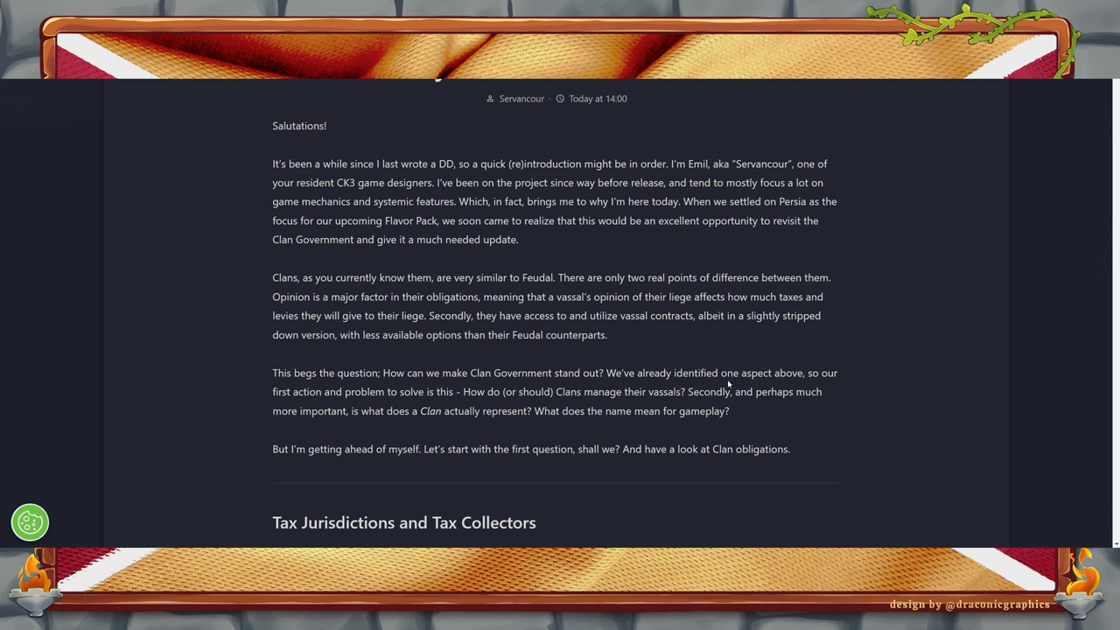
{"action": "mouse_move", "coordinate": [669, 437]}
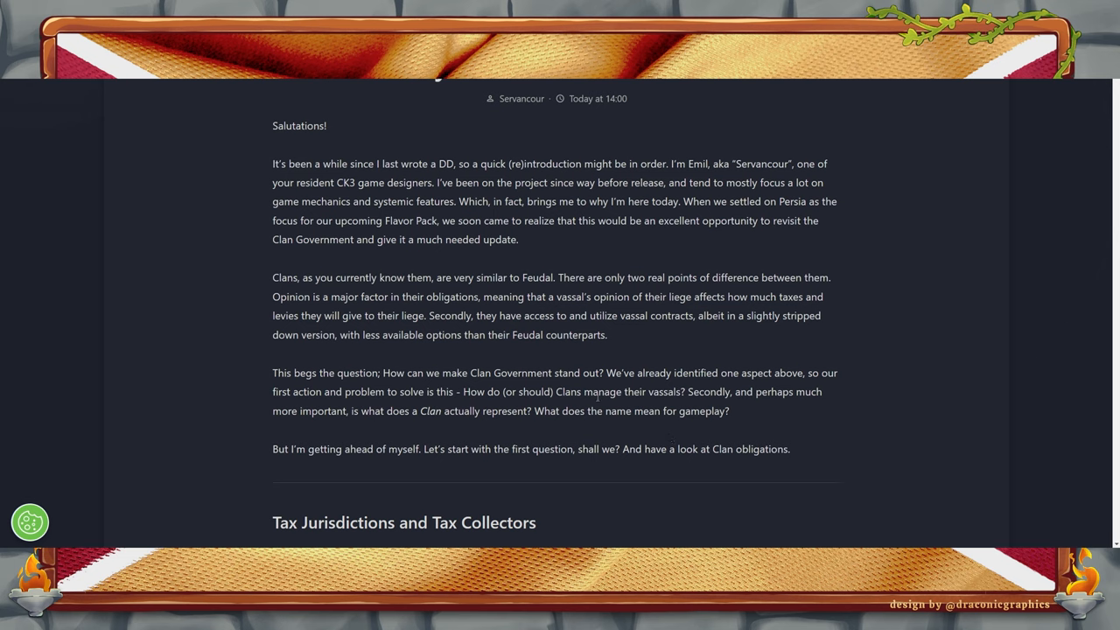
{"action": "mouse_move", "coordinate": [567, 371]}
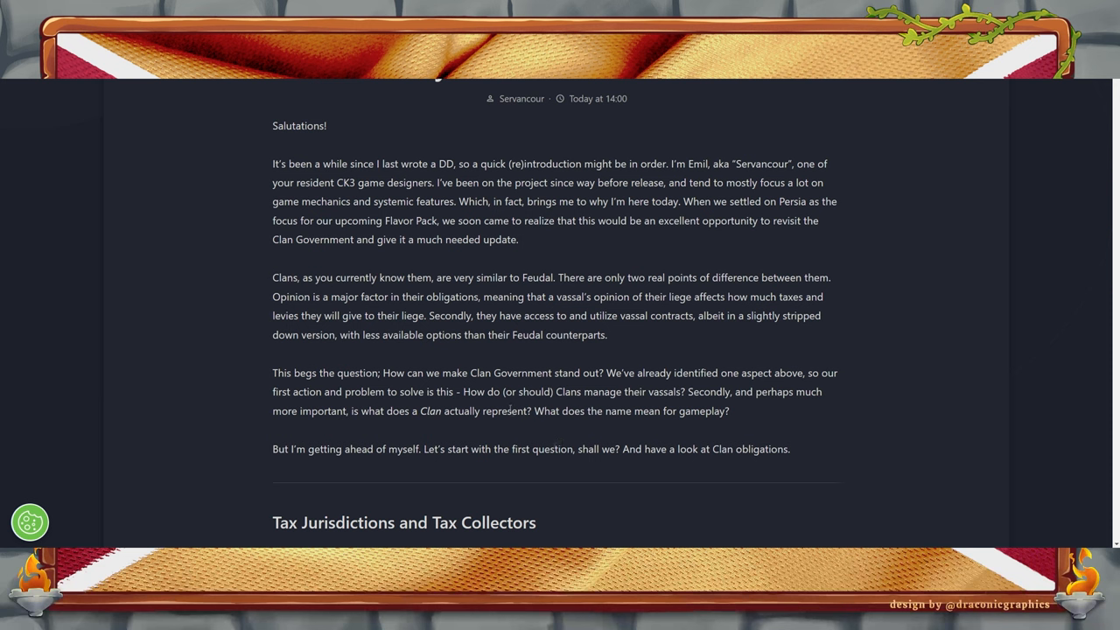
{"action": "mouse_move", "coordinate": [542, 426]}
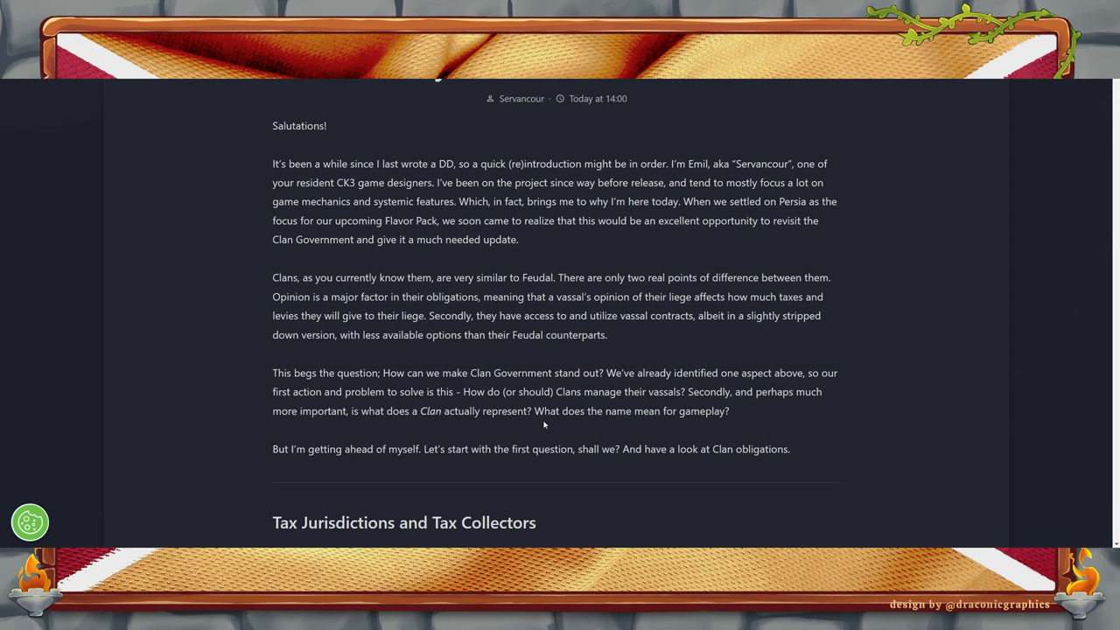
{"action": "mouse_move", "coordinate": [744, 463]}
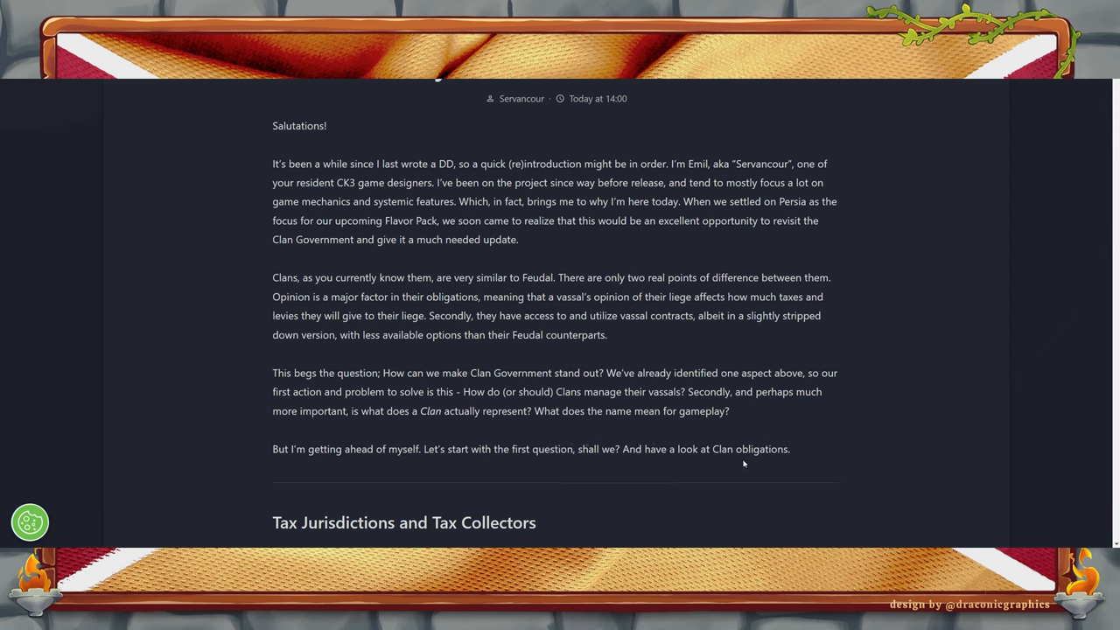
{"action": "mouse_move", "coordinate": [593, 386]}
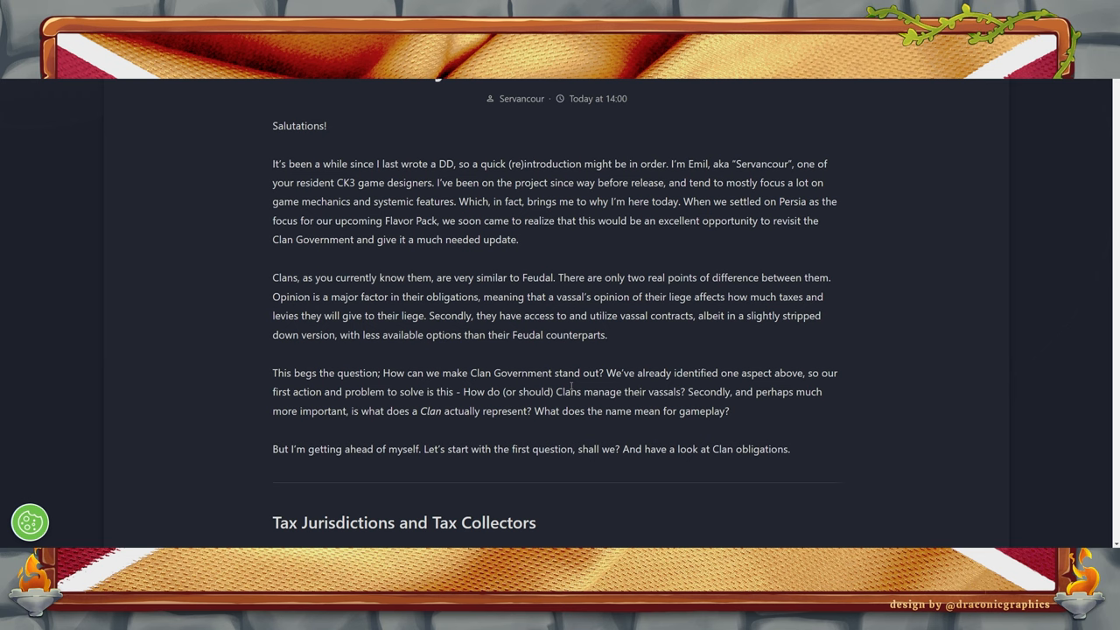
{"action": "mouse_move", "coordinate": [602, 458]}
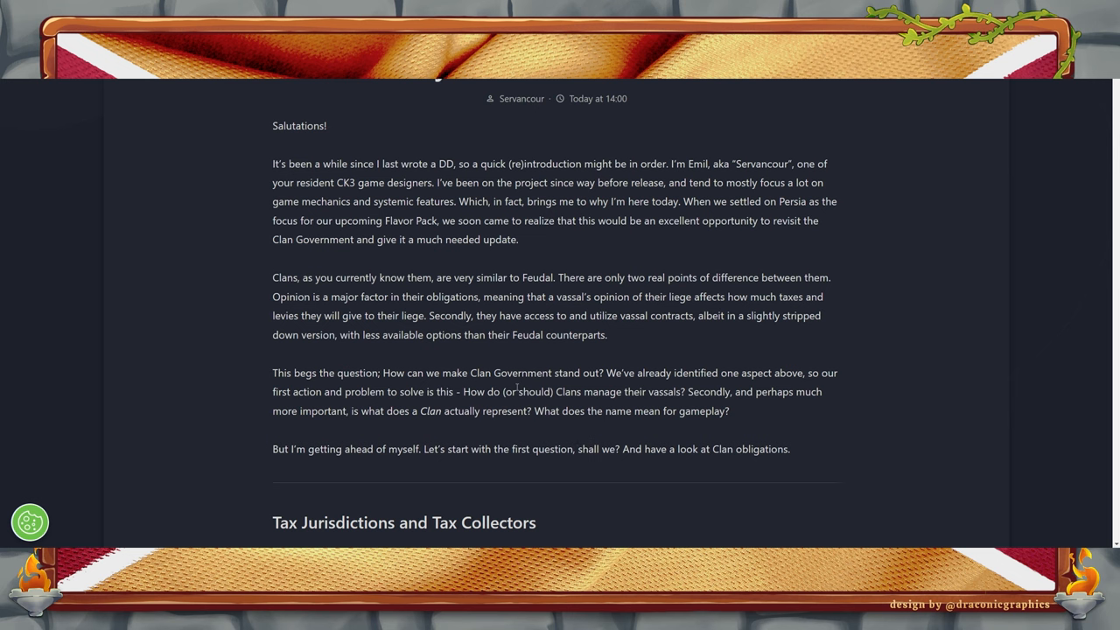
{"action": "scroll", "scroll_direction": "down", "scroll_amount": 3}
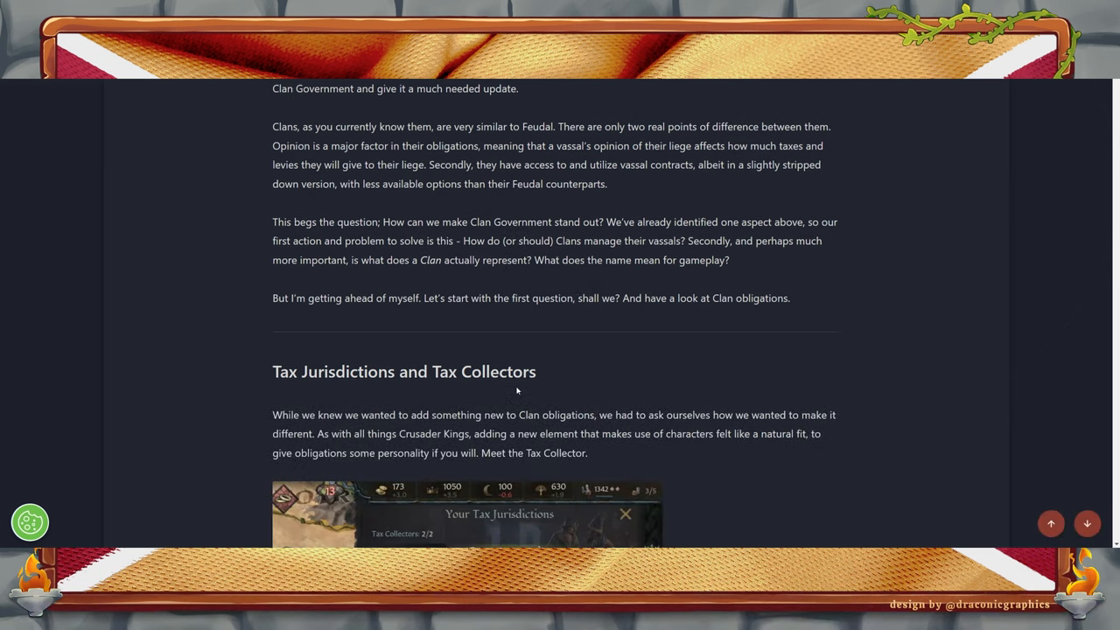
{"action": "scroll", "scroll_direction": "up", "scroll_amount": 3}
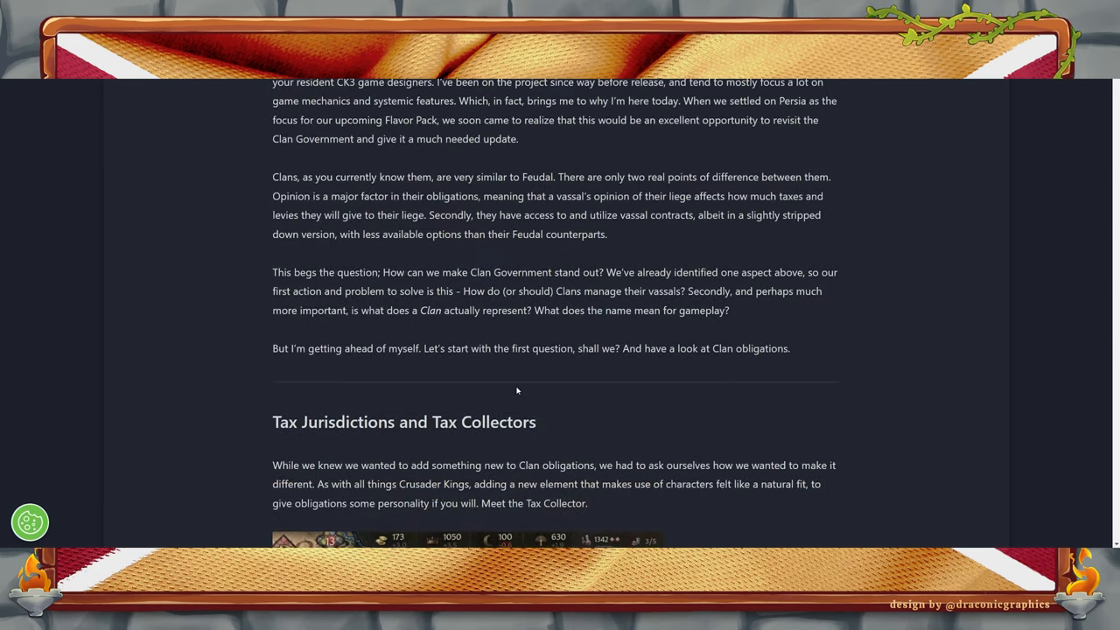
{"action": "scroll", "scroll_direction": "down", "scroll_amount": 3}
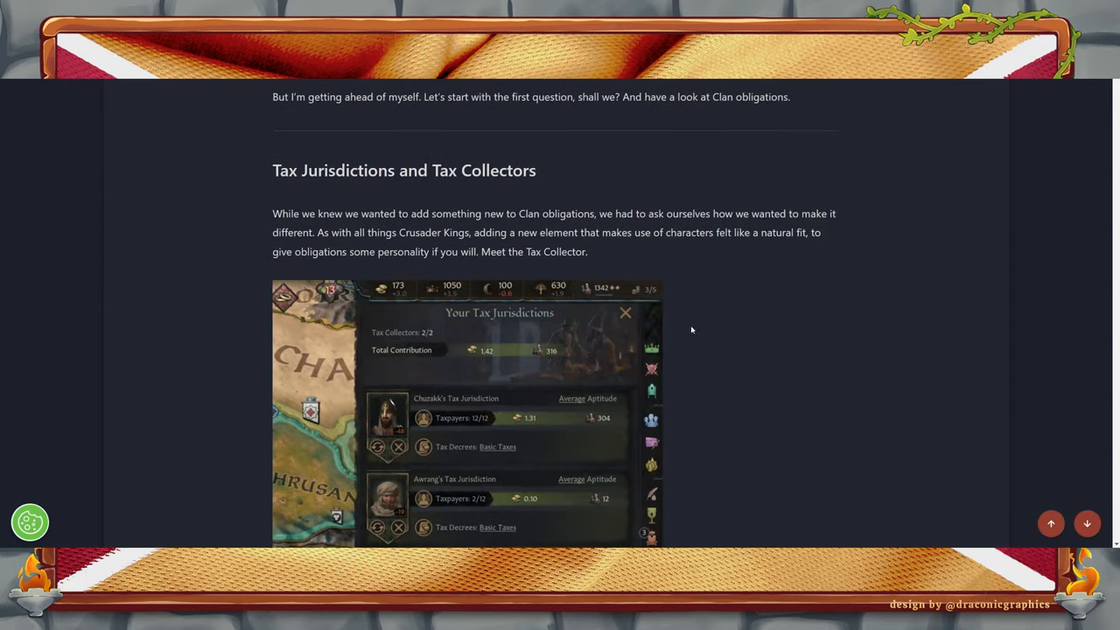
{"action": "mouse_move", "coordinate": [420, 243]}
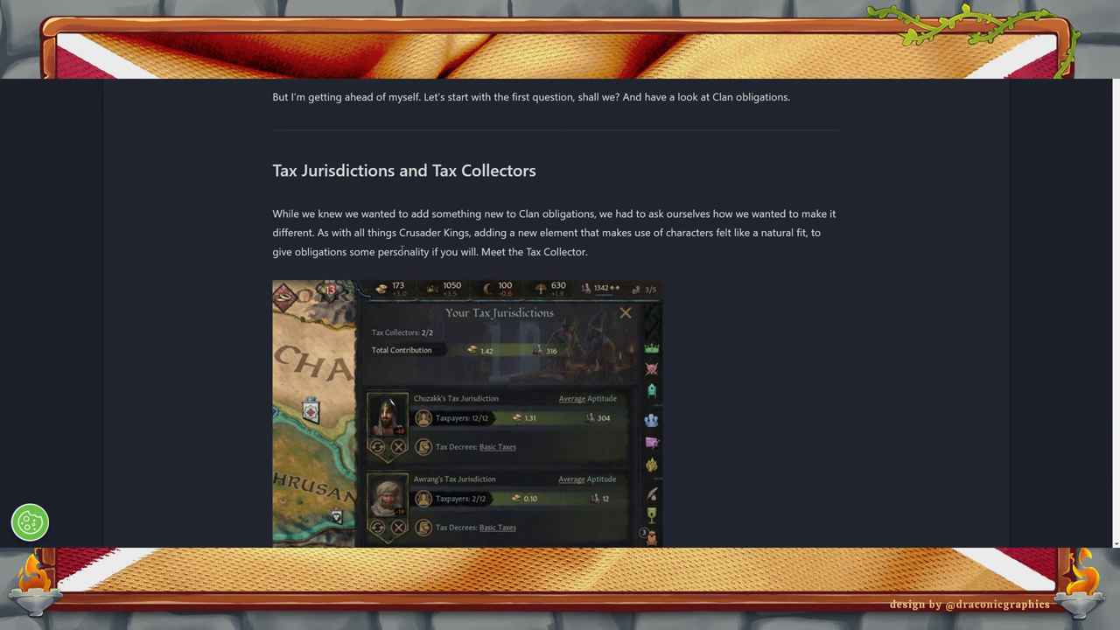
{"action": "mouse_move", "coordinate": [766, 425]}
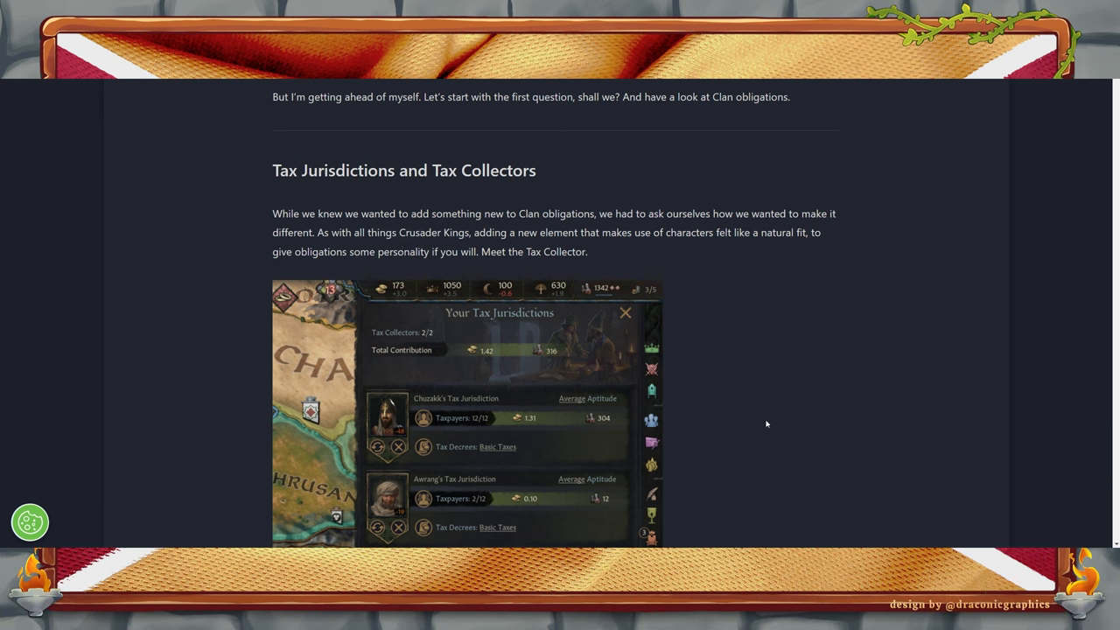
{"action": "scroll", "scroll_direction": "down", "scroll_amount": 3}
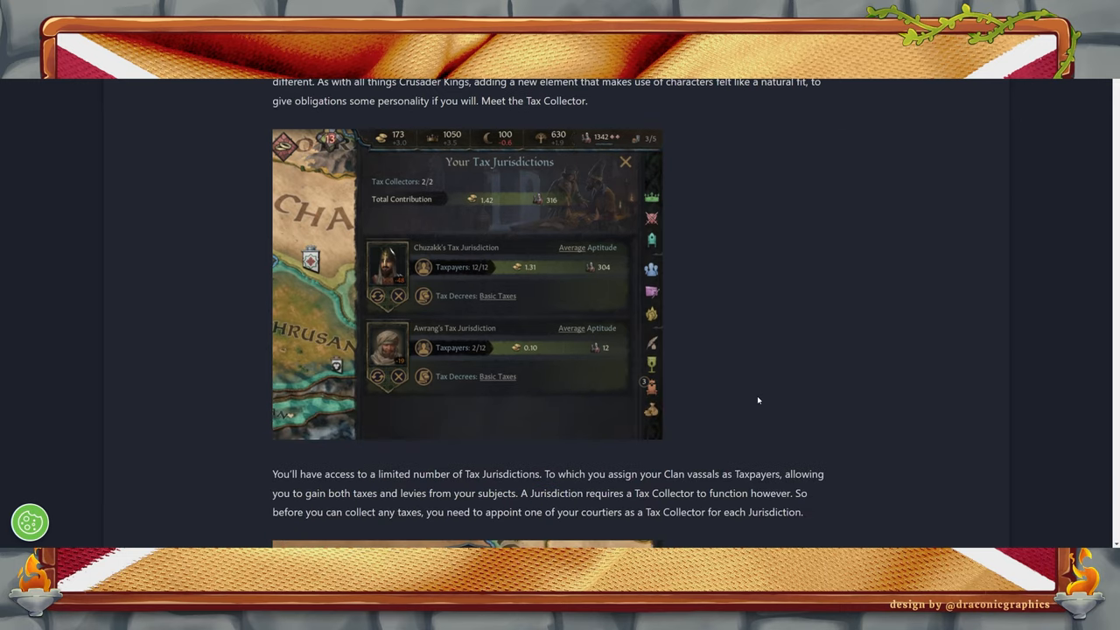
{"action": "mouse_move", "coordinate": [423, 174]}
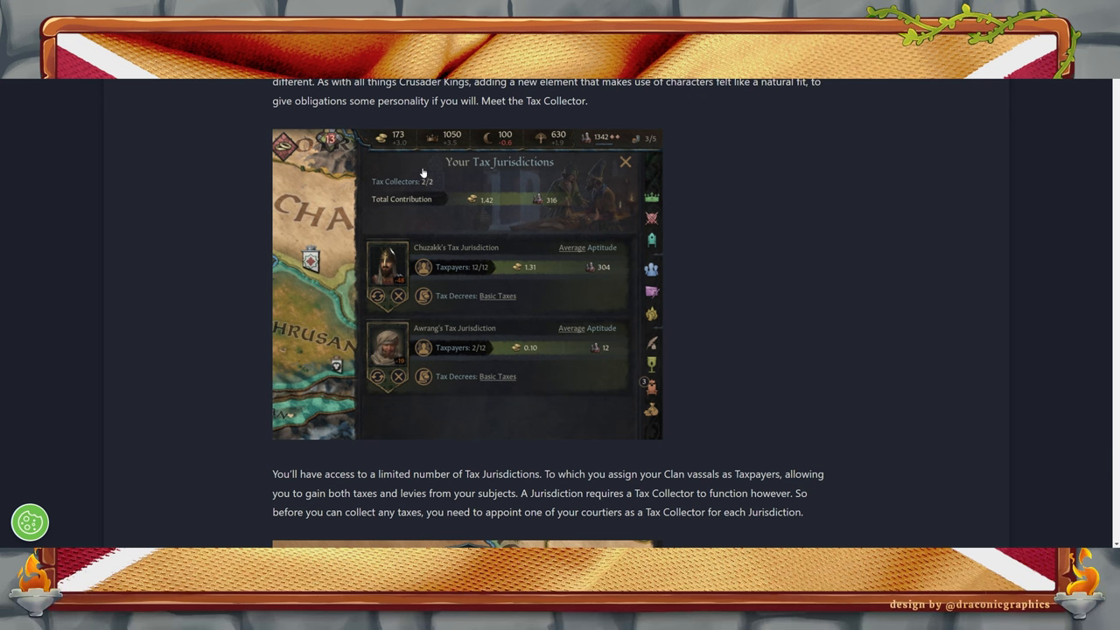
{"action": "mouse_move", "coordinate": [538, 282]}
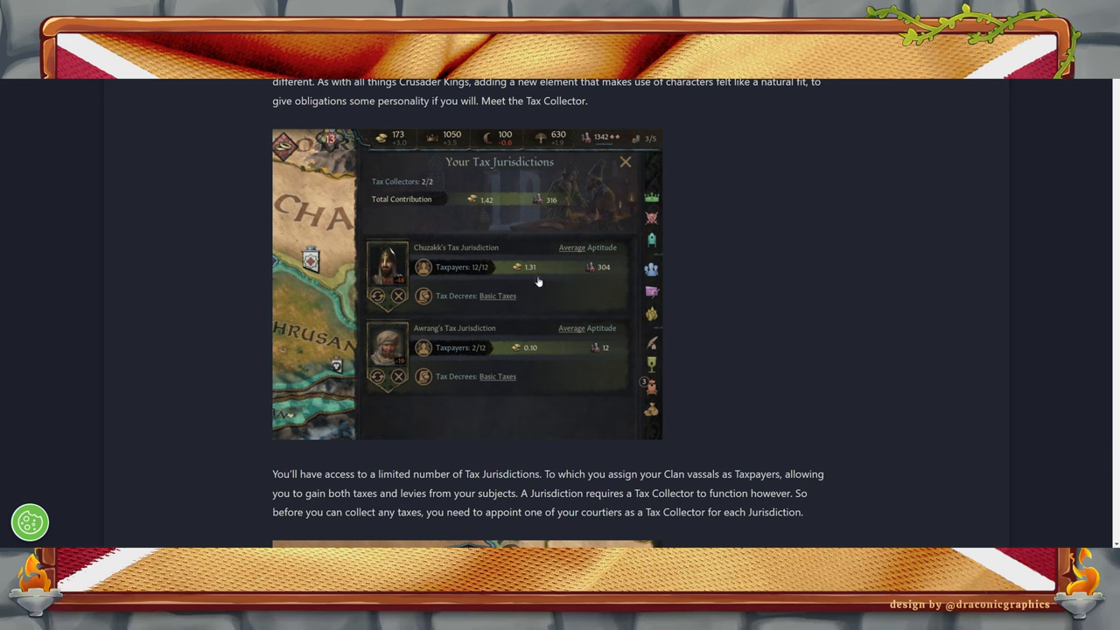
{"action": "mouse_move", "coordinate": [617, 199]}
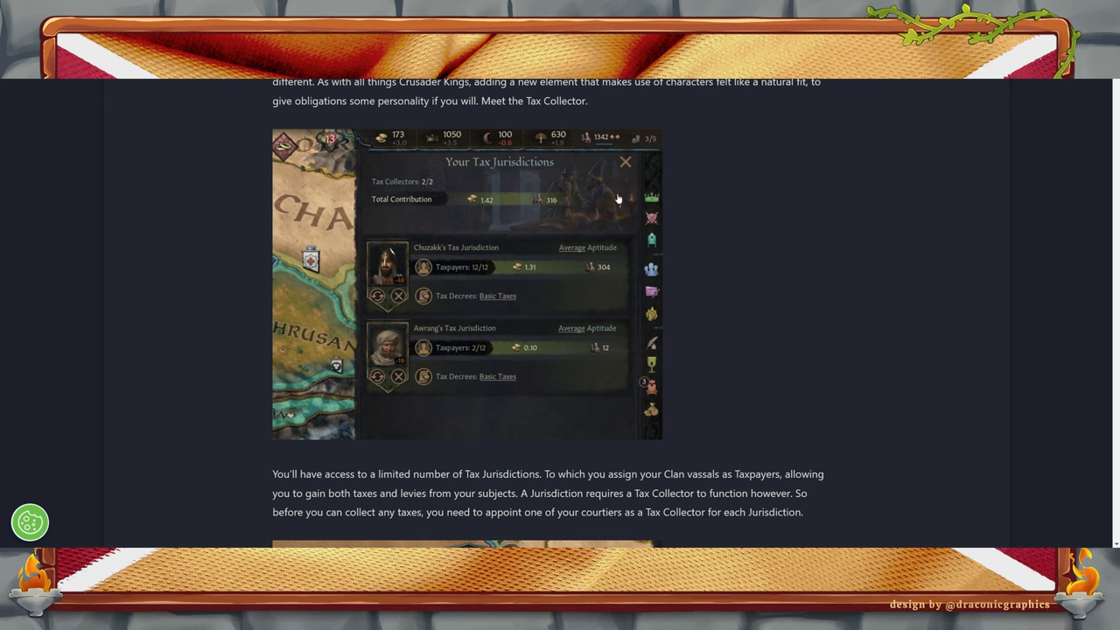
{"action": "mouse_move", "coordinate": [647, 420]}
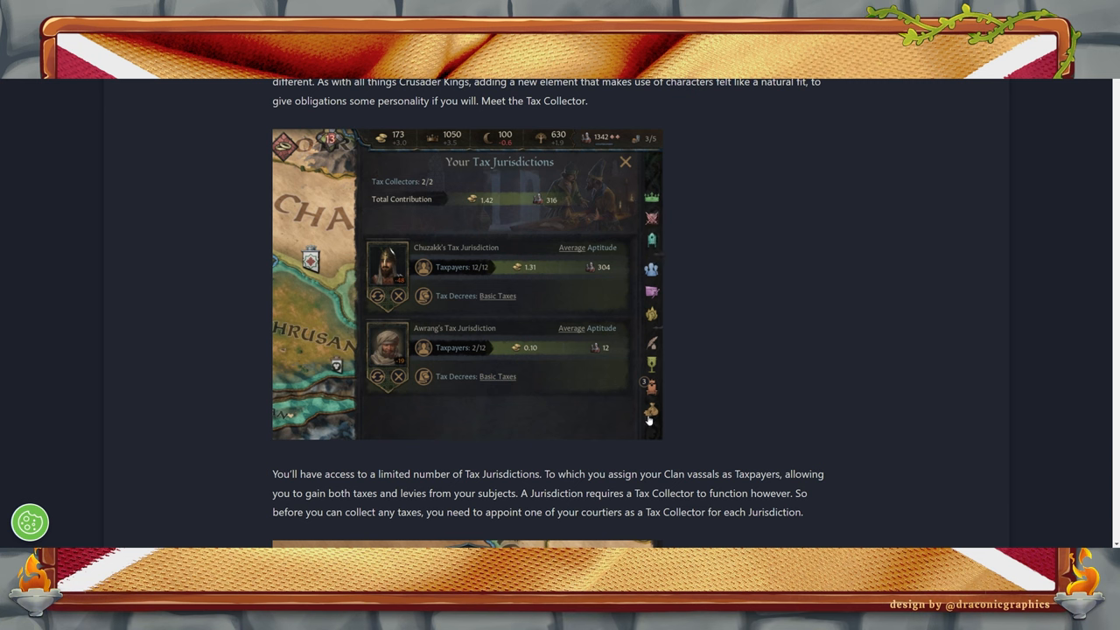
{"action": "mouse_move", "coordinate": [654, 235]}
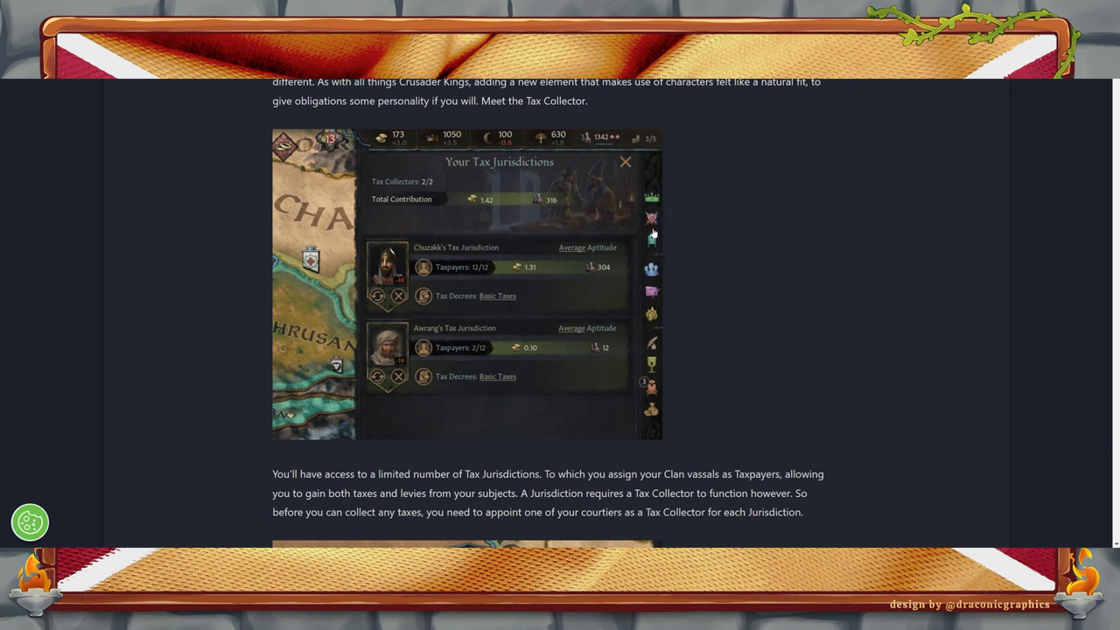
{"action": "mouse_move", "coordinate": [638, 287]}
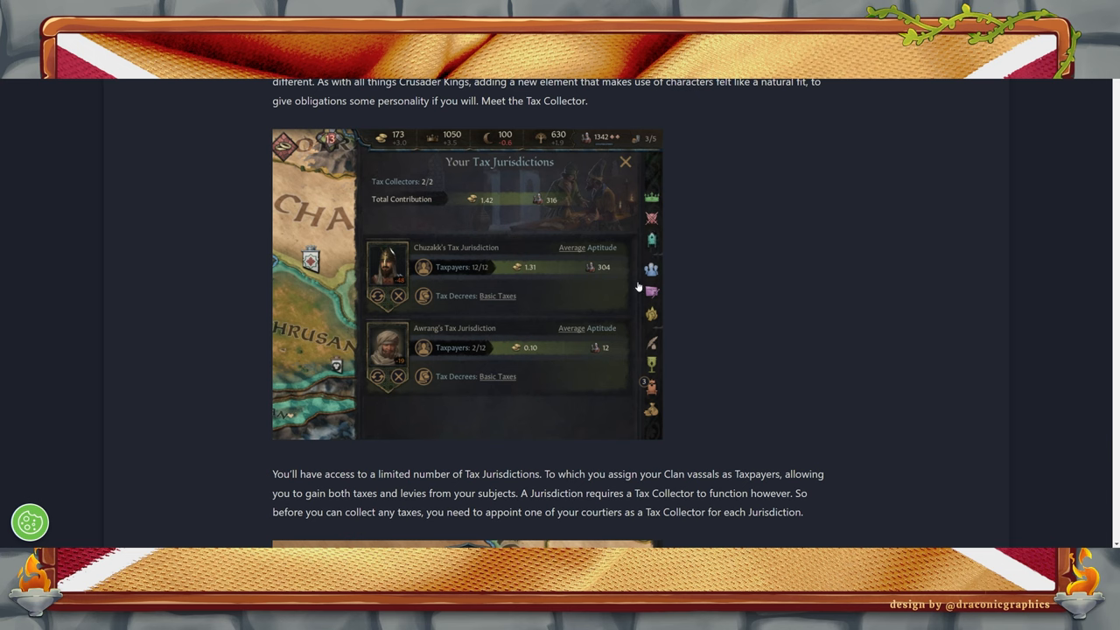
{"action": "mouse_move", "coordinate": [518, 241]}
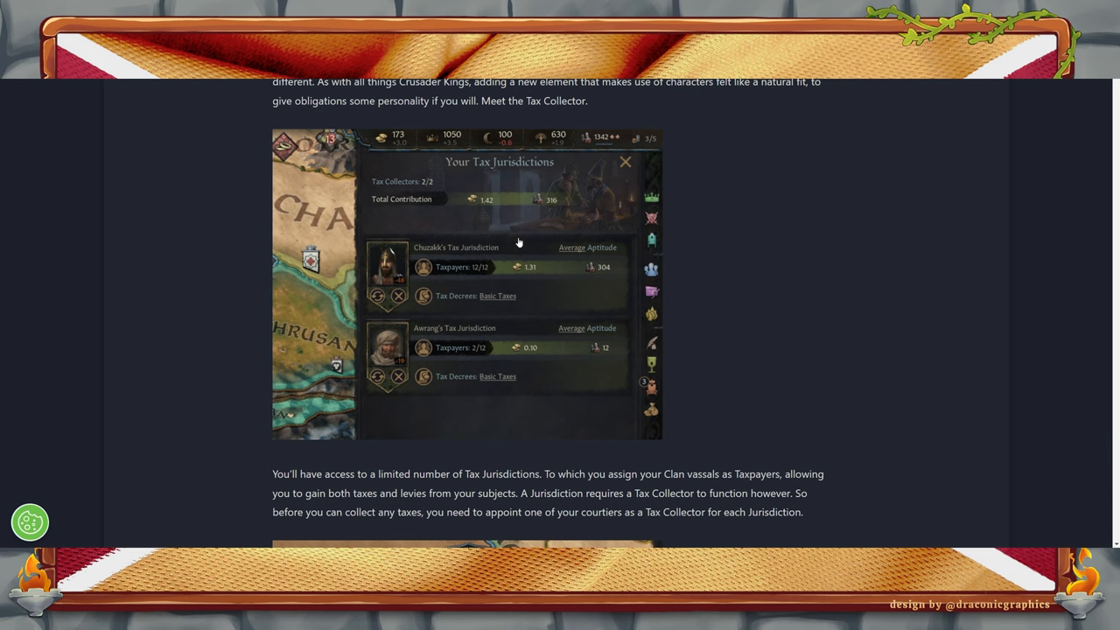
{"action": "mouse_move", "coordinate": [622, 294]}
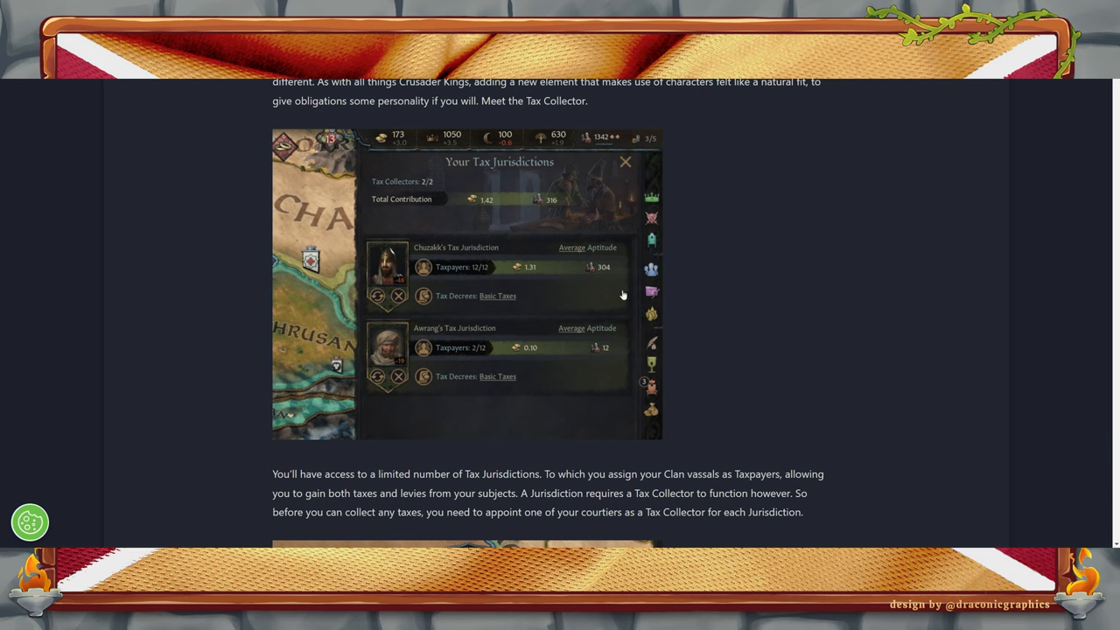
{"action": "mouse_move", "coordinate": [558, 300]}
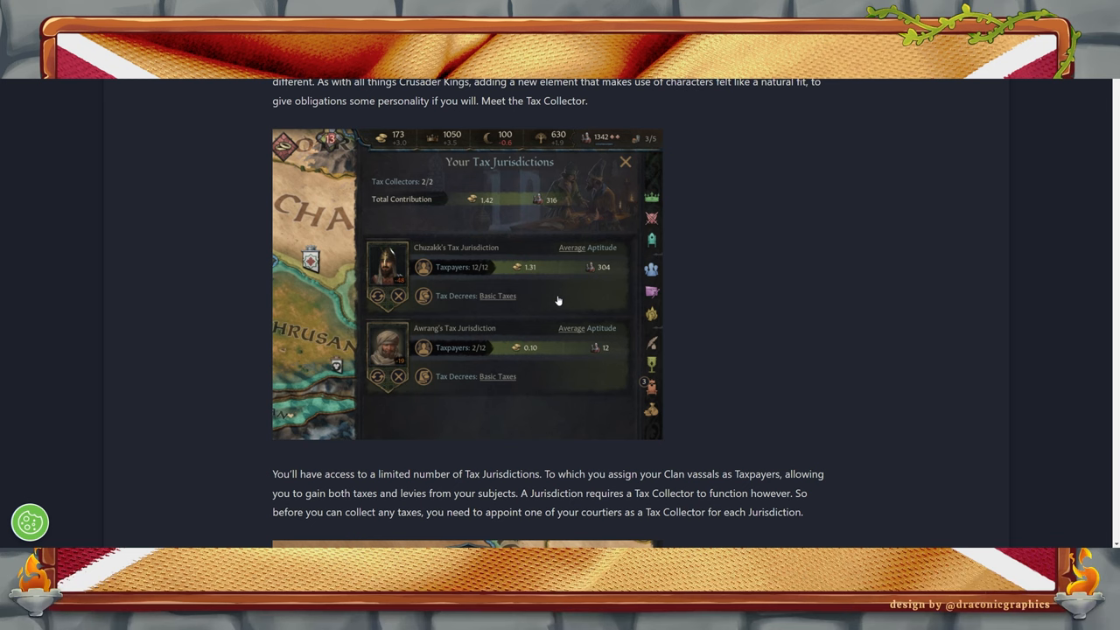
{"action": "mouse_move", "coordinate": [663, 415]}
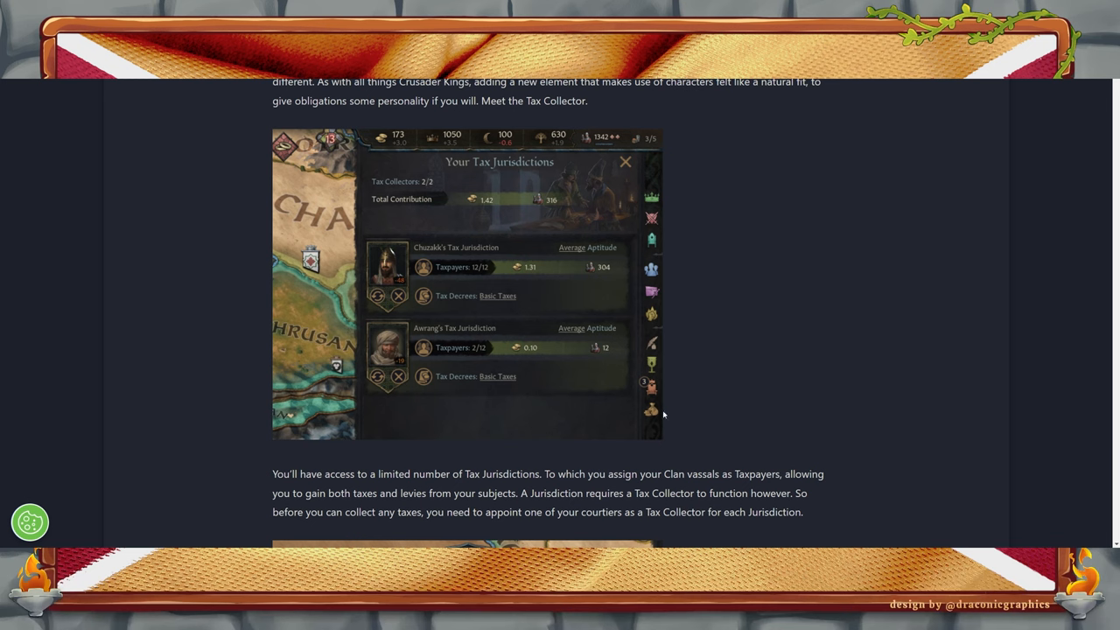
{"action": "mouse_move", "coordinate": [488, 466]}
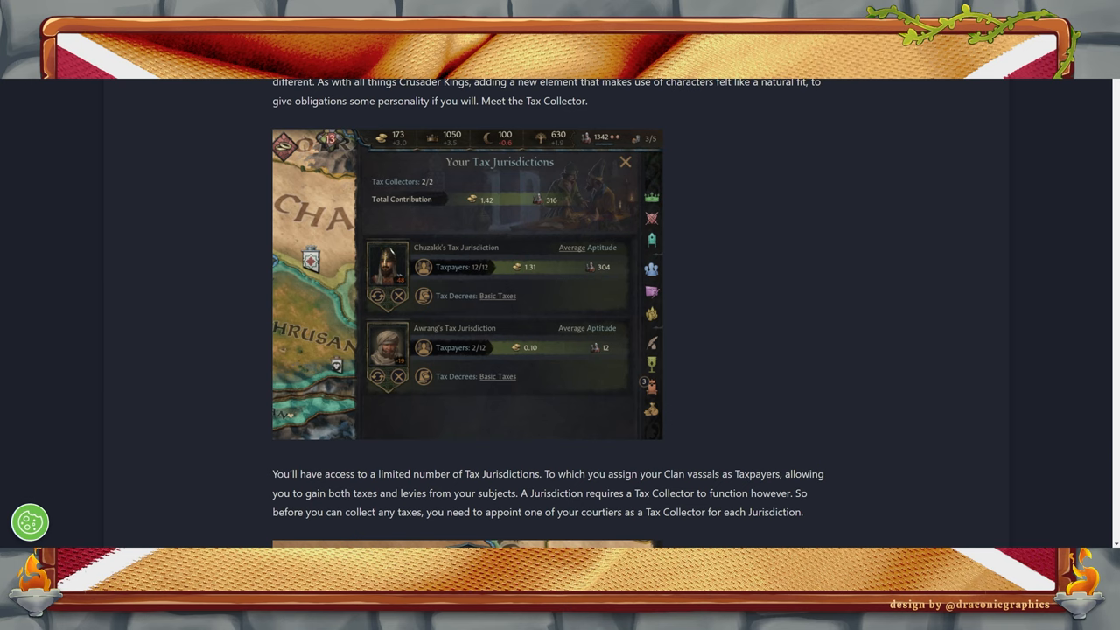
{"action": "mouse_move", "coordinate": [649, 416]}
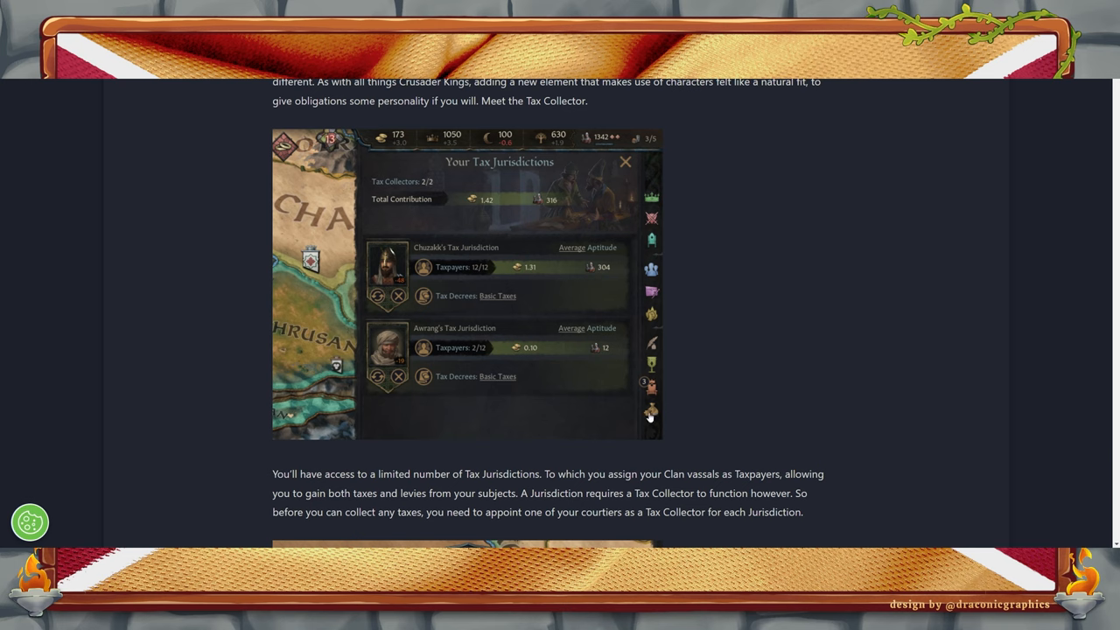
{"action": "mouse_move", "coordinate": [665, 418]}
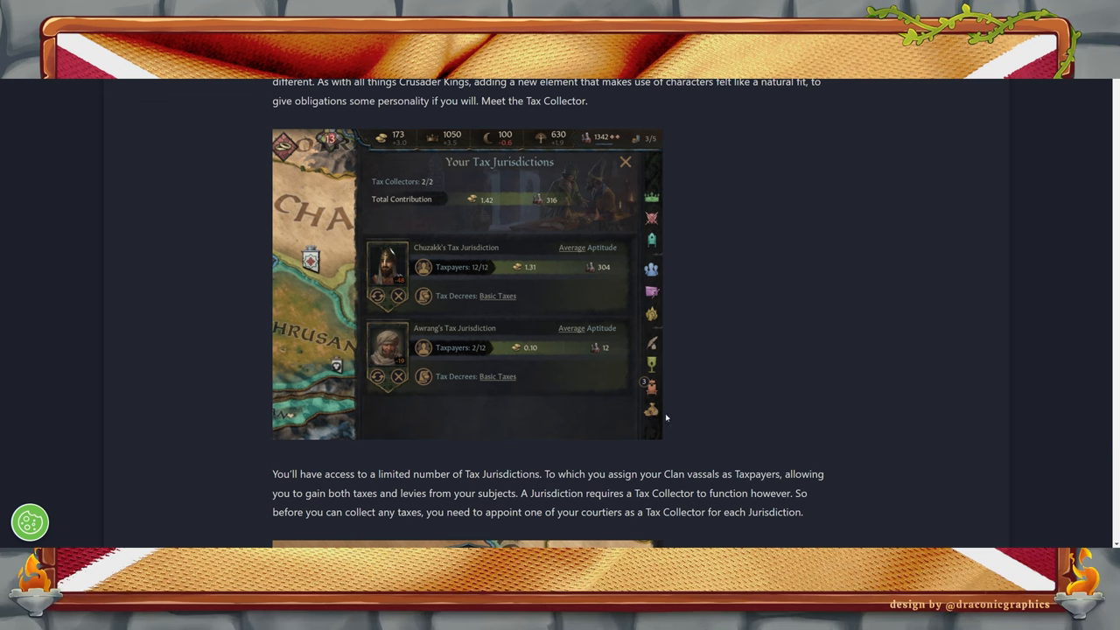
{"action": "mouse_move", "coordinate": [447, 401]}
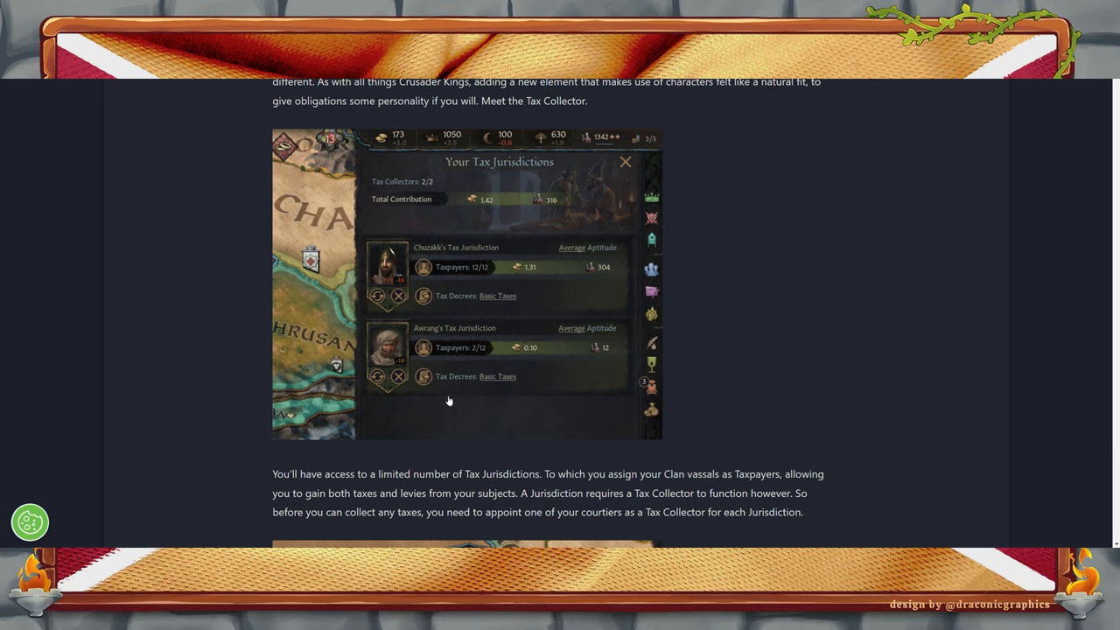
{"action": "mouse_move", "coordinate": [493, 166]}
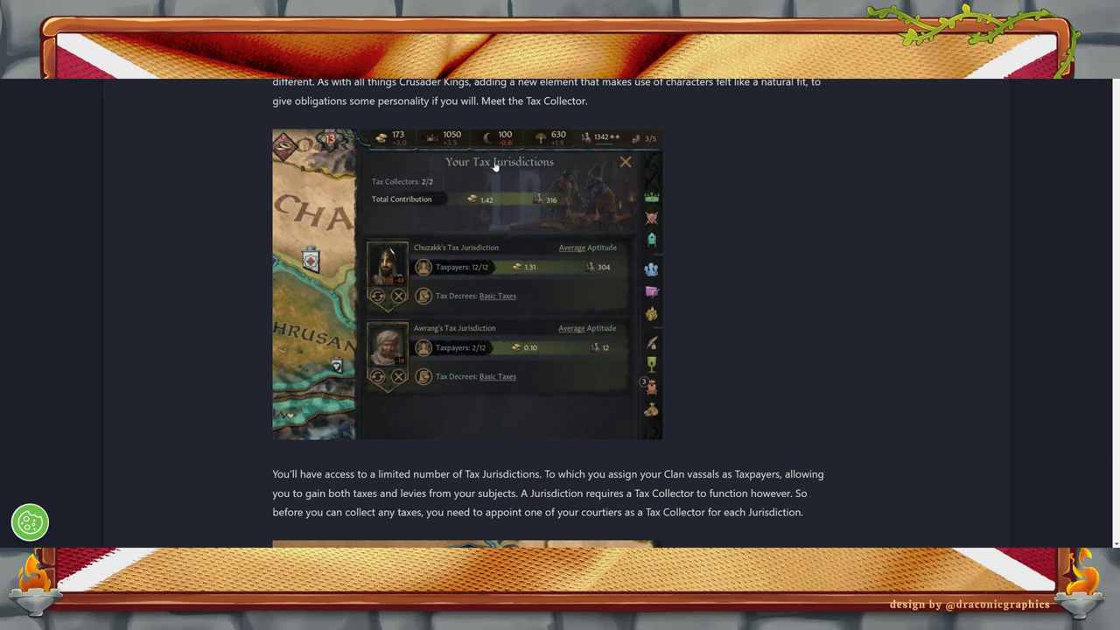
{"action": "mouse_move", "coordinate": [418, 259]}
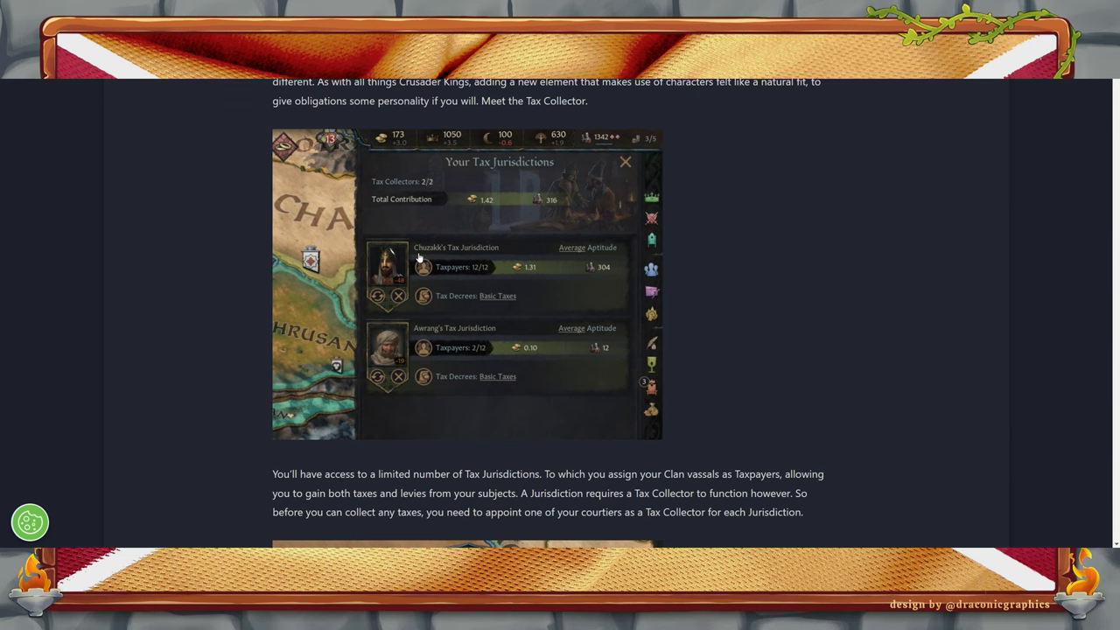
{"action": "mouse_move", "coordinate": [683, 440]}
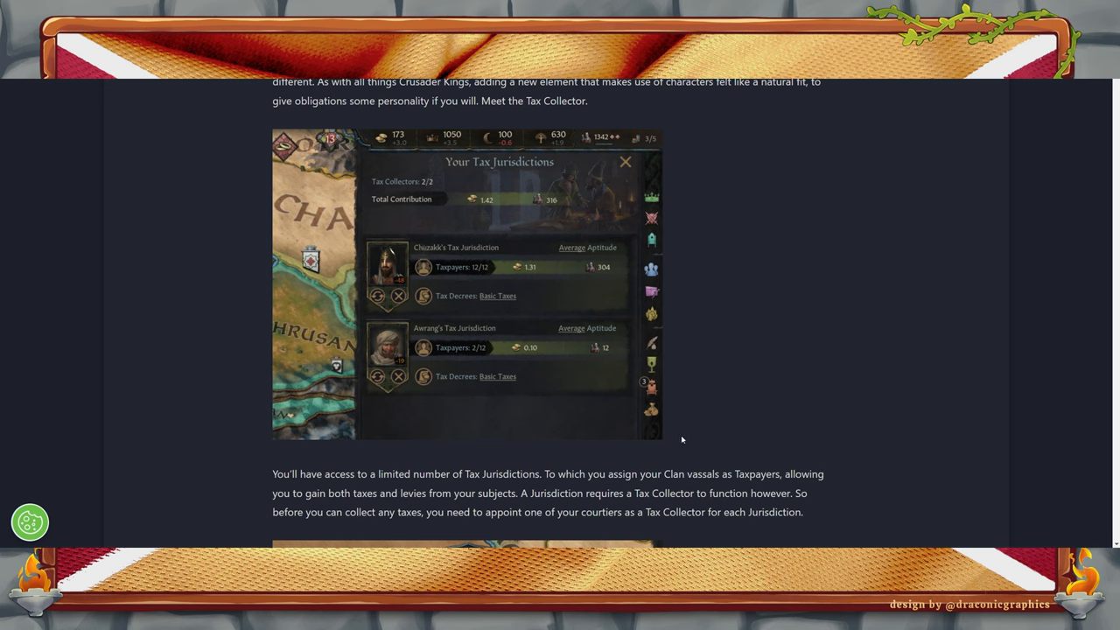
{"action": "mouse_move", "coordinate": [720, 378]}
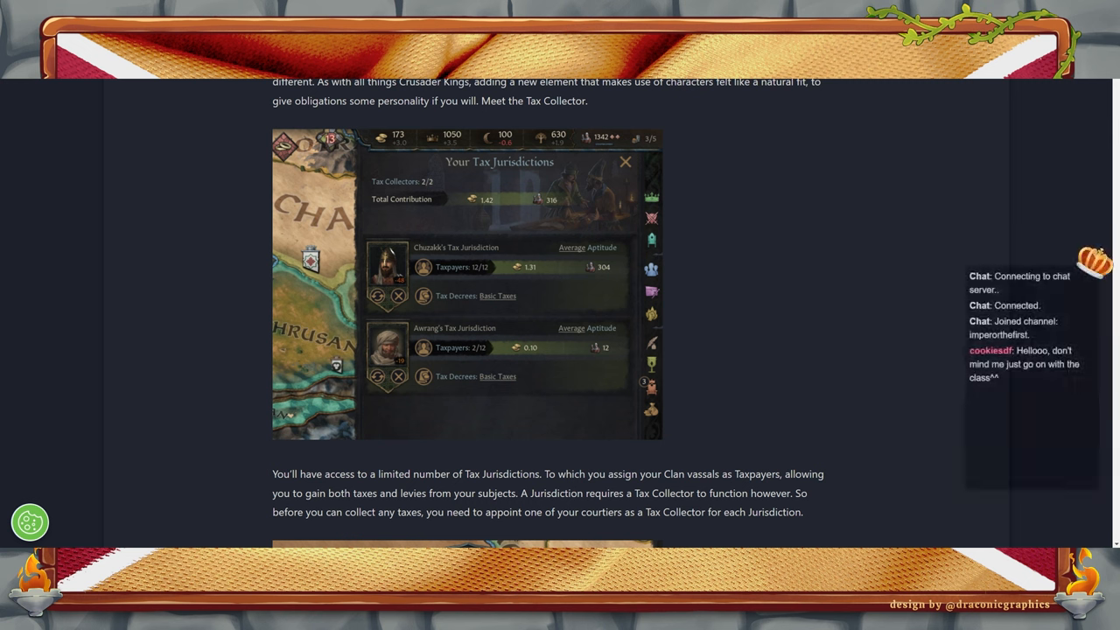
{"action": "mouse_move", "coordinate": [811, 346]}
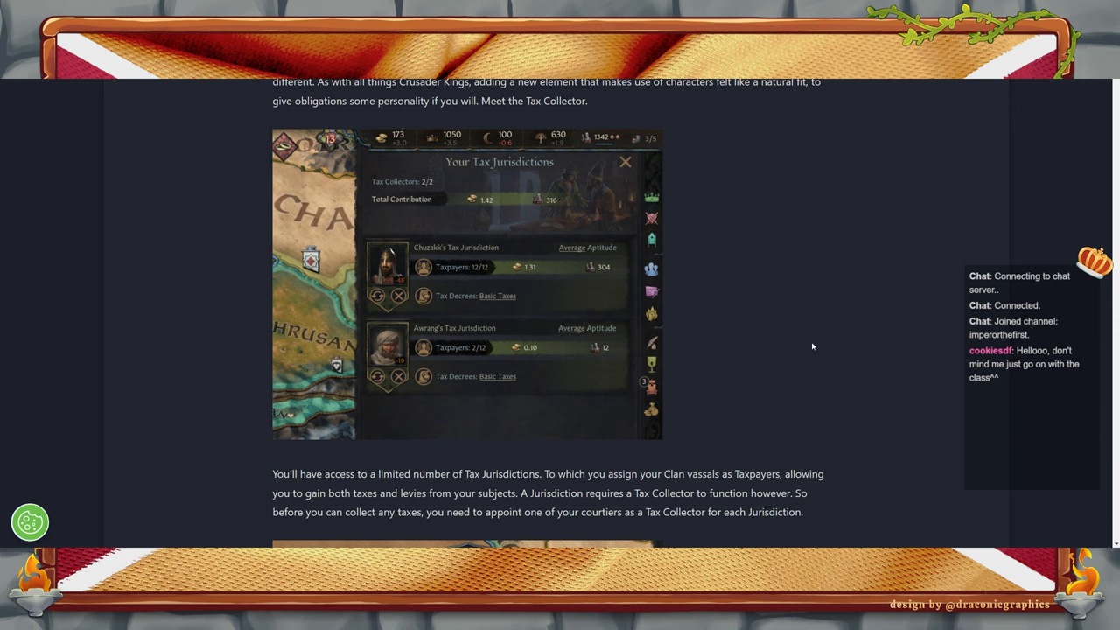
{"action": "mouse_move", "coordinate": [765, 339]}
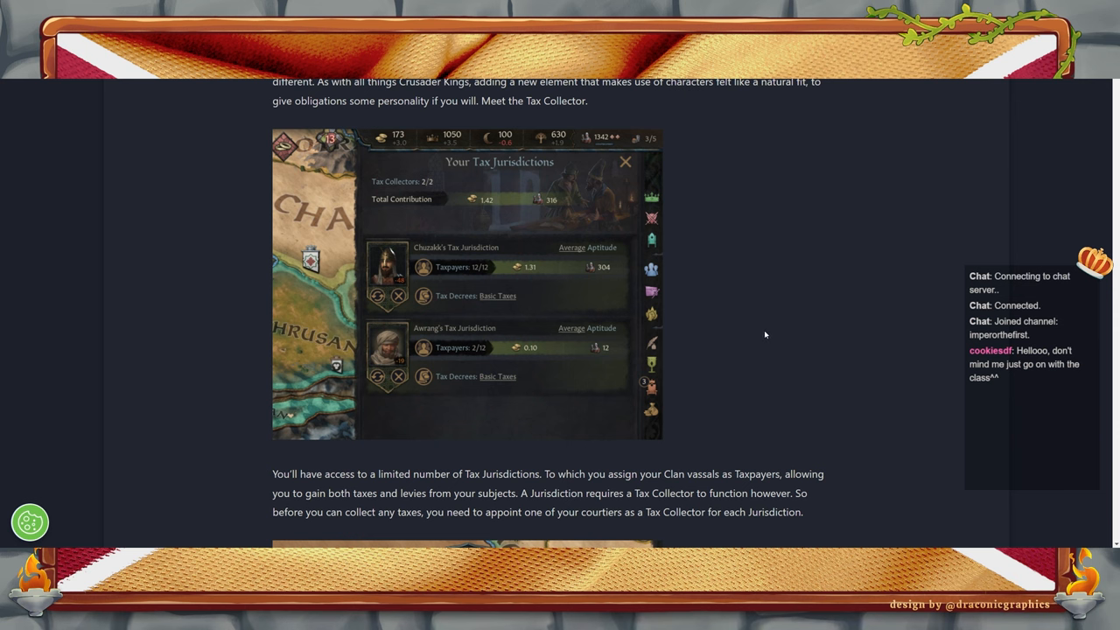
{"action": "mouse_move", "coordinate": [865, 340]}
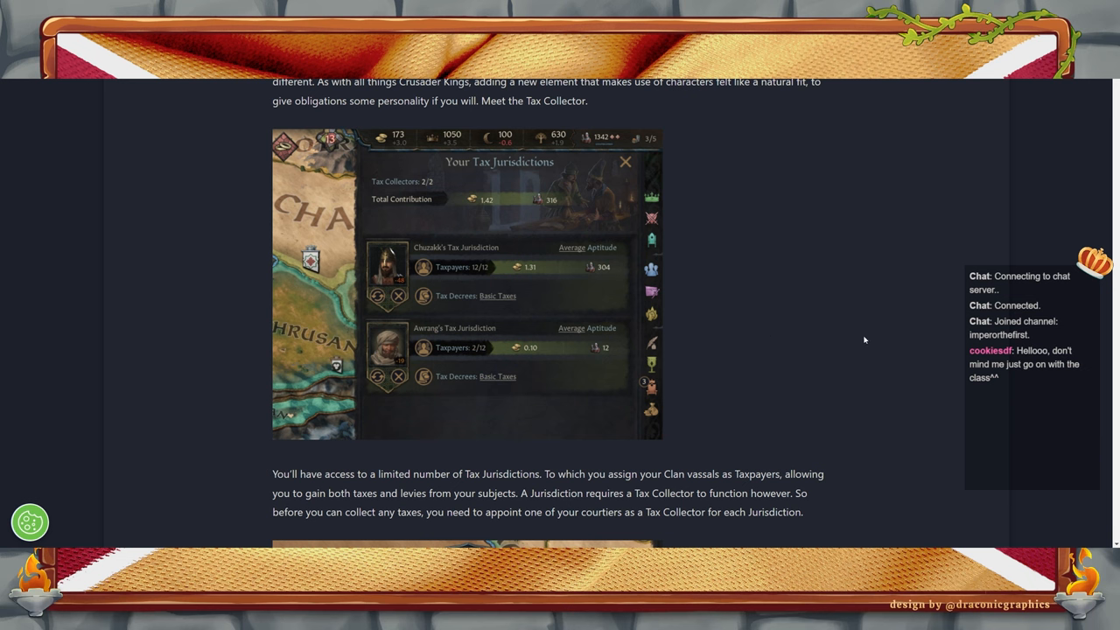
{"action": "mouse_move", "coordinate": [402, 217]}
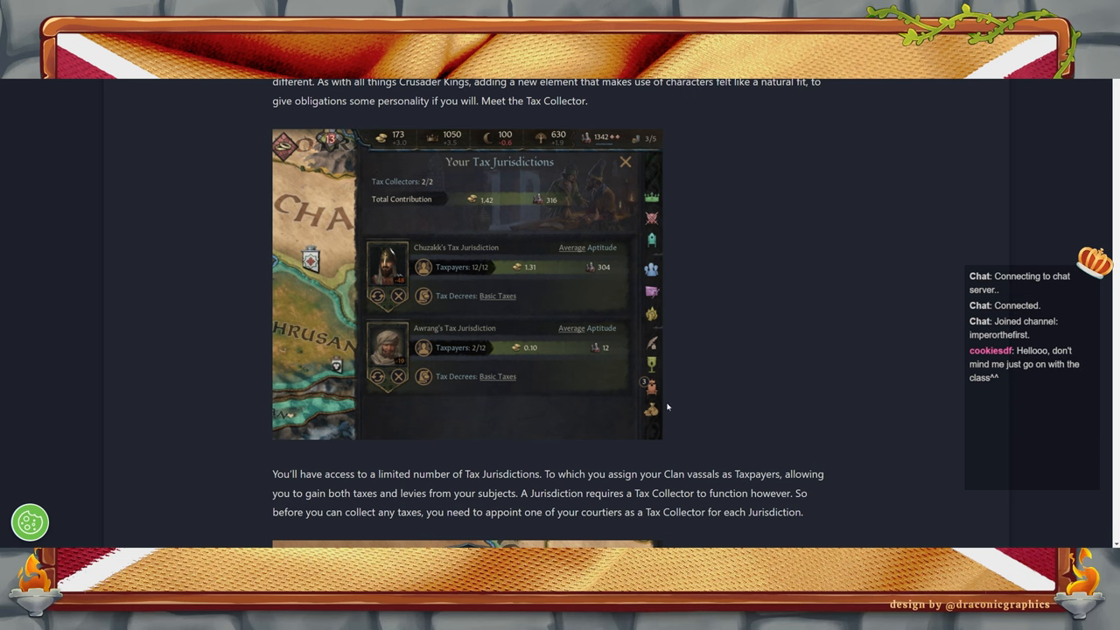
{"action": "mouse_move", "coordinate": [594, 418]}
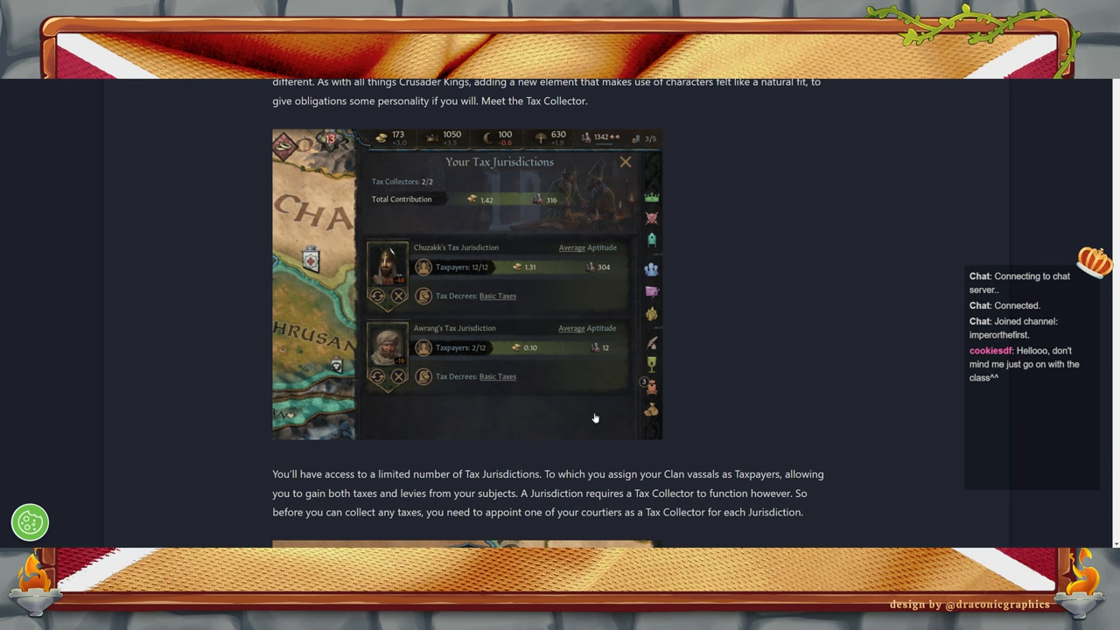
{"action": "mouse_move", "coordinate": [654, 412]}
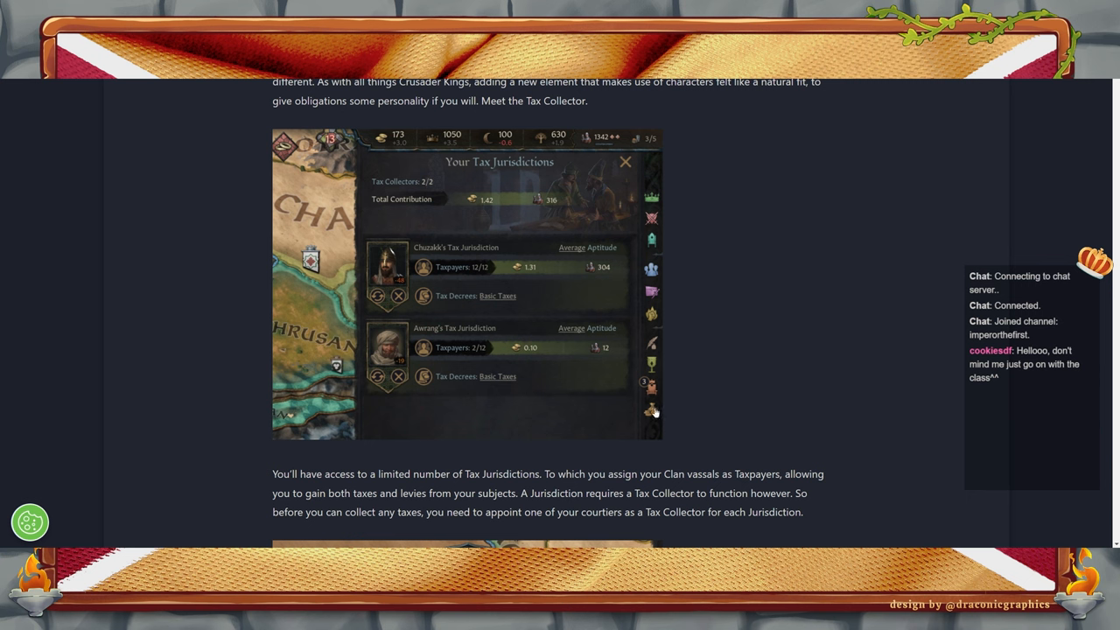
{"action": "mouse_move", "coordinate": [586, 367]}
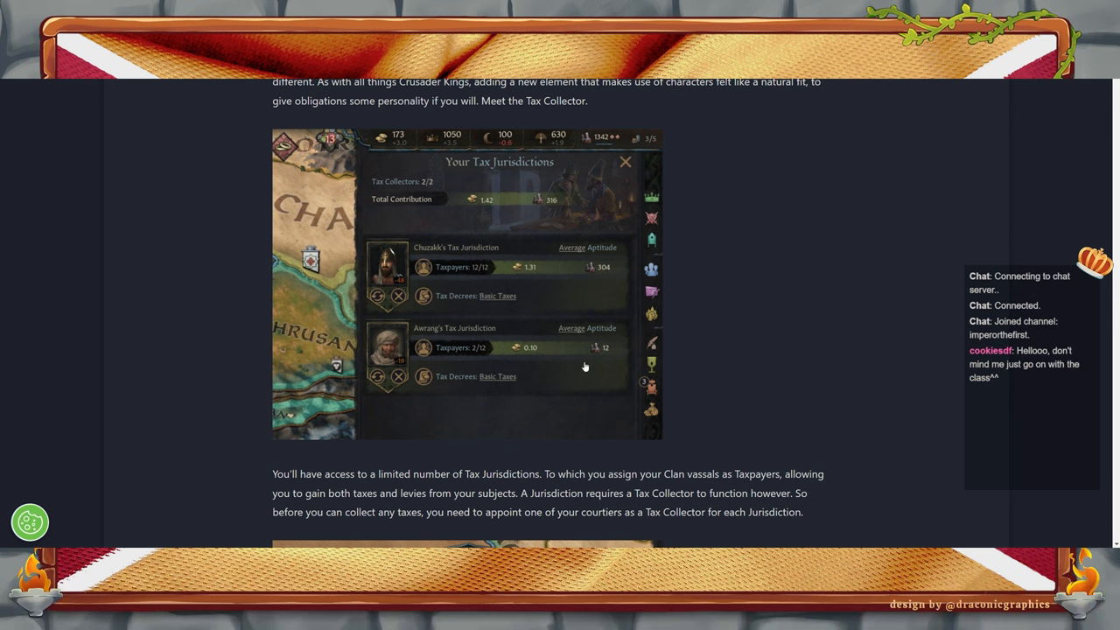
{"action": "mouse_move", "coordinate": [389, 311]}
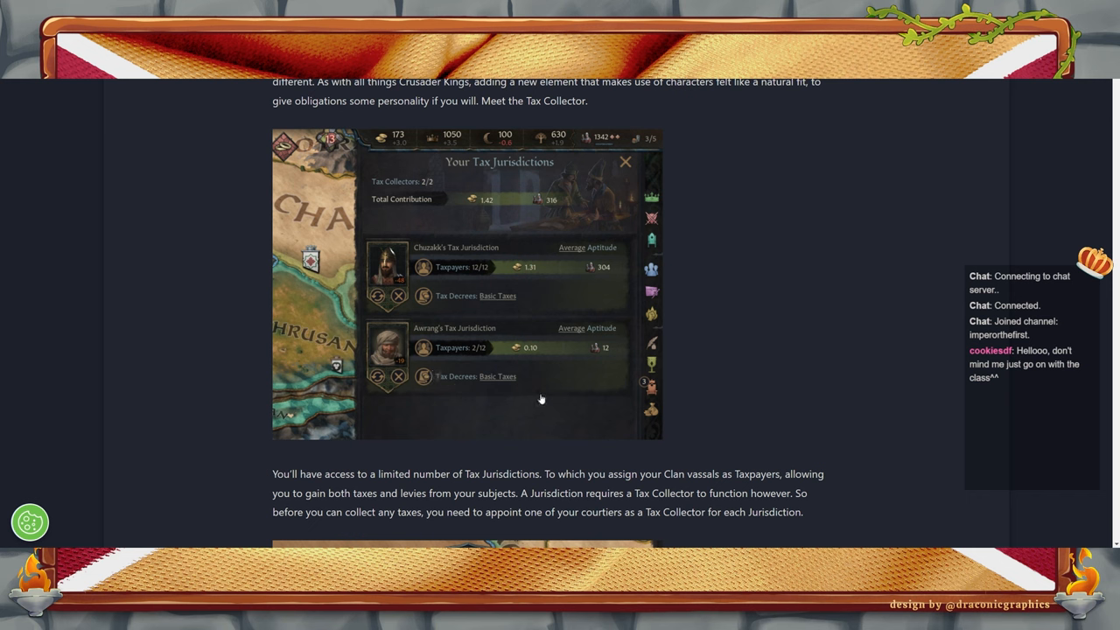
{"action": "mouse_move", "coordinate": [605, 378]}
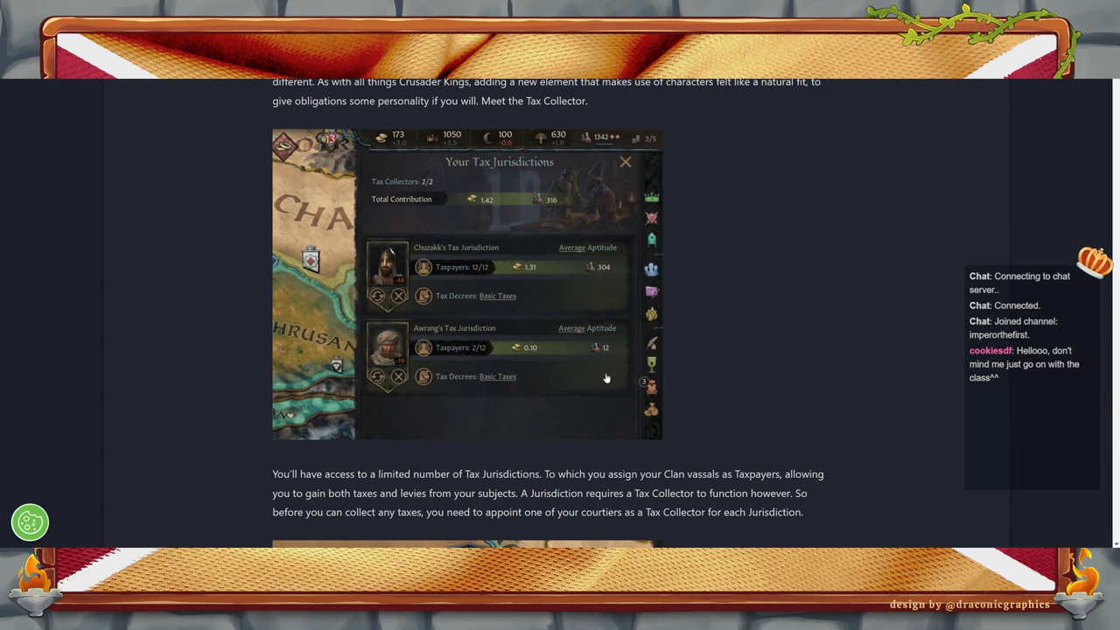
{"action": "scroll", "scroll_direction": "down", "scroll_amount": 3}
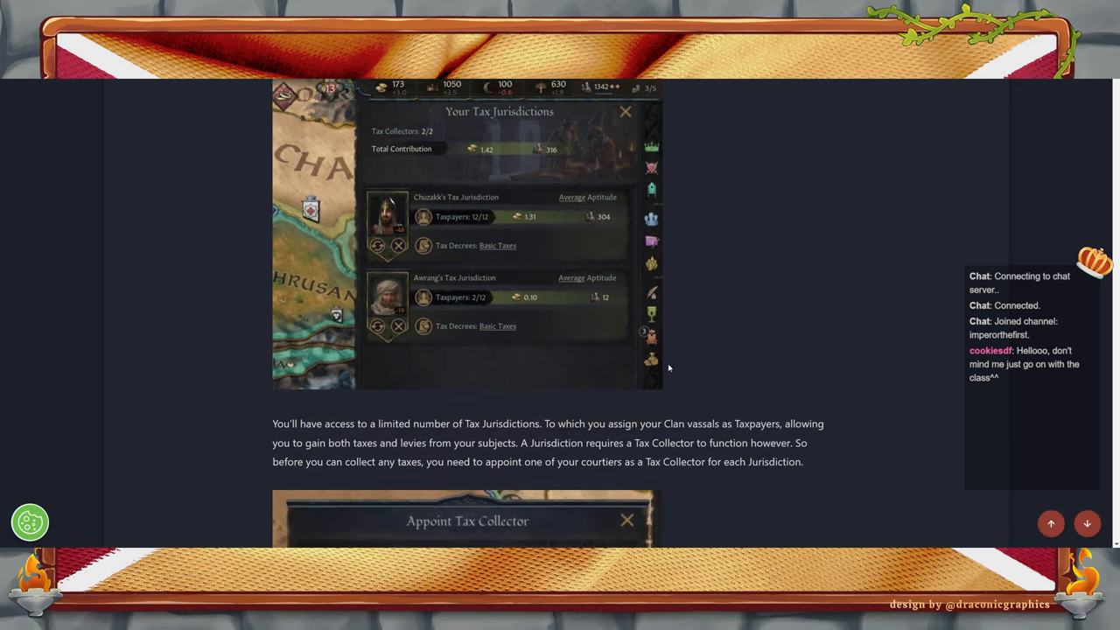
{"action": "scroll", "scroll_direction": "down", "scroll_amount": 3}
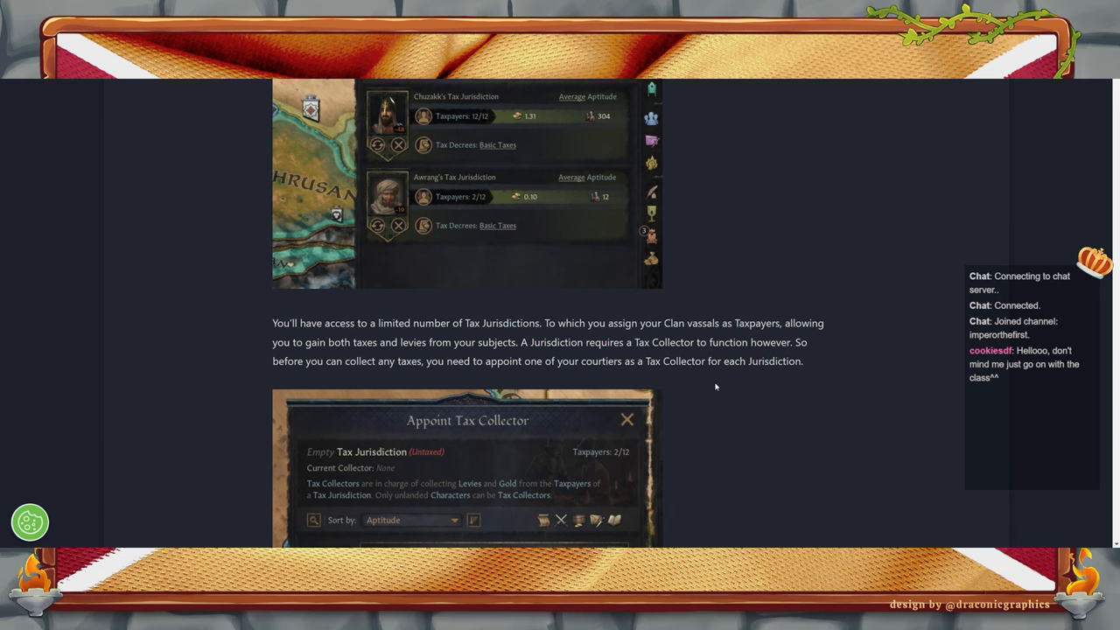
{"action": "scroll", "scroll_direction": "down", "scroll_amount": 3}
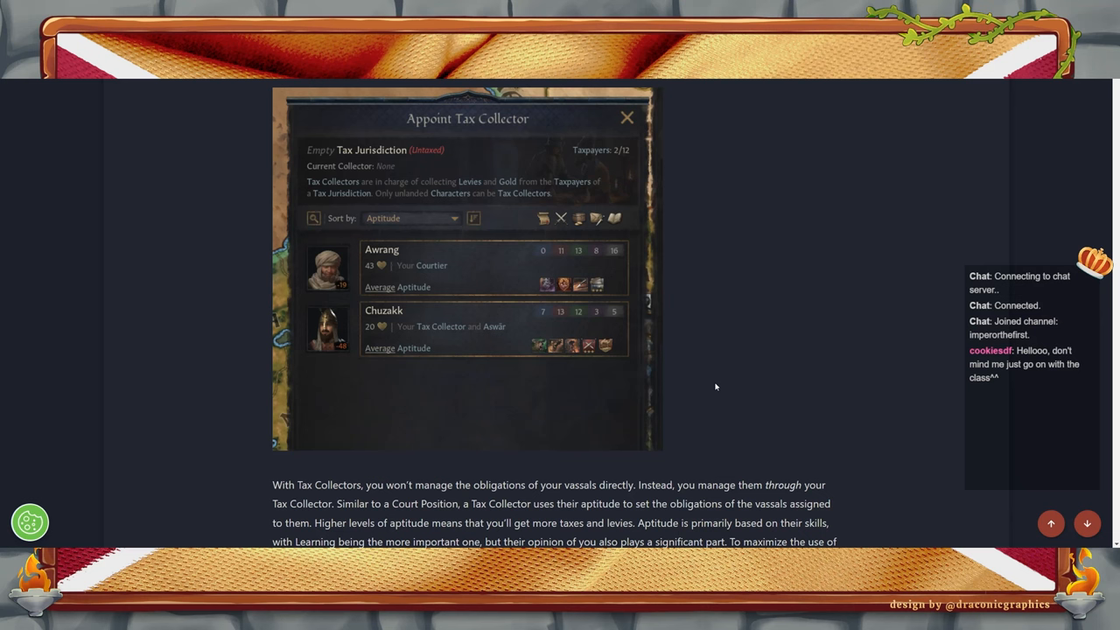
{"action": "mouse_move", "coordinate": [342, 163]}
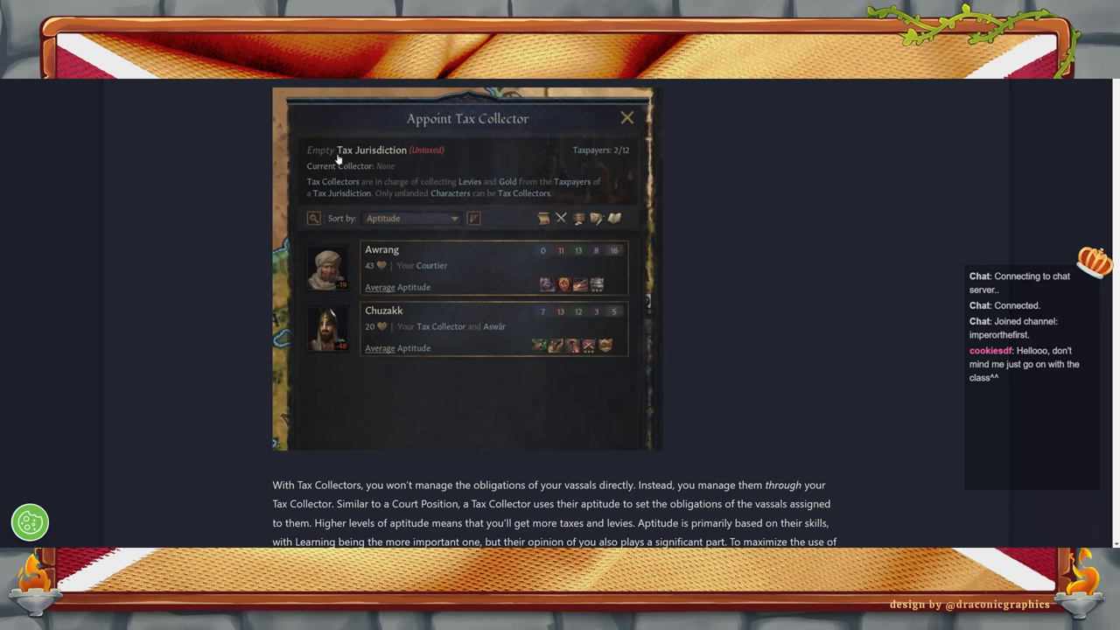
{"action": "mouse_move", "coordinate": [644, 185]}
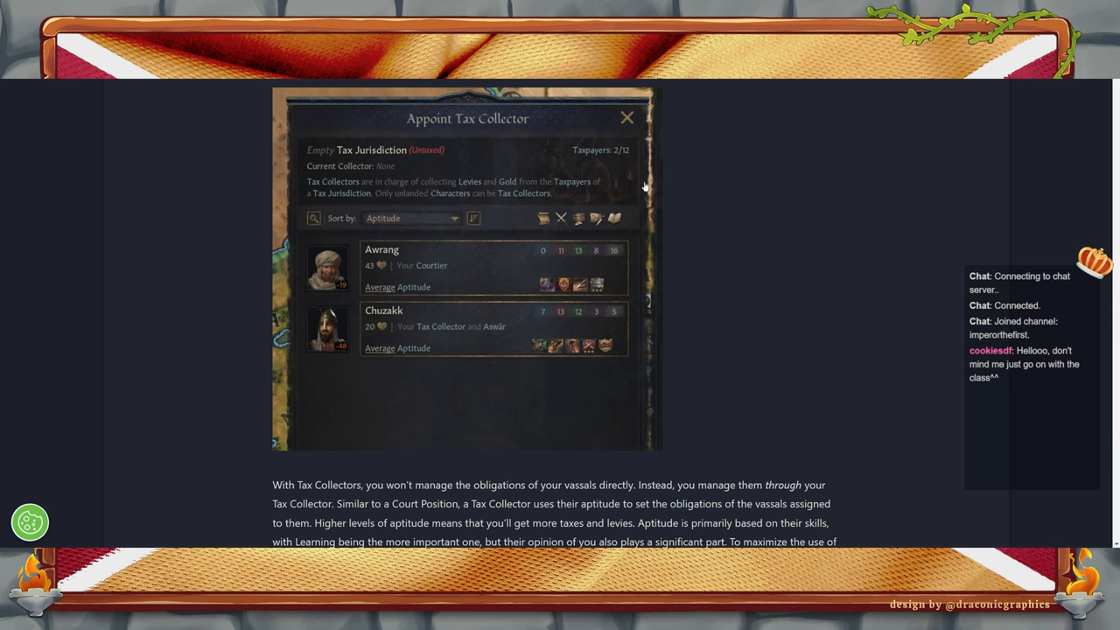
{"action": "mouse_move", "coordinate": [605, 175]}
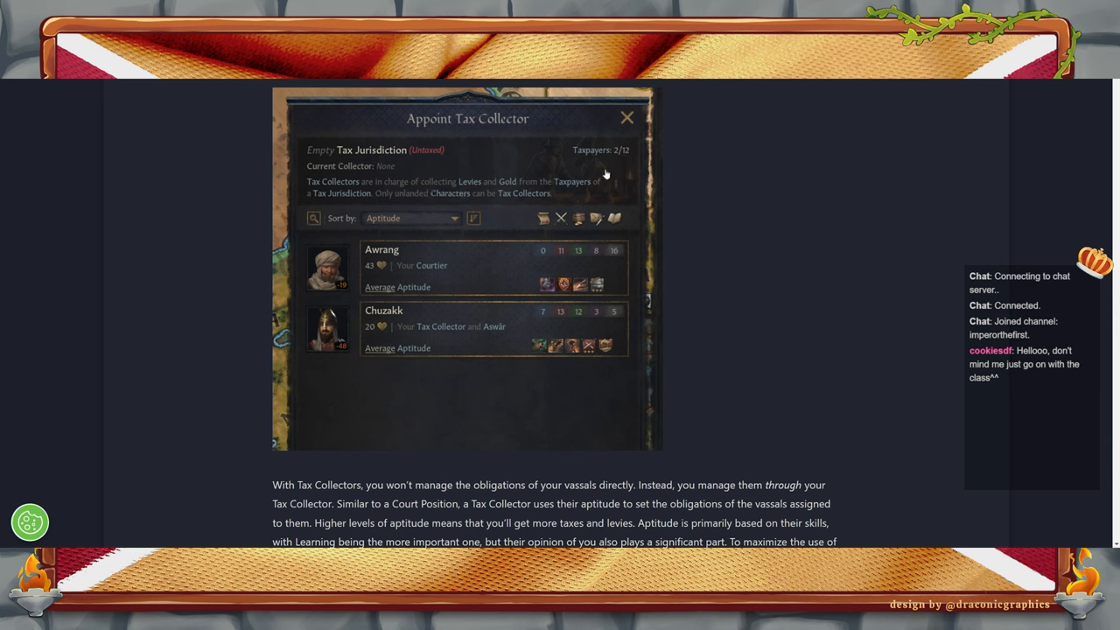
{"action": "mouse_move", "coordinate": [523, 203]}
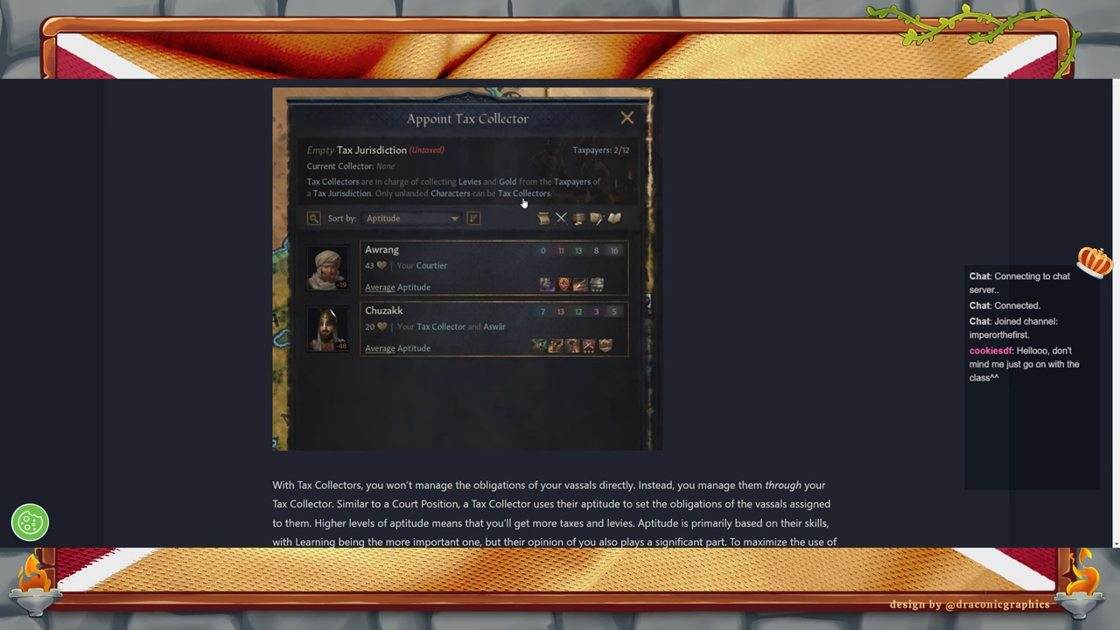
{"action": "mouse_move", "coordinate": [778, 290]}
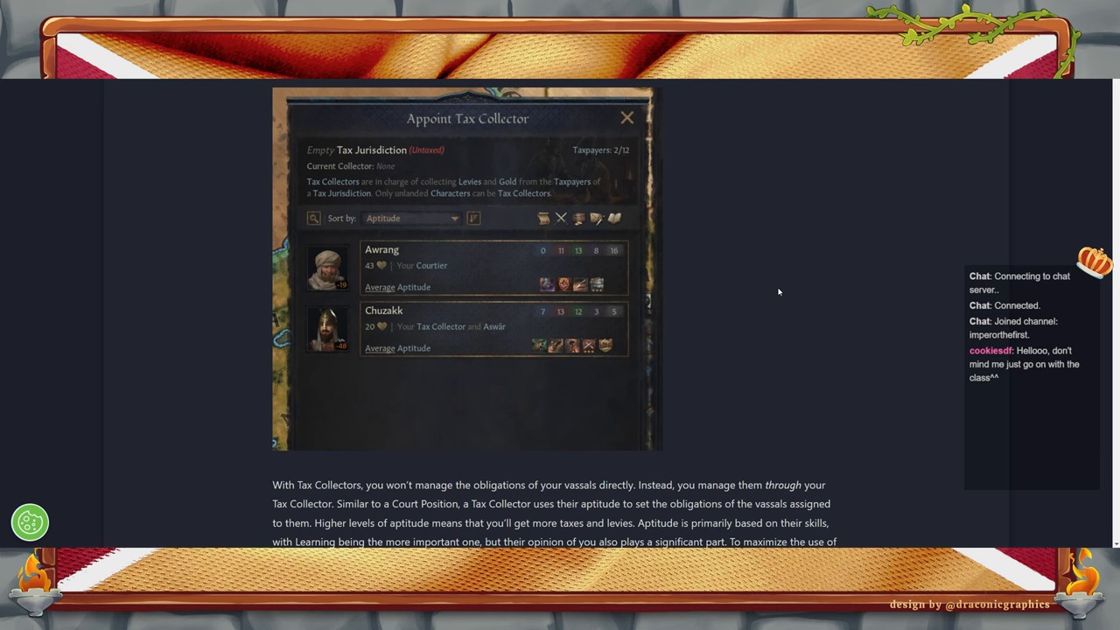
{"action": "mouse_move", "coordinate": [602, 161]}
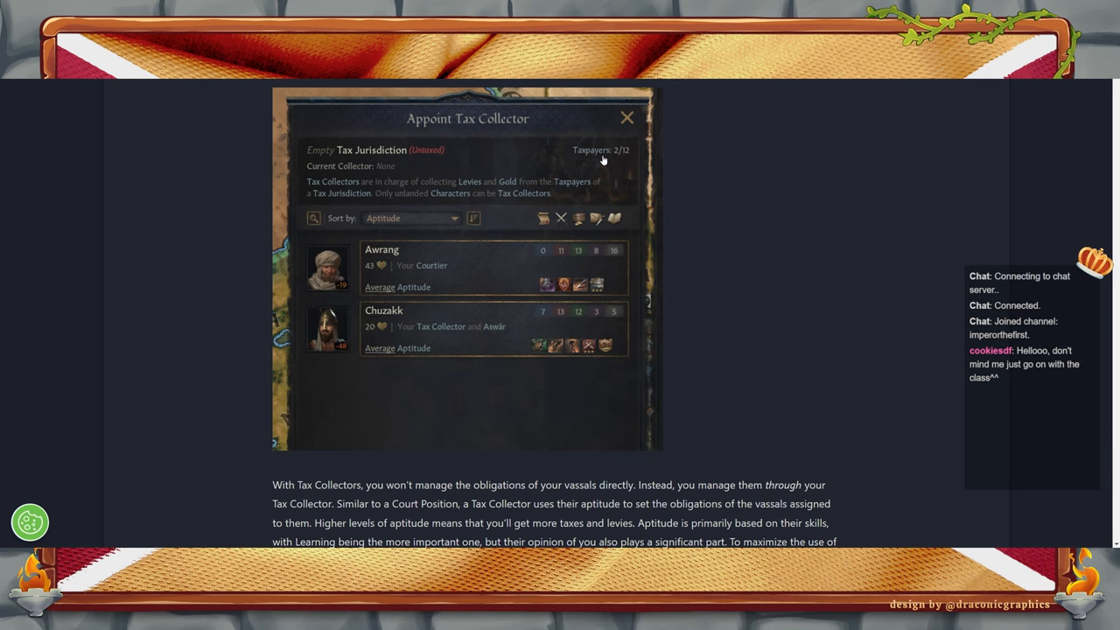
{"action": "mouse_move", "coordinate": [742, 234]}
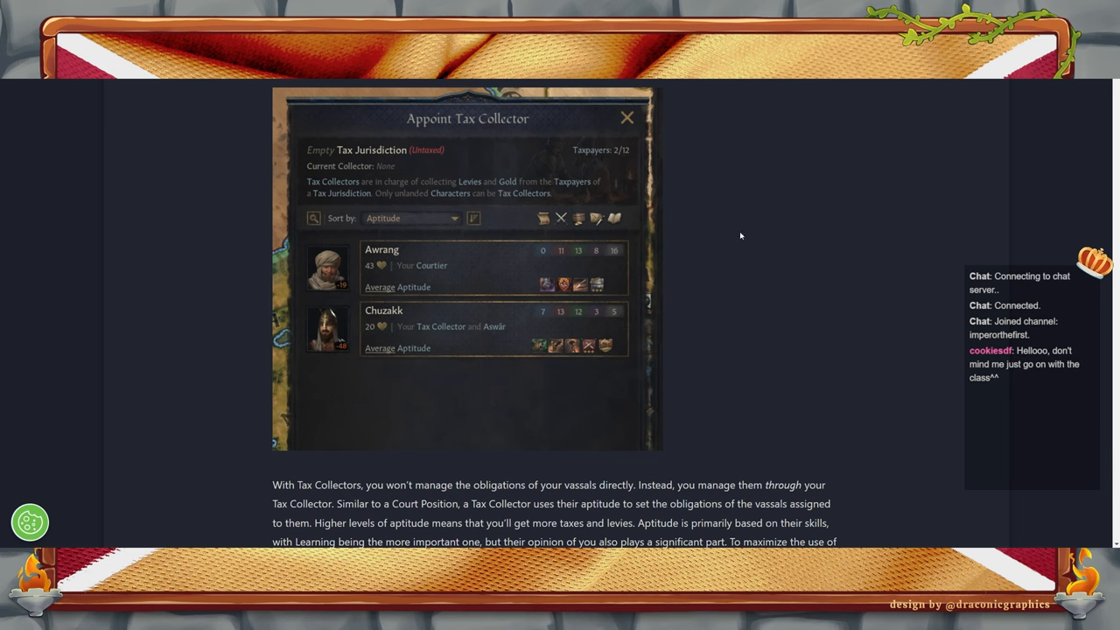
{"action": "mouse_move", "coordinate": [759, 243]}
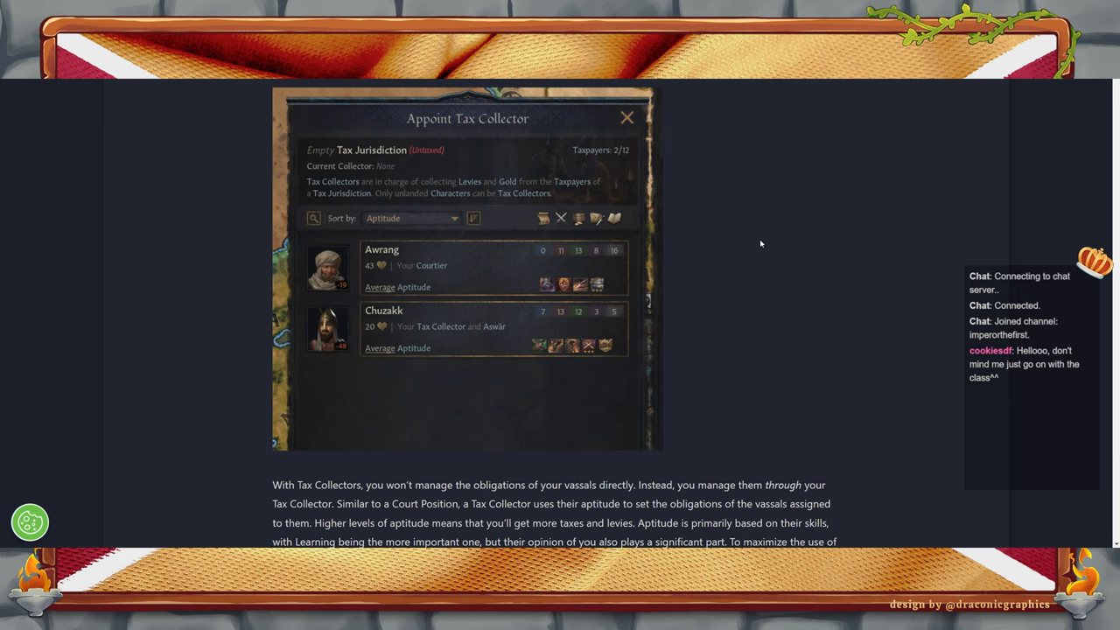
{"action": "mouse_move", "coordinate": [714, 224]}
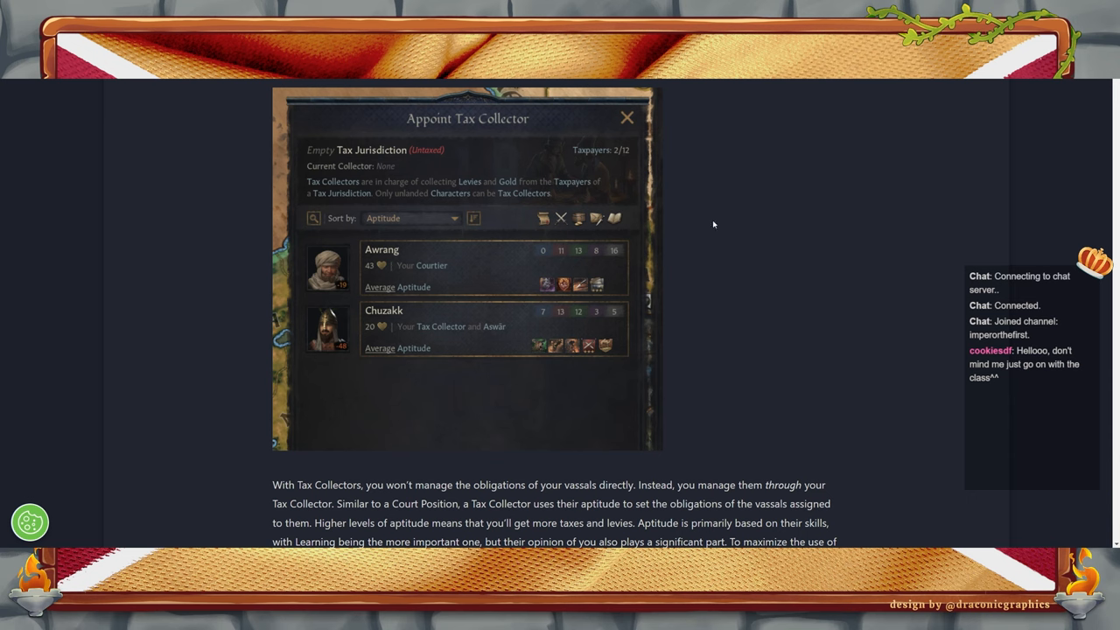
{"action": "mouse_move", "coordinate": [621, 157]}
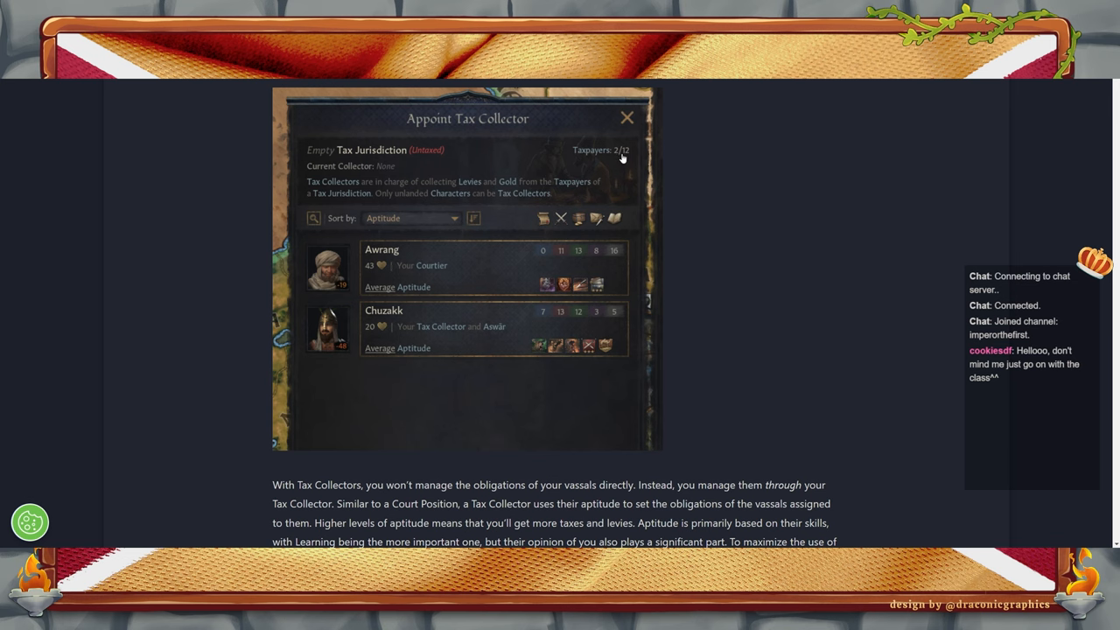
{"action": "mouse_move", "coordinate": [388, 193]}
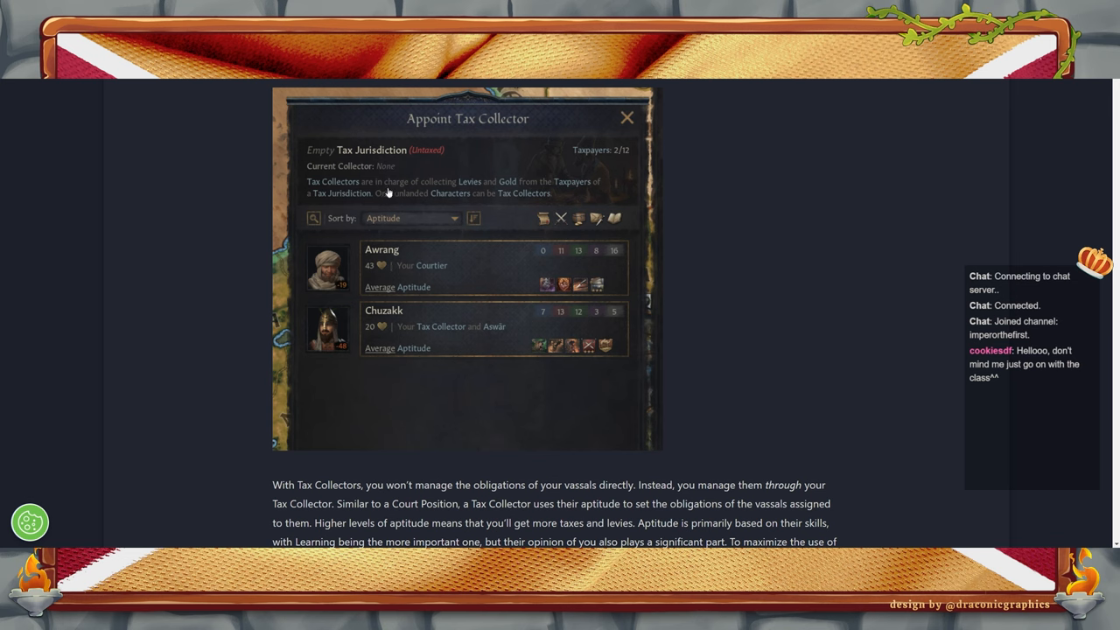
{"action": "mouse_move", "coordinate": [444, 294]}
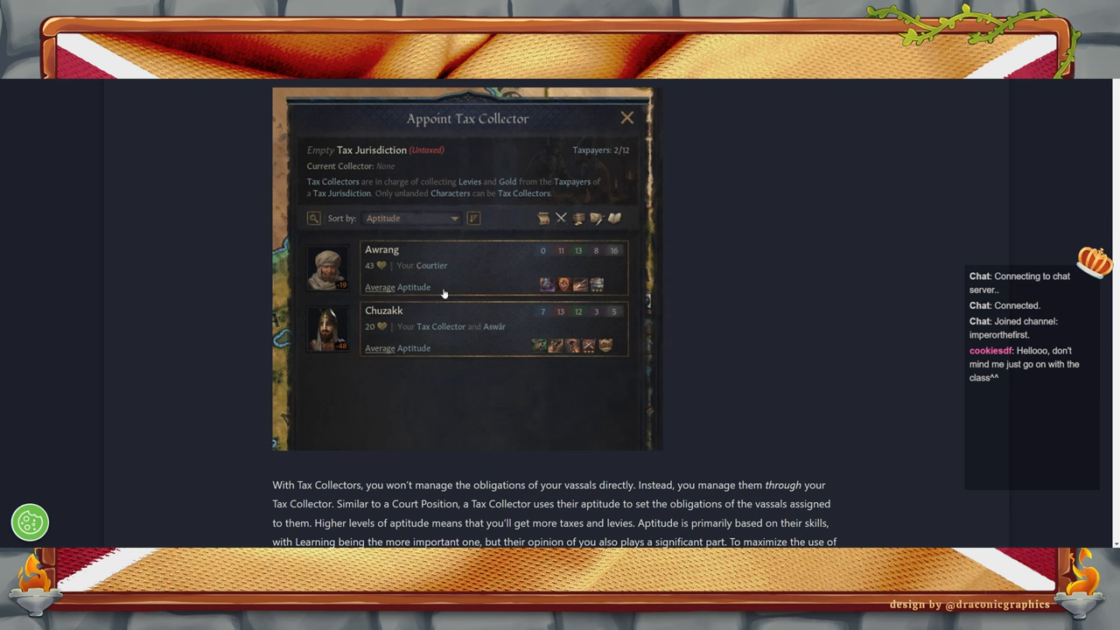
{"action": "mouse_move", "coordinate": [586, 329]}
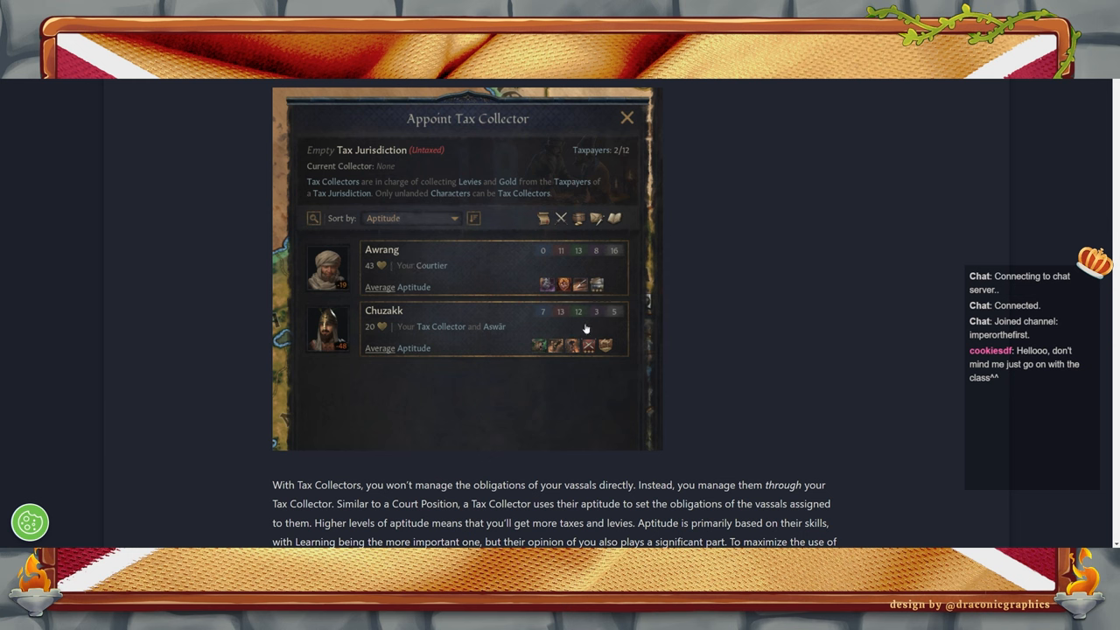
{"action": "mouse_move", "coordinate": [496, 200]}
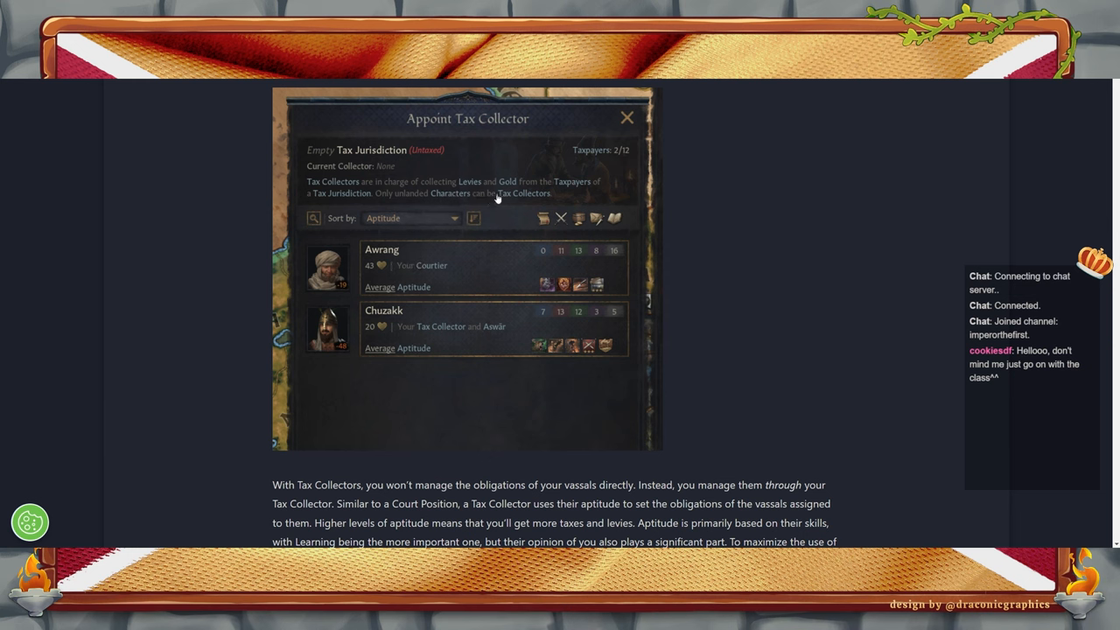
{"action": "mouse_move", "coordinate": [797, 325]}
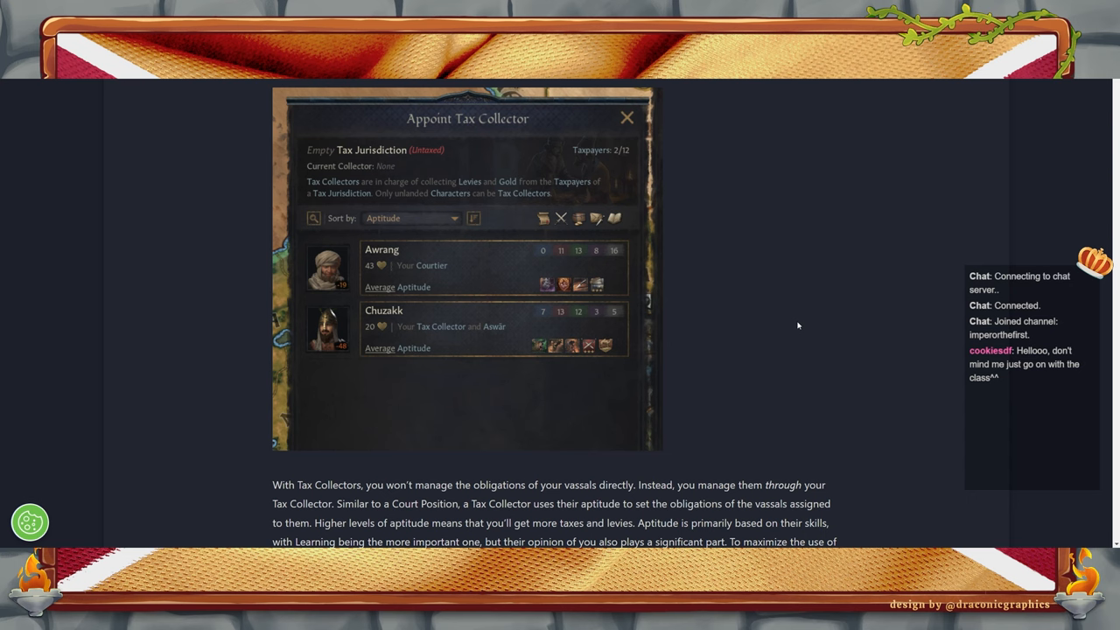
{"action": "mouse_move", "coordinate": [724, 349]}
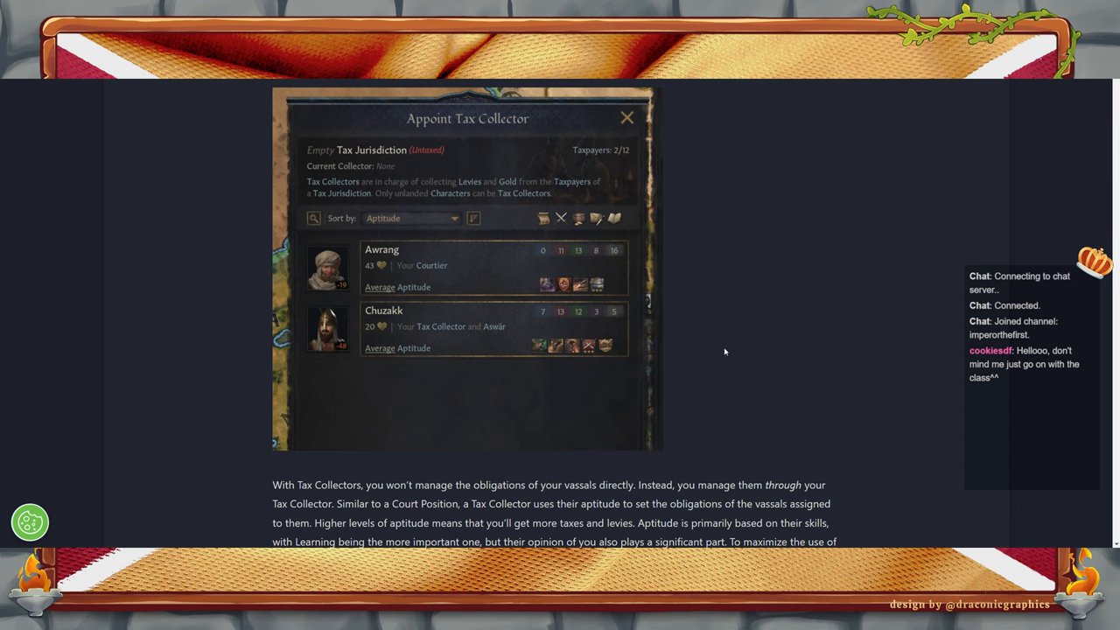
{"action": "mouse_move", "coordinate": [717, 340]}
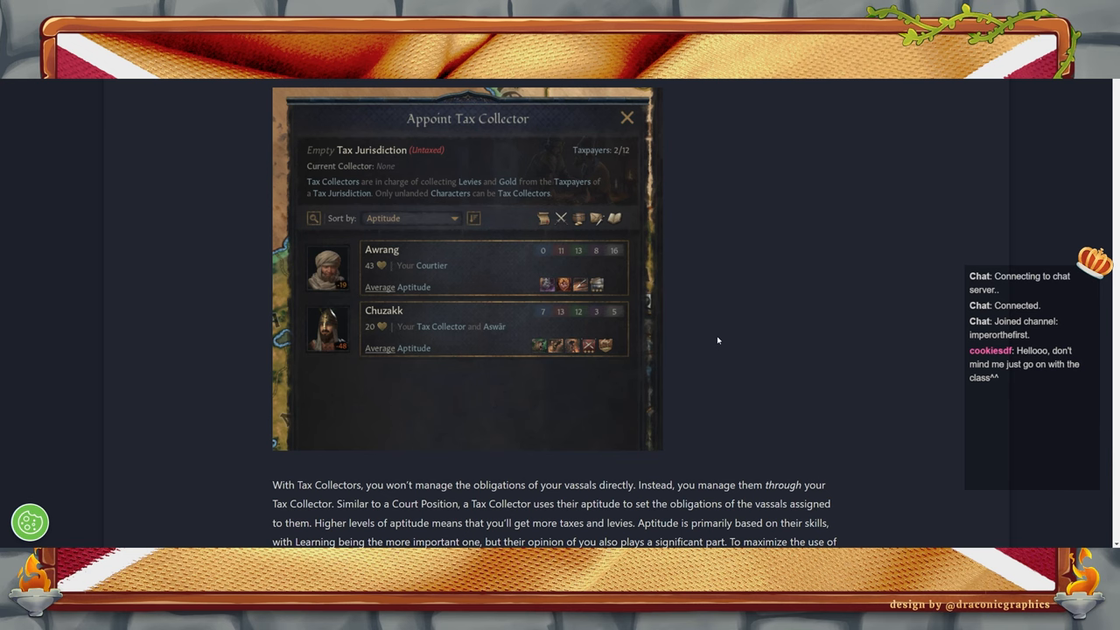
{"action": "mouse_move", "coordinate": [343, 242]}
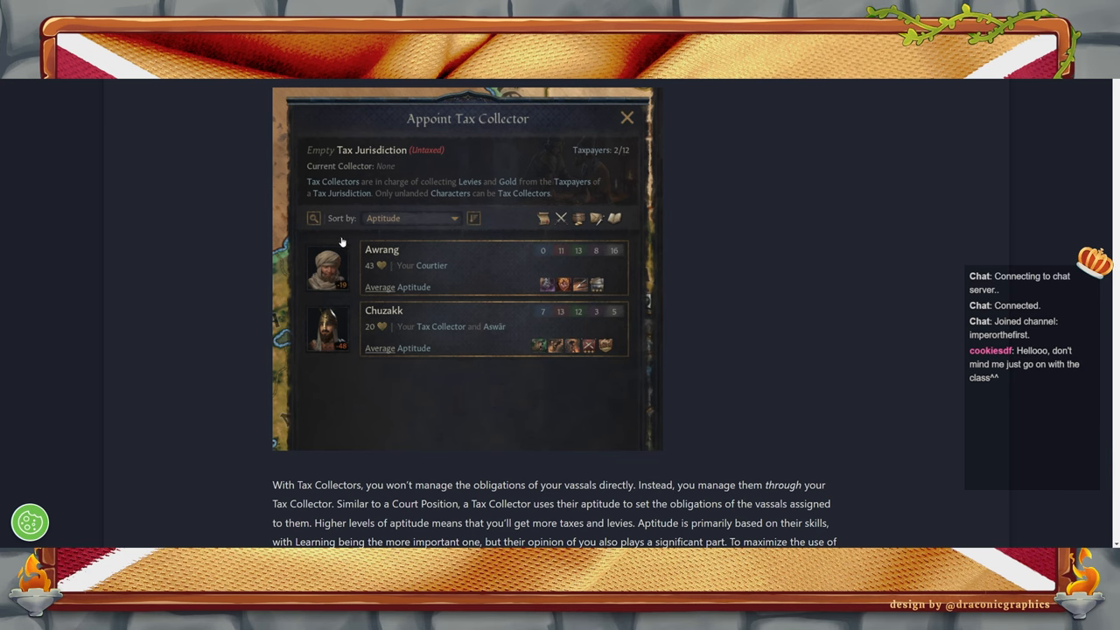
{"action": "scroll", "scroll_direction": "down", "scroll_amount": 3}
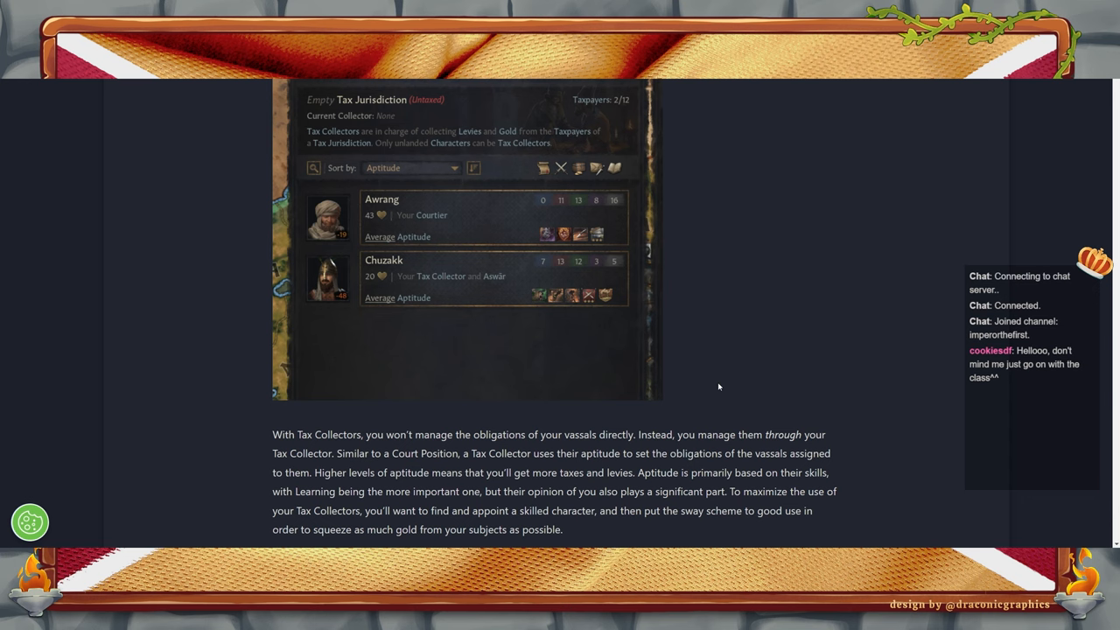
{"action": "mouse_move", "coordinate": [749, 298]}
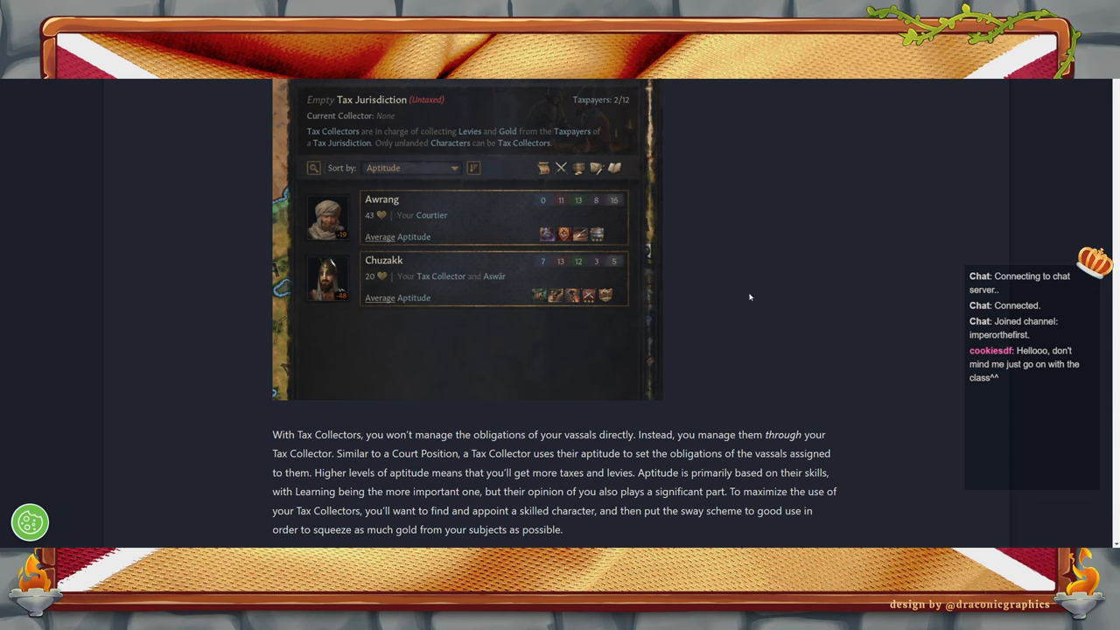
{"action": "mouse_move", "coordinate": [806, 320]}
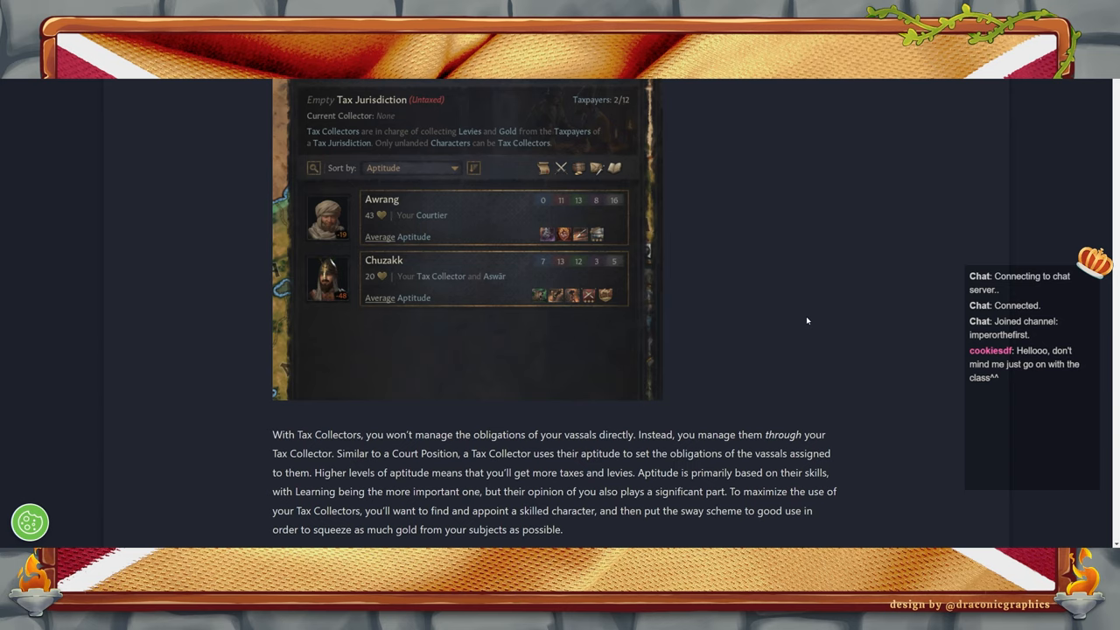
{"action": "scroll", "scroll_direction": "down", "scroll_amount": 3}
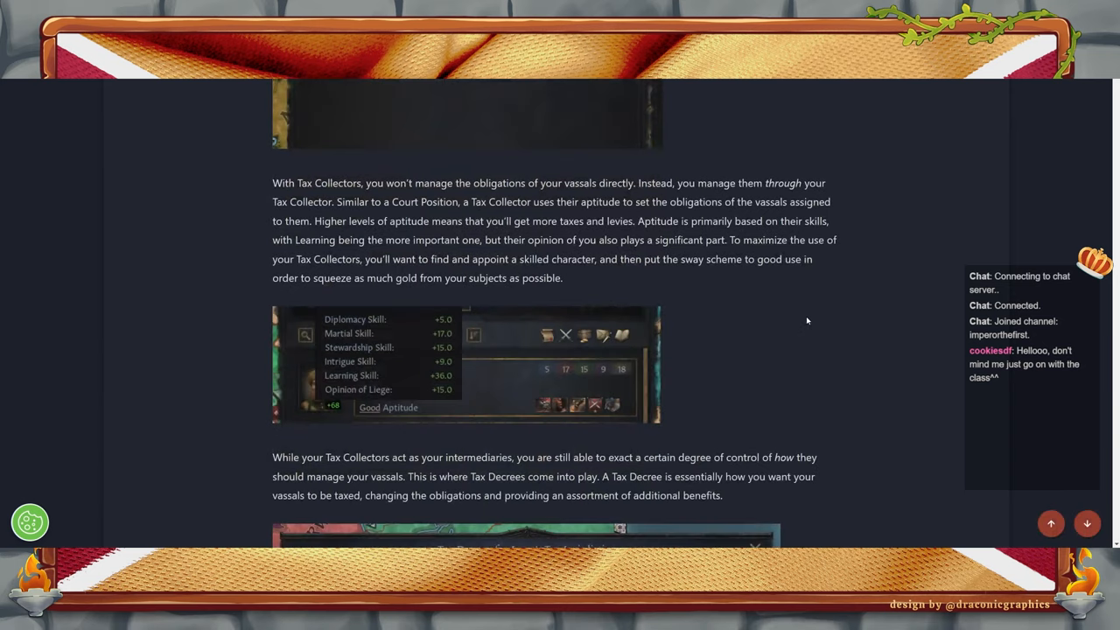
{"action": "mouse_move", "coordinate": [455, 252]}
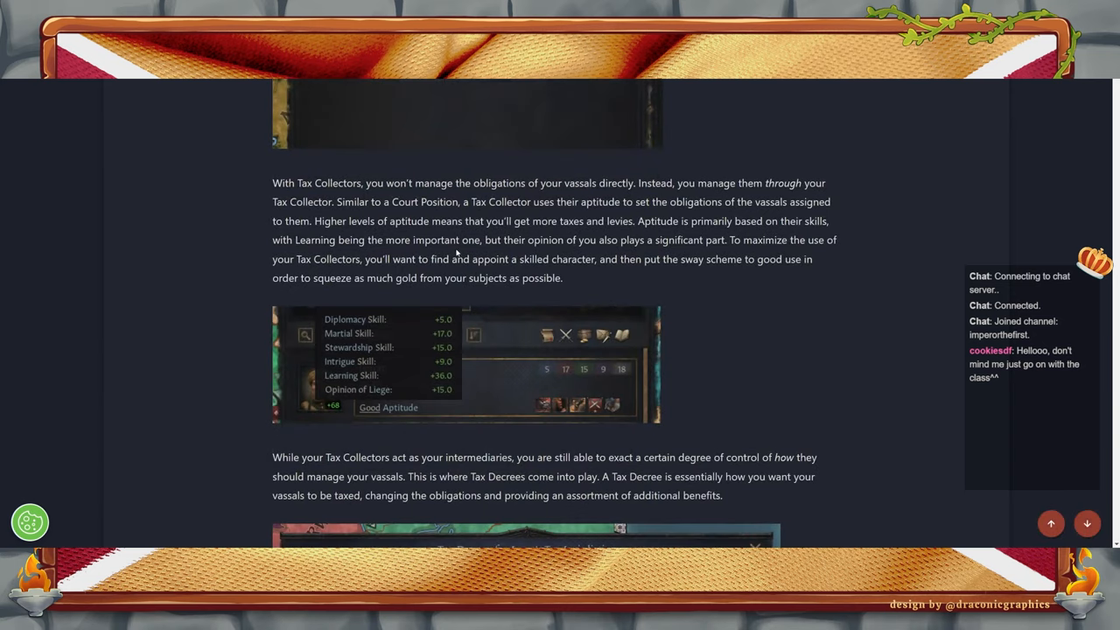
{"action": "mouse_move", "coordinate": [784, 273]}
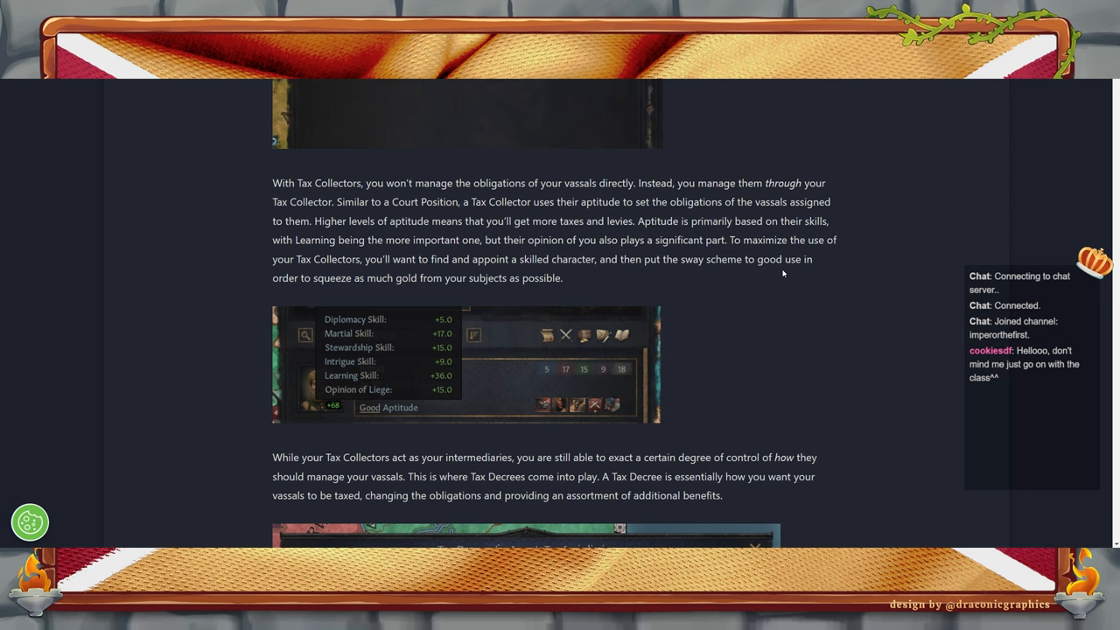
{"action": "mouse_move", "coordinate": [733, 285]}
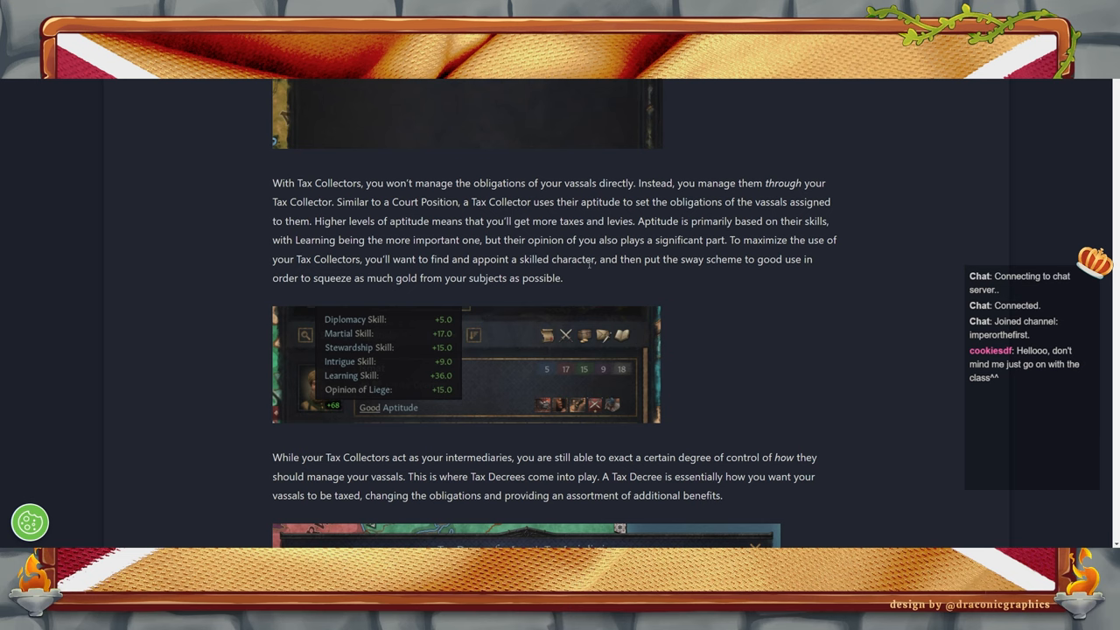
{"action": "mouse_move", "coordinate": [747, 276]}
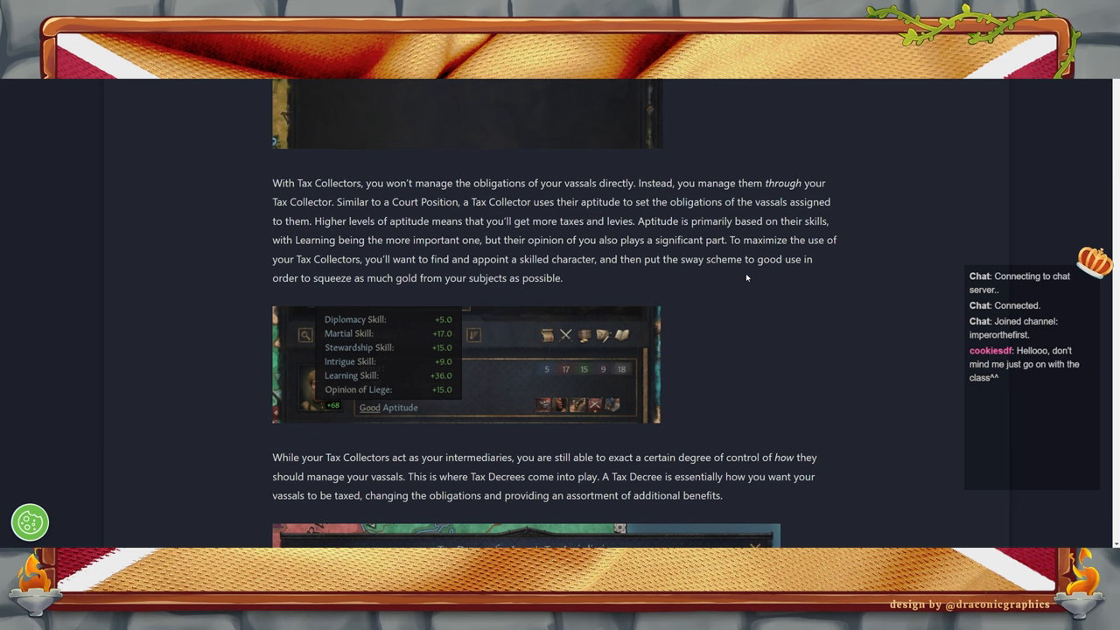
{"action": "scroll", "scroll_direction": "down", "scroll_amount": 3}
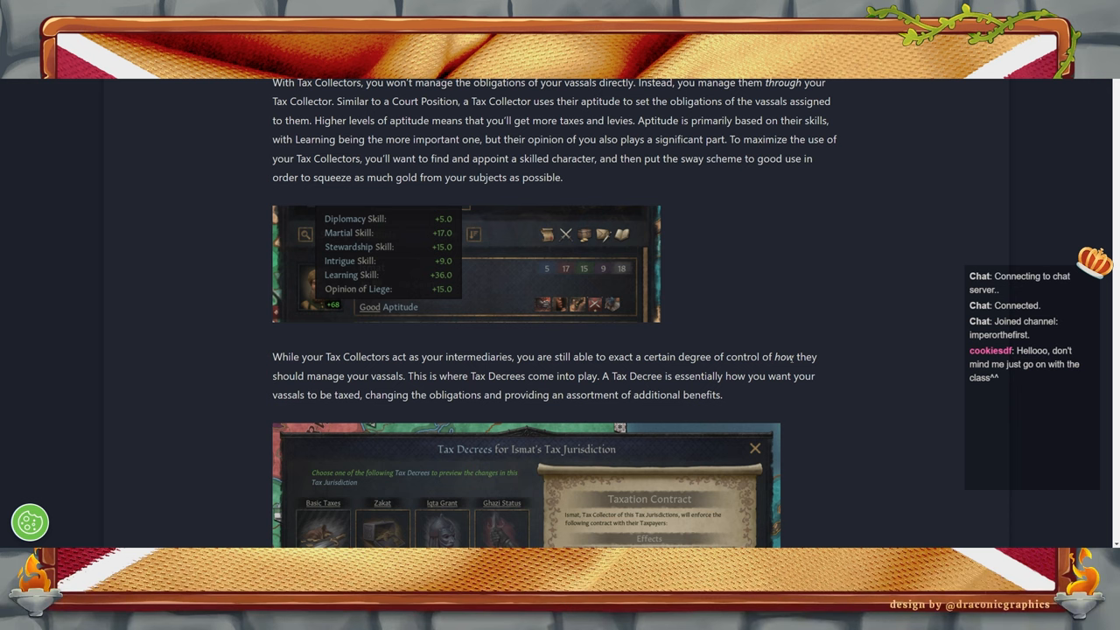
{"action": "mouse_move", "coordinate": [854, 322]}
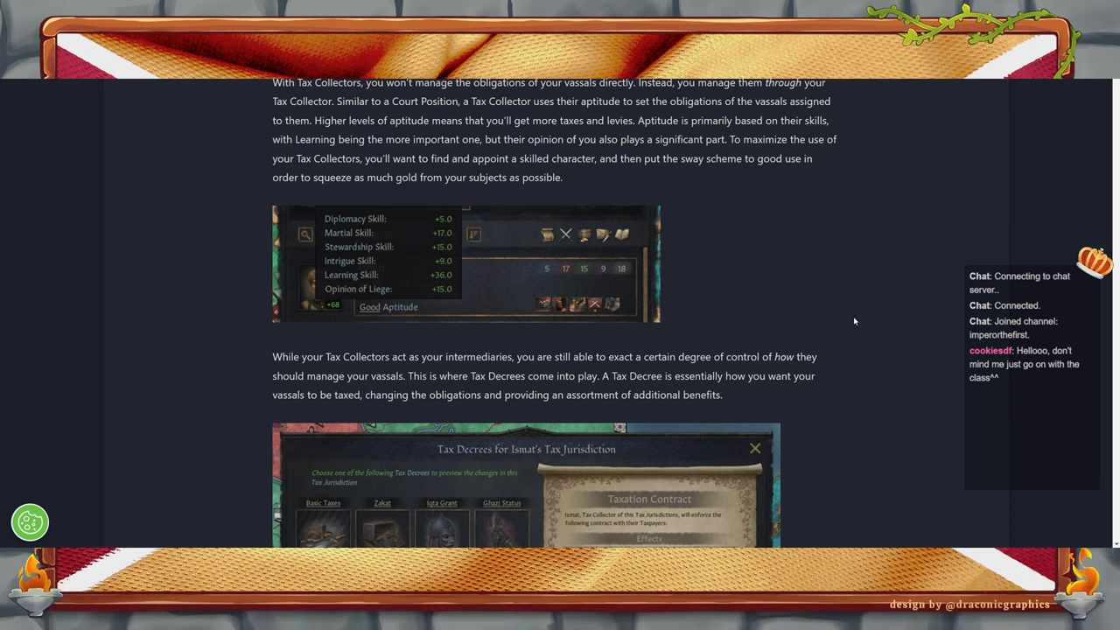
{"action": "mouse_move", "coordinate": [783, 350]}
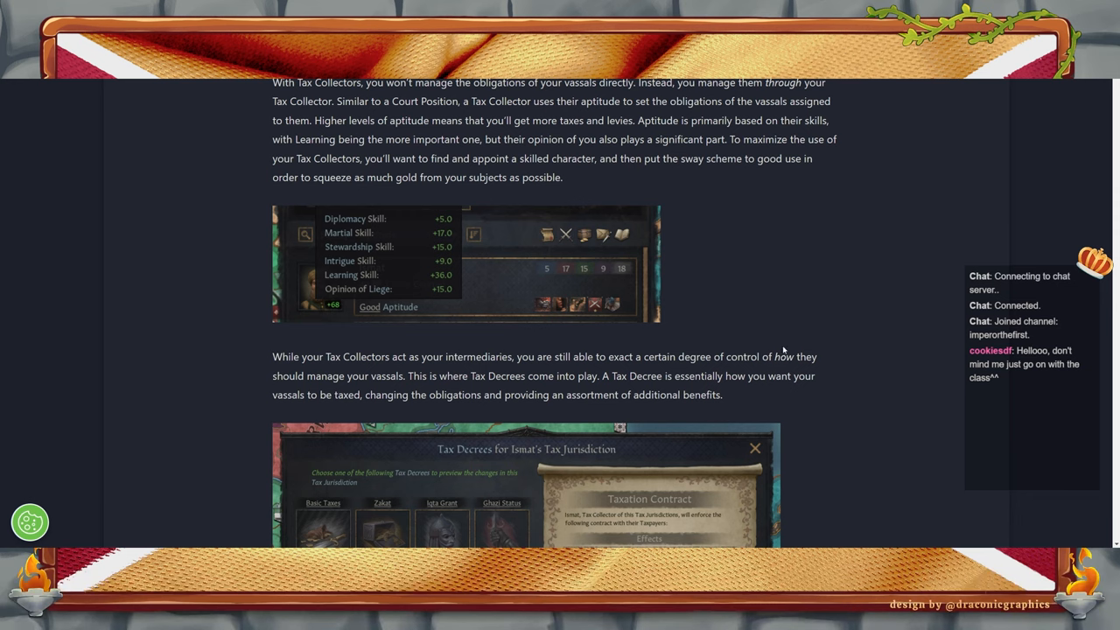
{"action": "scroll", "scroll_direction": "down", "scroll_amount": 3}
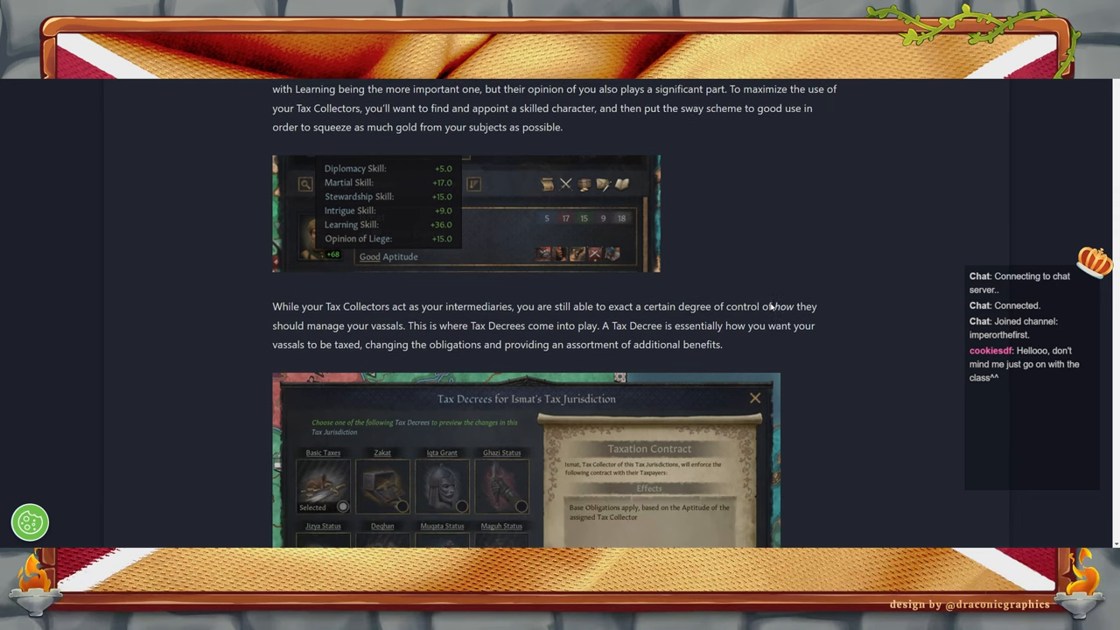
{"action": "scroll", "scroll_direction": "down", "scroll_amount": 3}
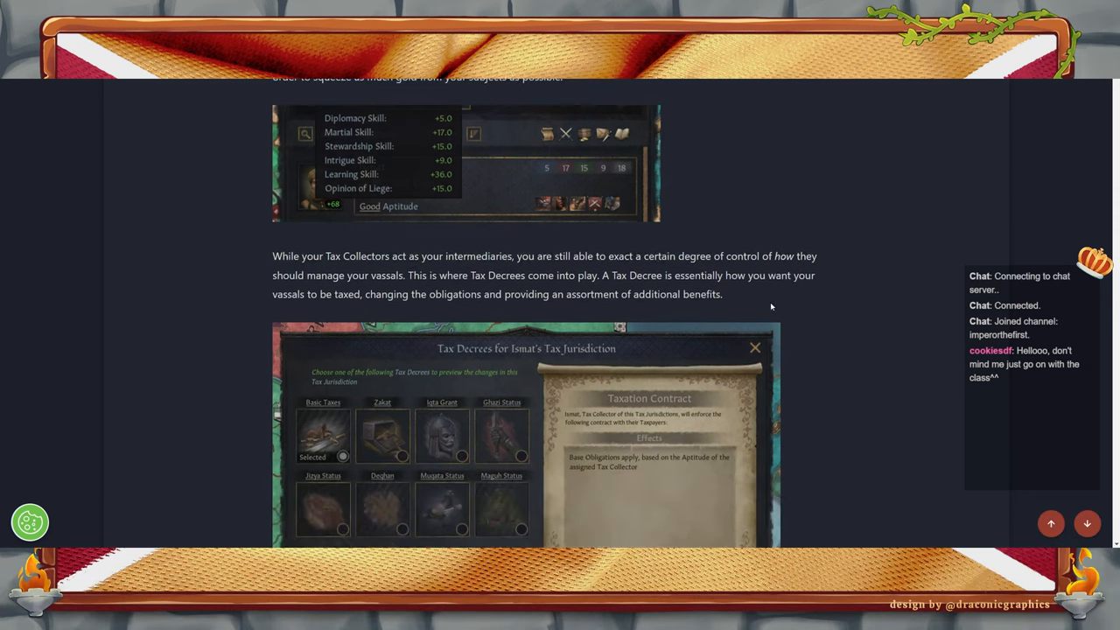
{"action": "scroll", "scroll_direction": "down", "scroll_amount": 3}
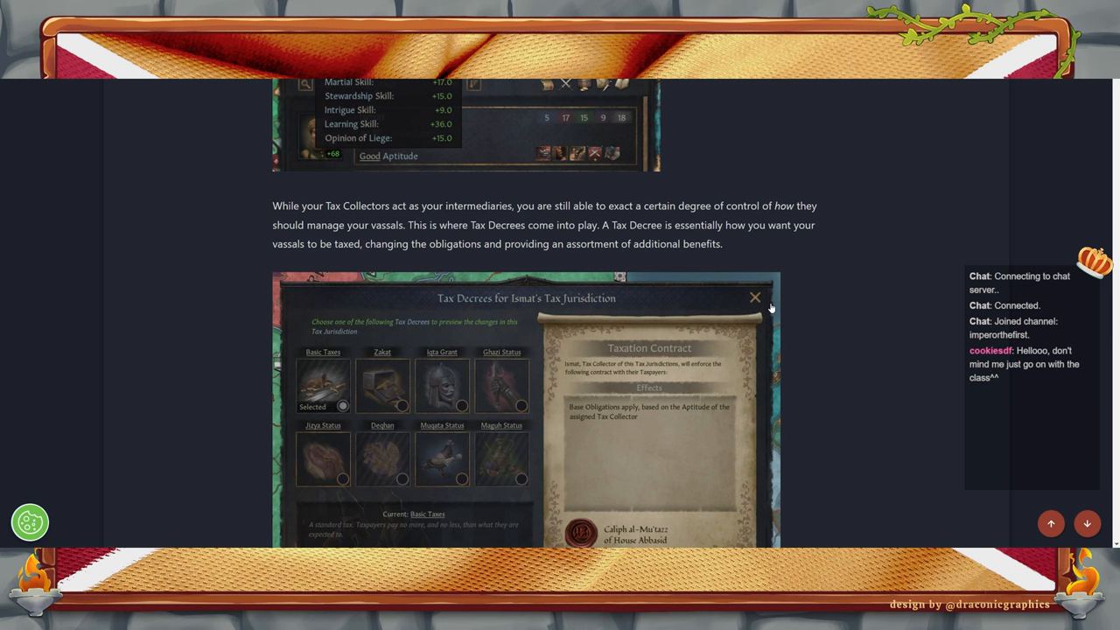
{"action": "mouse_move", "coordinate": [820, 365]}
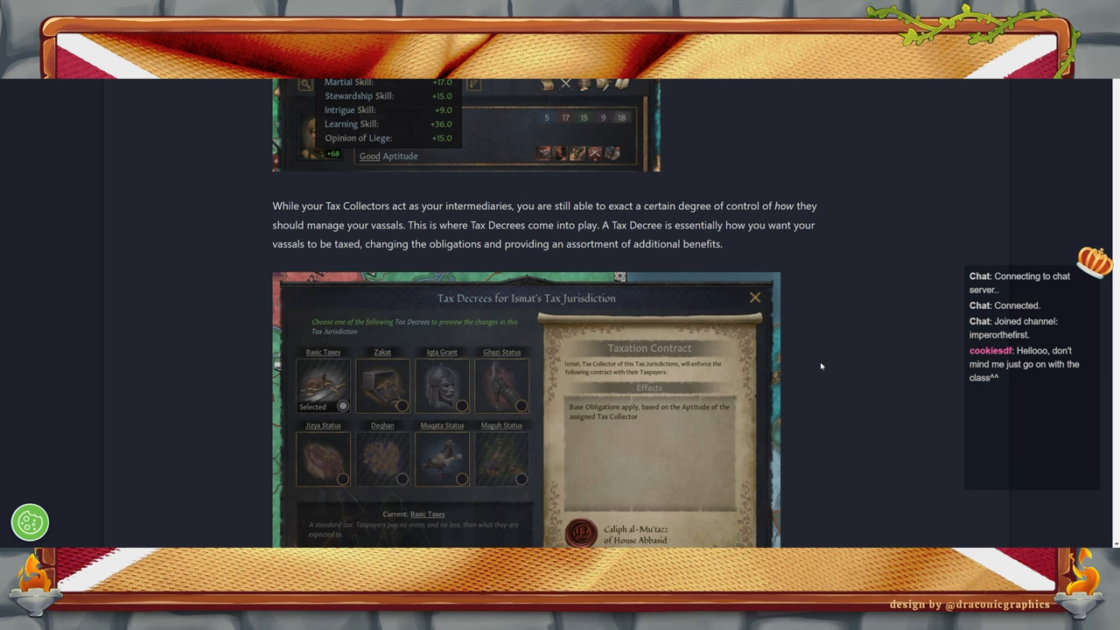
{"action": "mouse_move", "coordinate": [809, 369]}
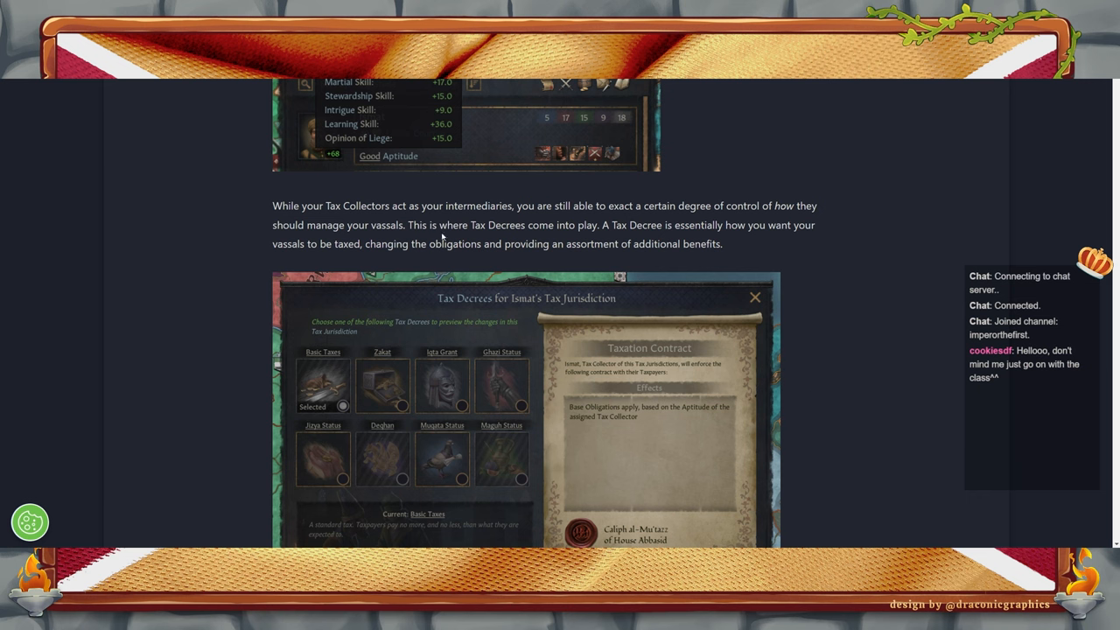
{"action": "mouse_move", "coordinate": [733, 321]}
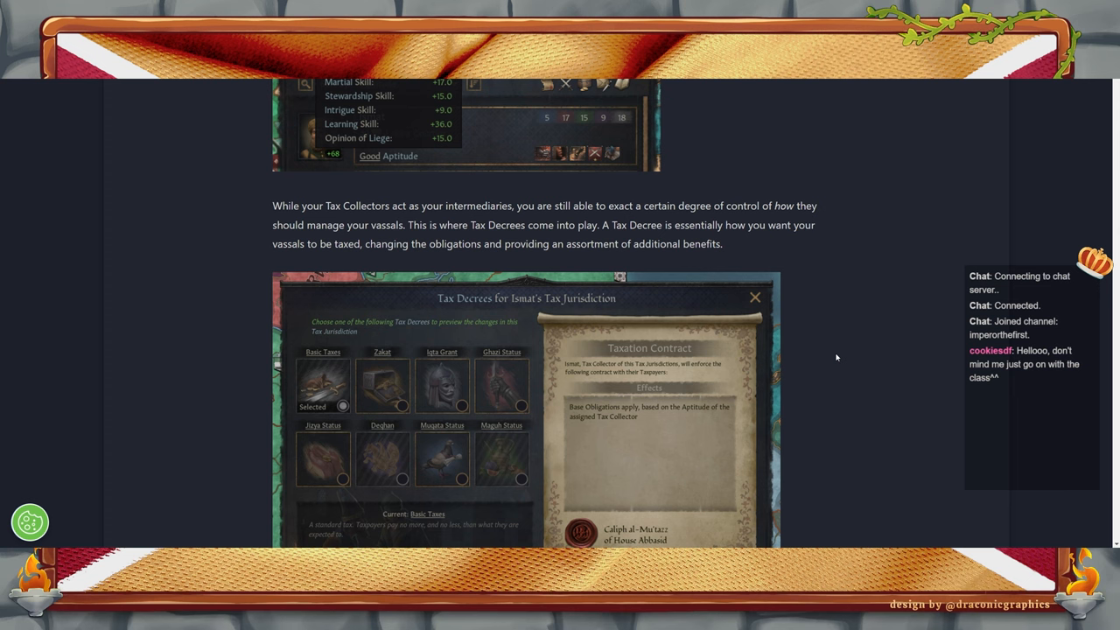
{"action": "scroll", "scroll_direction": "down", "scroll_amount": 3}
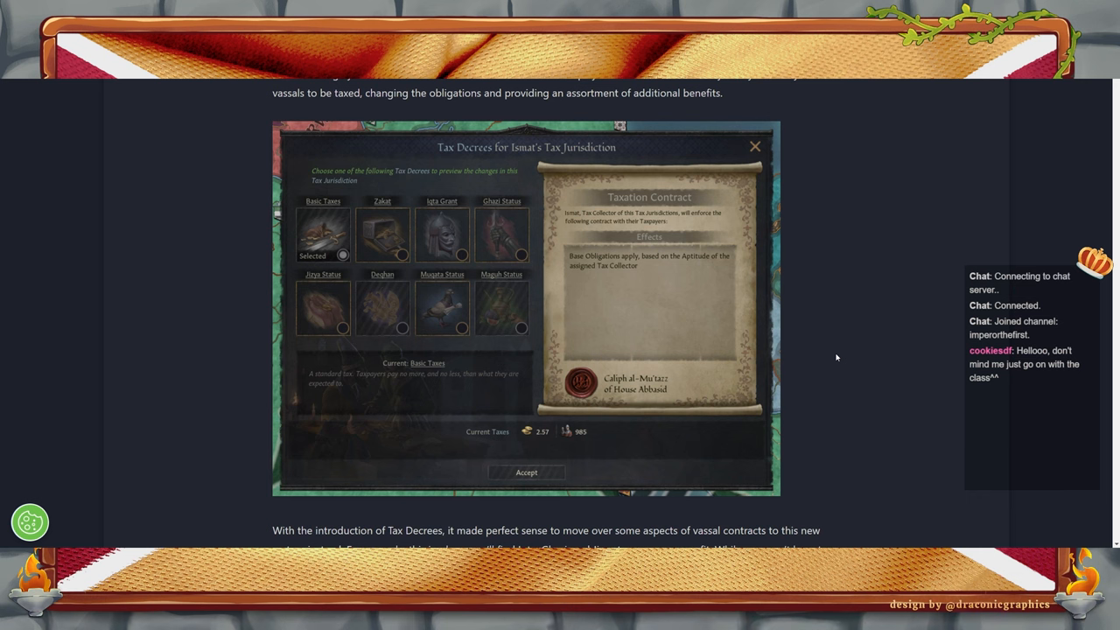
{"action": "mouse_move", "coordinate": [402, 238]}
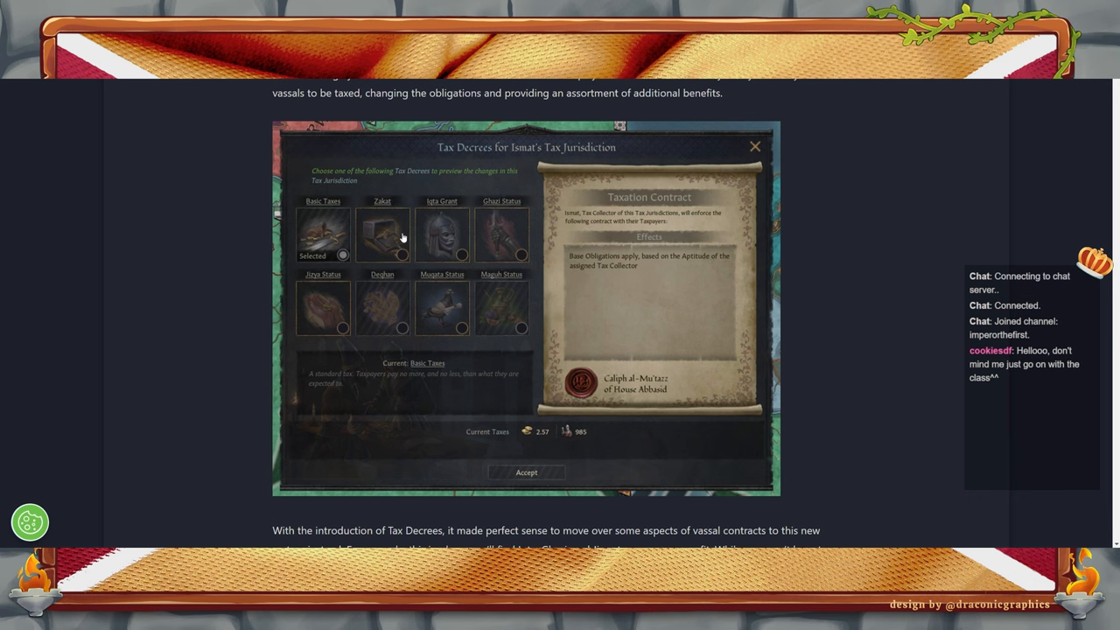
{"action": "mouse_move", "coordinate": [324, 249]}
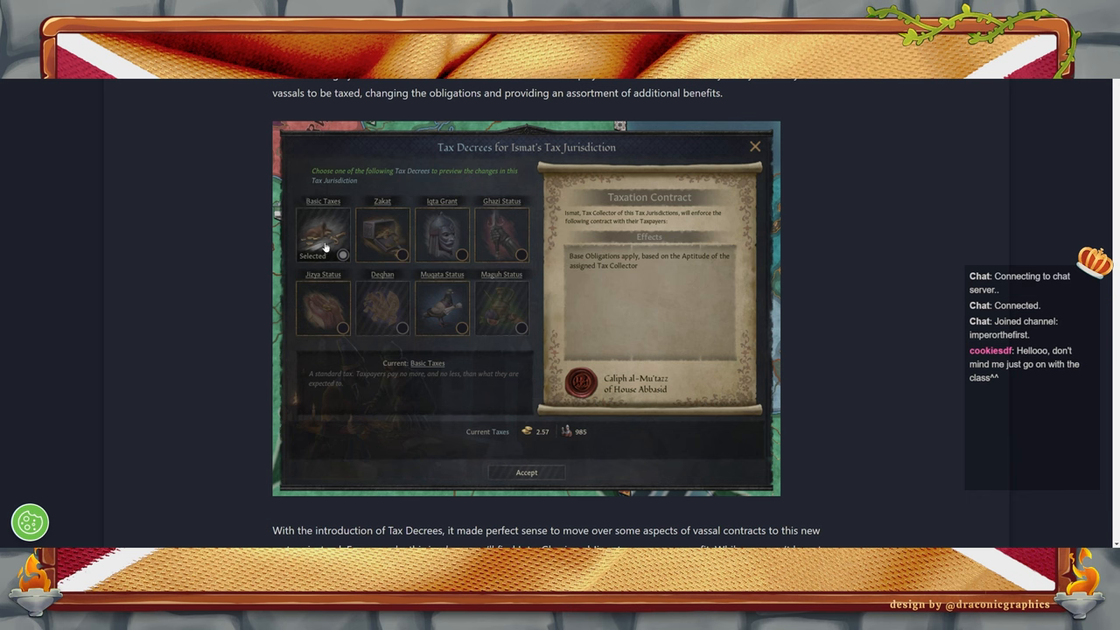
{"action": "mouse_move", "coordinate": [470, 341]}
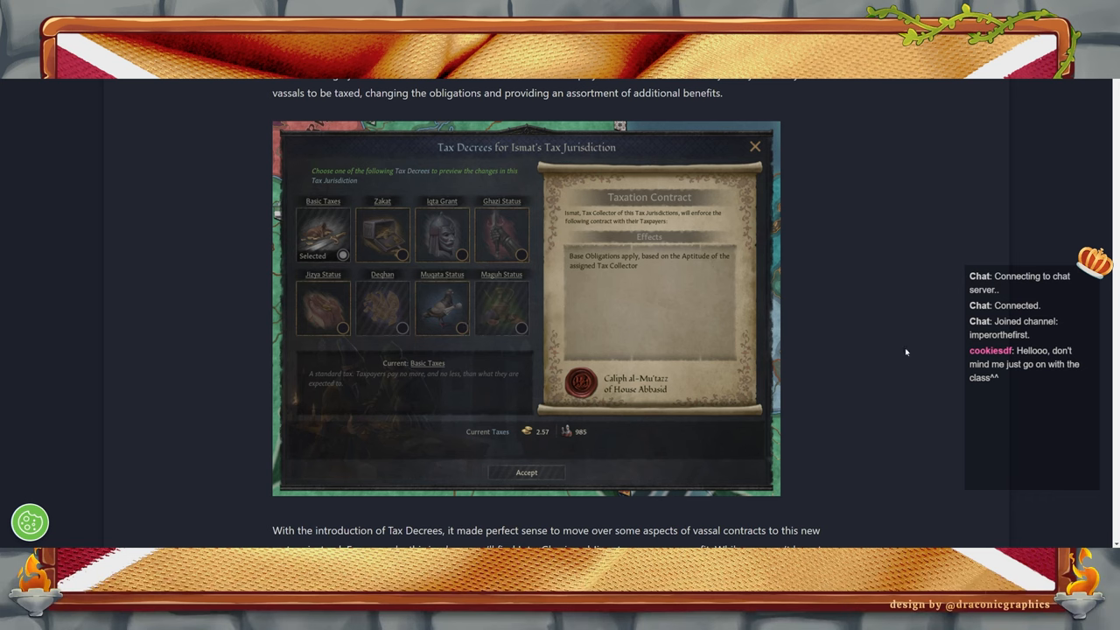
{"action": "mouse_move", "coordinate": [896, 354]}
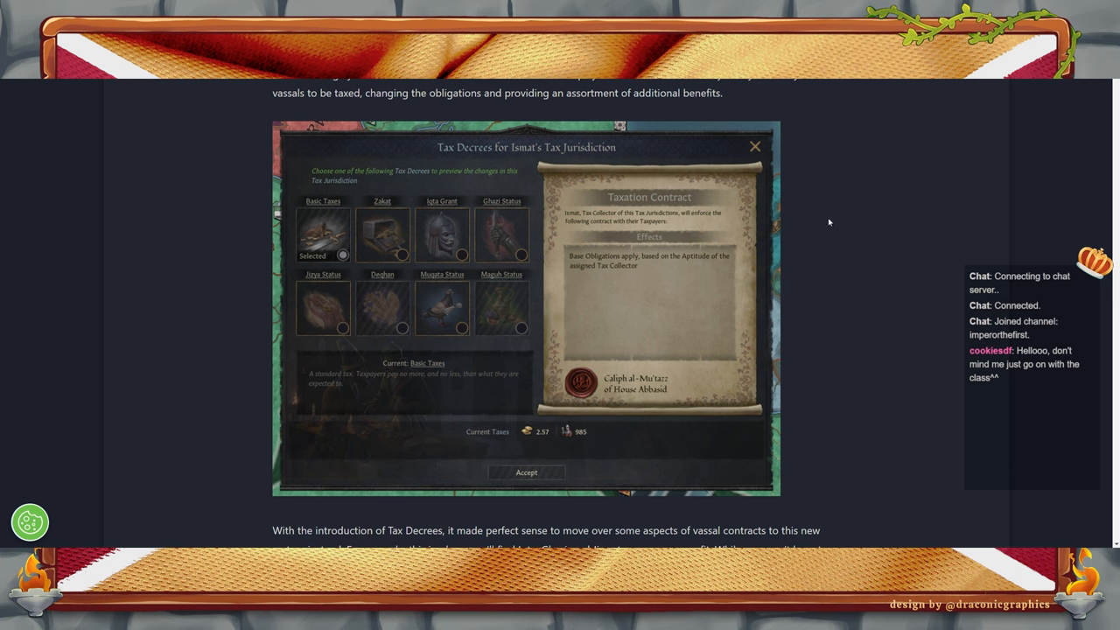
{"action": "mouse_move", "coordinate": [339, 219]}
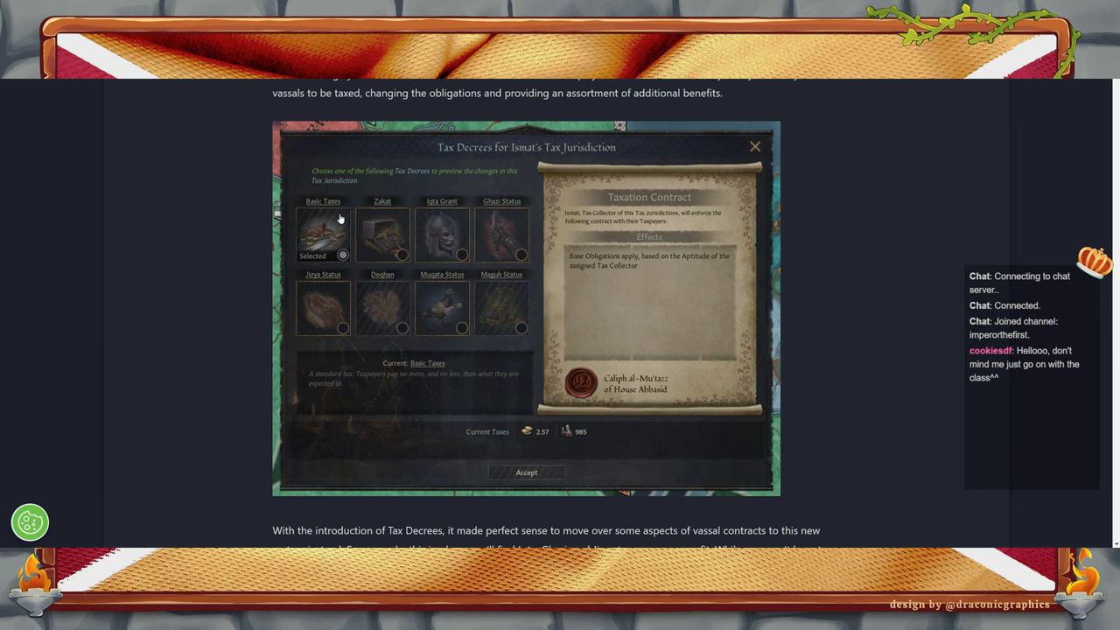
{"action": "mouse_move", "coordinate": [574, 245]}
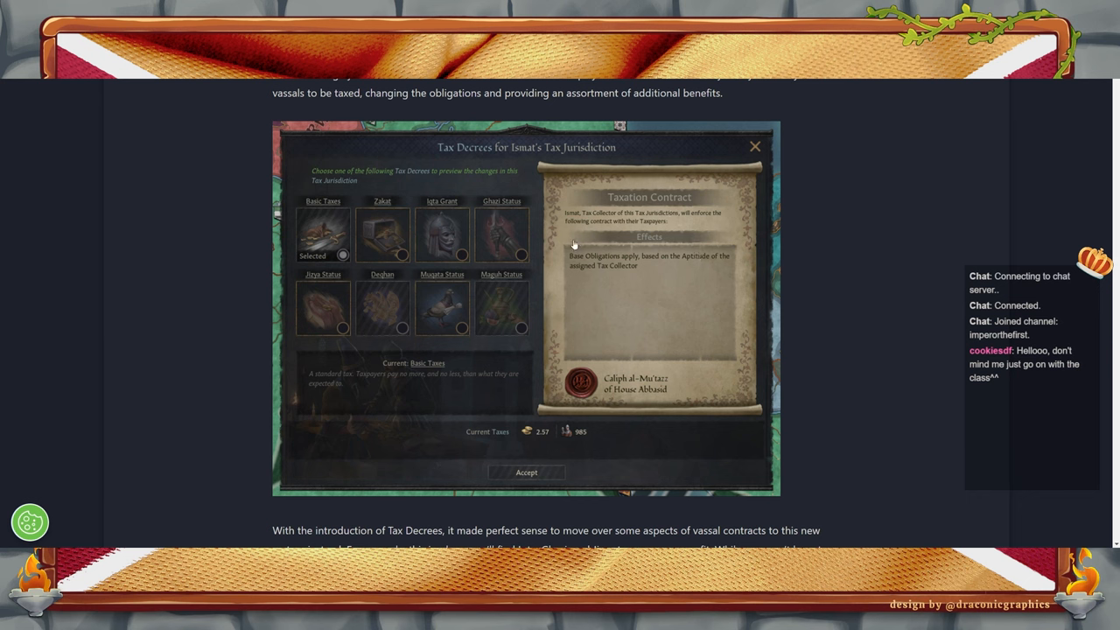
{"action": "mouse_move", "coordinate": [714, 277]}
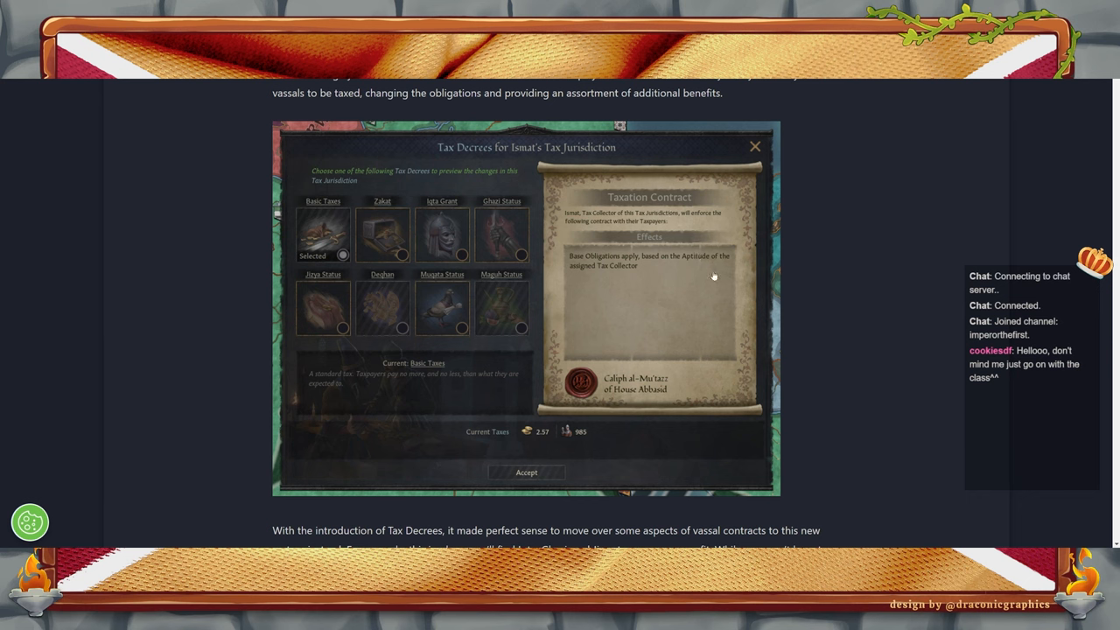
{"action": "mouse_move", "coordinate": [621, 229]}
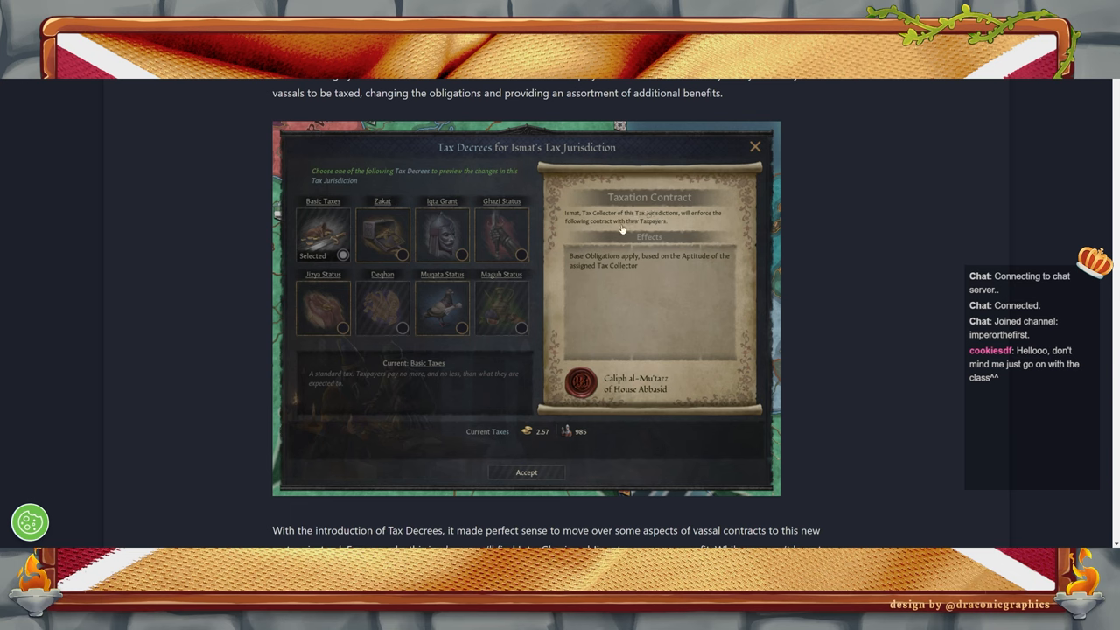
{"action": "mouse_move", "coordinate": [668, 346]}
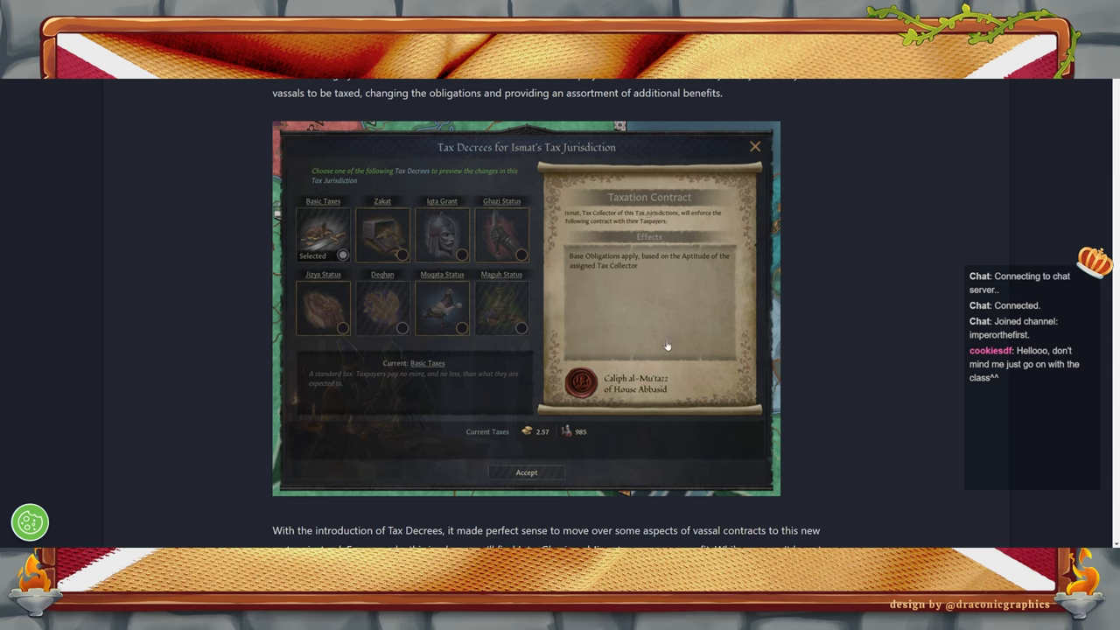
{"action": "mouse_move", "coordinate": [465, 441]}
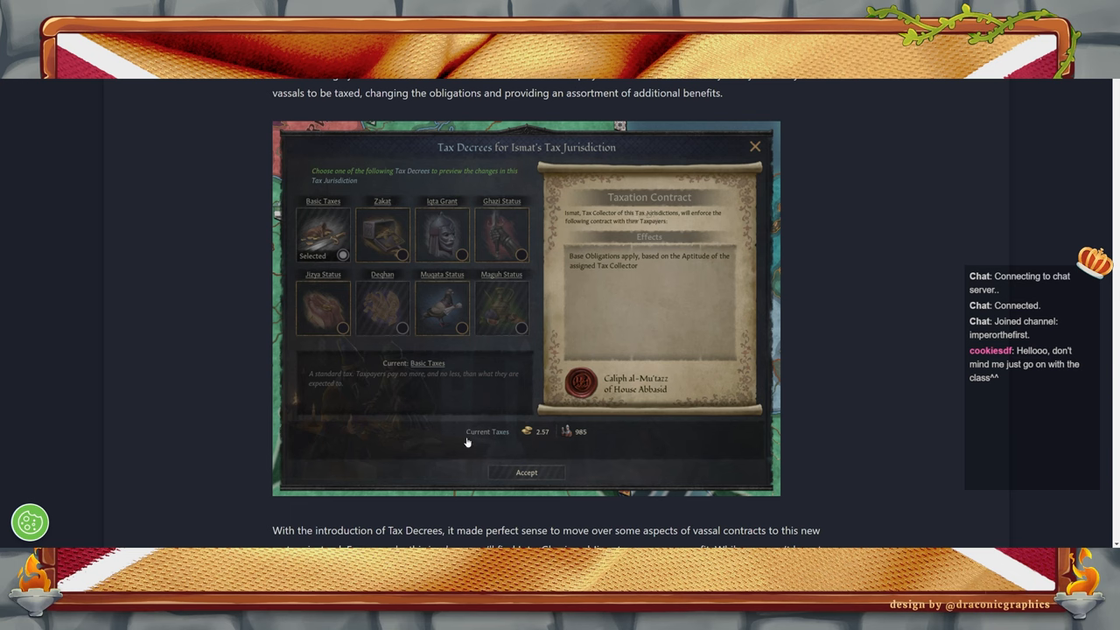
{"action": "mouse_move", "coordinate": [721, 269]}
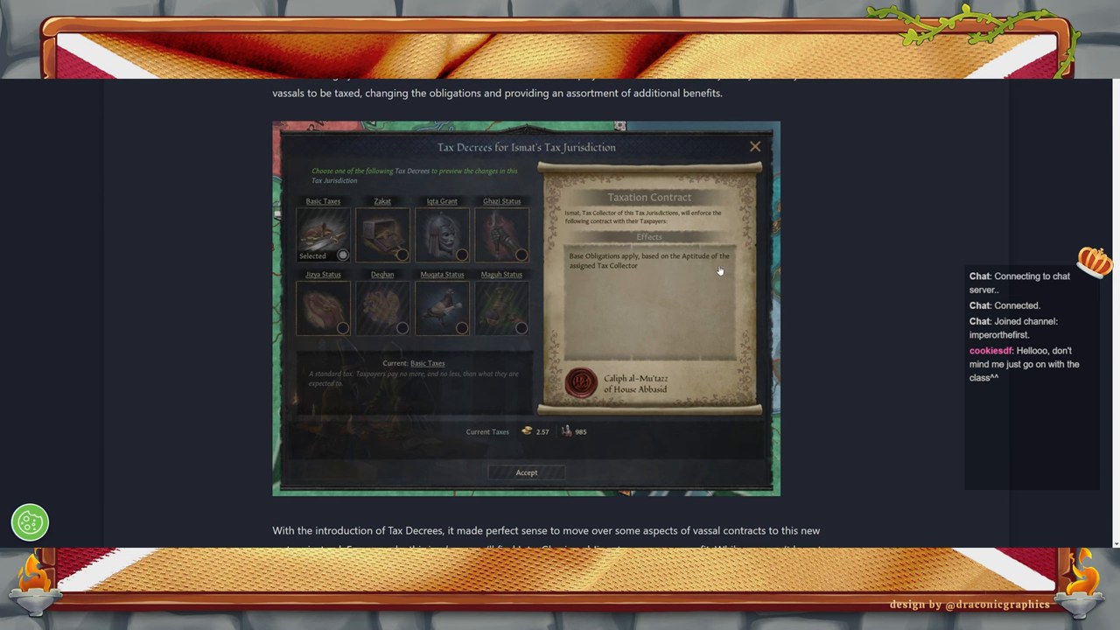
{"action": "mouse_move", "coordinate": [906, 336]}
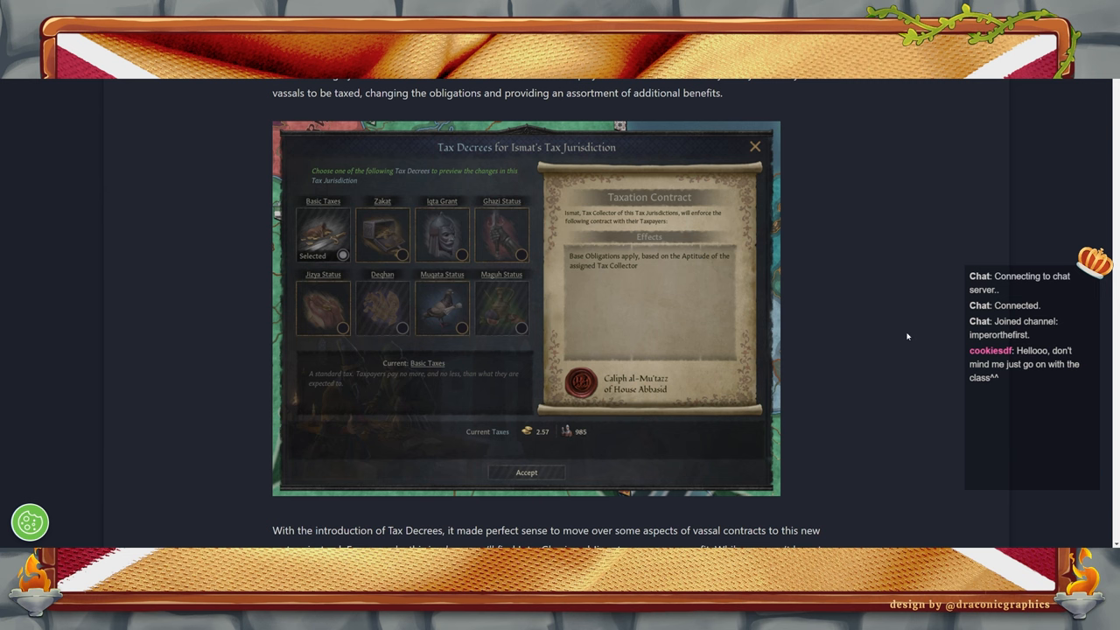
{"action": "scroll", "scroll_direction": "down", "scroll_amount": 3}
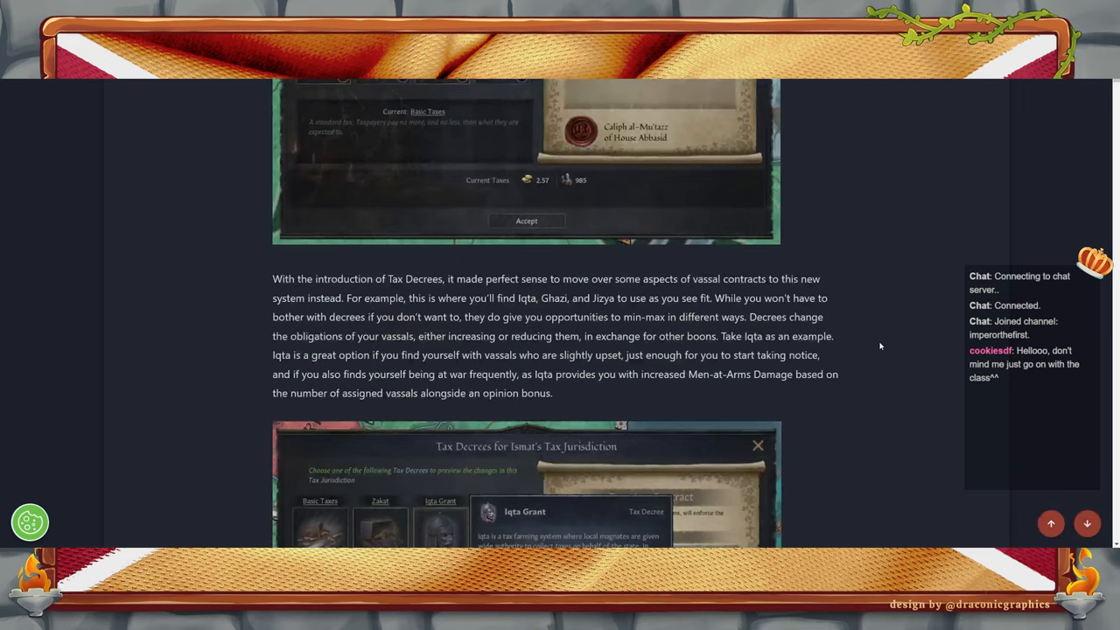
{"action": "scroll", "scroll_direction": "down", "scroll_amount": 3}
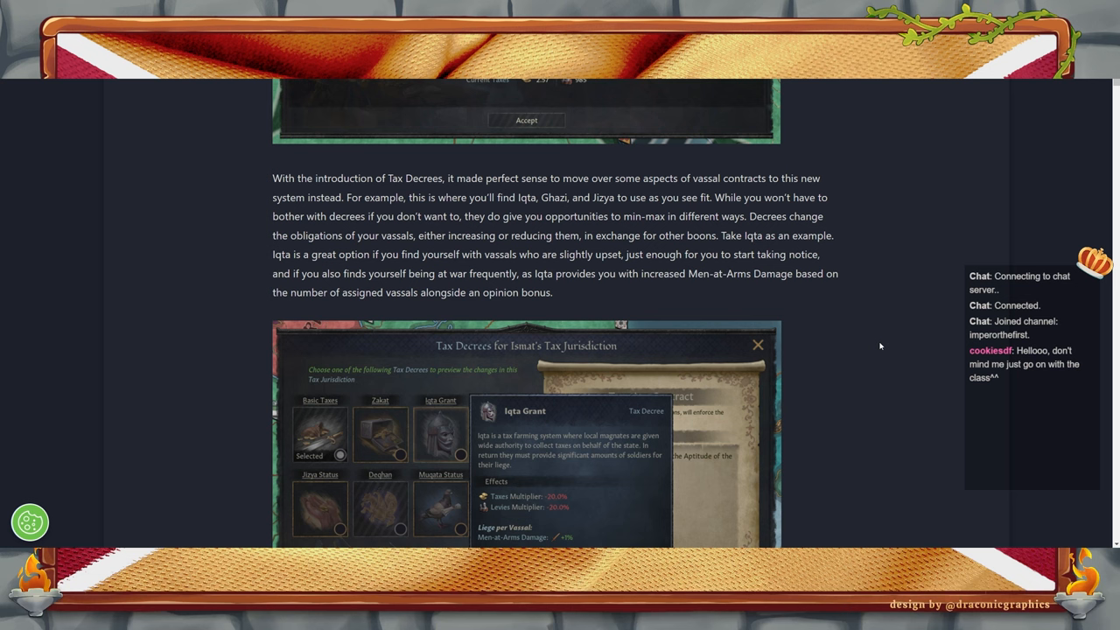
{"action": "mouse_move", "coordinate": [864, 347]}
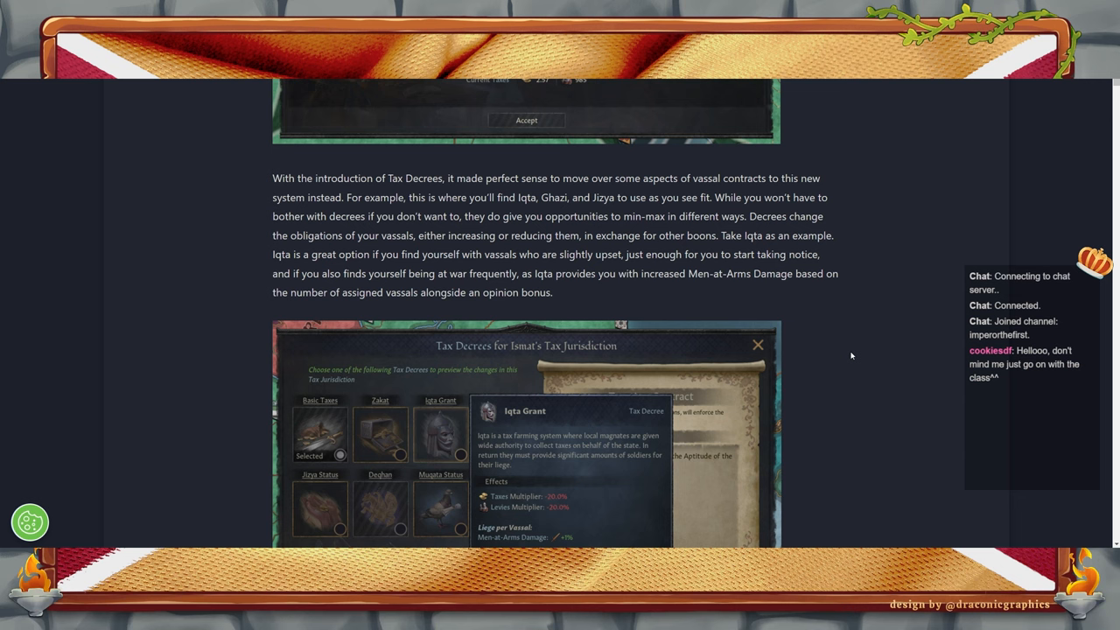
{"action": "mouse_move", "coordinate": [882, 333]}
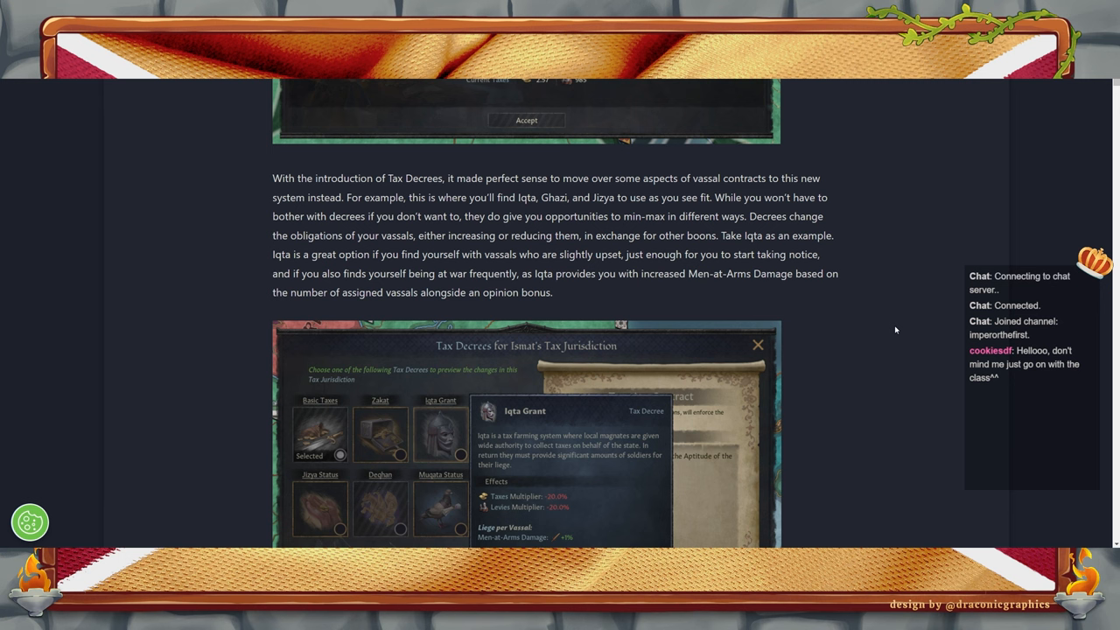
{"action": "mouse_move", "coordinate": [915, 345]}
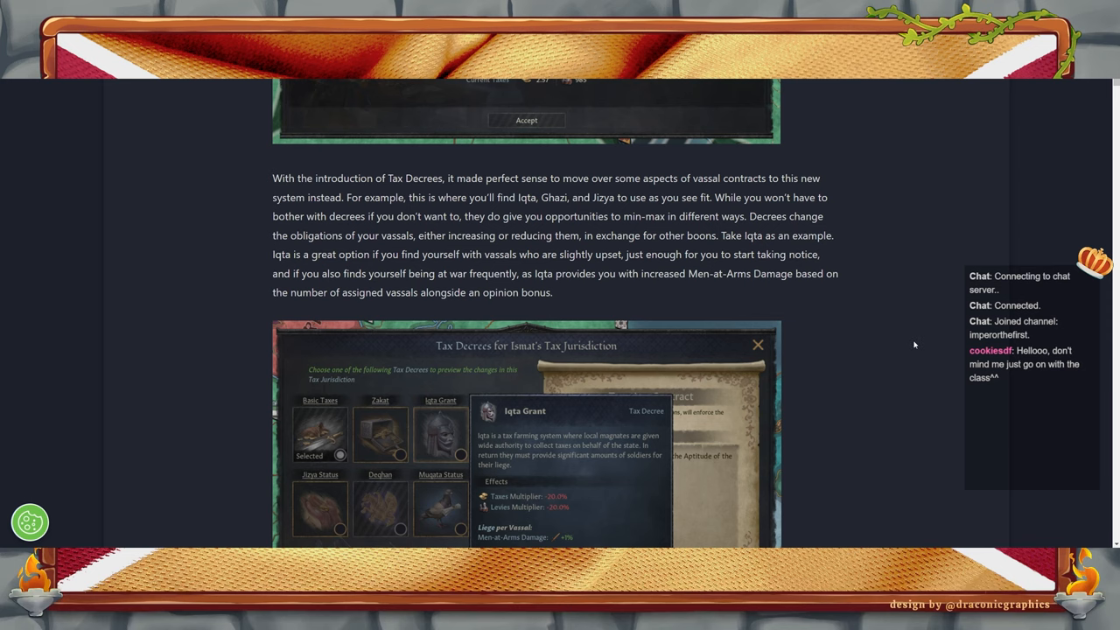
{"action": "scroll", "scroll_direction": "down", "scroll_amount": 3}
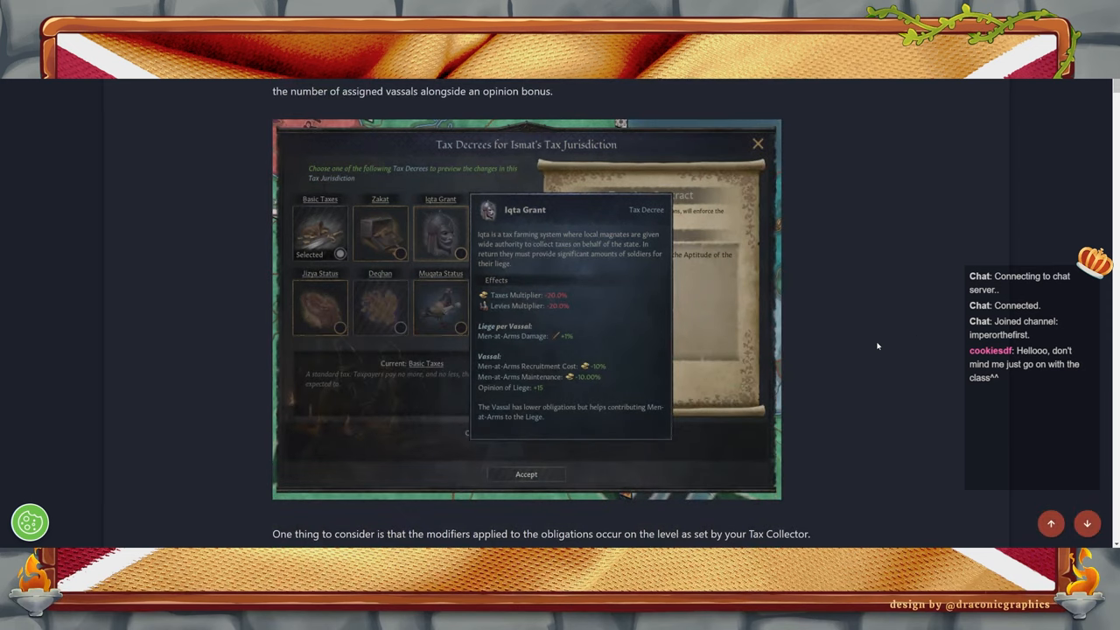
{"action": "mouse_move", "coordinate": [560, 252]}
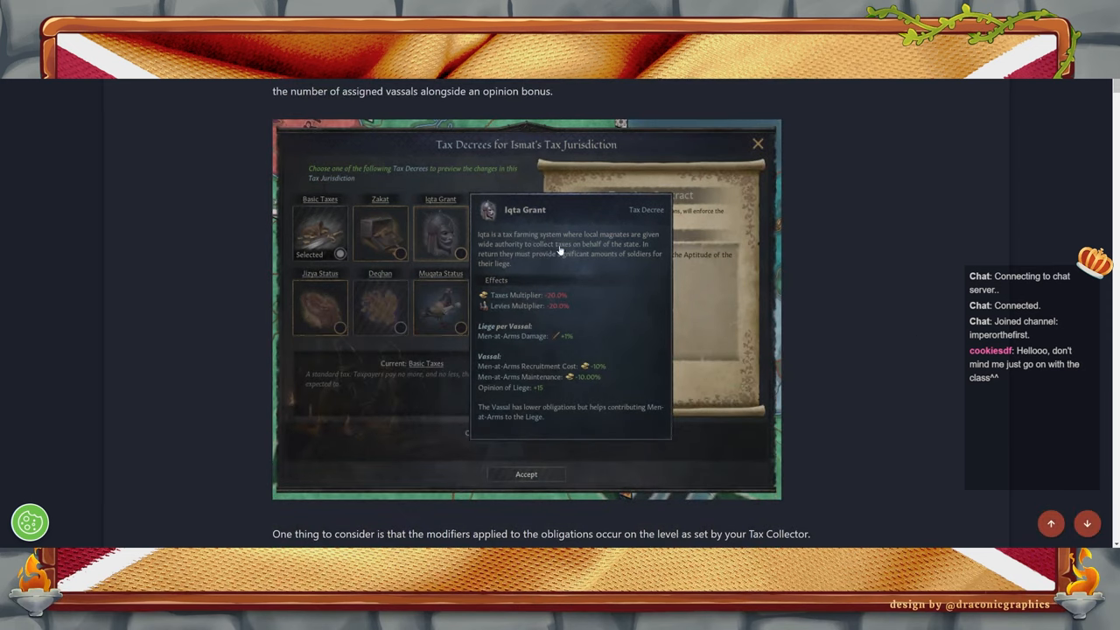
{"action": "mouse_move", "coordinate": [573, 249]}
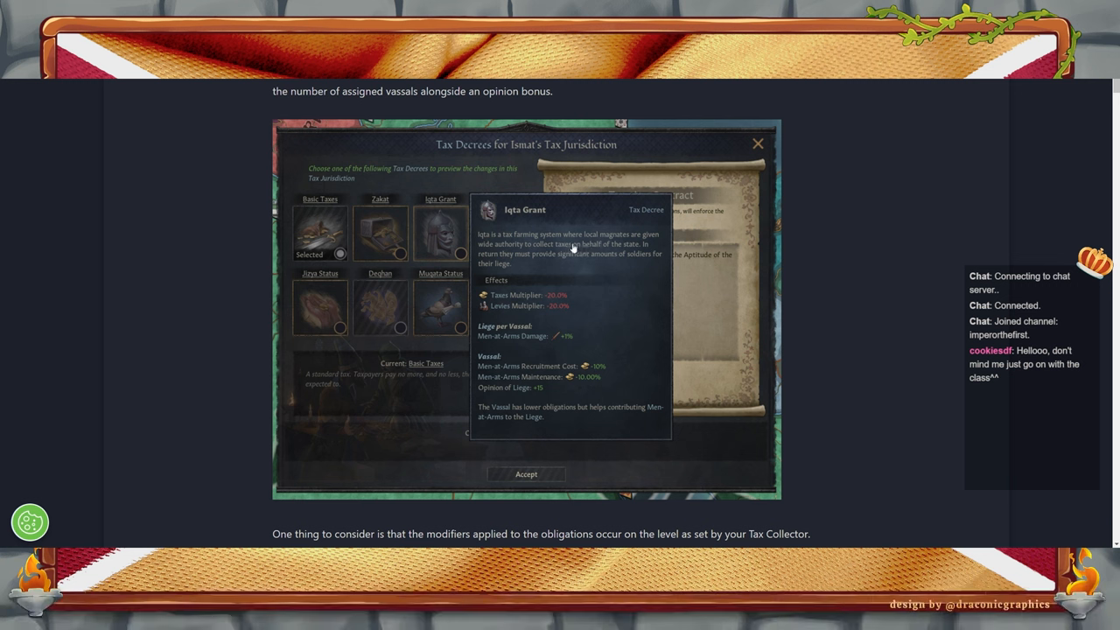
{"action": "mouse_move", "coordinate": [568, 255]}
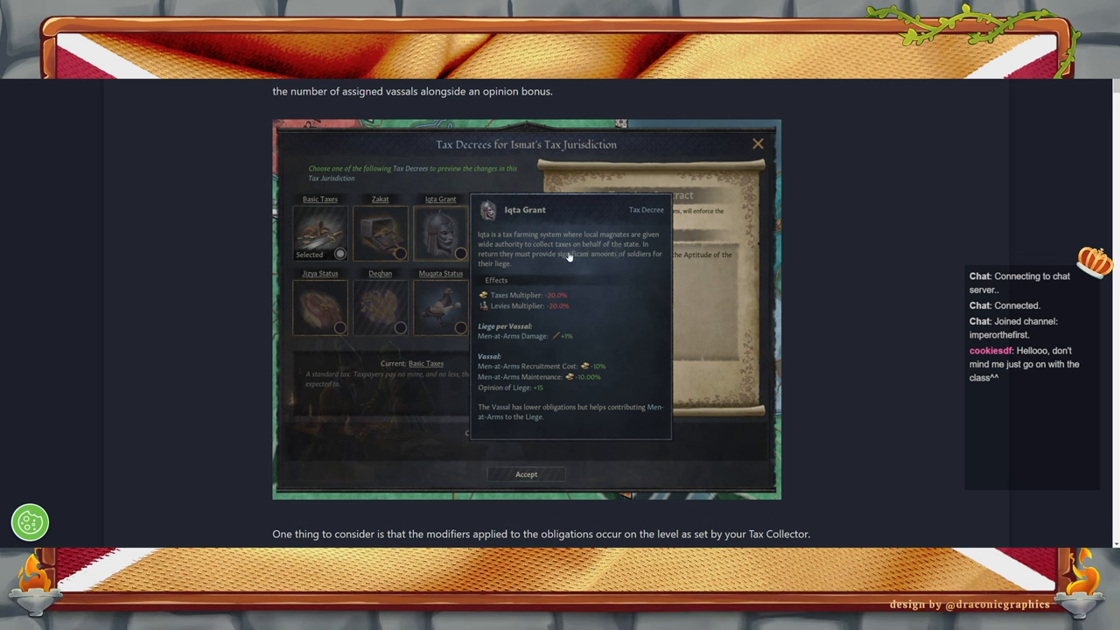
{"action": "mouse_move", "coordinate": [584, 266]}
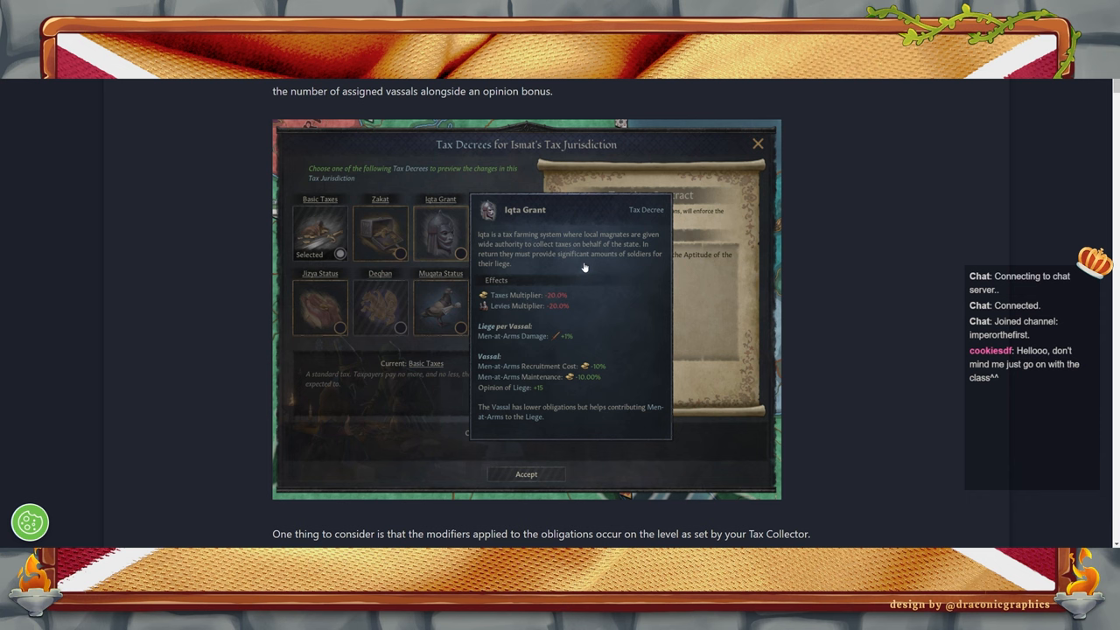
{"action": "mouse_move", "coordinate": [529, 264]}
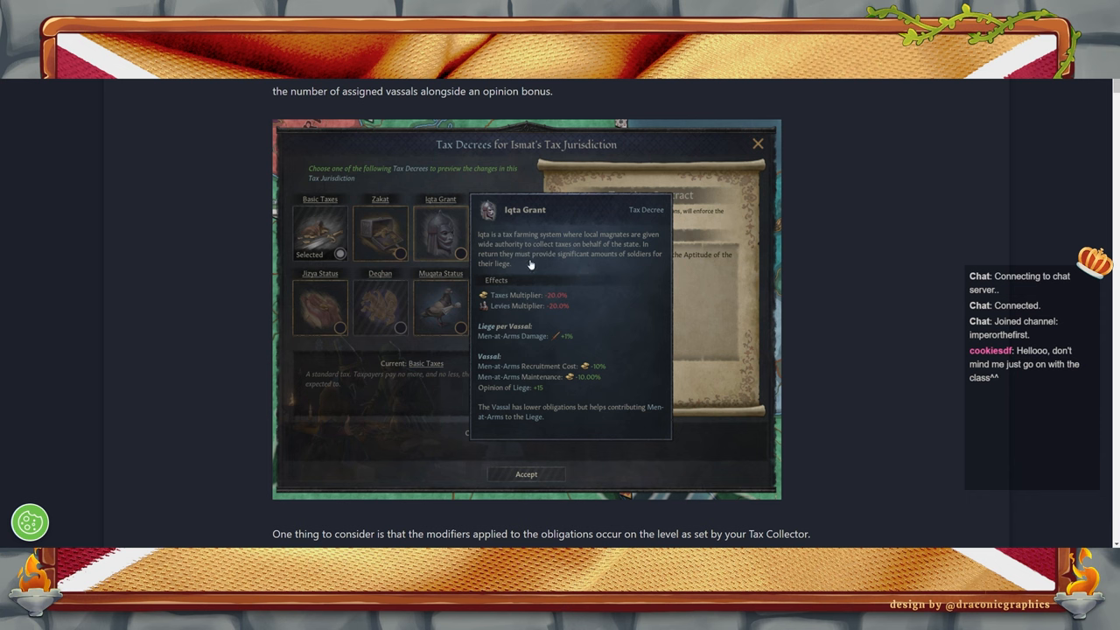
{"action": "mouse_move", "coordinate": [581, 287]}
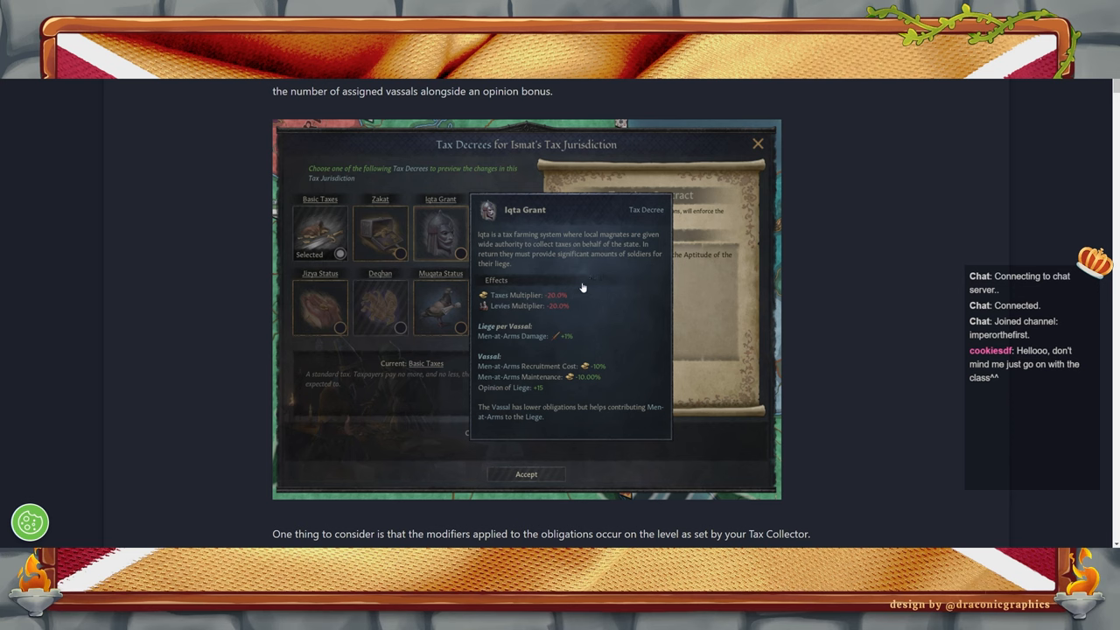
{"action": "mouse_move", "coordinate": [568, 308]}
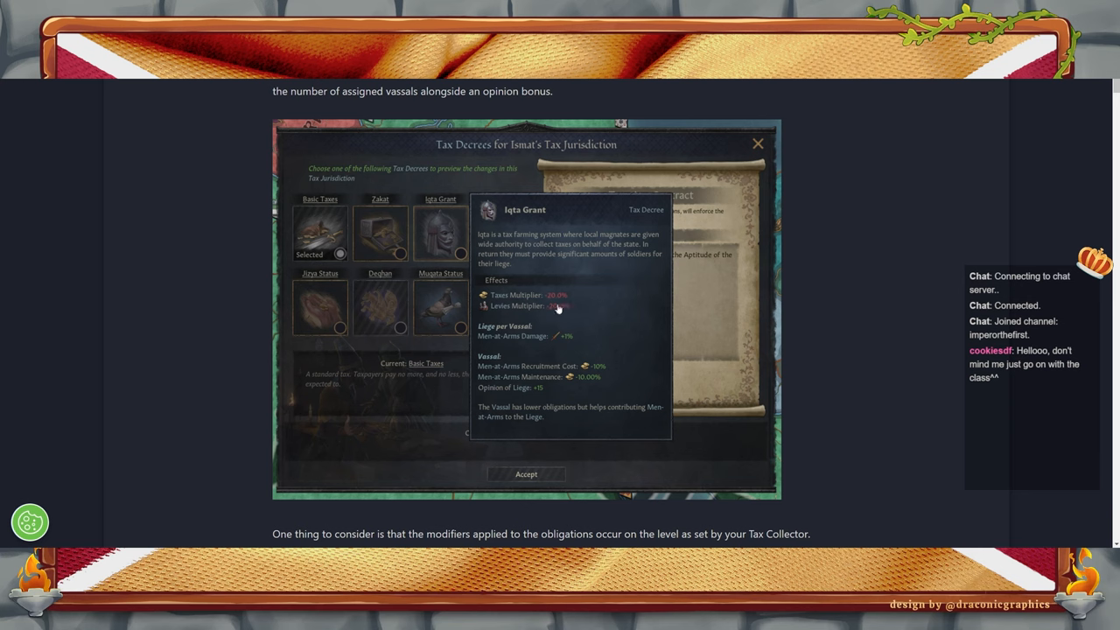
{"action": "mouse_move", "coordinate": [615, 270]}
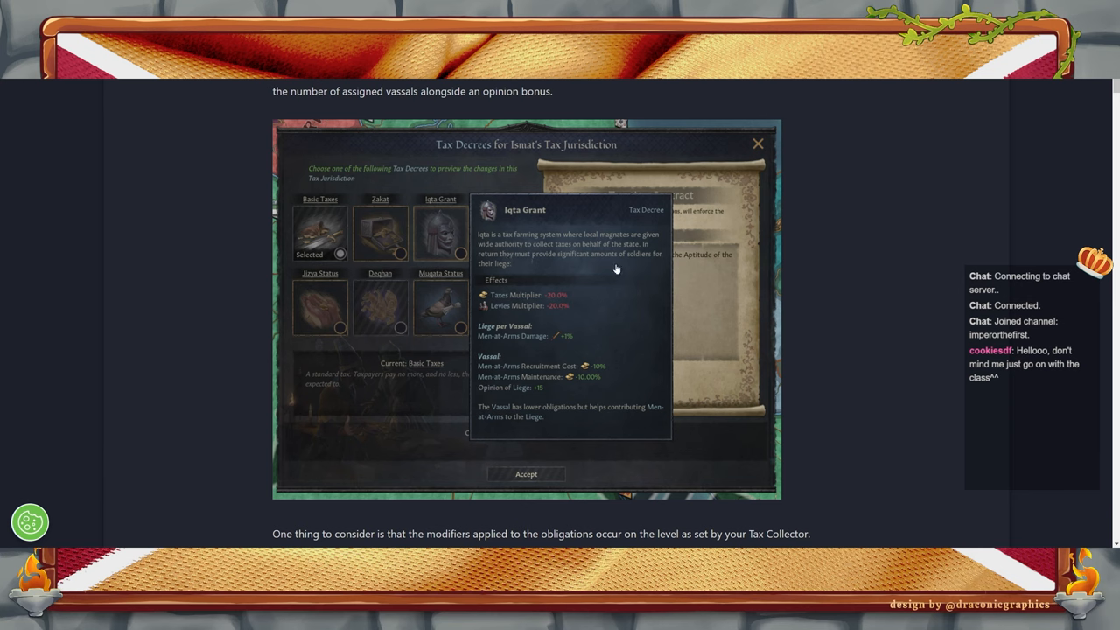
{"action": "mouse_move", "coordinate": [591, 265]}
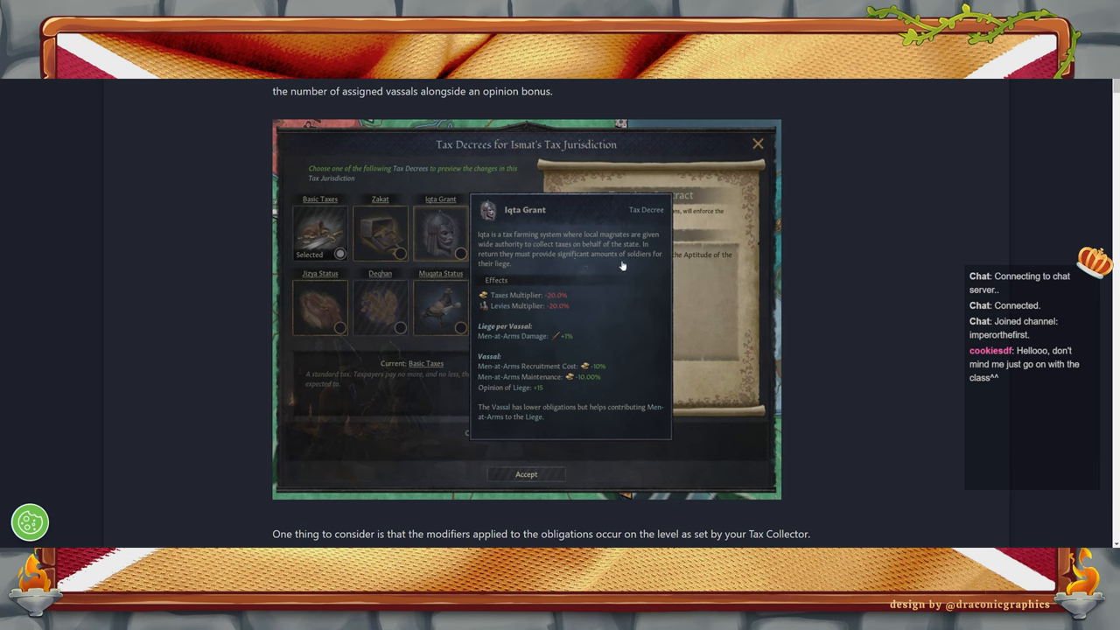
{"action": "mouse_move", "coordinate": [550, 315]}
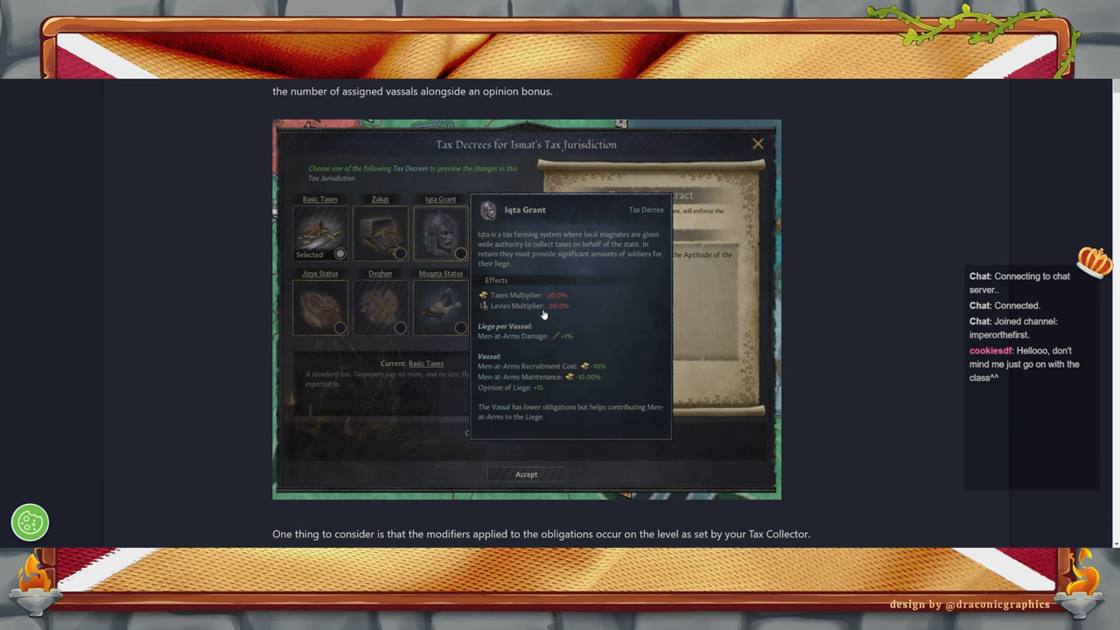
{"action": "mouse_move", "coordinate": [549, 343]}
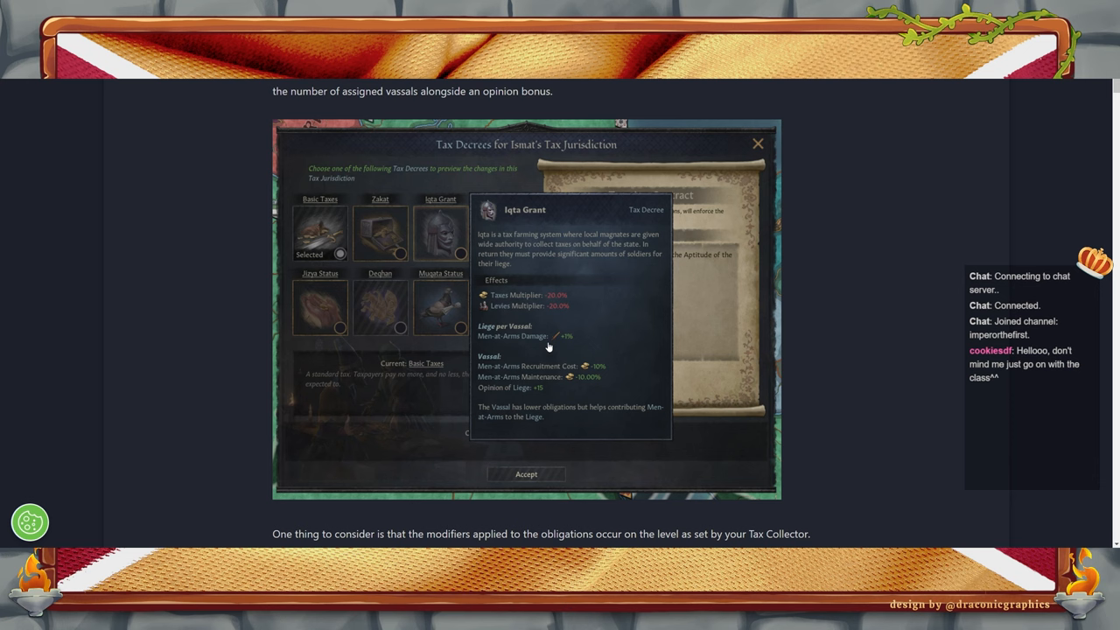
{"action": "mouse_move", "coordinate": [496, 339]}
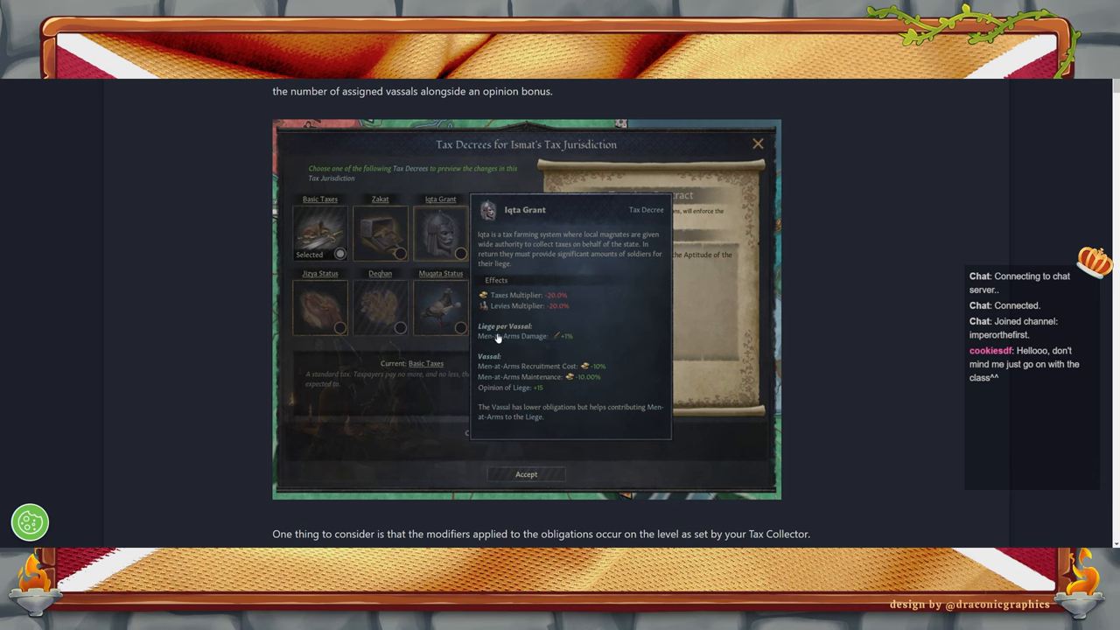
{"action": "mouse_move", "coordinate": [521, 339]}
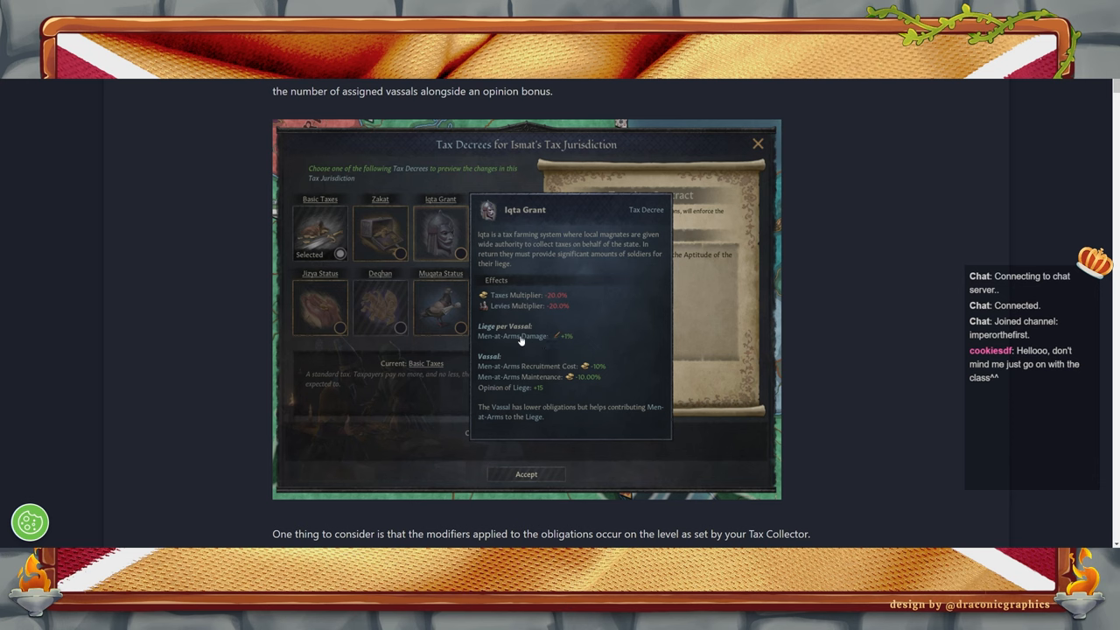
{"action": "mouse_move", "coordinate": [539, 343]}
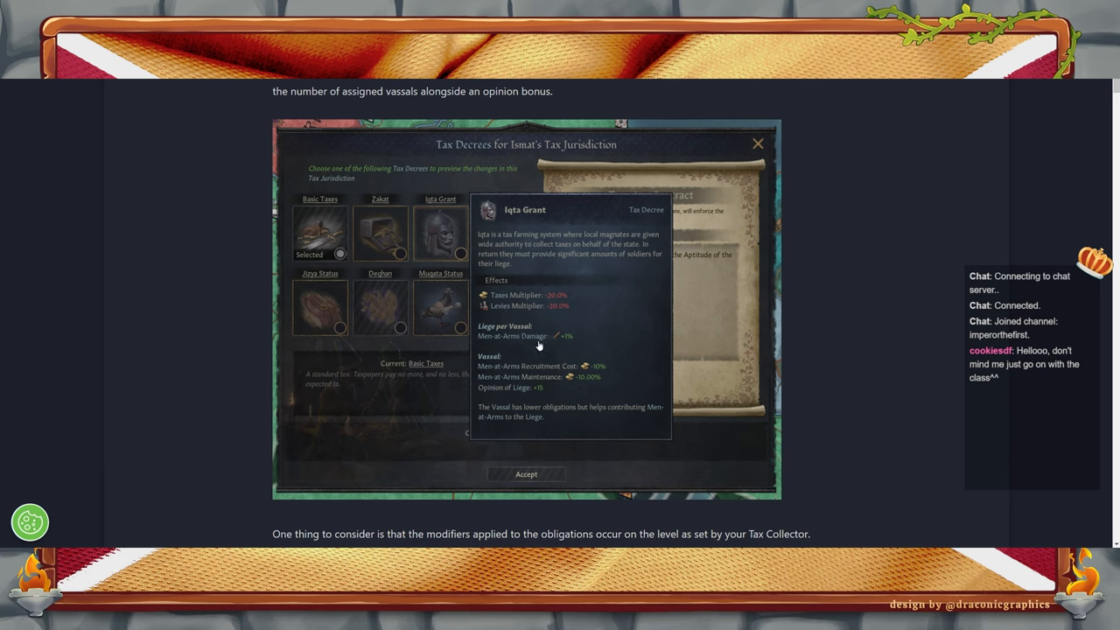
{"action": "mouse_move", "coordinate": [560, 348]}
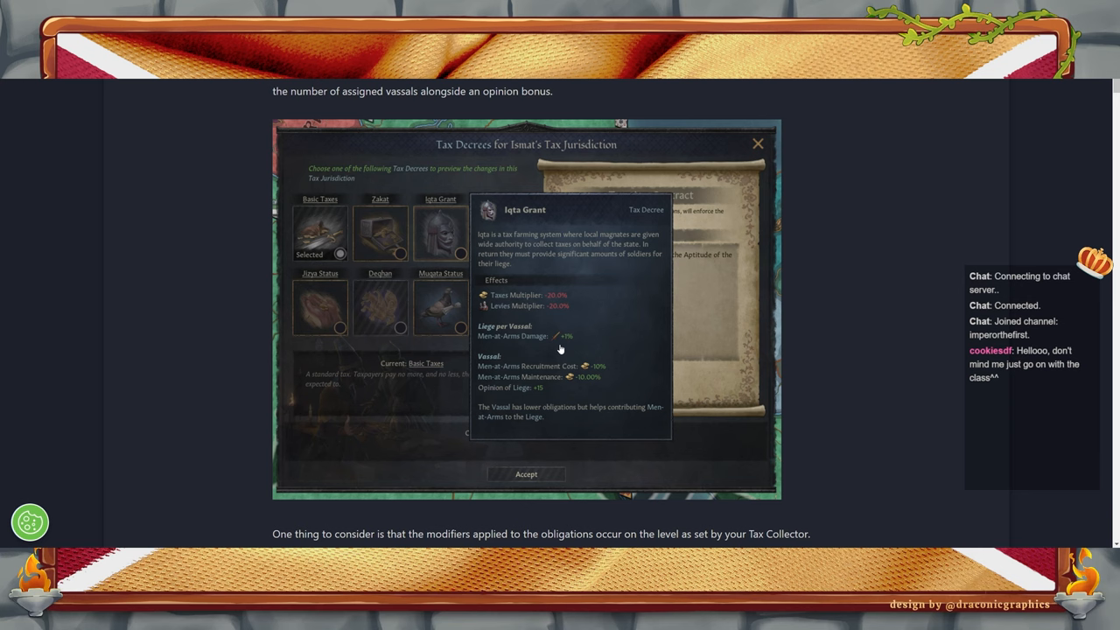
{"action": "mouse_move", "coordinate": [593, 371]}
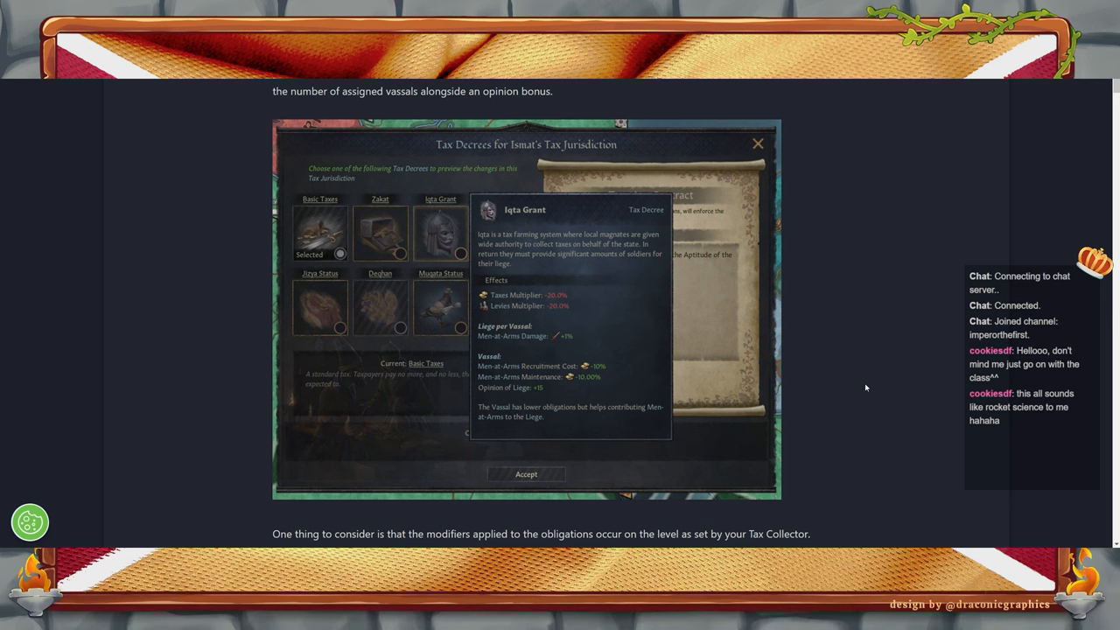
{"action": "mouse_move", "coordinate": [788, 473]}
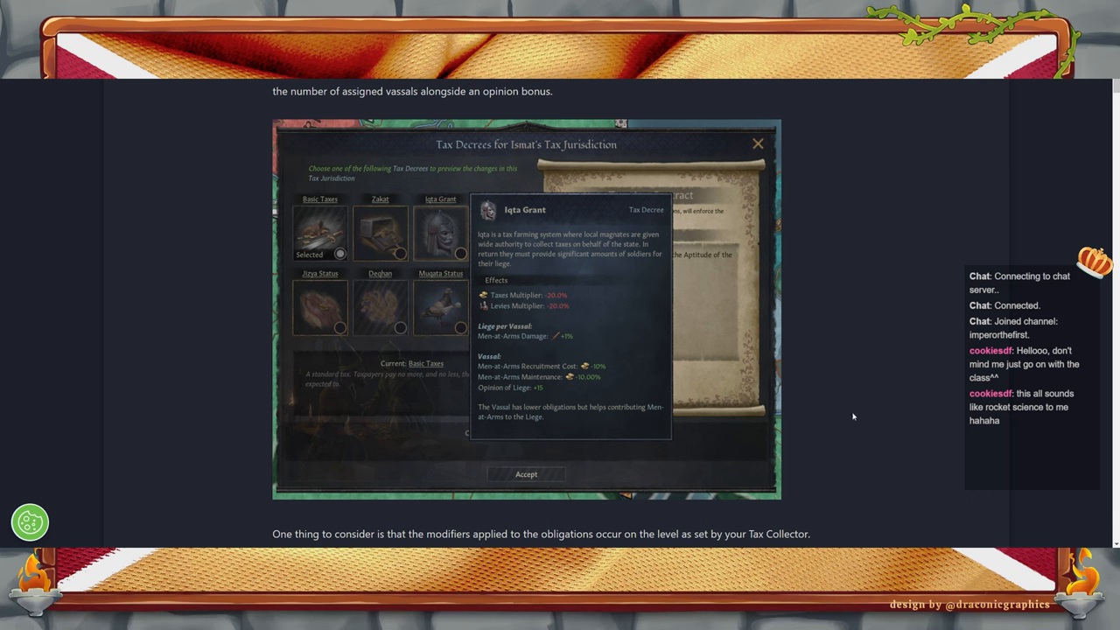
{"action": "mouse_move", "coordinate": [937, 322]}
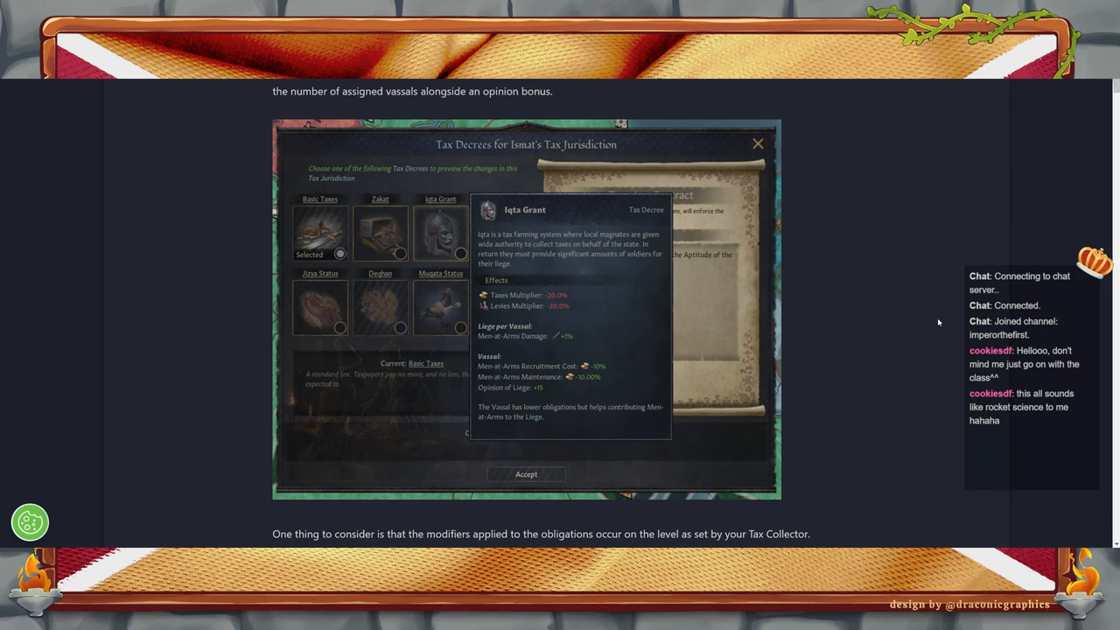
{"action": "mouse_move", "coordinate": [857, 368]}
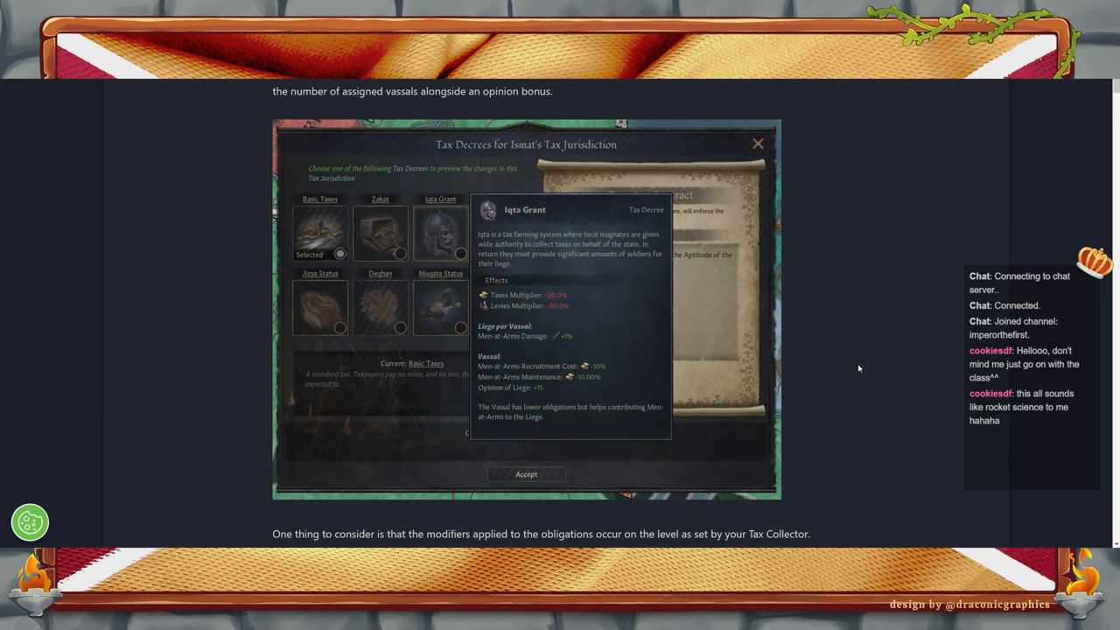
{"action": "scroll", "scroll_direction": "down", "scroll_amount": 3}
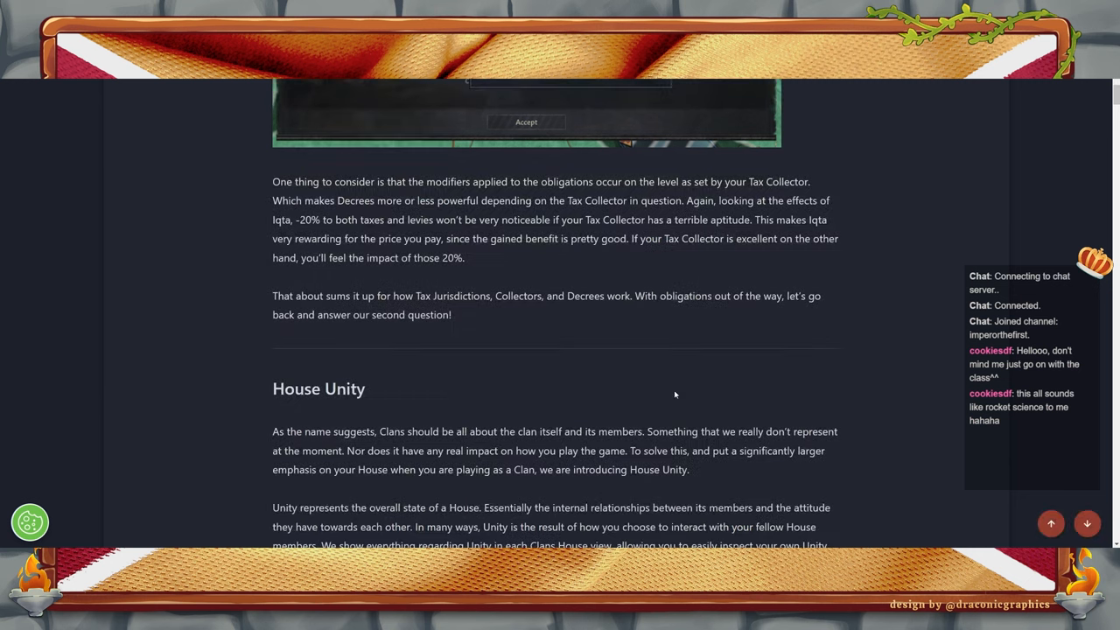
{"action": "scroll", "scroll_direction": "up", "scroll_amount": 3}
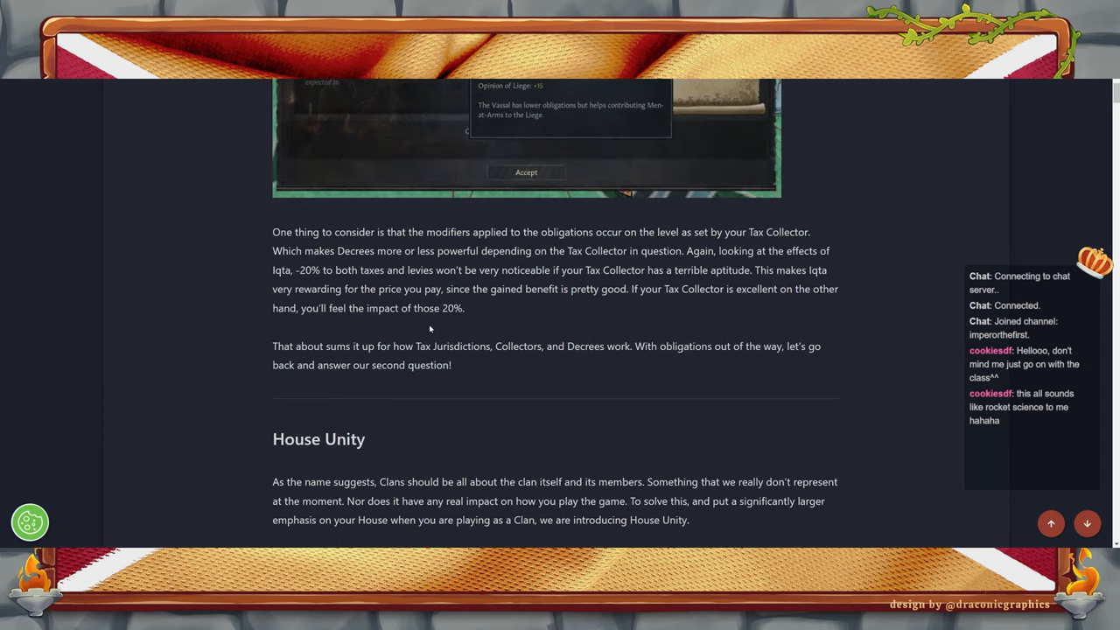
{"action": "mouse_move", "coordinate": [472, 376]}
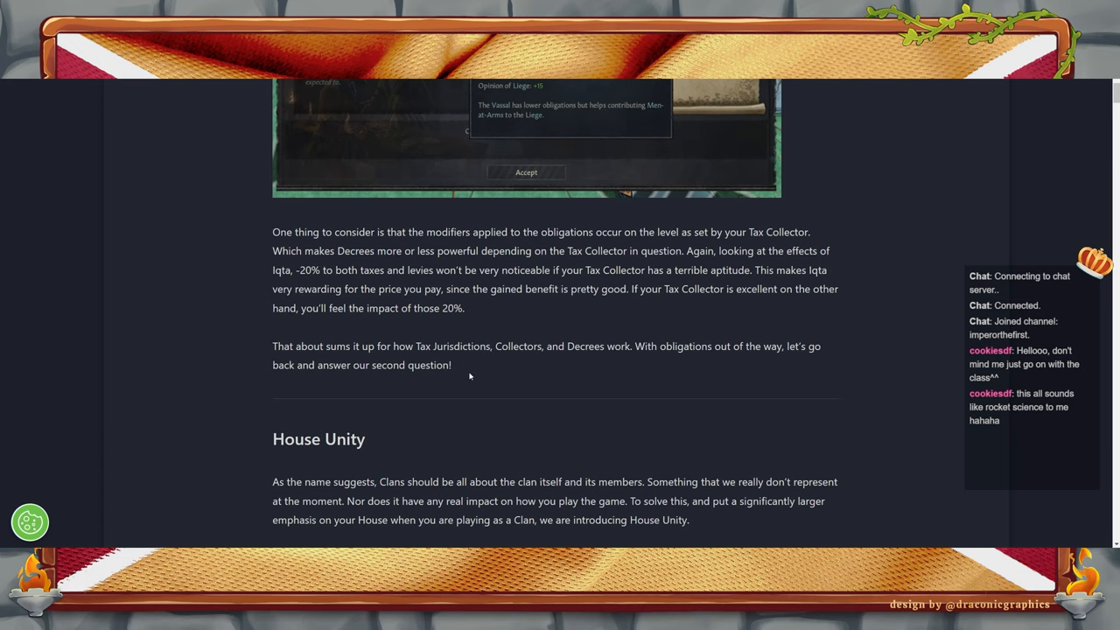
{"action": "mouse_move", "coordinate": [553, 367]}
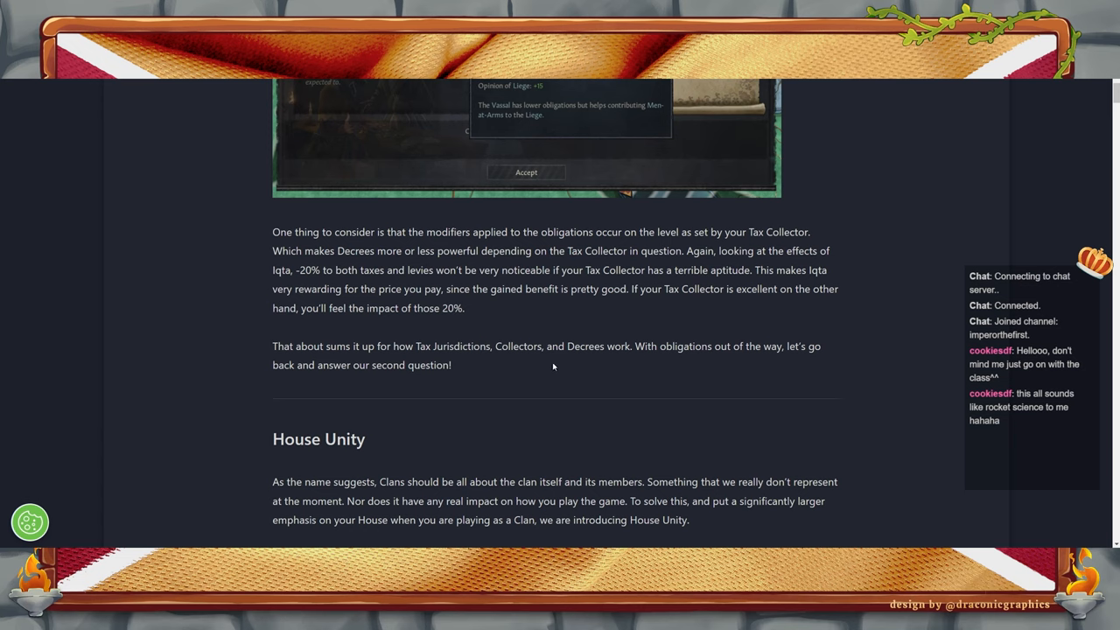
{"action": "mouse_move", "coordinate": [537, 366]}
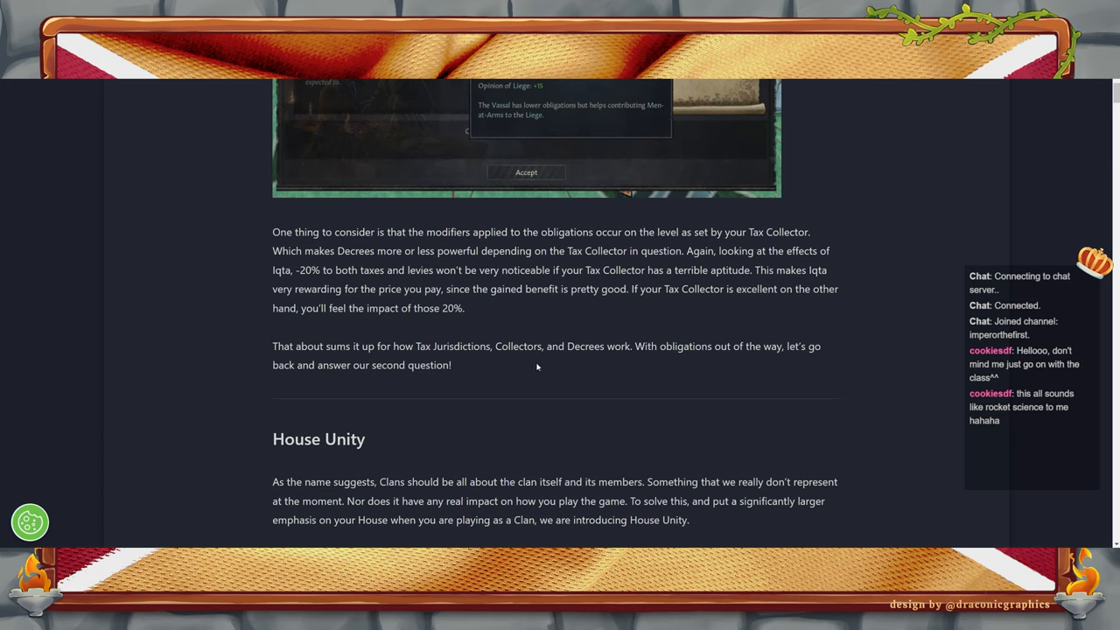
{"action": "mouse_move", "coordinate": [531, 363]}
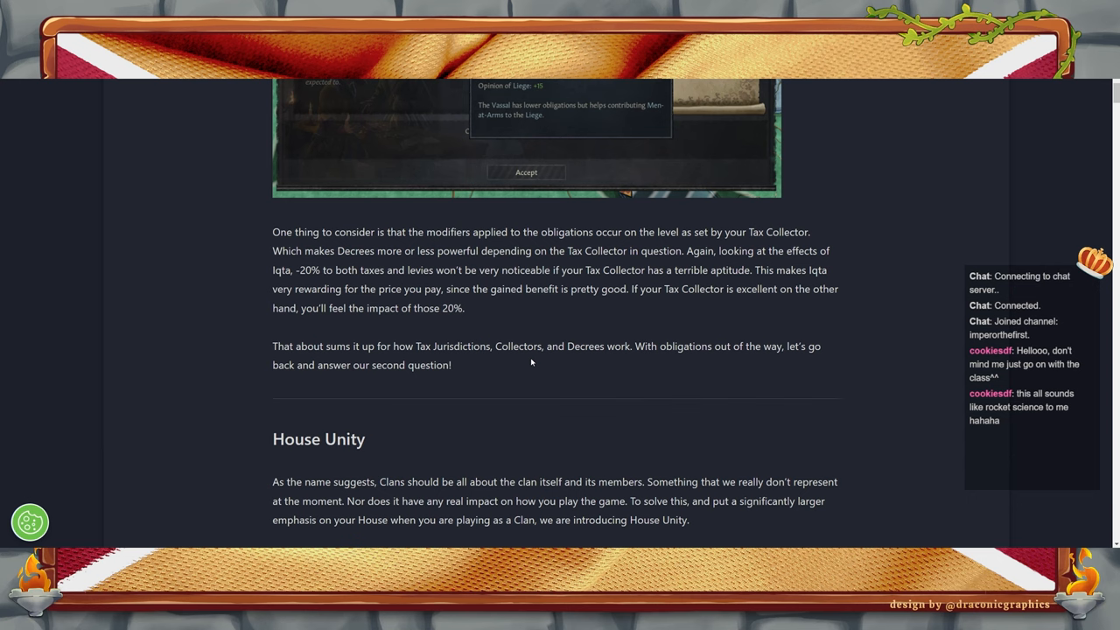
{"action": "mouse_move", "coordinate": [519, 357]}
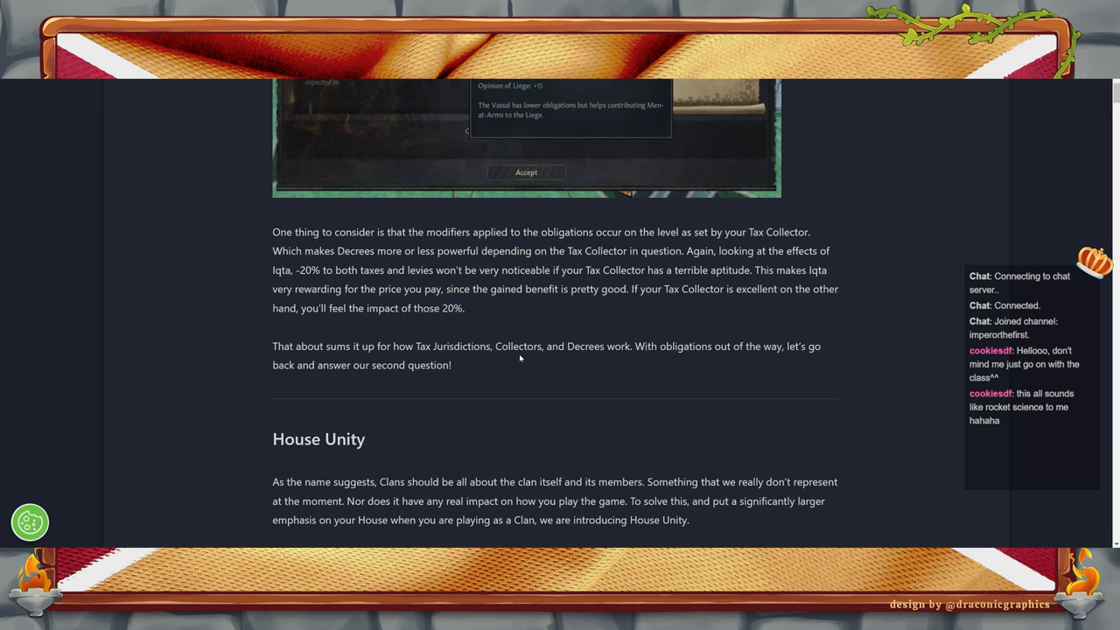
{"action": "mouse_move", "coordinate": [508, 356]}
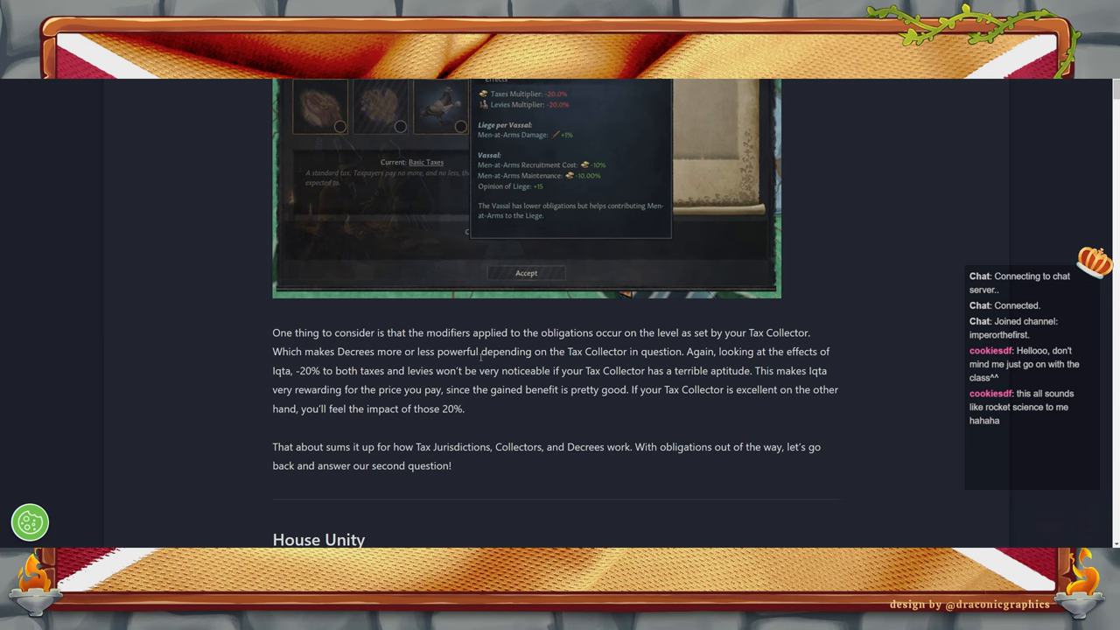
{"action": "mouse_move", "coordinate": [559, 105]}
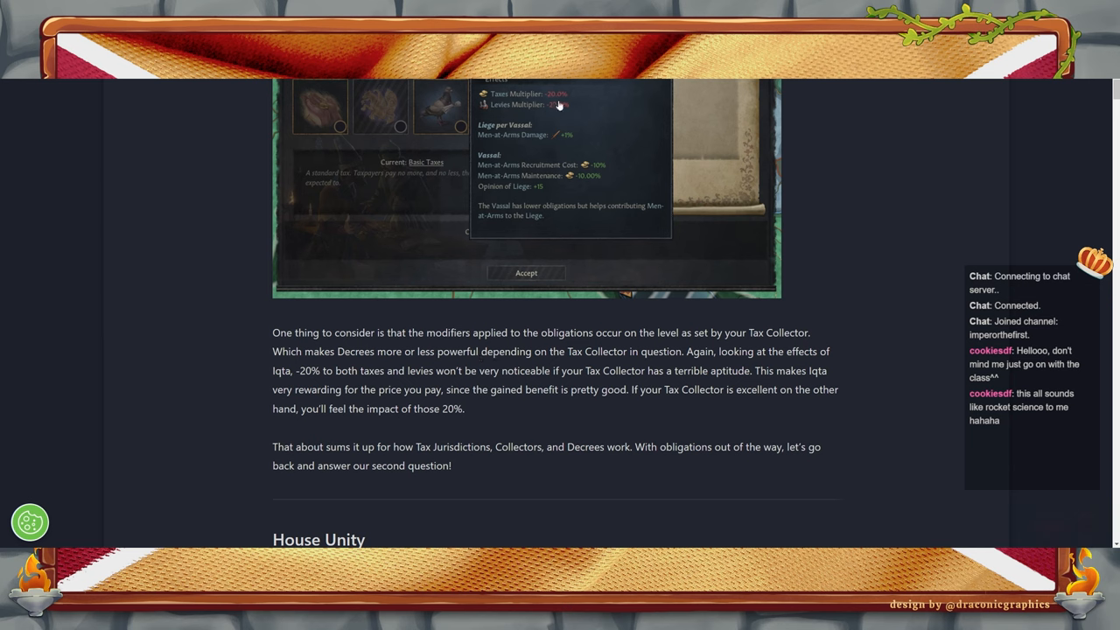
{"action": "mouse_move", "coordinate": [574, 402]}
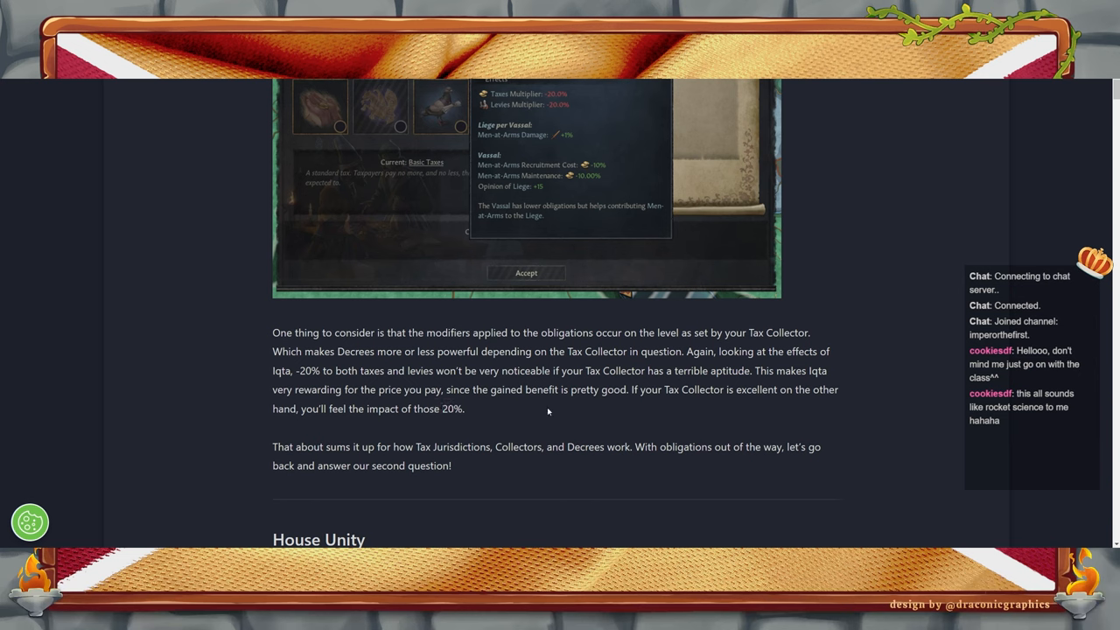
{"action": "mouse_move", "coordinate": [535, 436]}
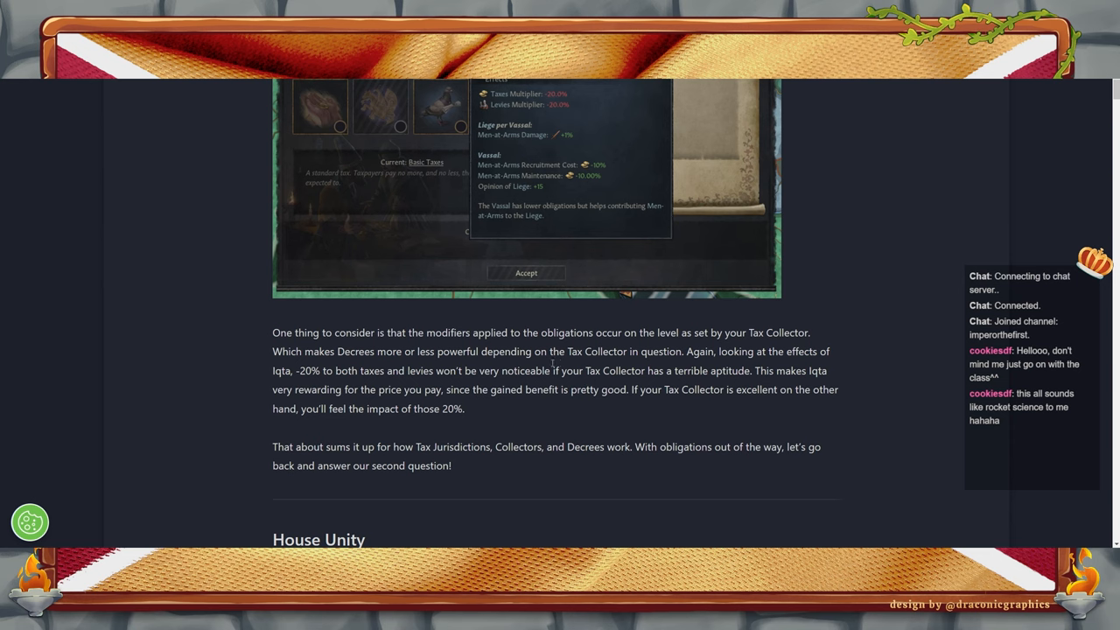
{"action": "scroll", "scroll_direction": "down", "scroll_amount": 3}
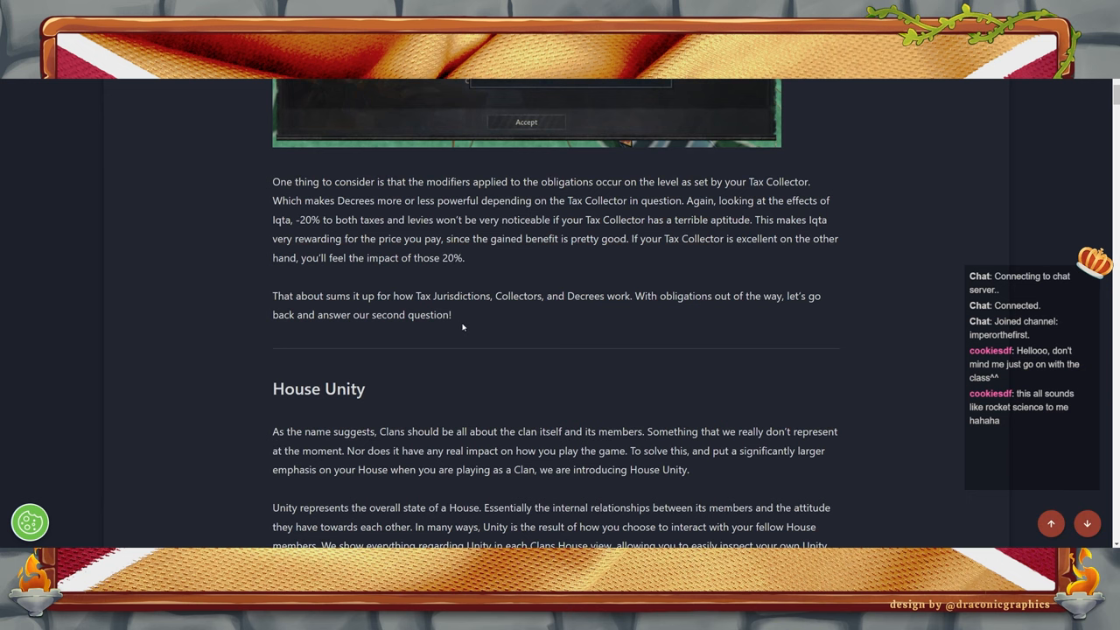
{"action": "mouse_move", "coordinate": [504, 398]}
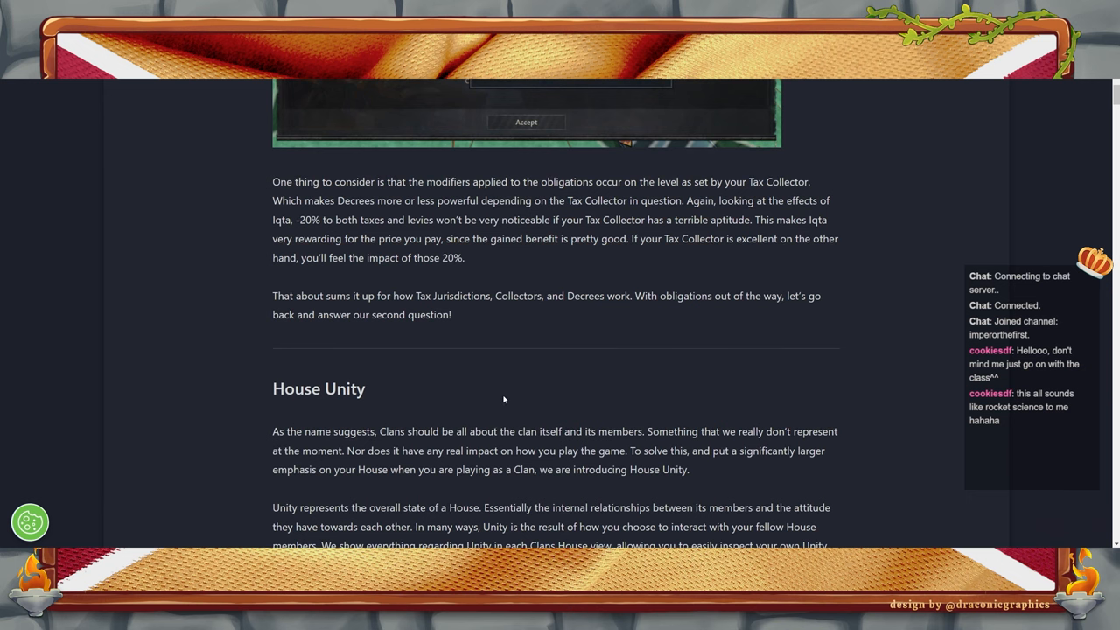
{"action": "scroll", "scroll_direction": "down", "scroll_amount": 3}
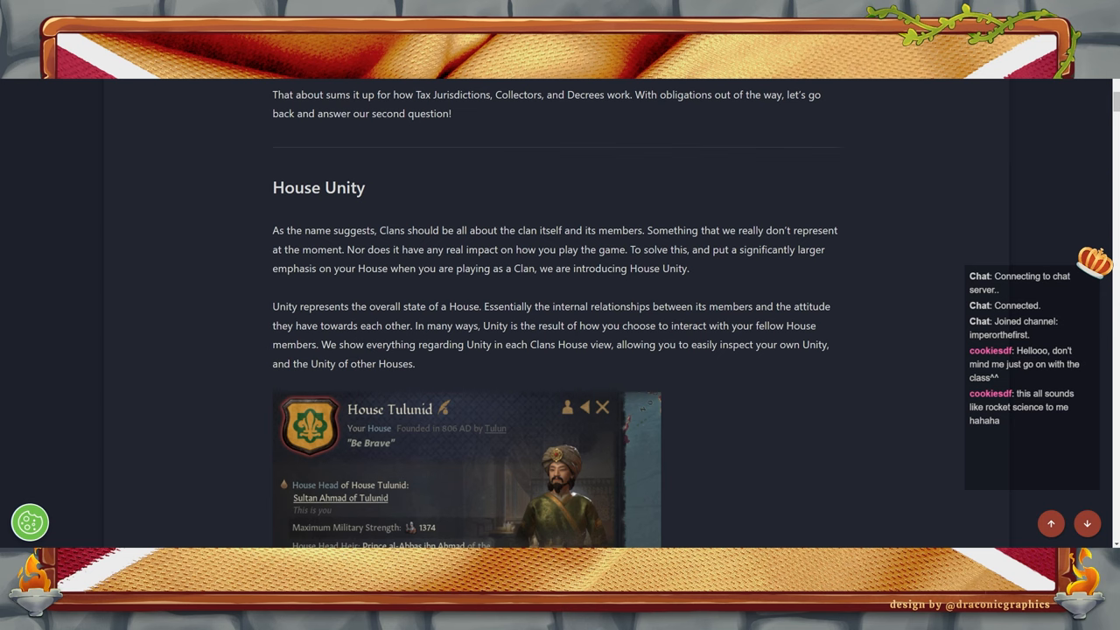
{"action": "mouse_move", "coordinate": [699, 242]}
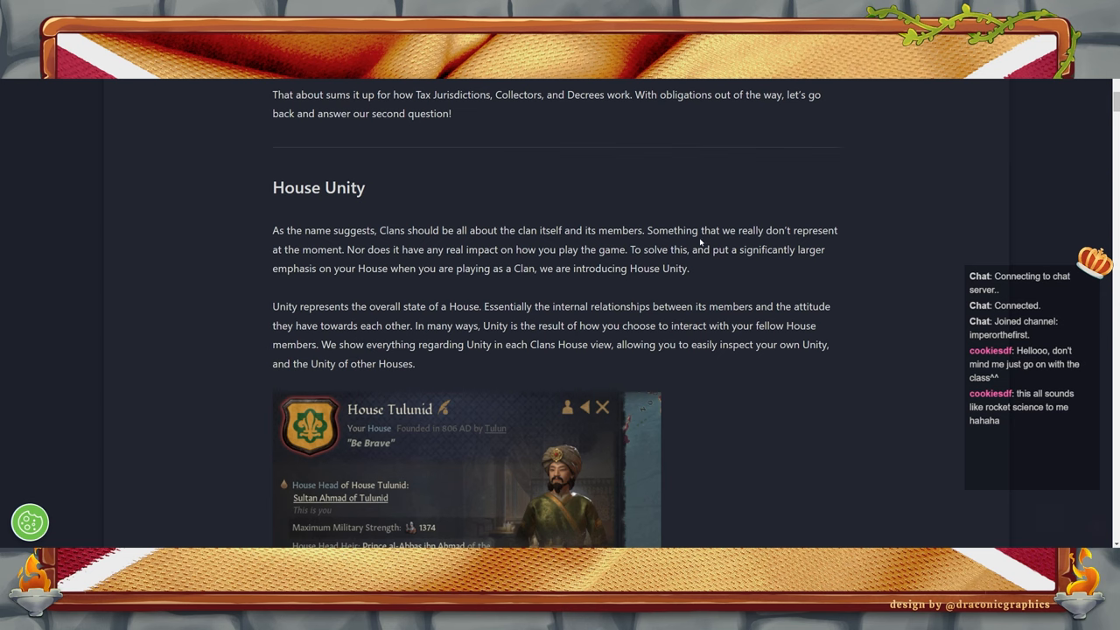
{"action": "mouse_move", "coordinate": [498, 254]}
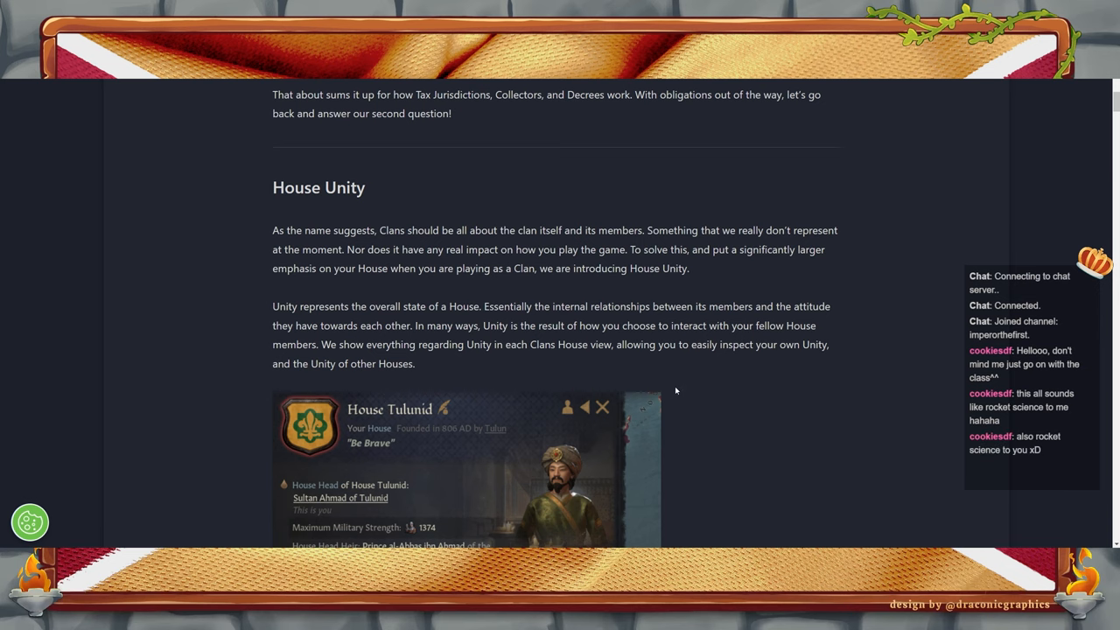
{"action": "scroll", "scroll_direction": "down", "scroll_amount": 3}
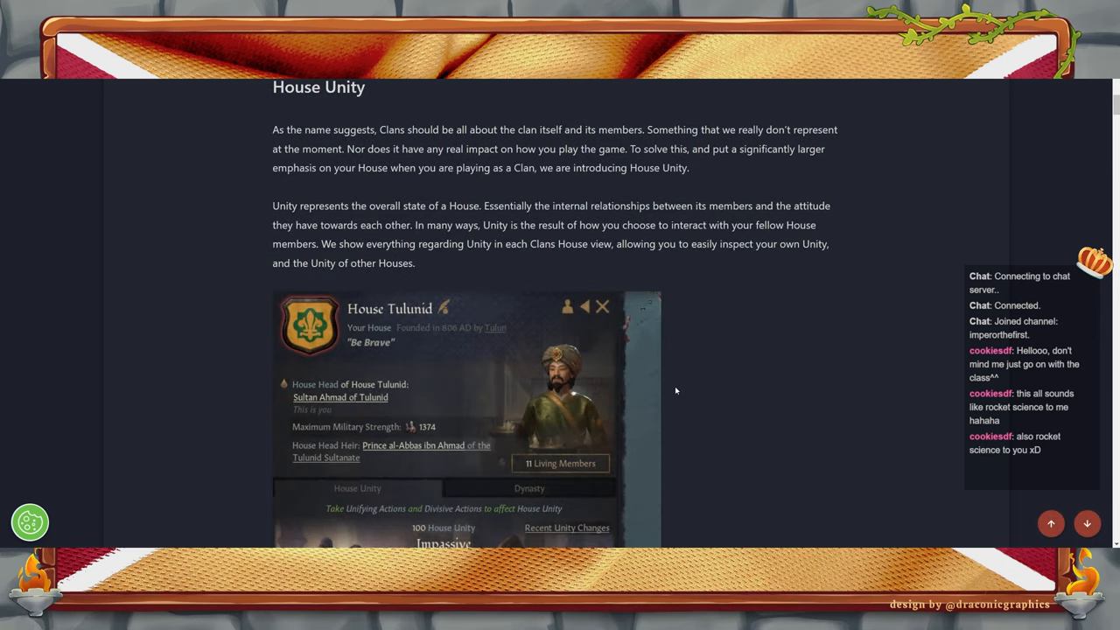
{"action": "mouse_move", "coordinate": [822, 308]}
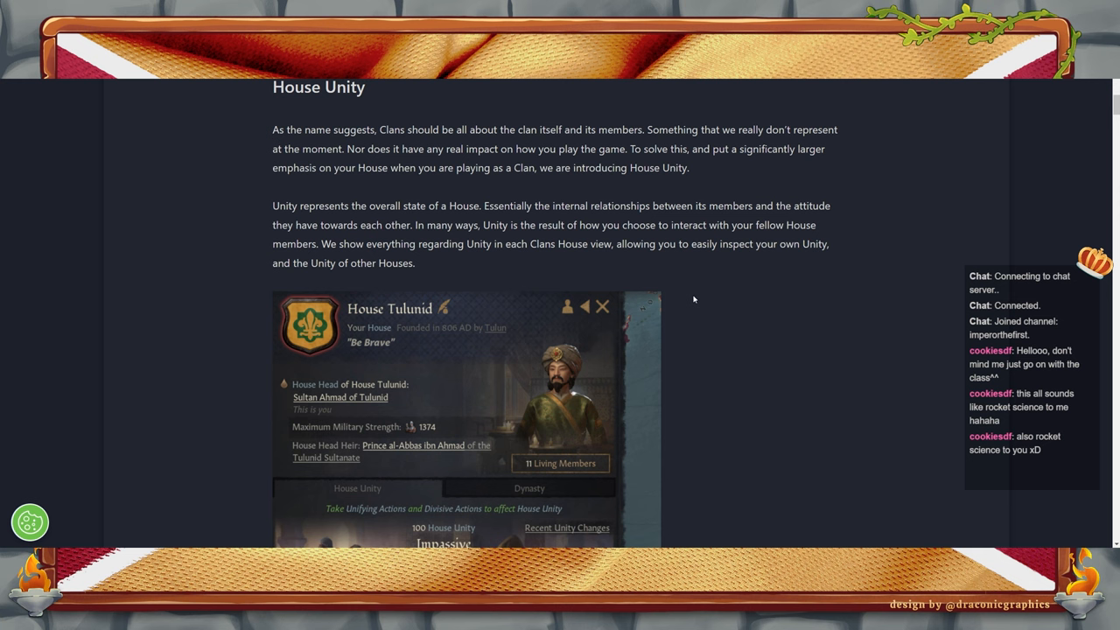
{"action": "mouse_move", "coordinate": [710, 304]}
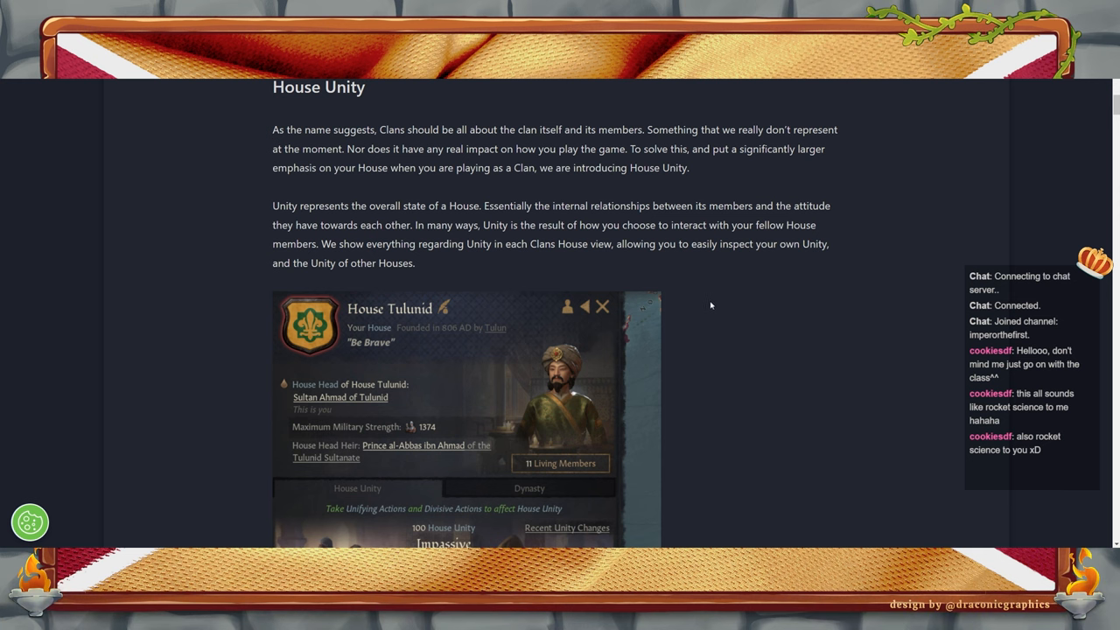
{"action": "mouse_move", "coordinate": [745, 334]}
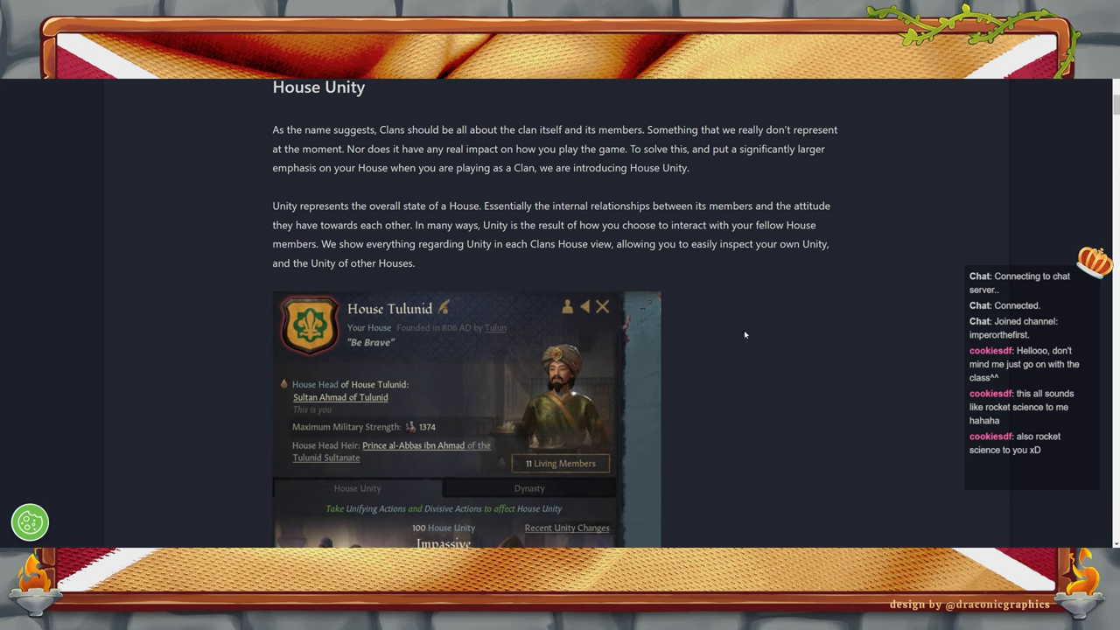
{"action": "mouse_move", "coordinate": [707, 348]}
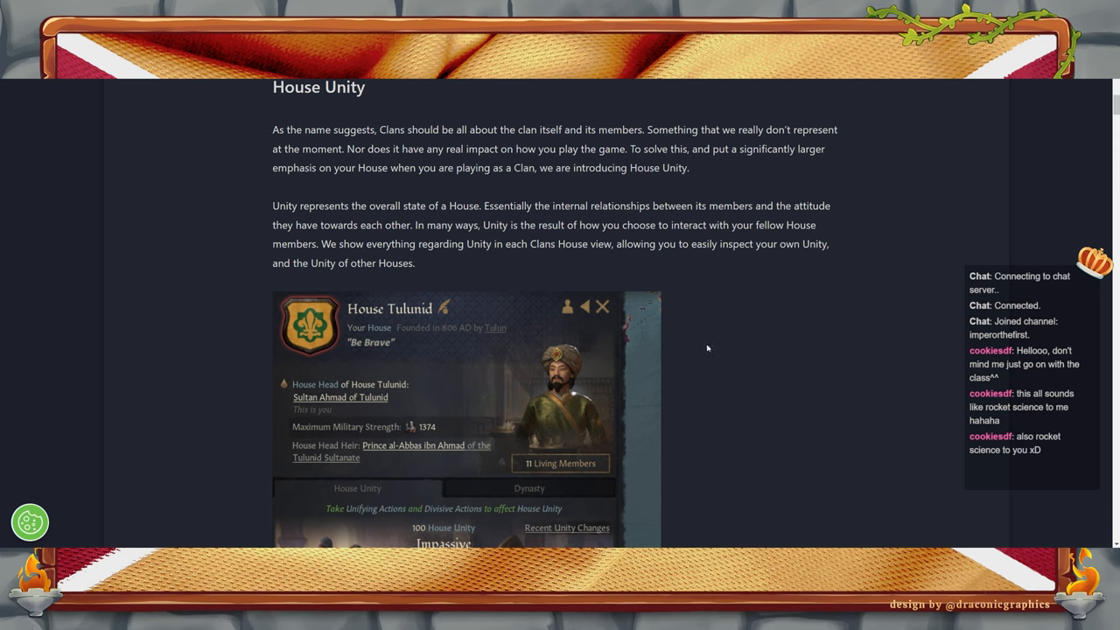
{"action": "mouse_move", "coordinate": [698, 355]}
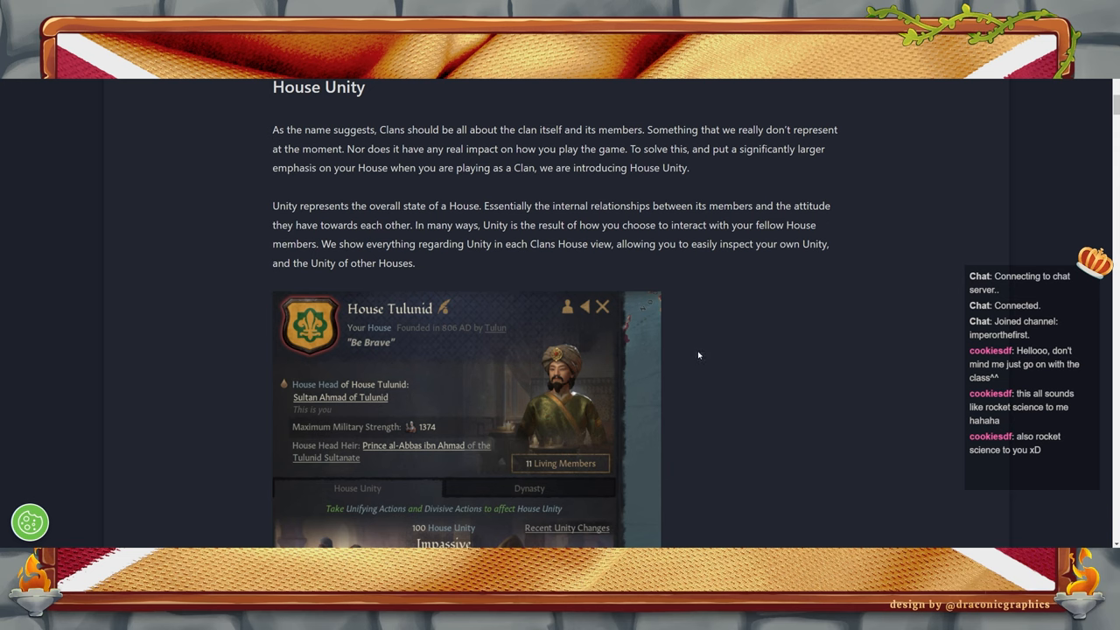
{"action": "mouse_move", "coordinate": [667, 378]}
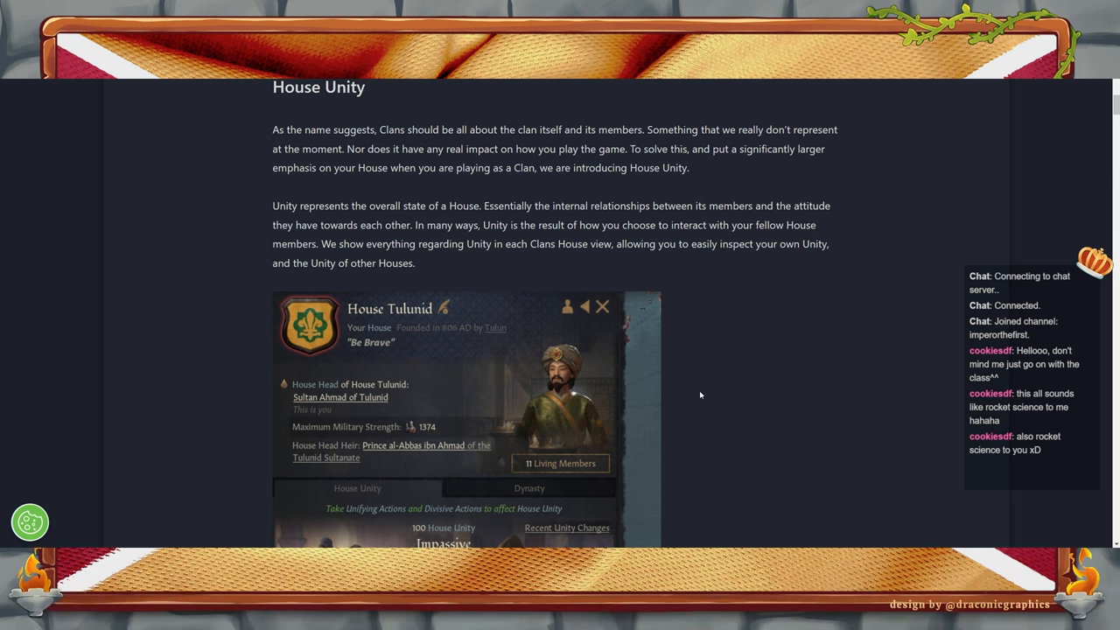
{"action": "scroll", "scroll_direction": "down", "scroll_amount": 3}
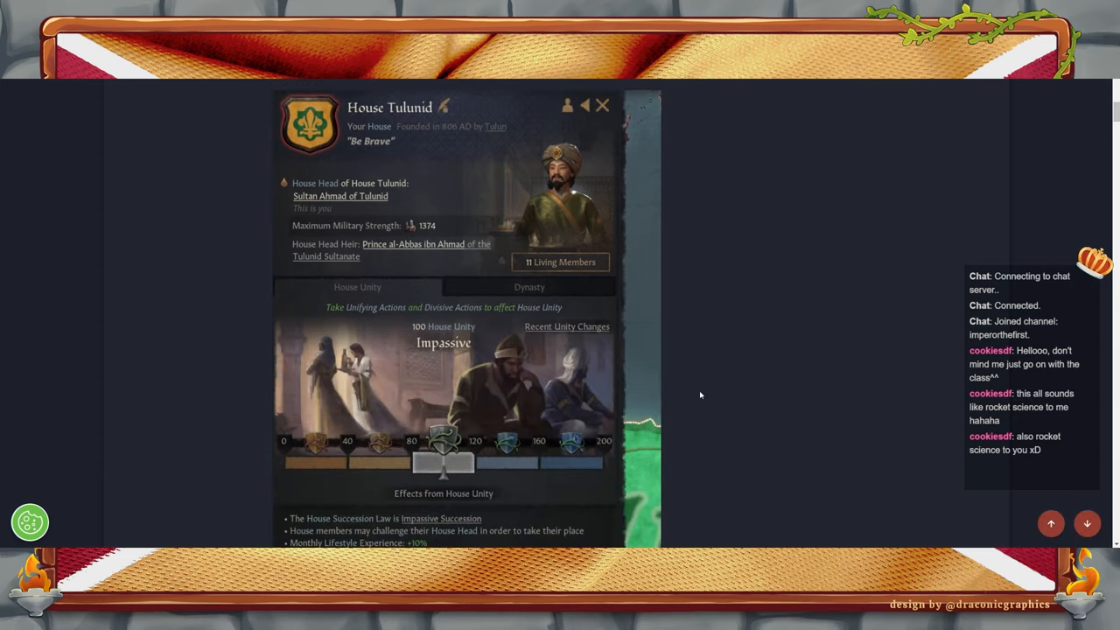
{"action": "scroll", "scroll_direction": "down", "scroll_amount": 3}
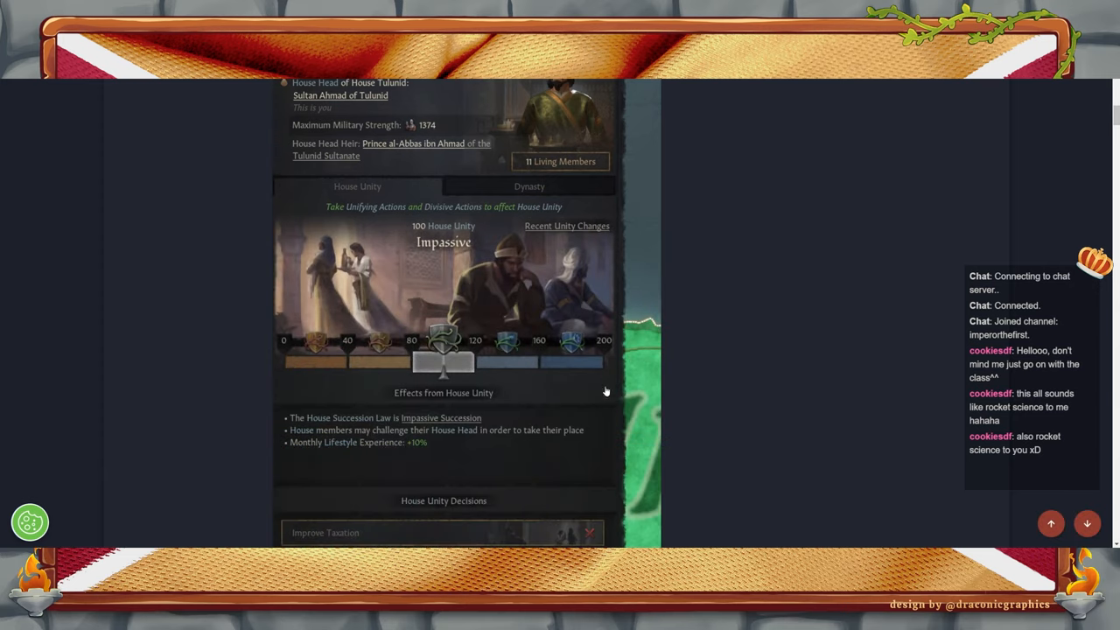
{"action": "mouse_move", "coordinate": [528, 337]}
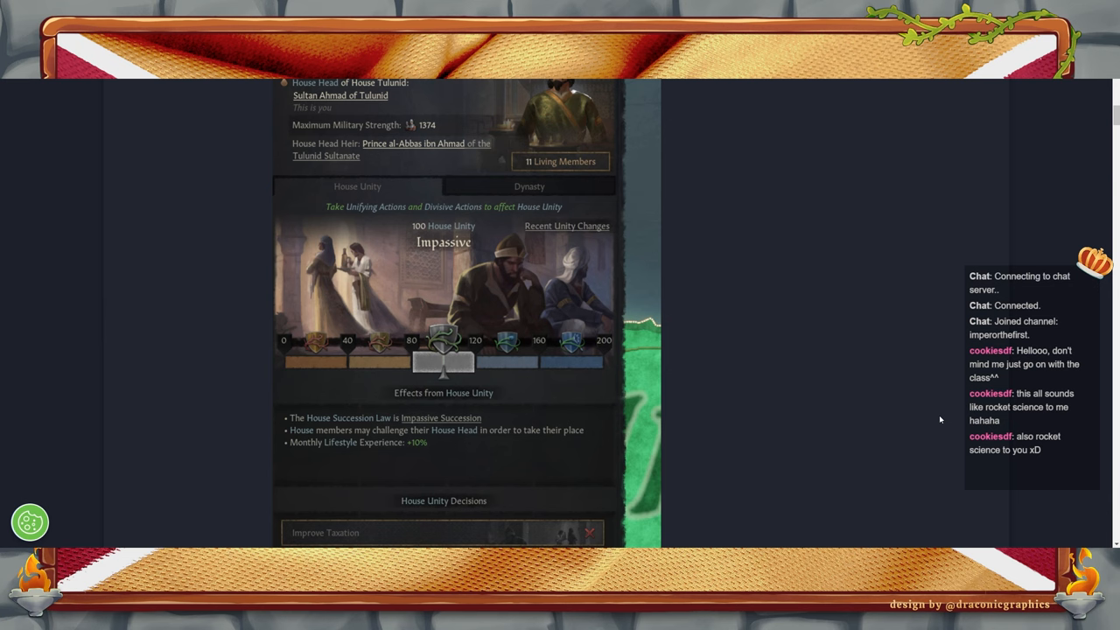
{"action": "mouse_move", "coordinate": [535, 81]}
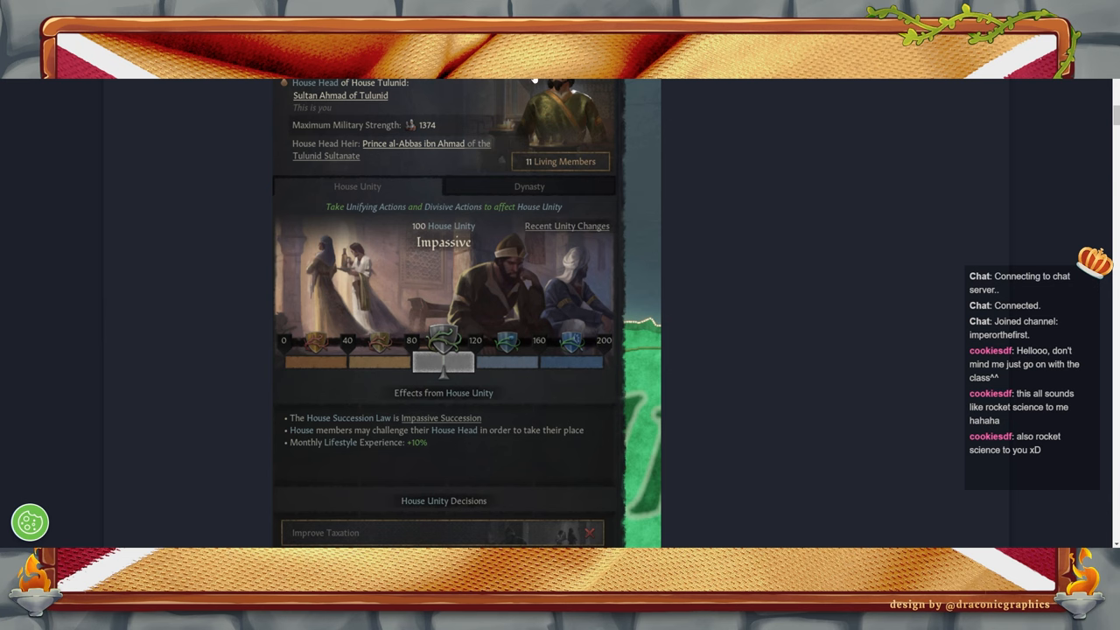
{"action": "mouse_move", "coordinate": [385, 183]}
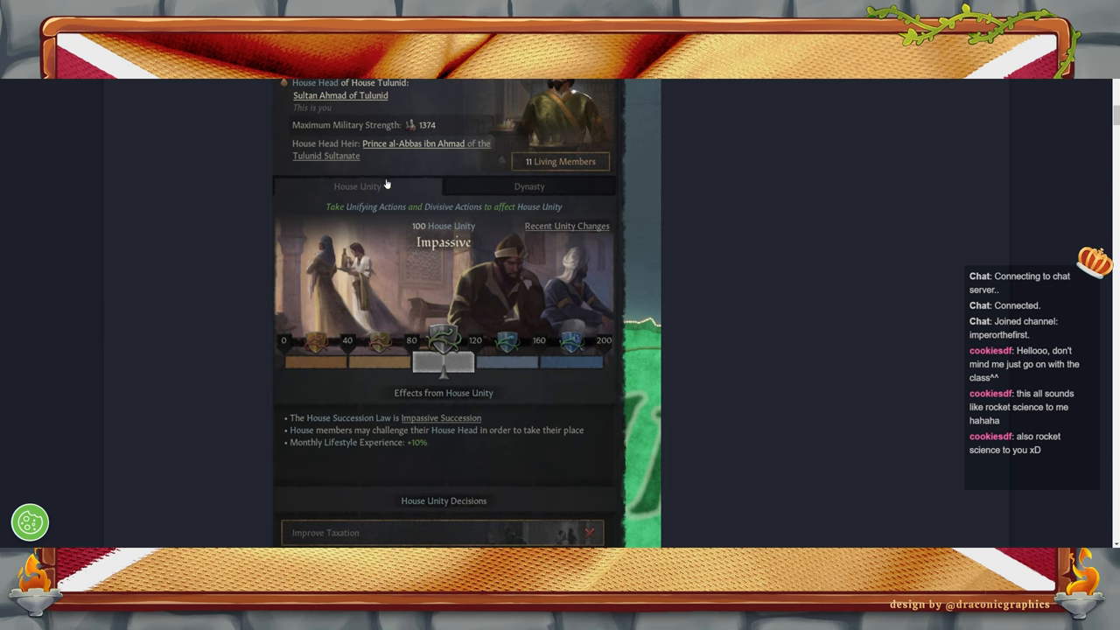
{"action": "mouse_move", "coordinate": [577, 343]}
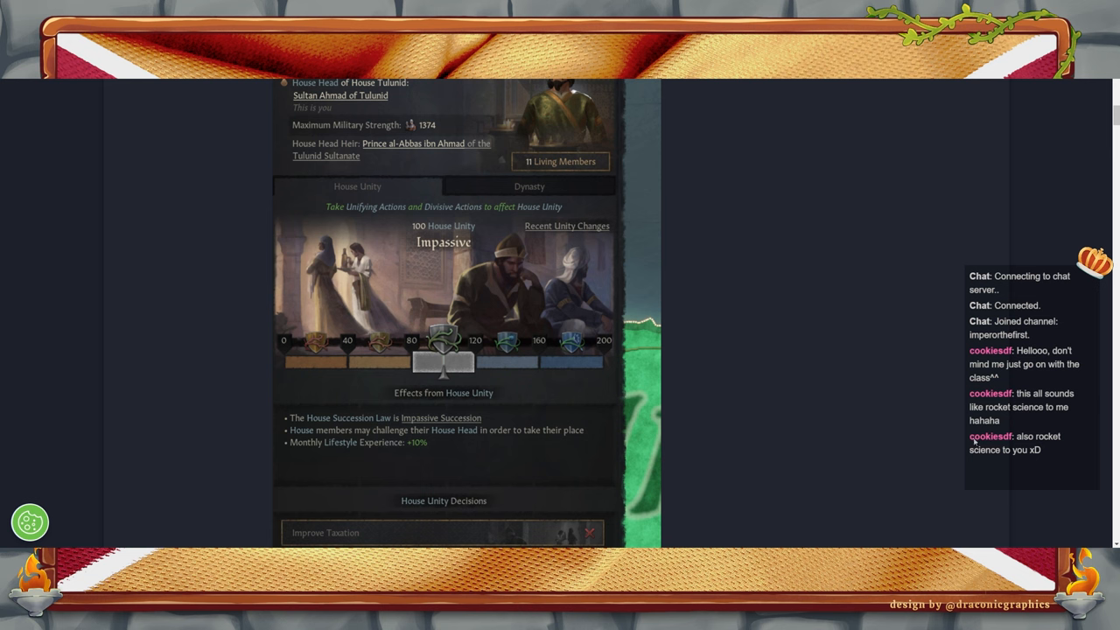
{"action": "mouse_move", "coordinate": [805, 385]}
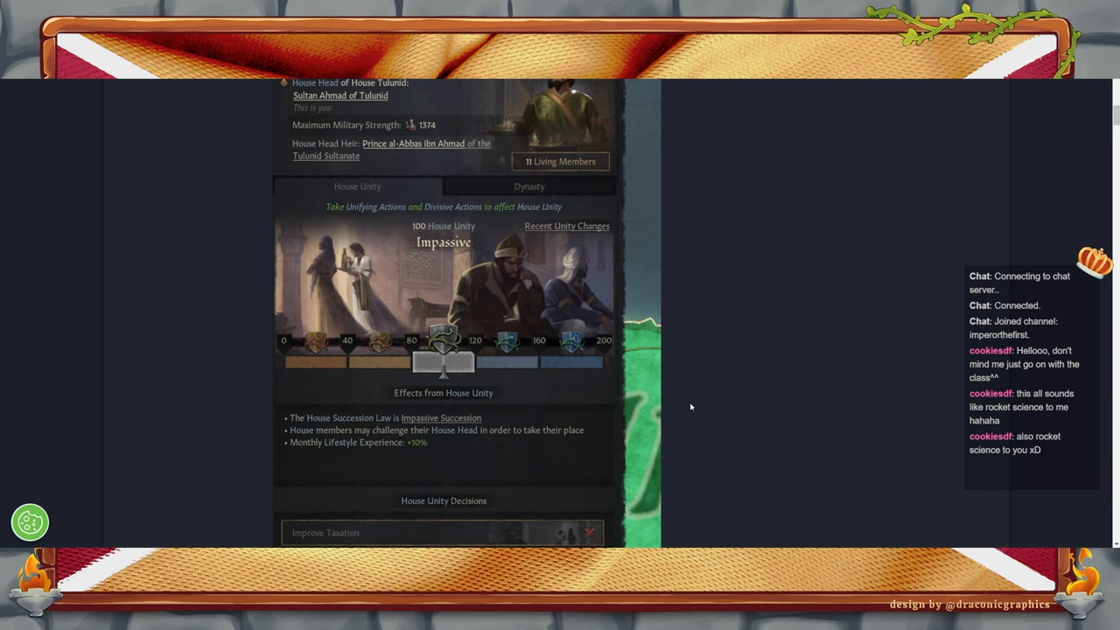
{"action": "mouse_move", "coordinate": [521, 234]}
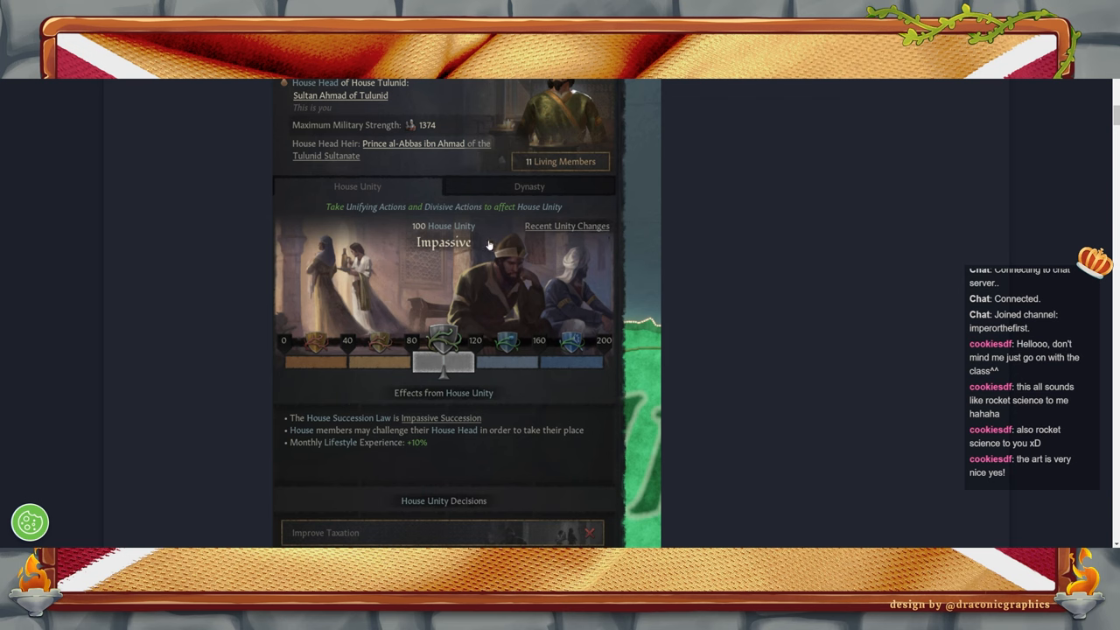
{"action": "mouse_move", "coordinate": [602, 395]}
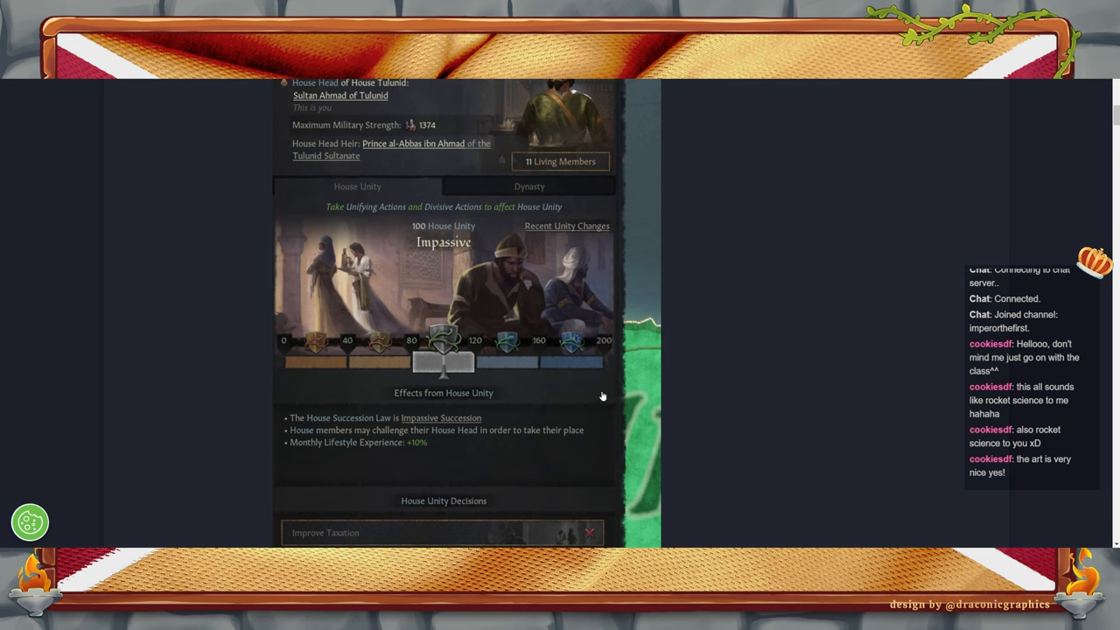
{"action": "mouse_move", "coordinate": [287, 349]}
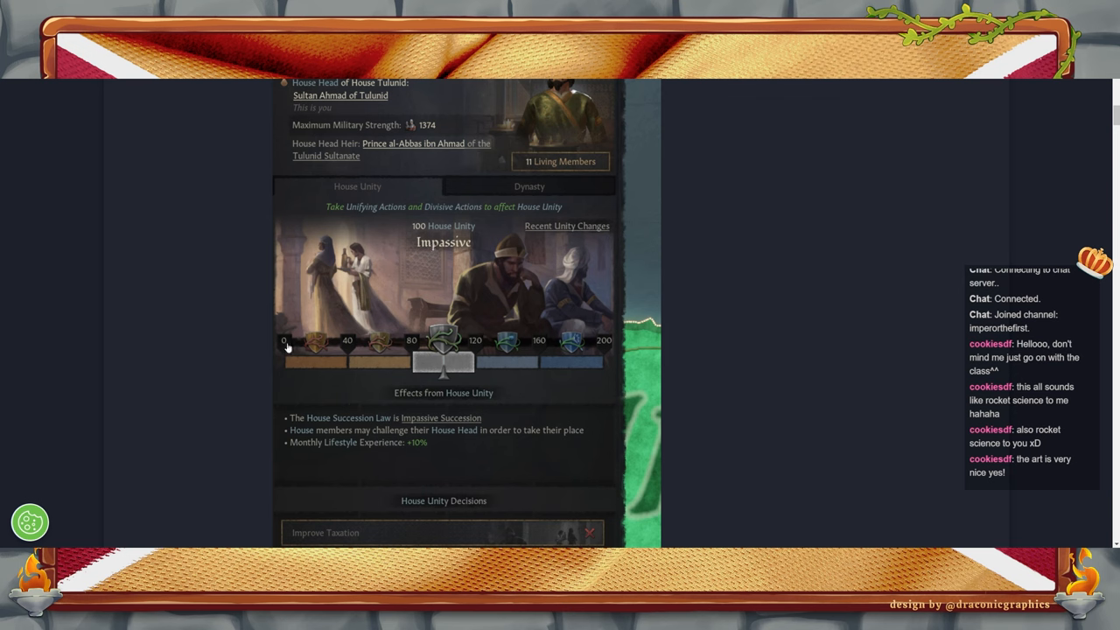
{"action": "mouse_move", "coordinate": [315, 350]}
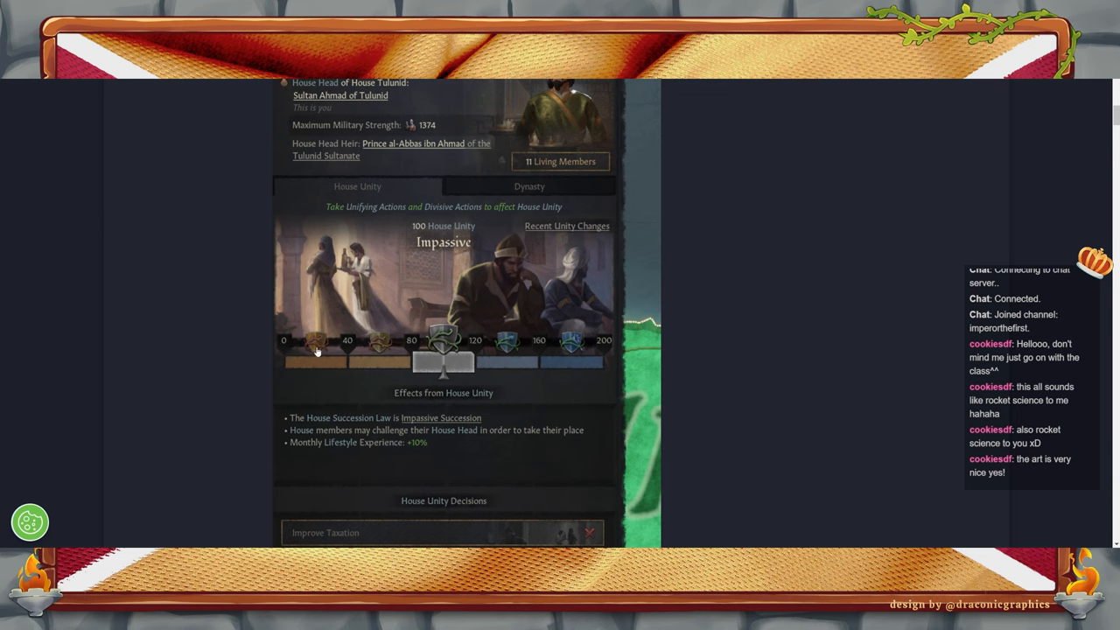
{"action": "mouse_move", "coordinate": [509, 353]}
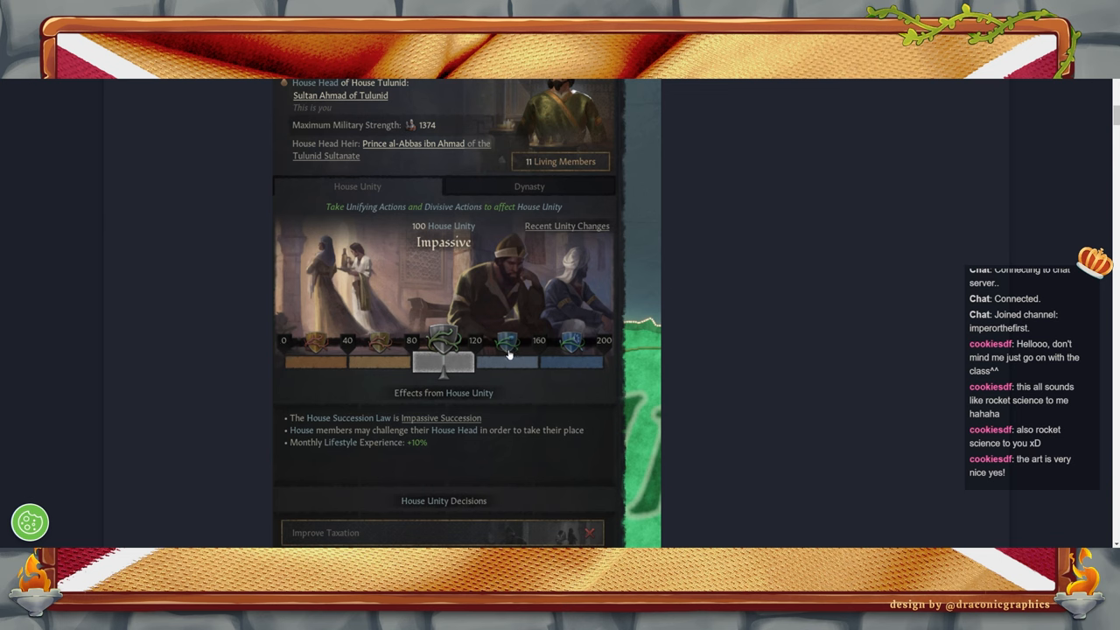
{"action": "mouse_move", "coordinate": [577, 346]}
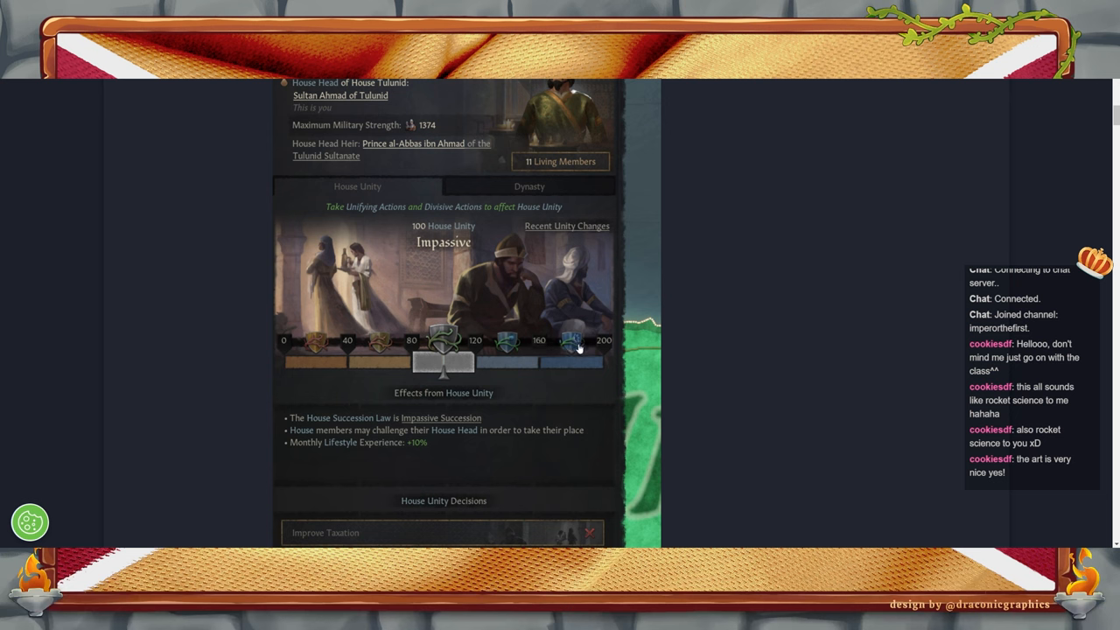
{"action": "mouse_move", "coordinate": [448, 342]}
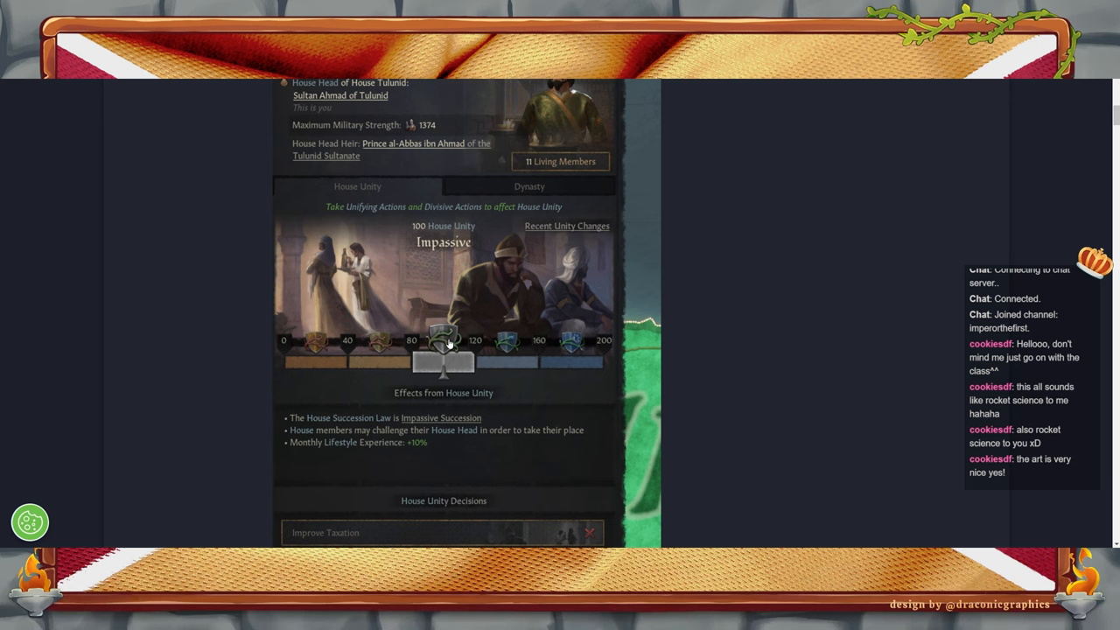
{"action": "mouse_move", "coordinate": [463, 389]}
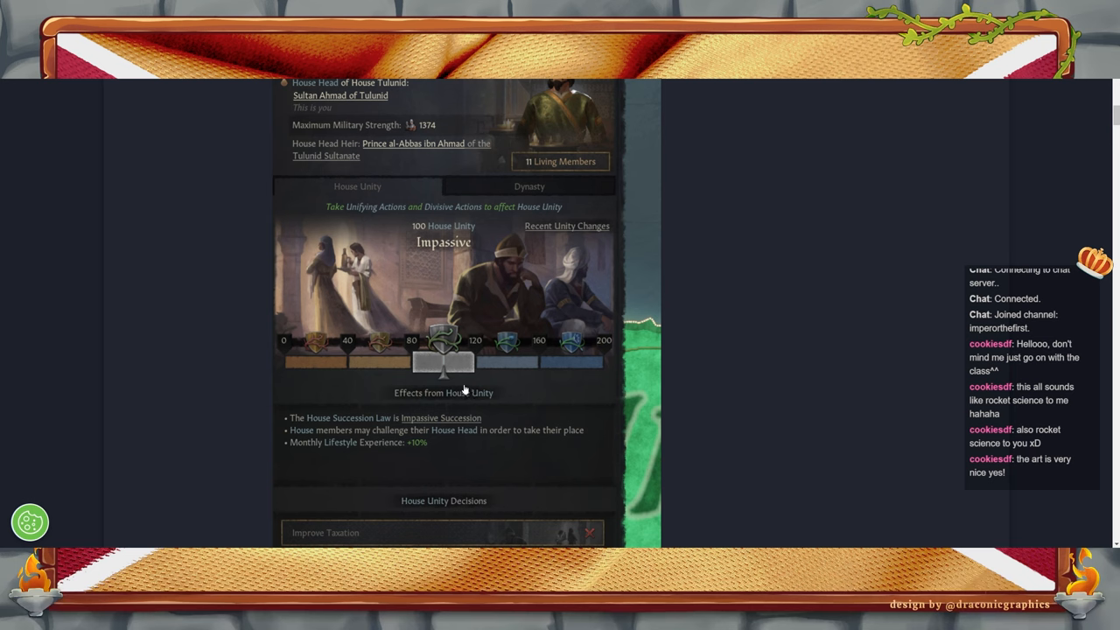
{"action": "mouse_move", "coordinate": [603, 365]}
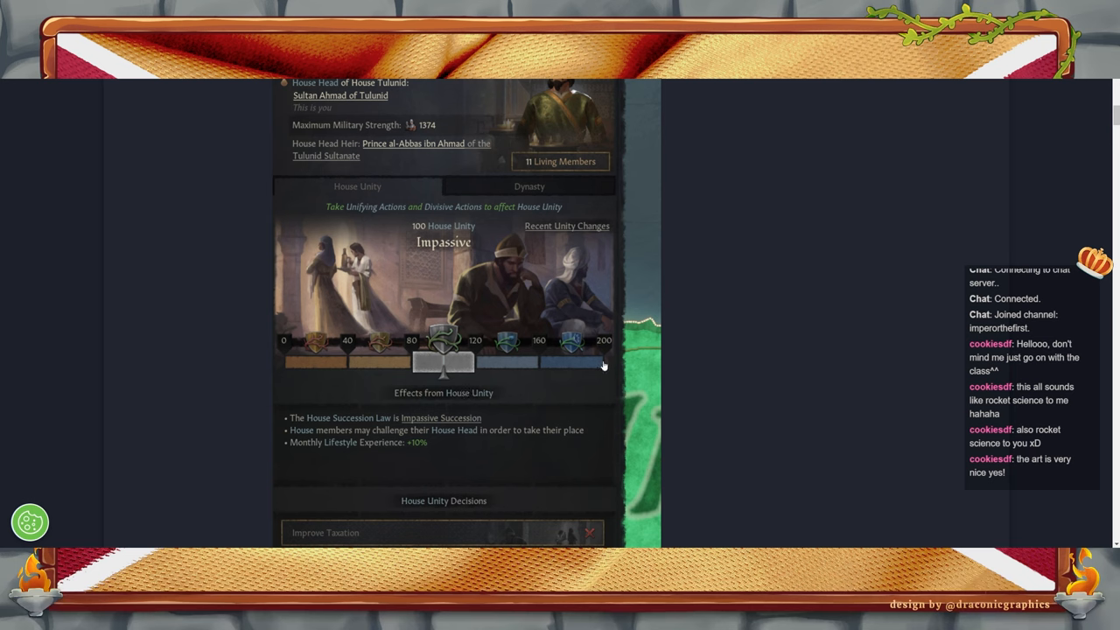
{"action": "mouse_move", "coordinate": [315, 339]}
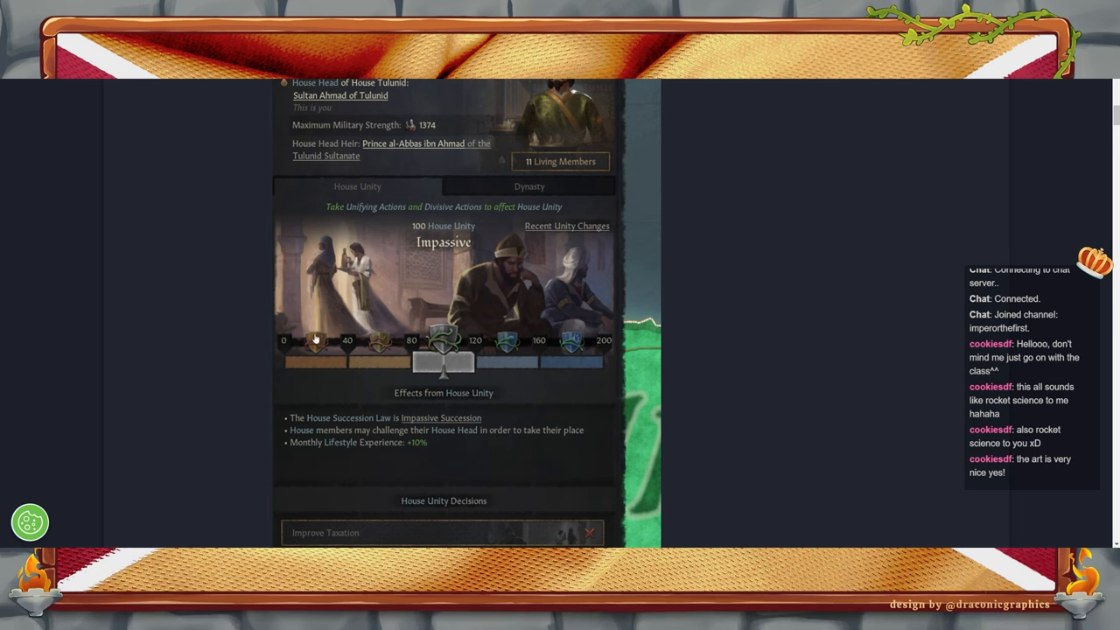
{"action": "mouse_move", "coordinate": [319, 353]}
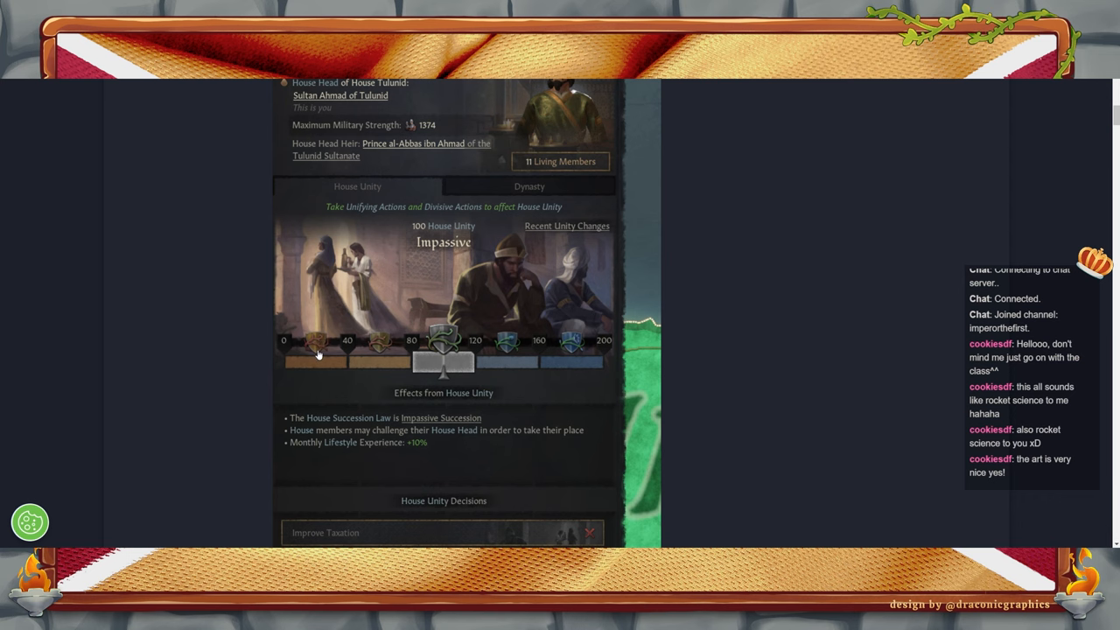
{"action": "mouse_move", "coordinate": [451, 408]}
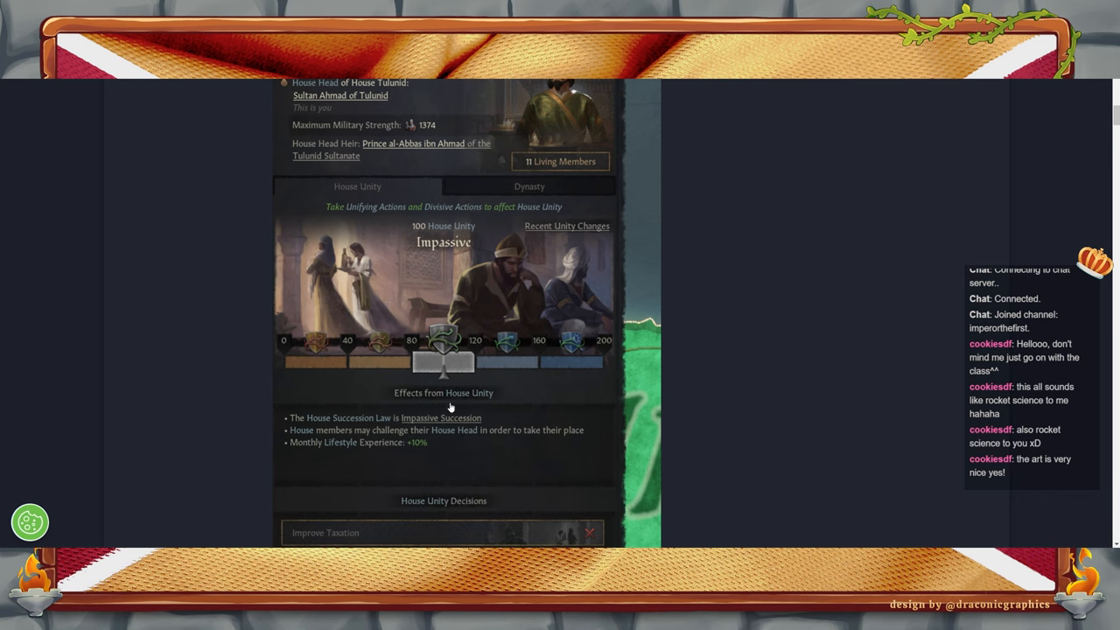
{"action": "scroll", "scroll_direction": "down", "scroll_amount": 3}
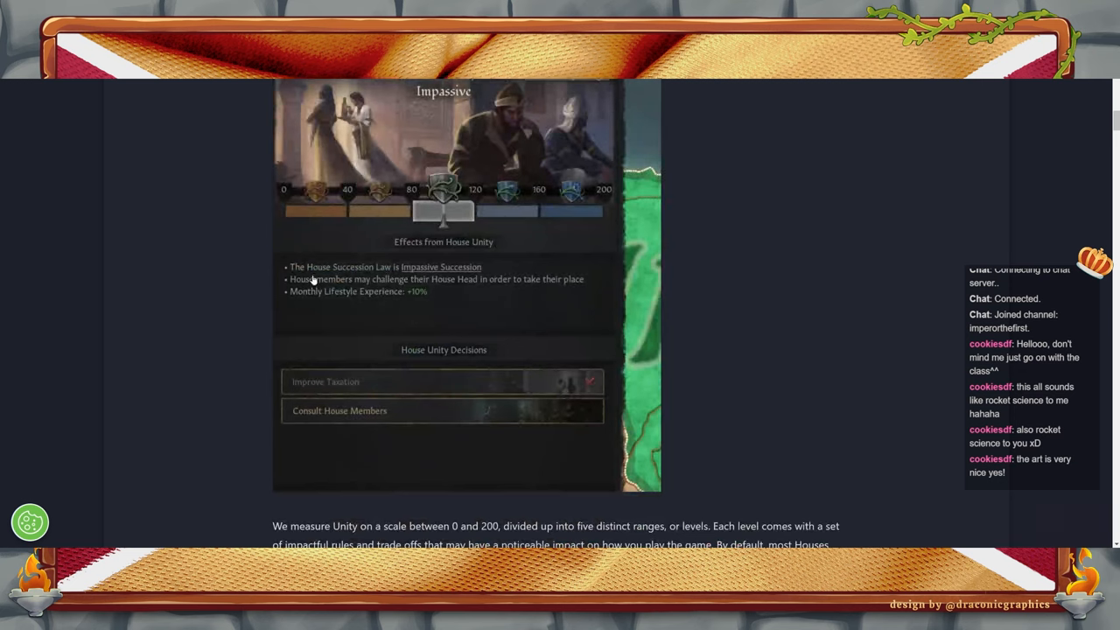
{"action": "mouse_move", "coordinate": [420, 280]}
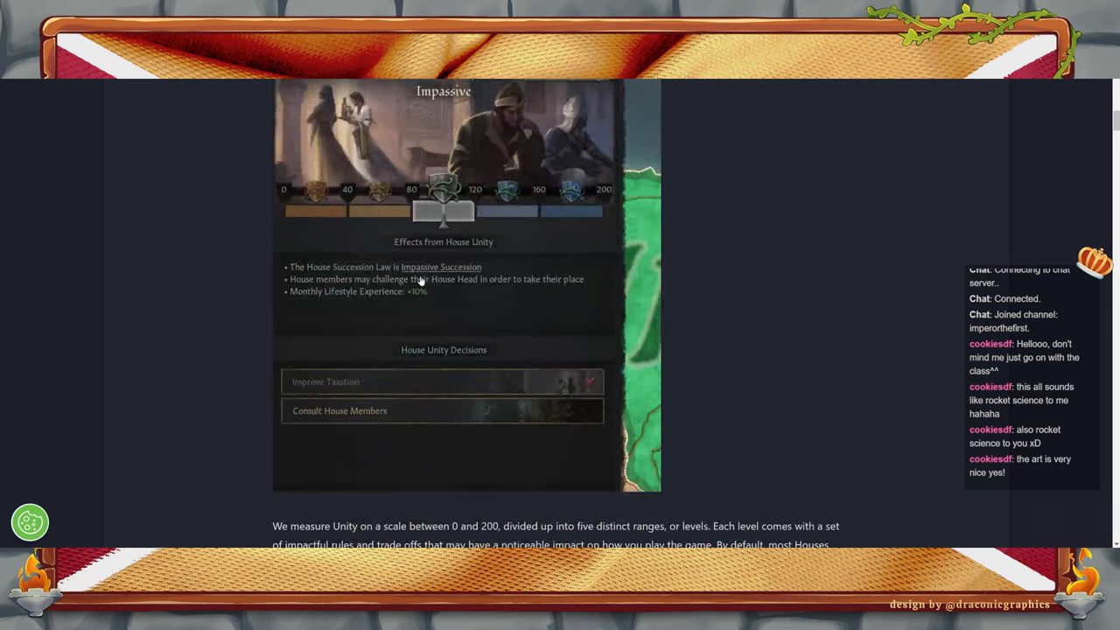
{"action": "mouse_move", "coordinate": [854, 350]}
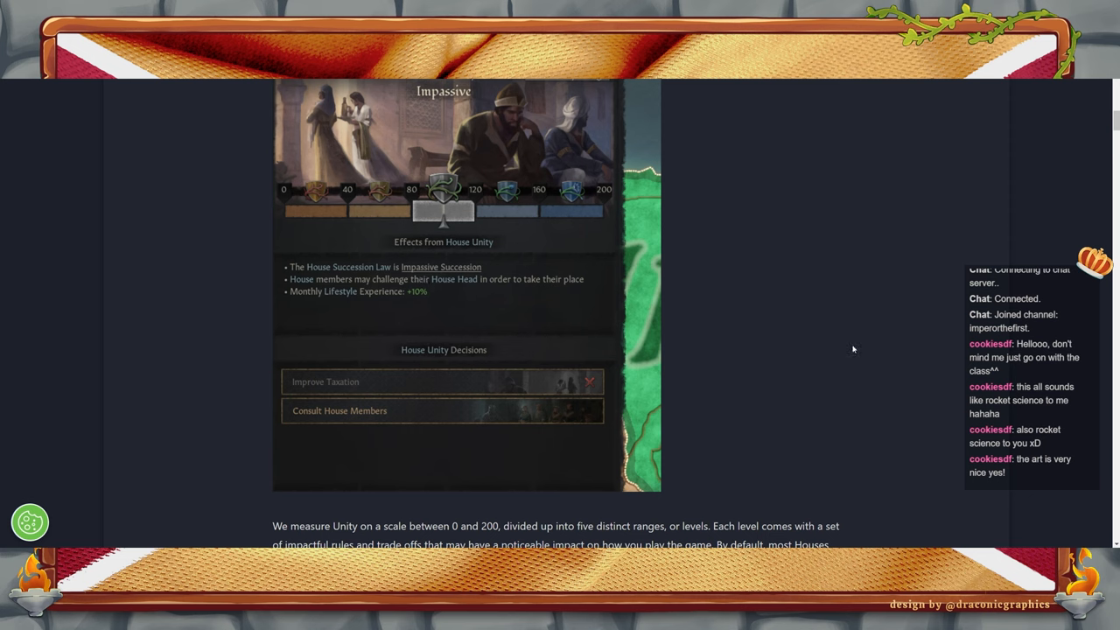
{"action": "mouse_move", "coordinate": [814, 340]}
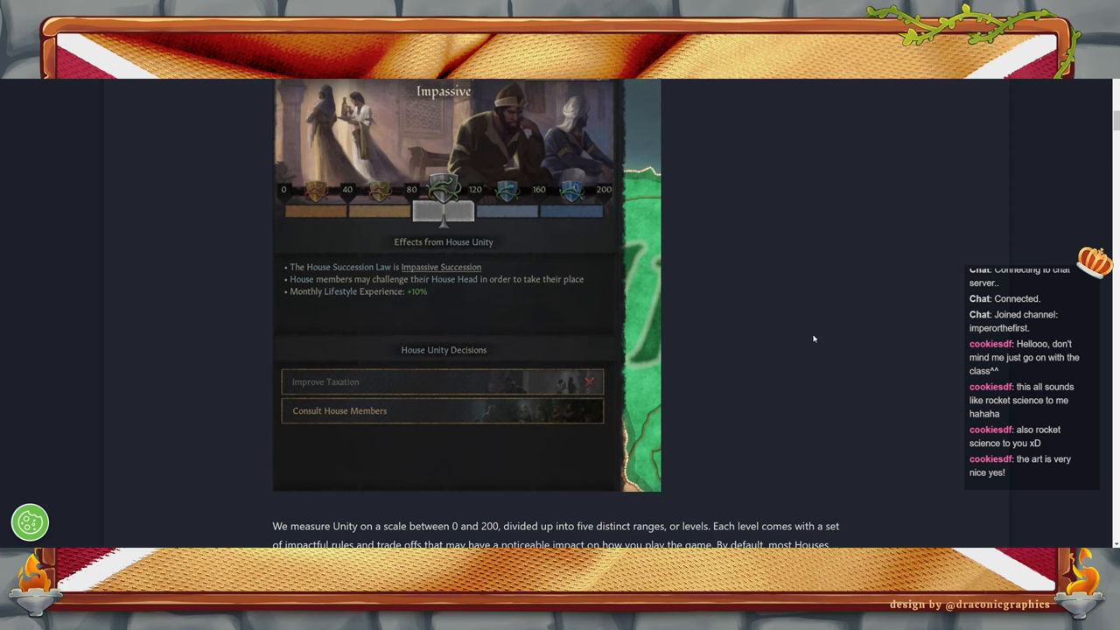
{"action": "mouse_move", "coordinate": [791, 328]}
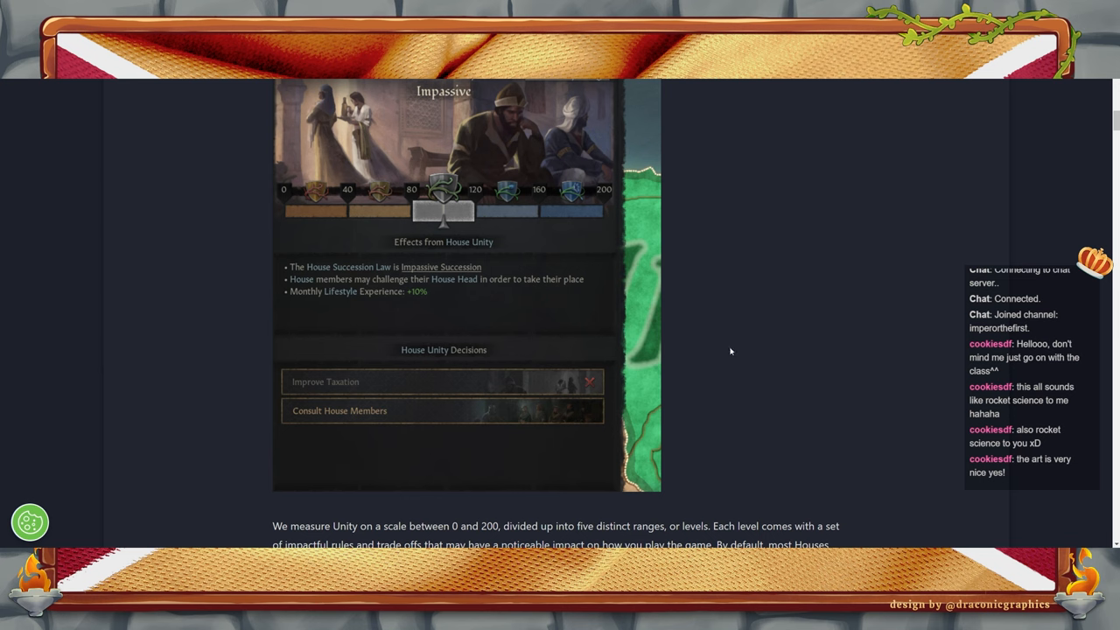
{"action": "mouse_move", "coordinate": [756, 399]}
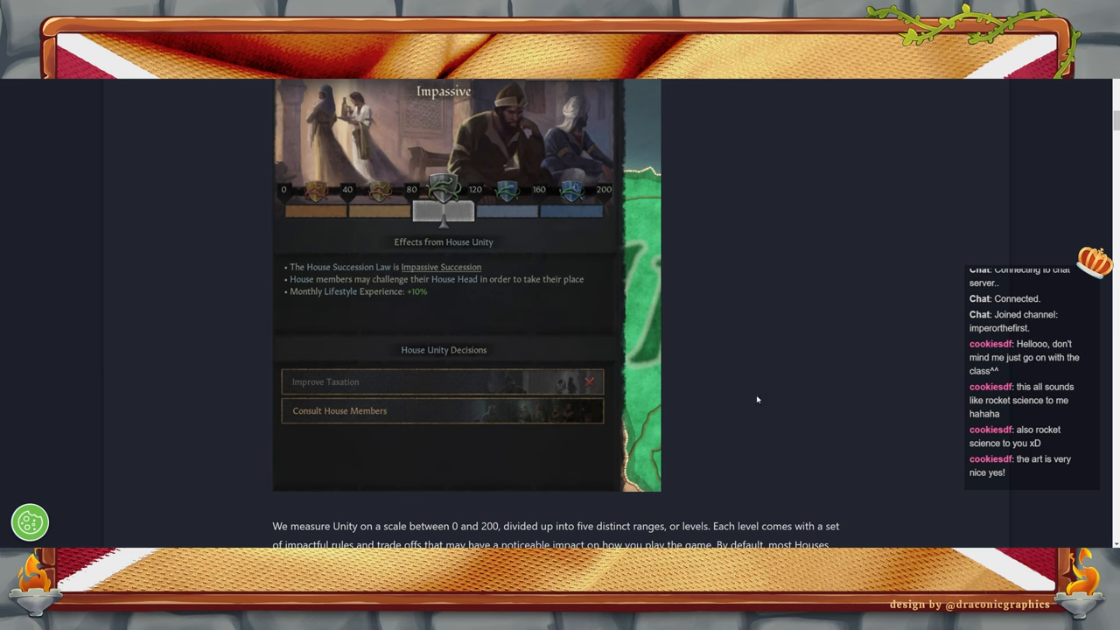
{"action": "mouse_move", "coordinate": [708, 388]}
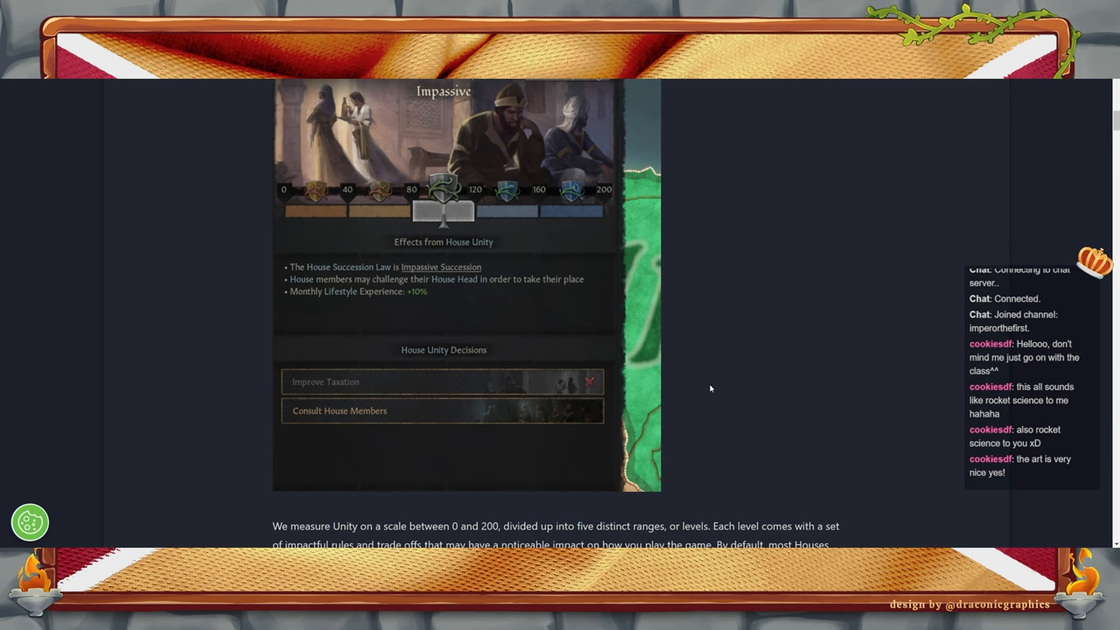
{"action": "mouse_move", "coordinate": [438, 310]}
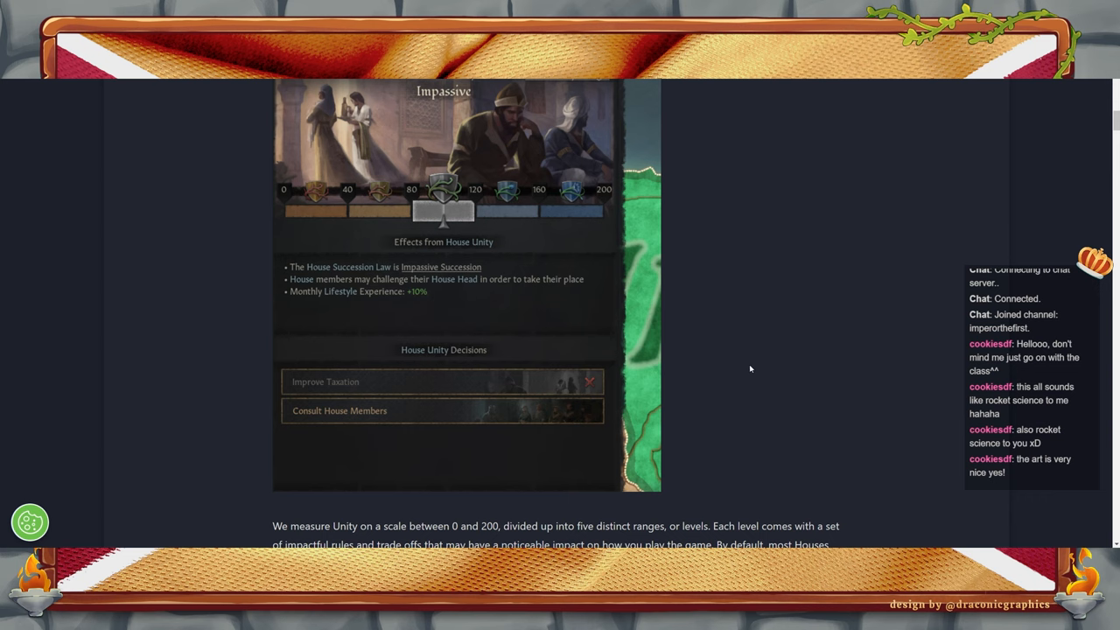
{"action": "scroll", "scroll_direction": "down", "scroll_amount": 3}
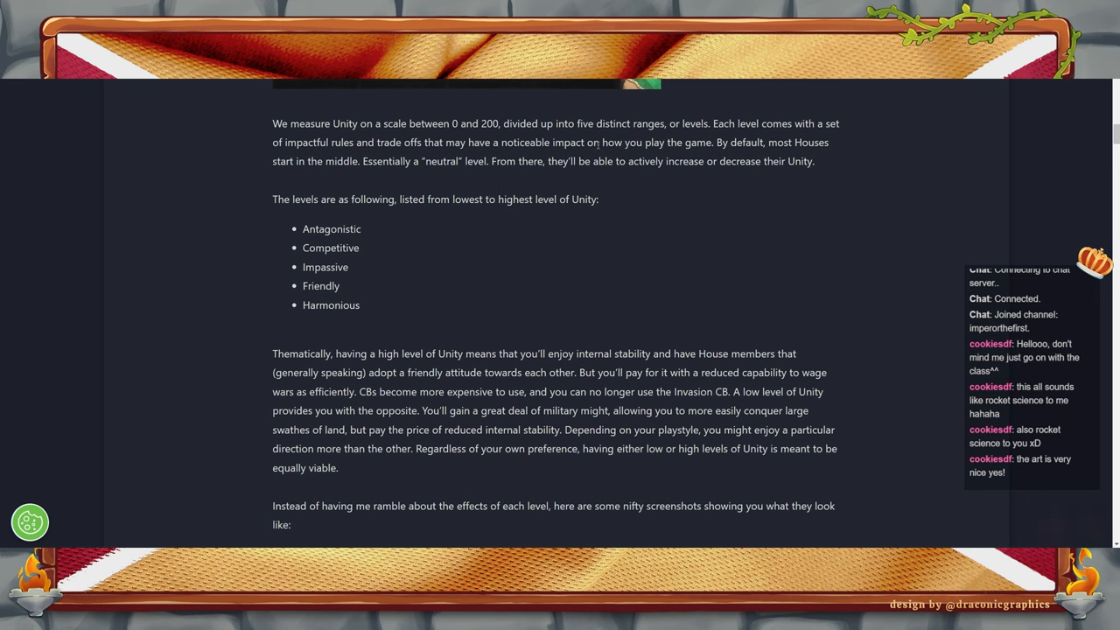
{"action": "mouse_move", "coordinate": [576, 138]}
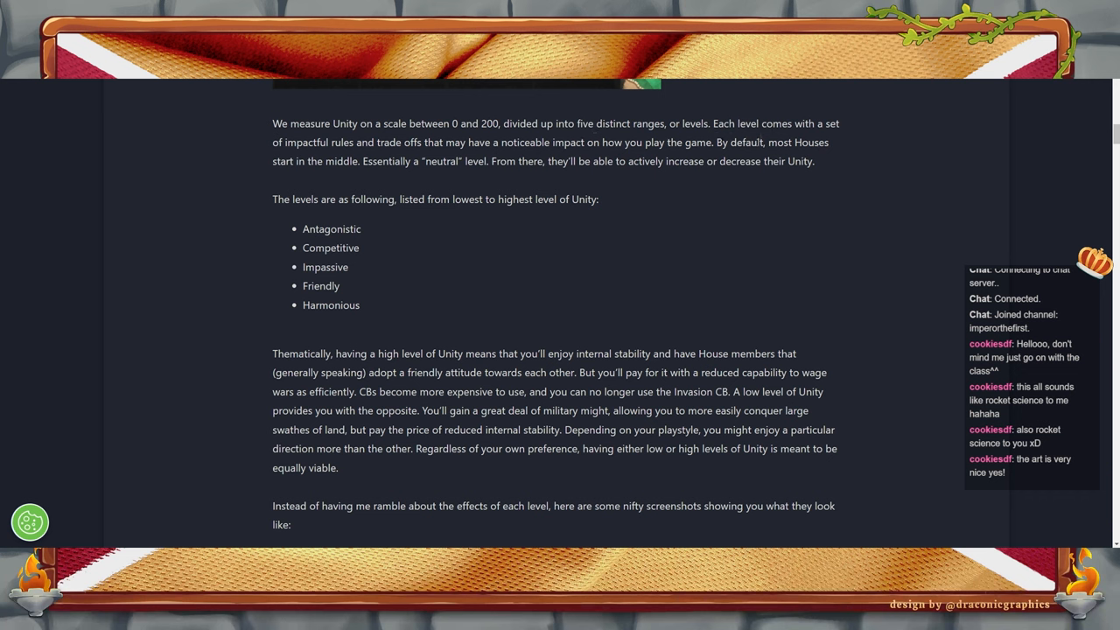
{"action": "mouse_move", "coordinate": [318, 213]}
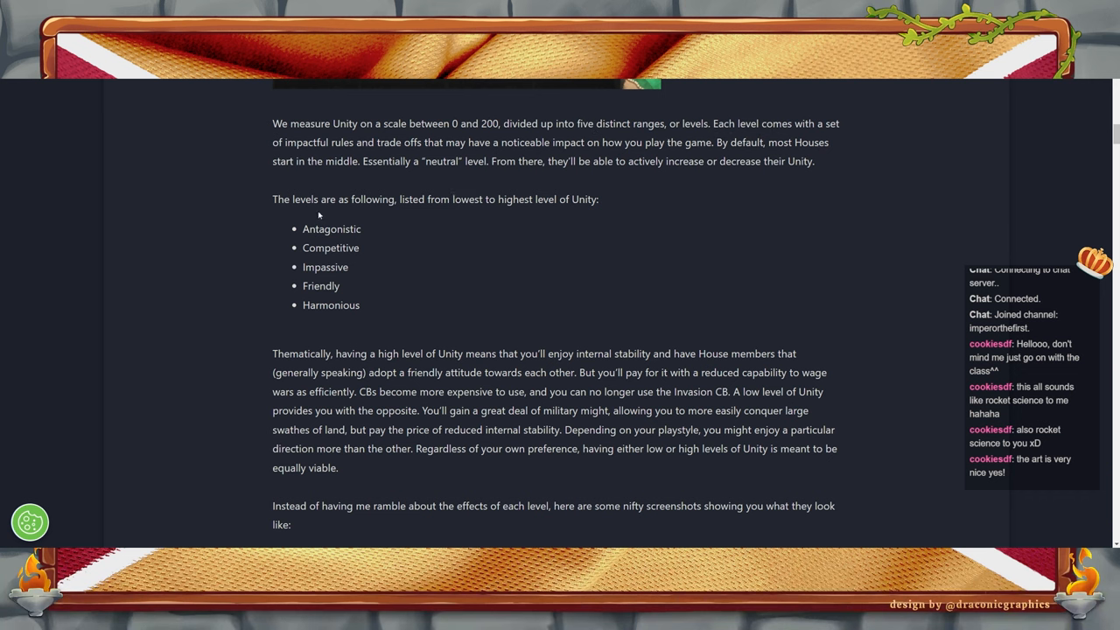
{"action": "mouse_move", "coordinate": [376, 236]}
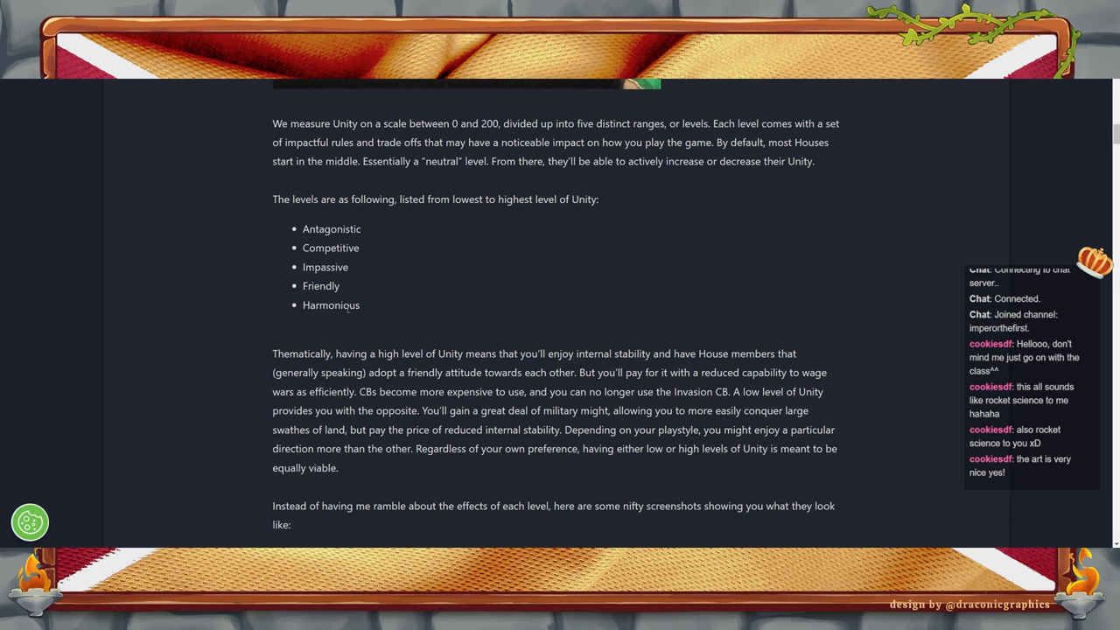
{"action": "mouse_move", "coordinate": [609, 364]}
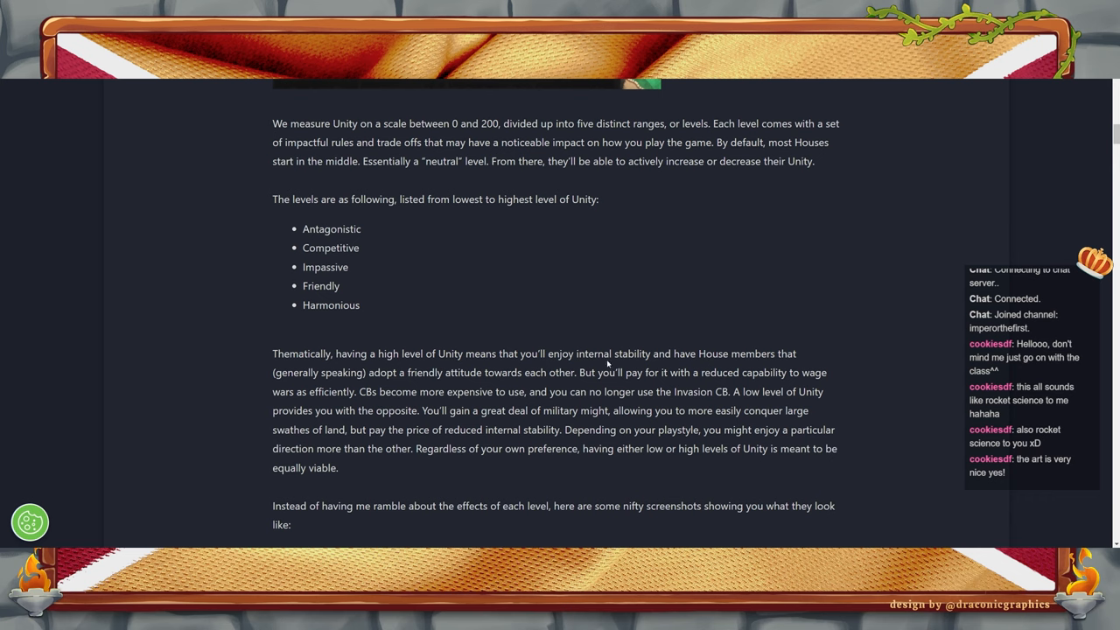
{"action": "scroll", "scroll_direction": "down", "scroll_amount": 3}
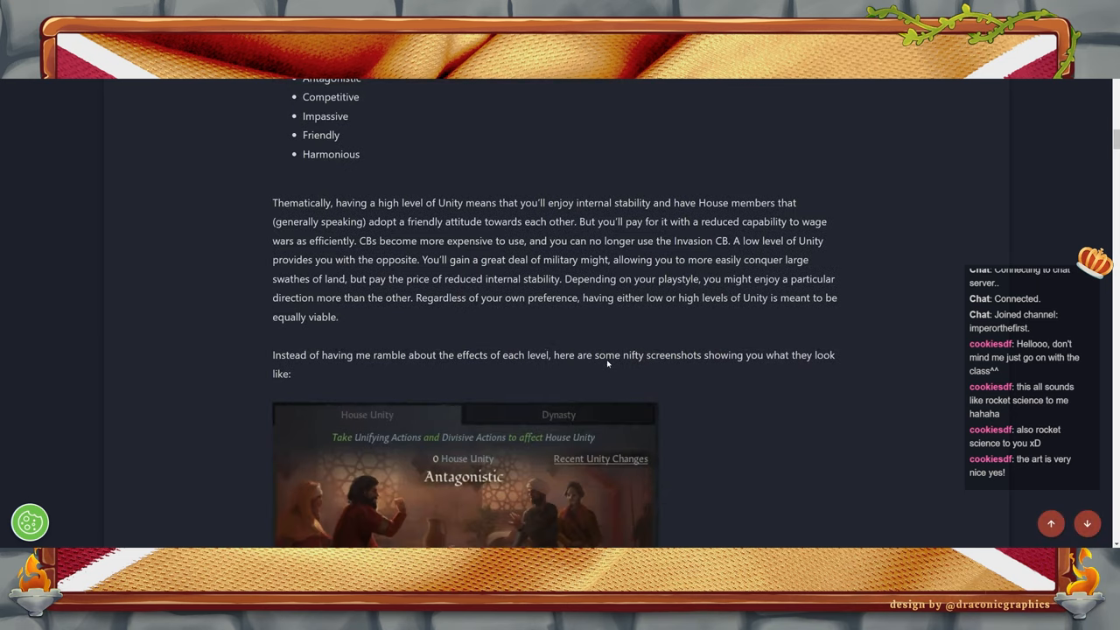
{"action": "scroll", "scroll_direction": "down", "scroll_amount": 3}
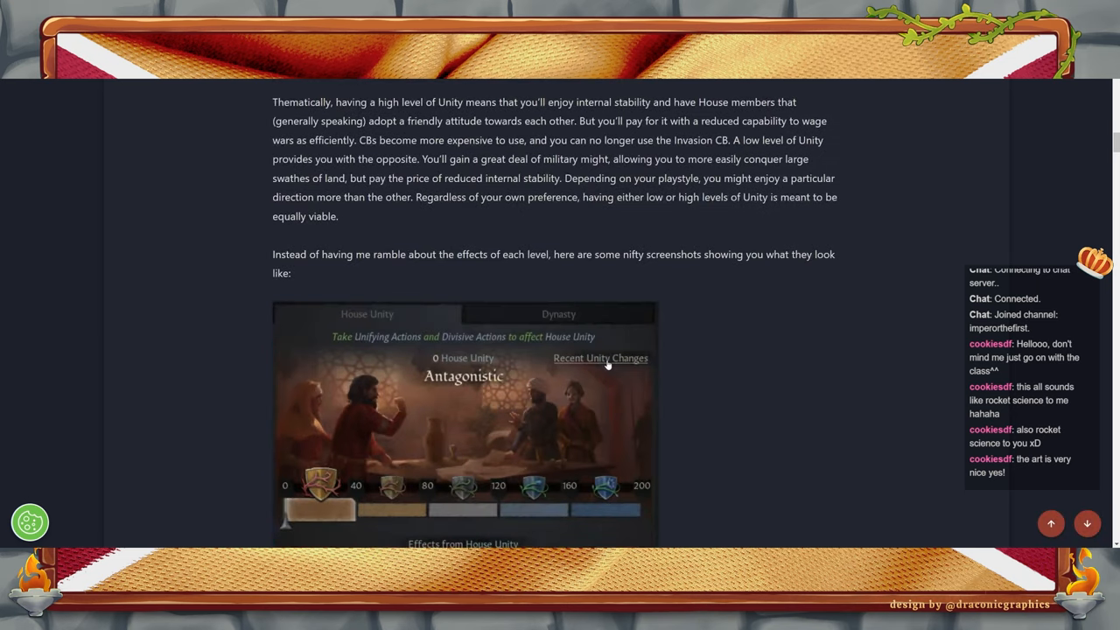
{"action": "mouse_move", "coordinate": [814, 348]}
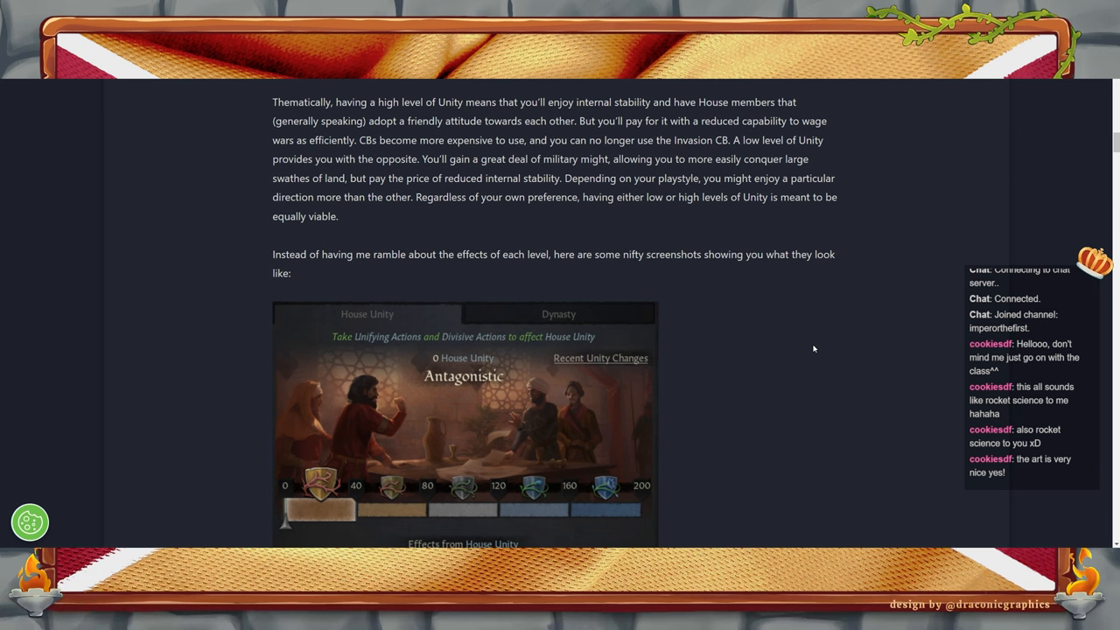
{"action": "mouse_move", "coordinate": [746, 304]}
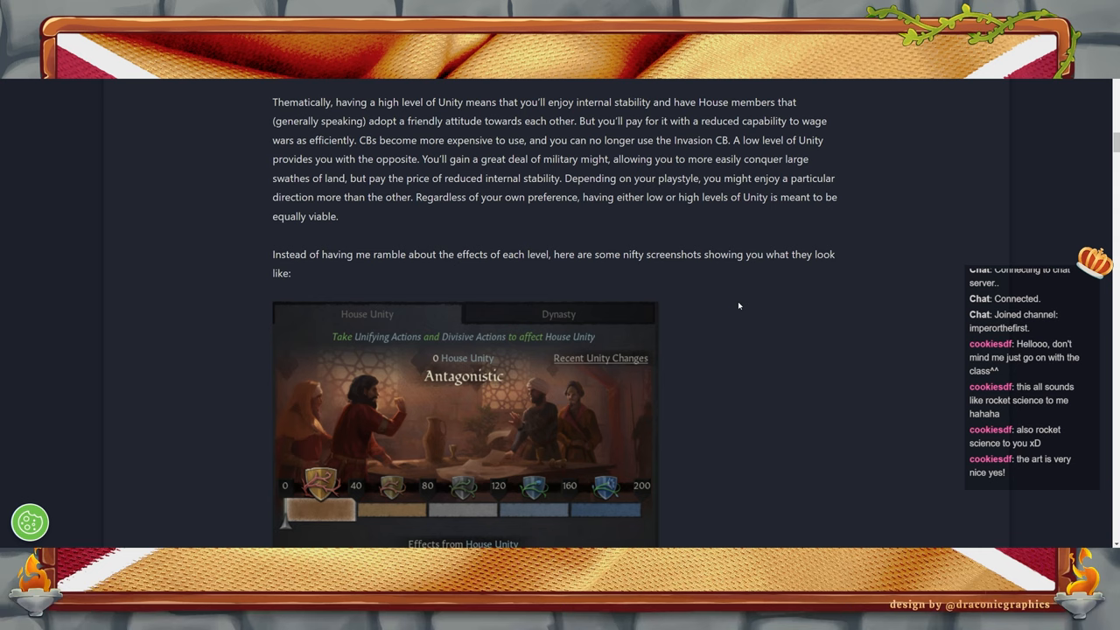
{"action": "scroll", "scroll_direction": "down", "scroll_amount": 3}
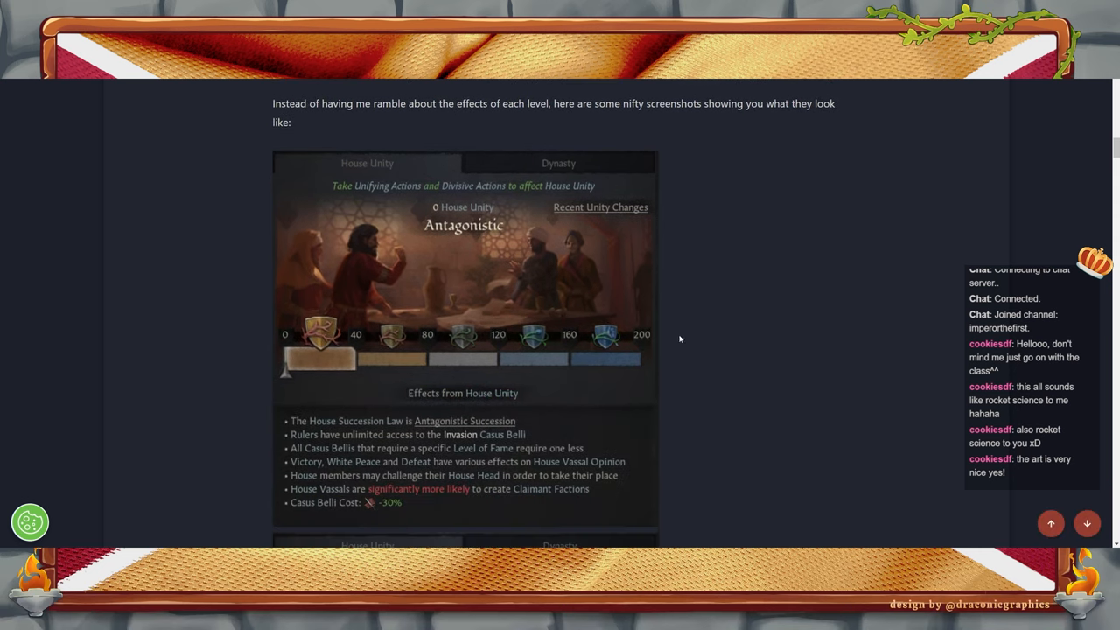
{"action": "mouse_move", "coordinate": [368, 340]}
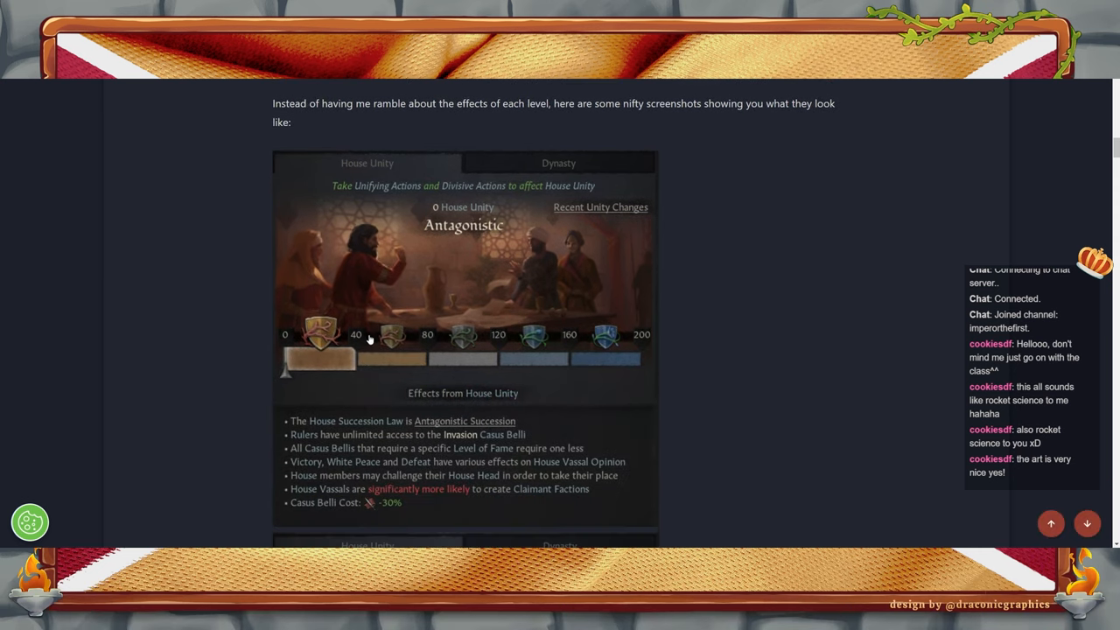
{"action": "mouse_move", "coordinate": [538, 347]}
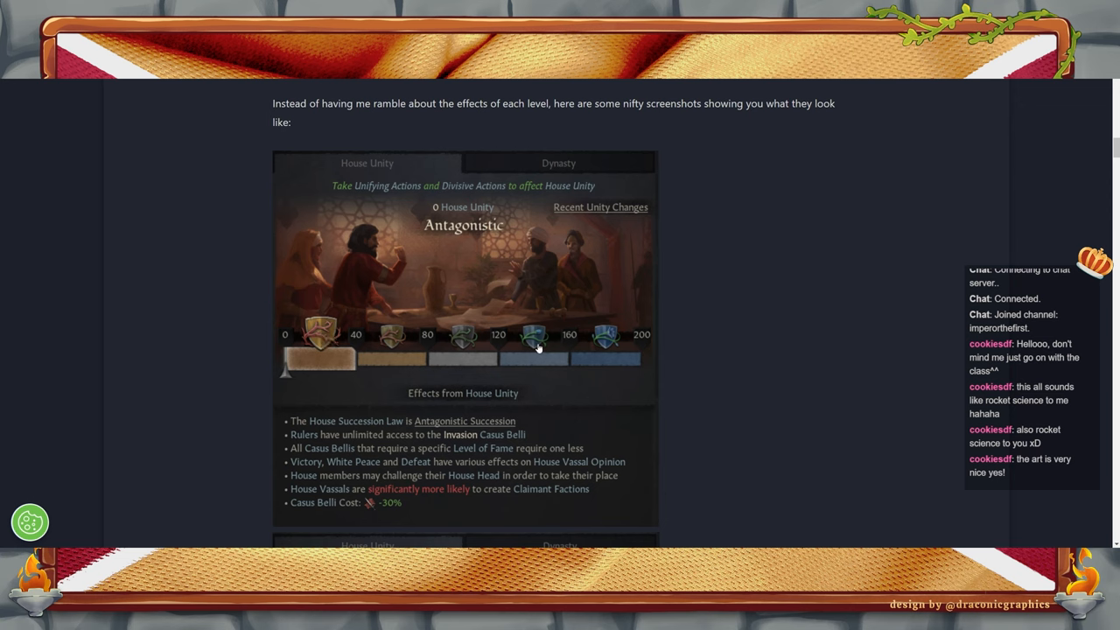
{"action": "mouse_move", "coordinate": [773, 340]}
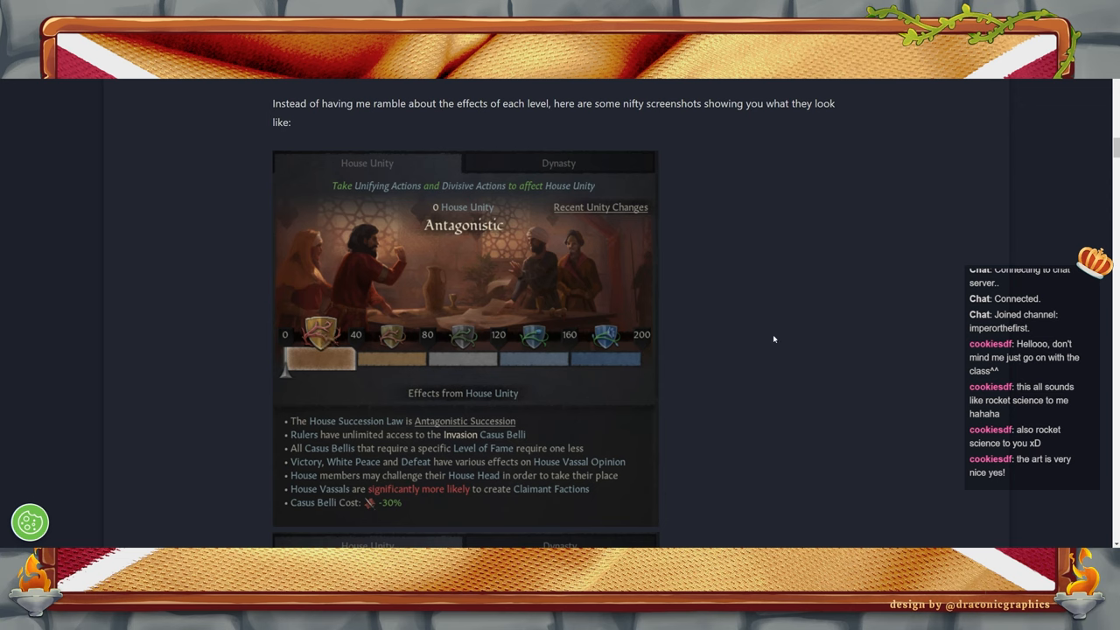
{"action": "mouse_move", "coordinate": [640, 332]}
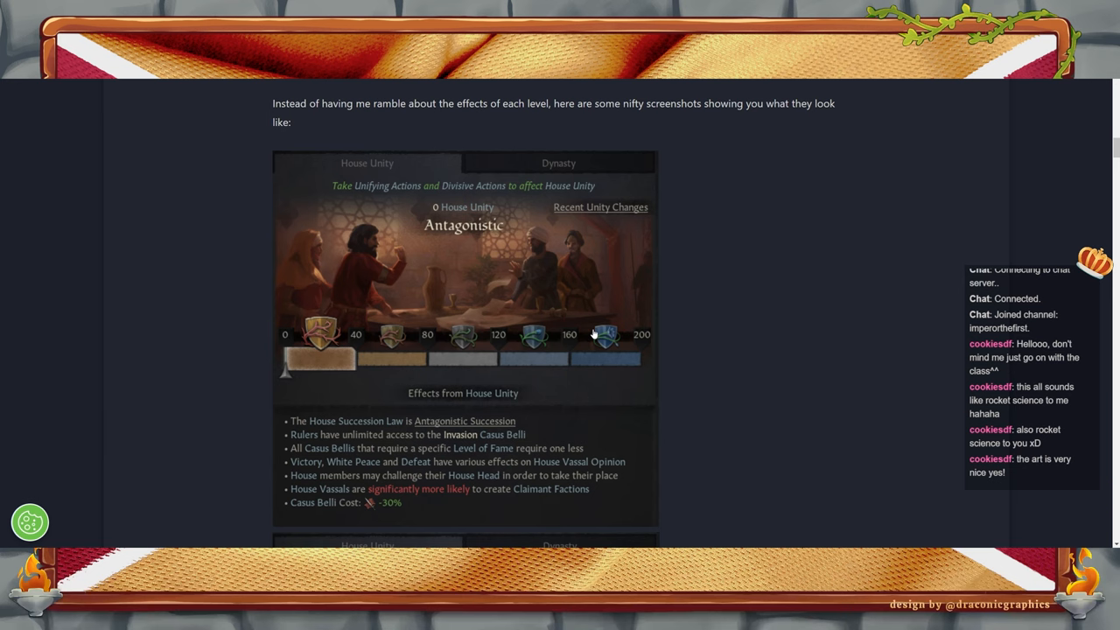
{"action": "mouse_move", "coordinate": [721, 294]}
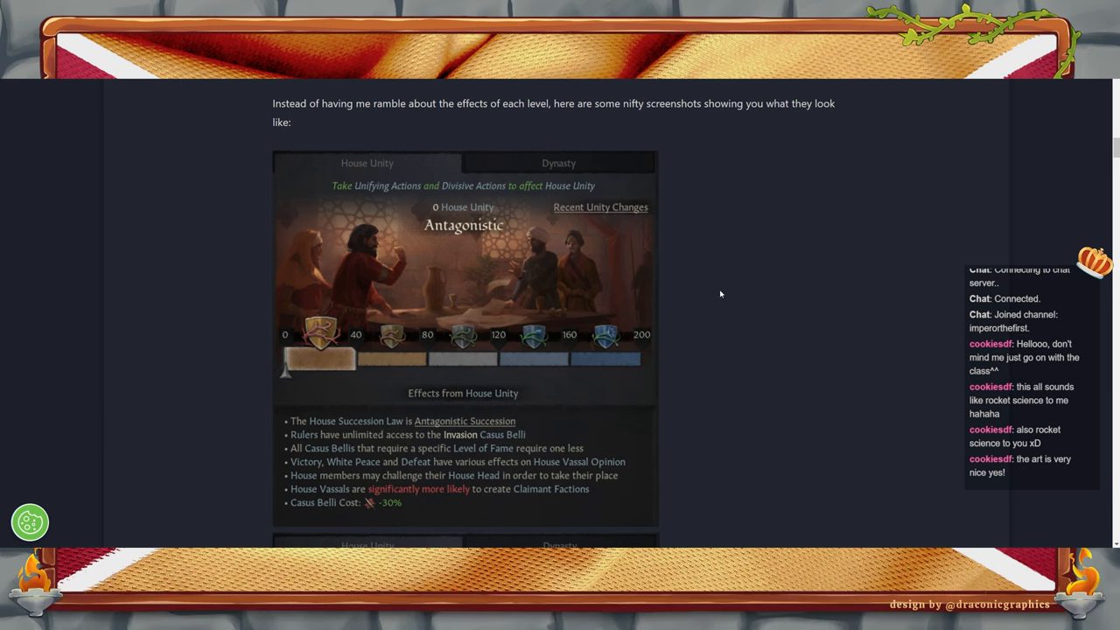
{"action": "mouse_move", "coordinate": [574, 209]}
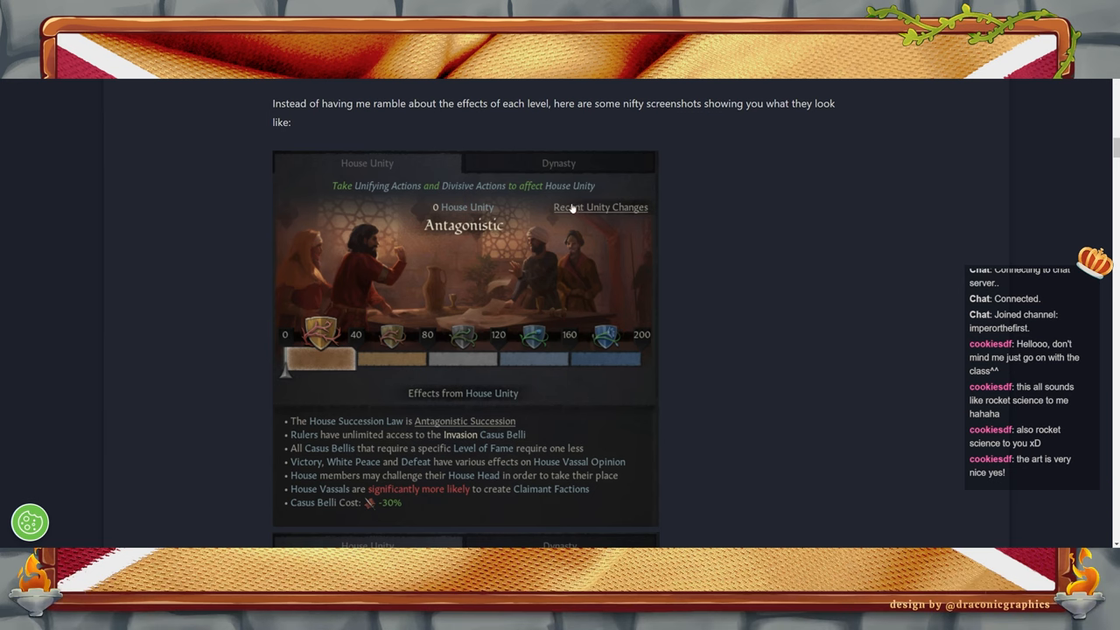
{"action": "scroll", "scroll_direction": "down", "scroll_amount": 3}
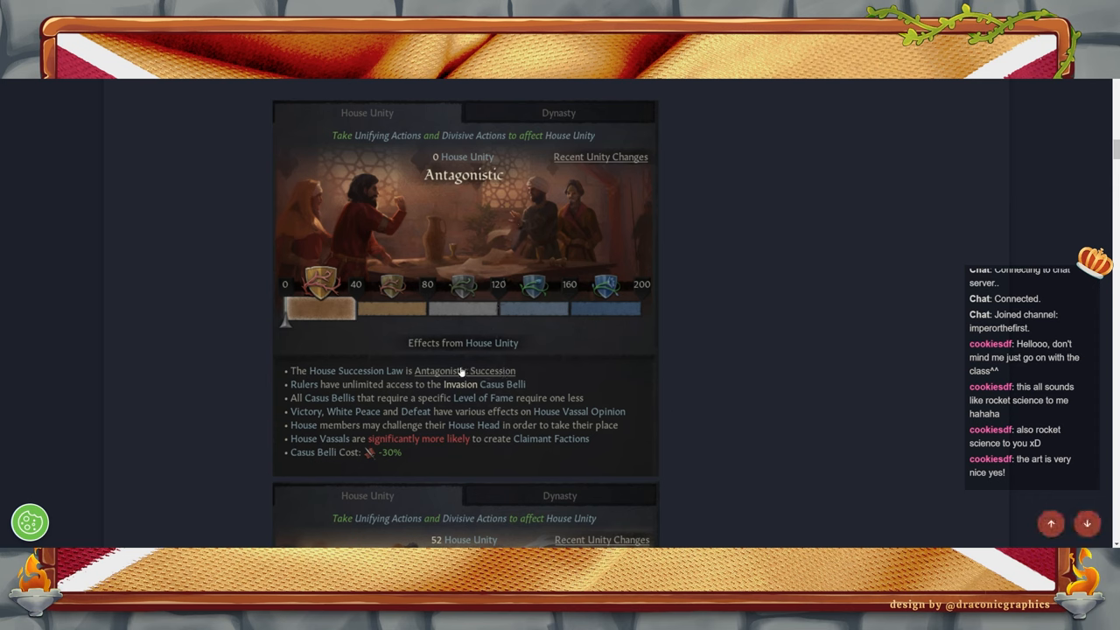
{"action": "mouse_move", "coordinate": [684, 273]}
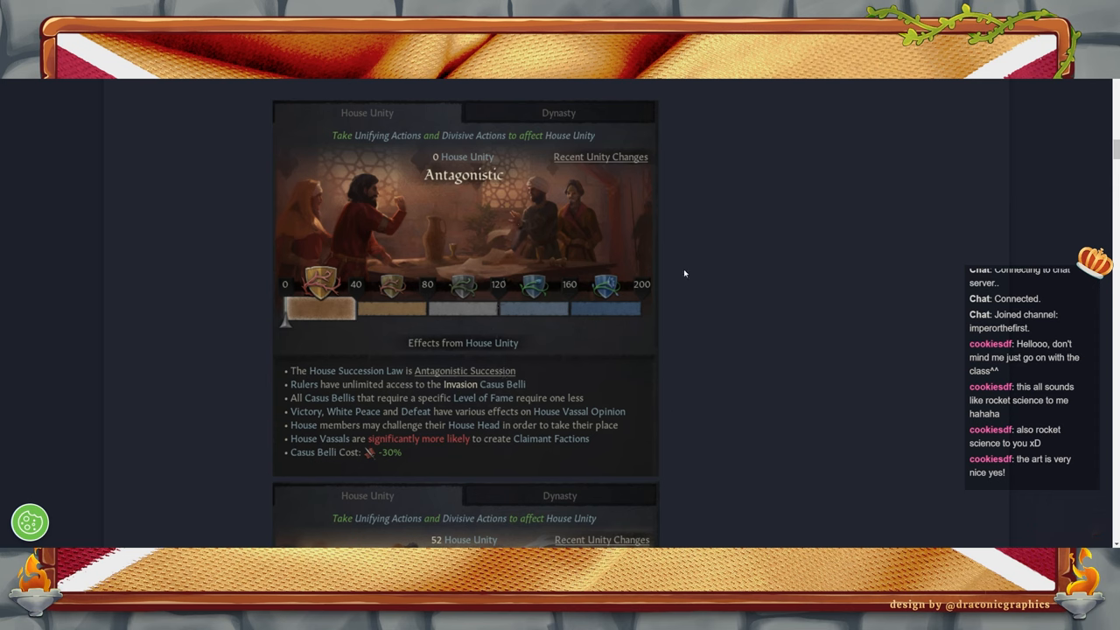
{"action": "mouse_move", "coordinate": [369, 427]}
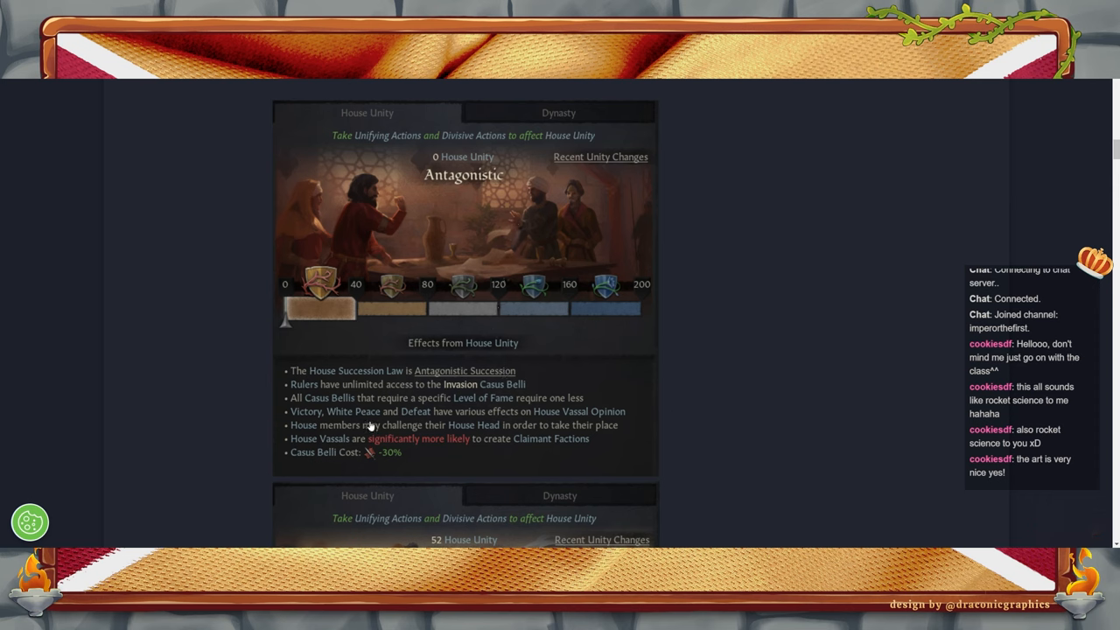
{"action": "mouse_move", "coordinate": [780, 323]}
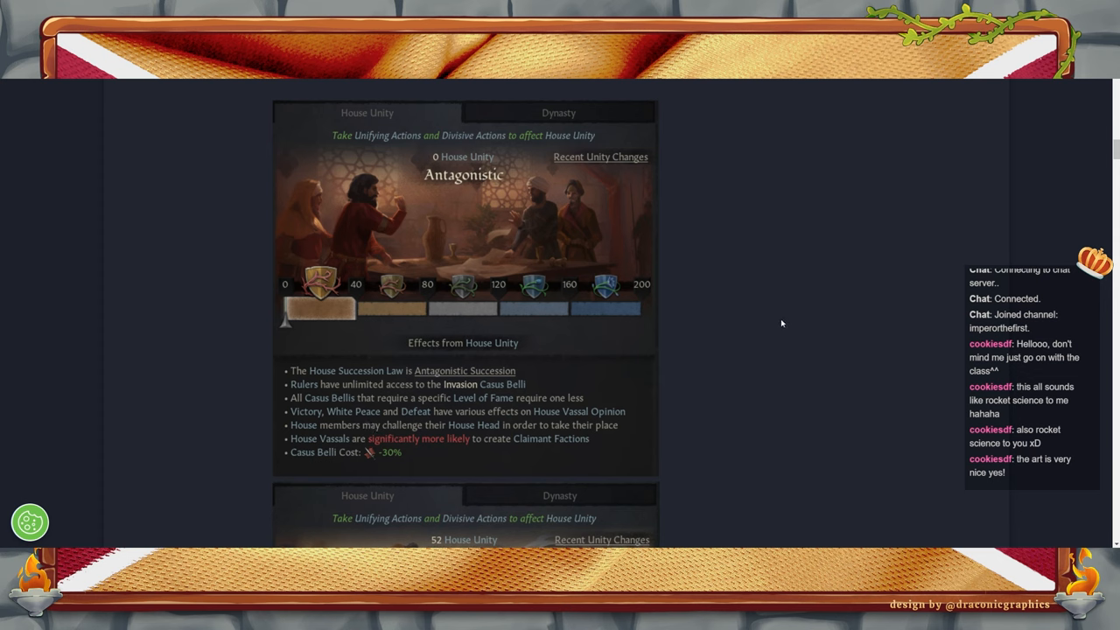
{"action": "mouse_move", "coordinate": [453, 389]}
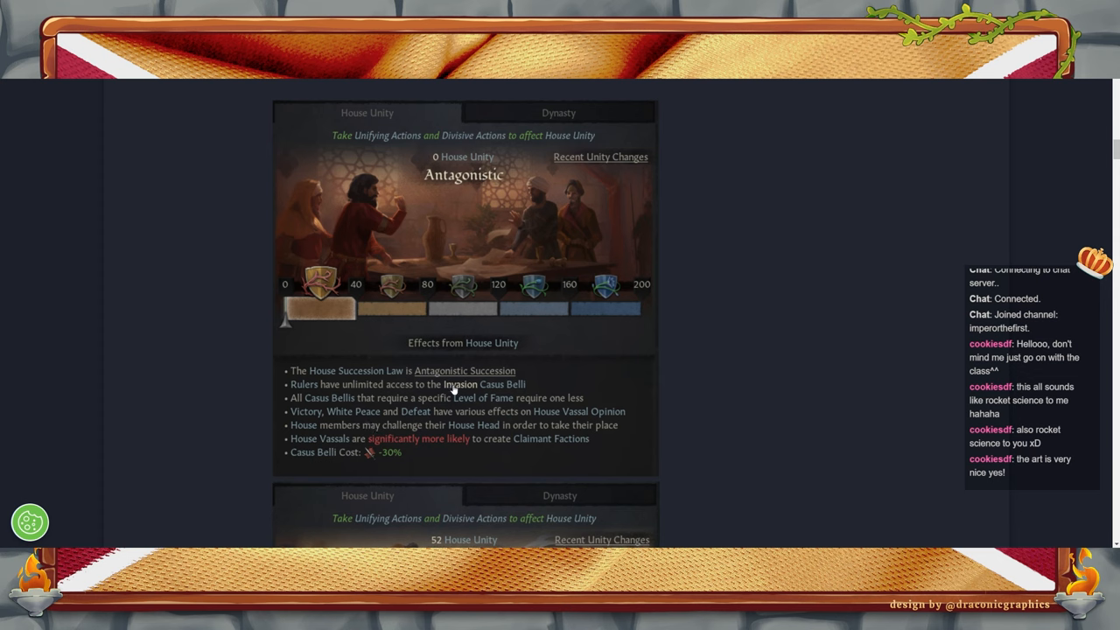
{"action": "mouse_move", "coordinate": [787, 416]}
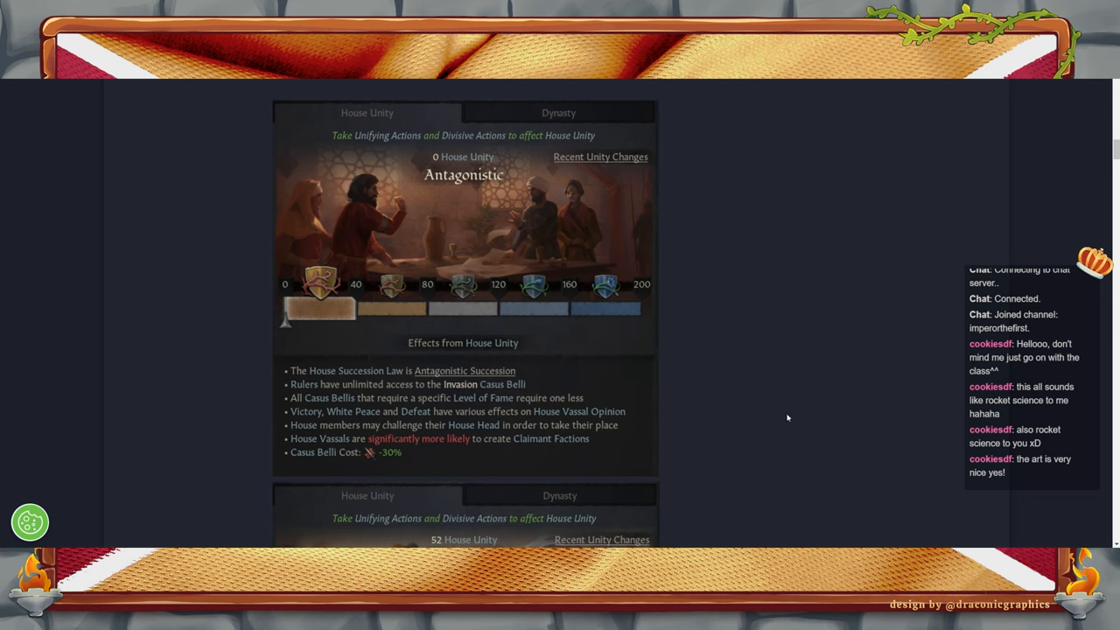
{"action": "mouse_move", "coordinate": [367, 428]}
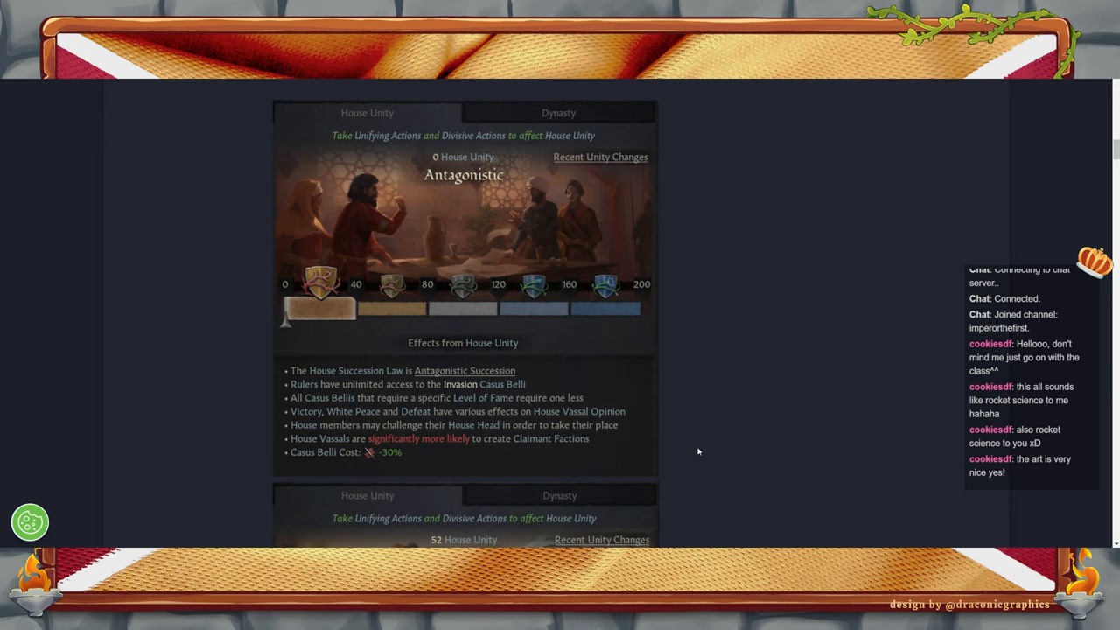
{"action": "mouse_move", "coordinate": [696, 417]}
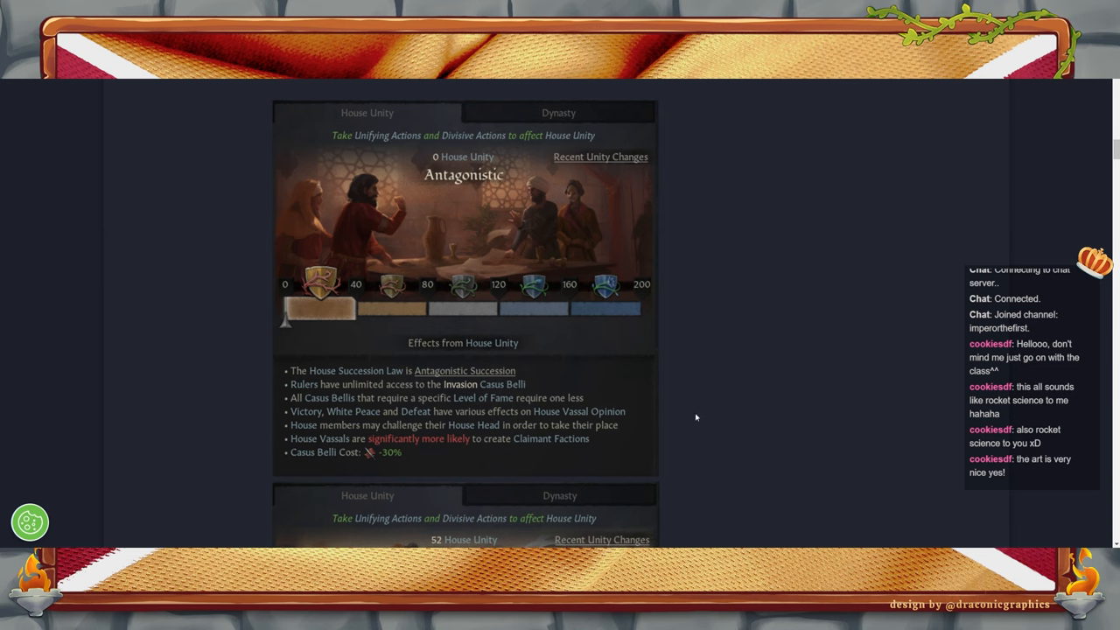
{"action": "mouse_move", "coordinate": [451, 428]}
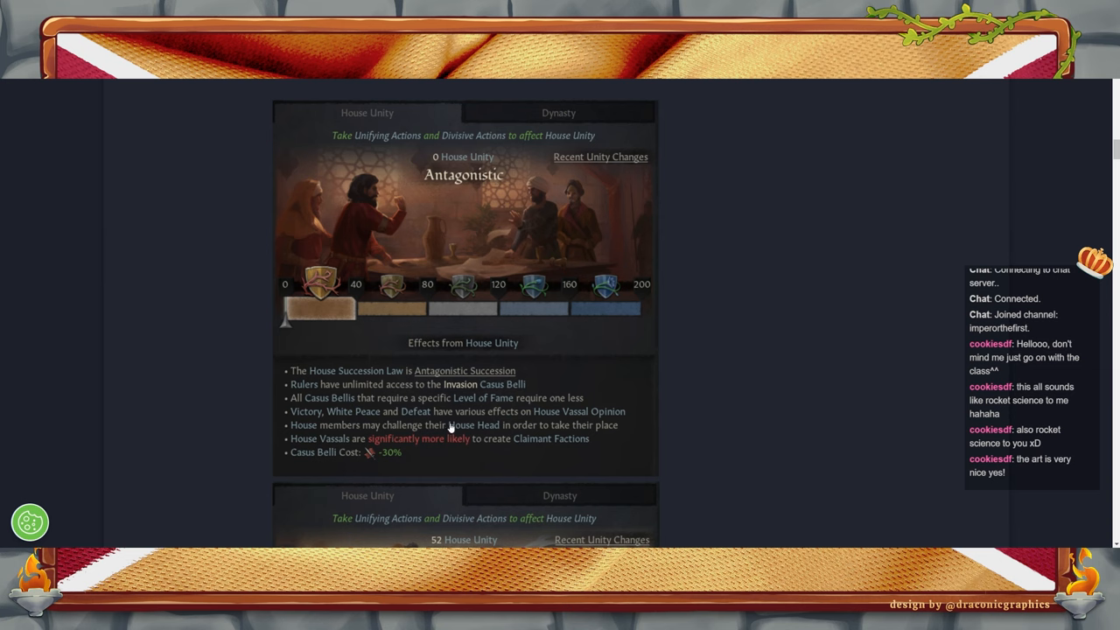
{"action": "mouse_move", "coordinate": [760, 430]}
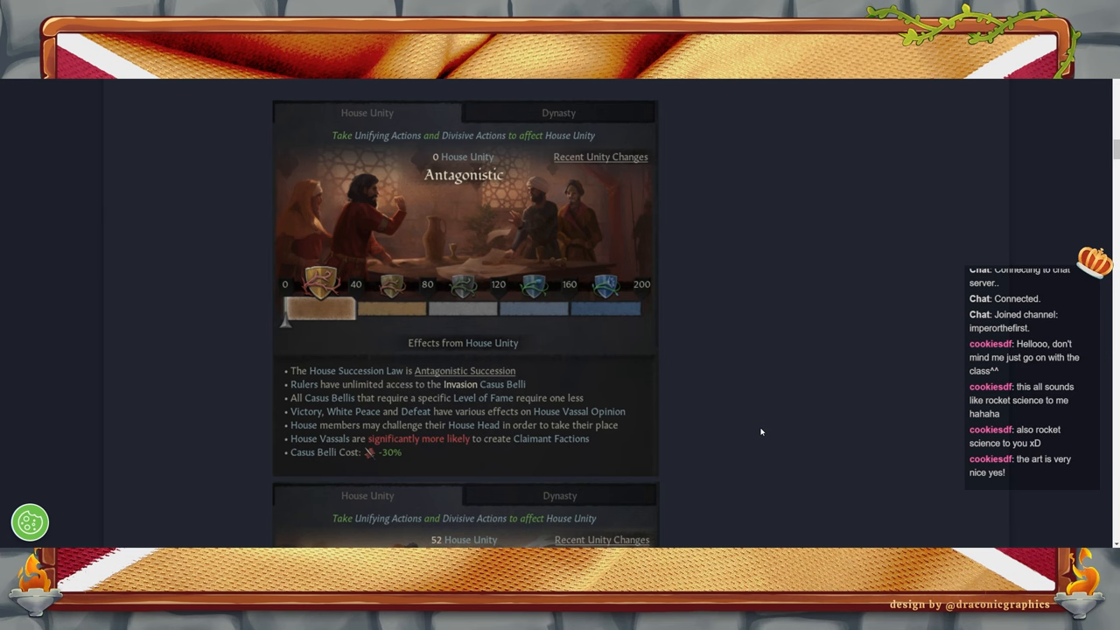
{"action": "mouse_move", "coordinate": [735, 401]}
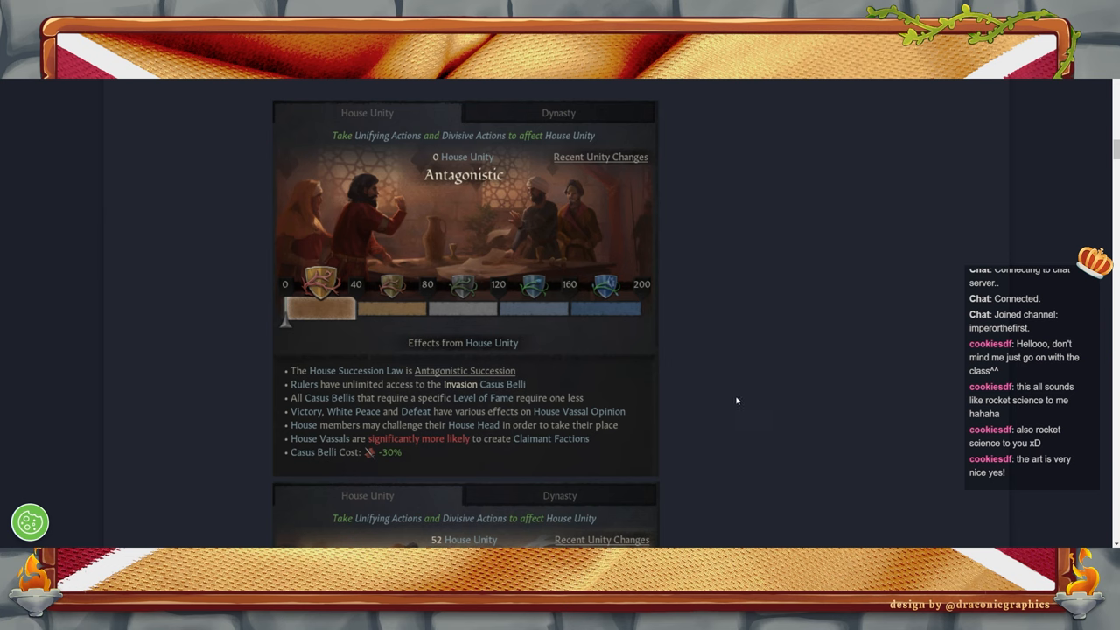
{"action": "mouse_move", "coordinate": [546, 448]}
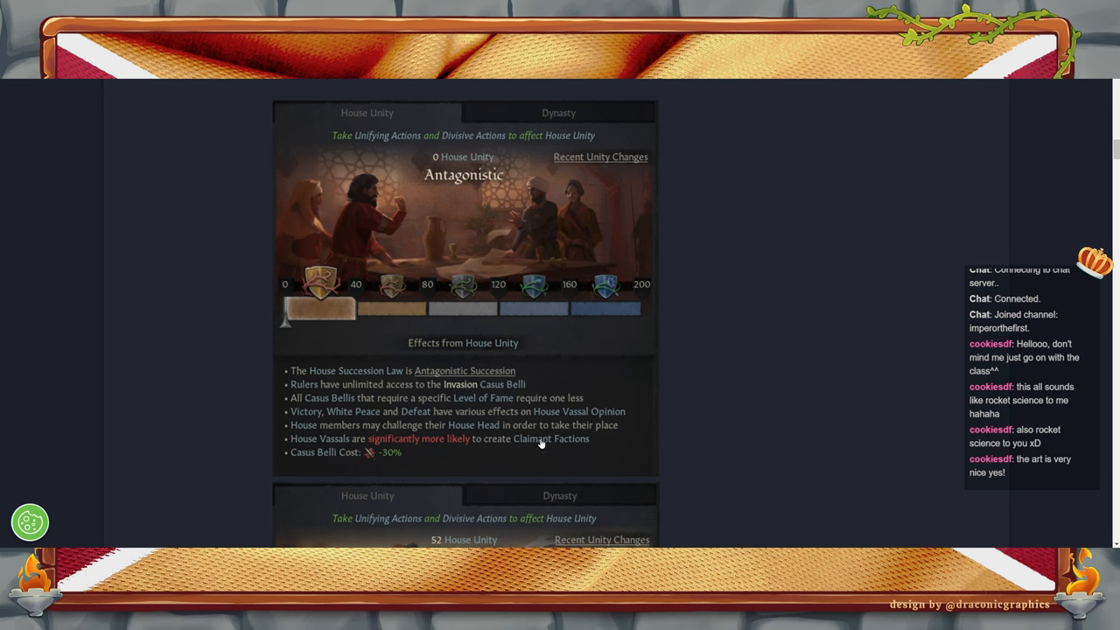
{"action": "mouse_move", "coordinate": [504, 444]}
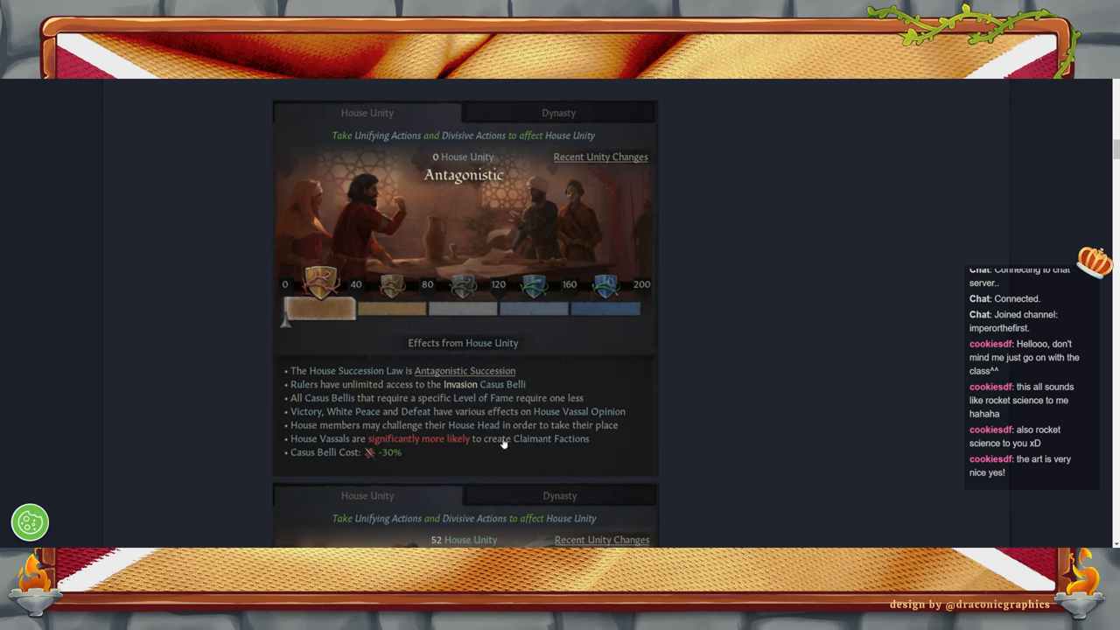
{"action": "mouse_move", "coordinate": [763, 411]}
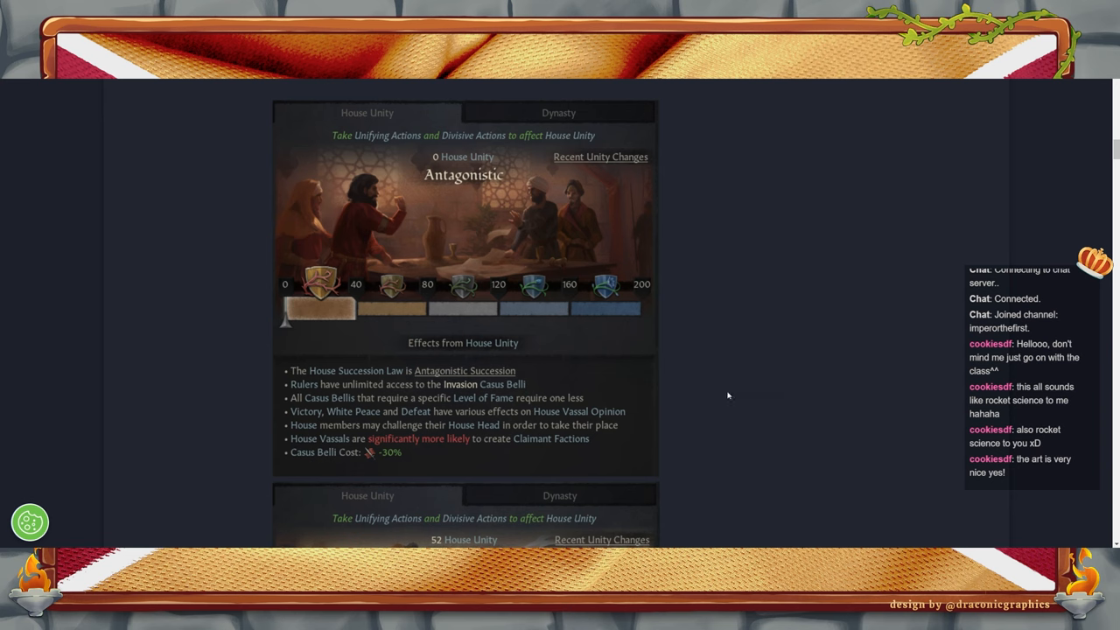
{"action": "mouse_move", "coordinate": [621, 316]}
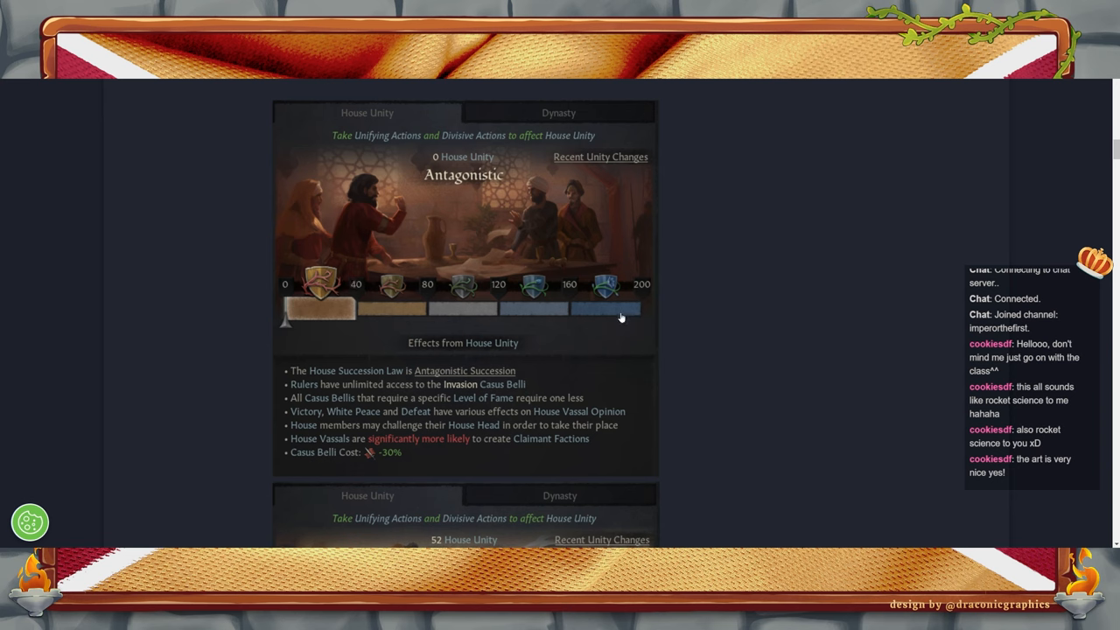
{"action": "mouse_move", "coordinate": [312, 299]}
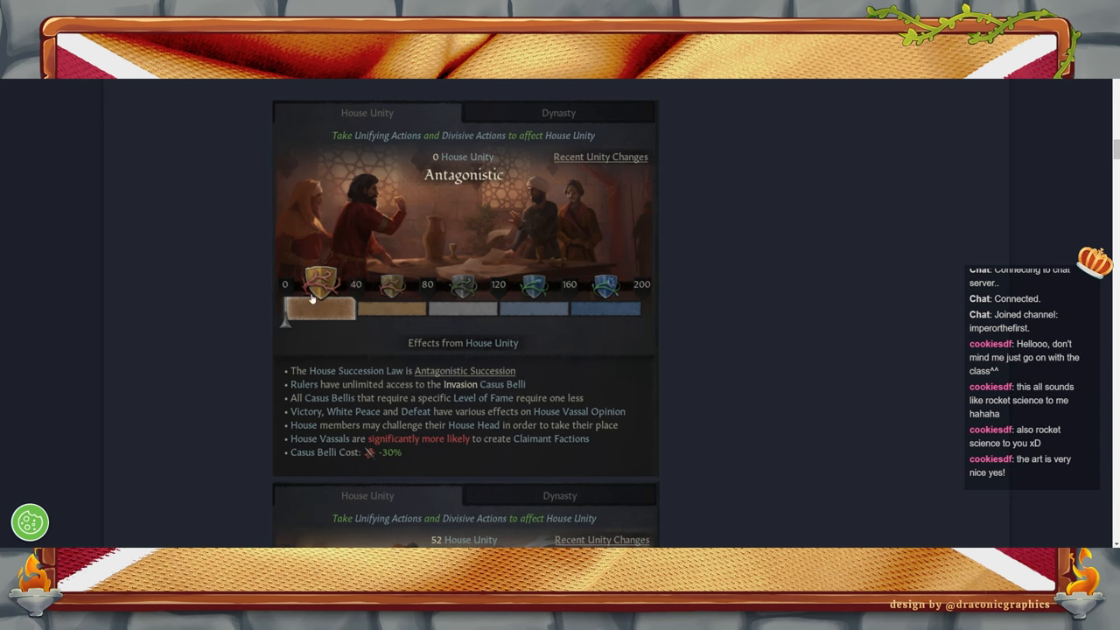
{"action": "mouse_move", "coordinate": [639, 321]}
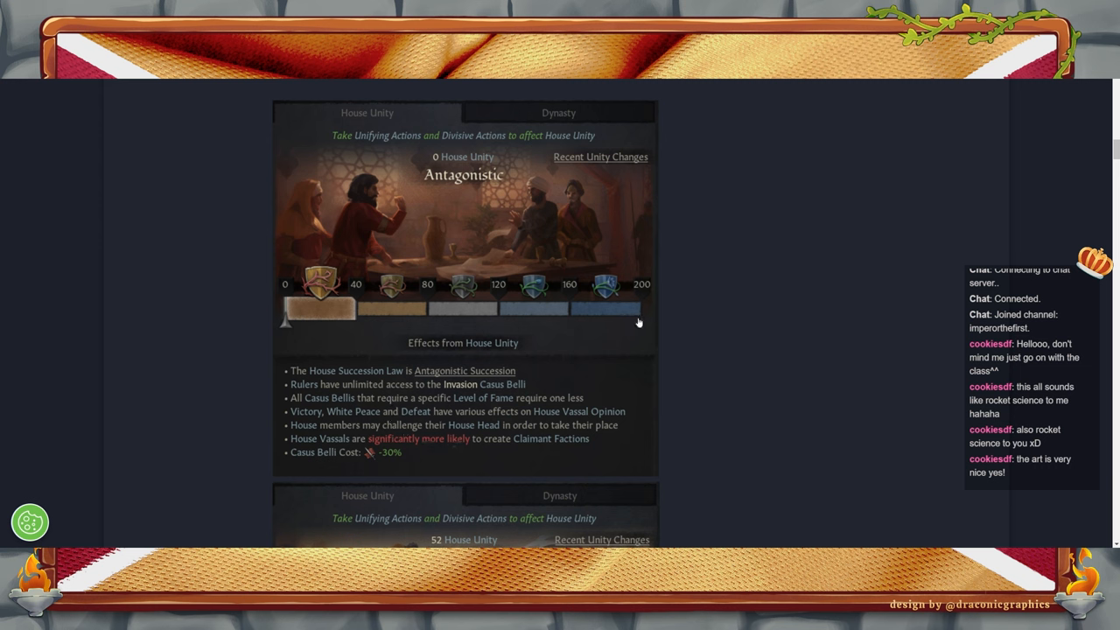
{"action": "mouse_move", "coordinate": [682, 383]}
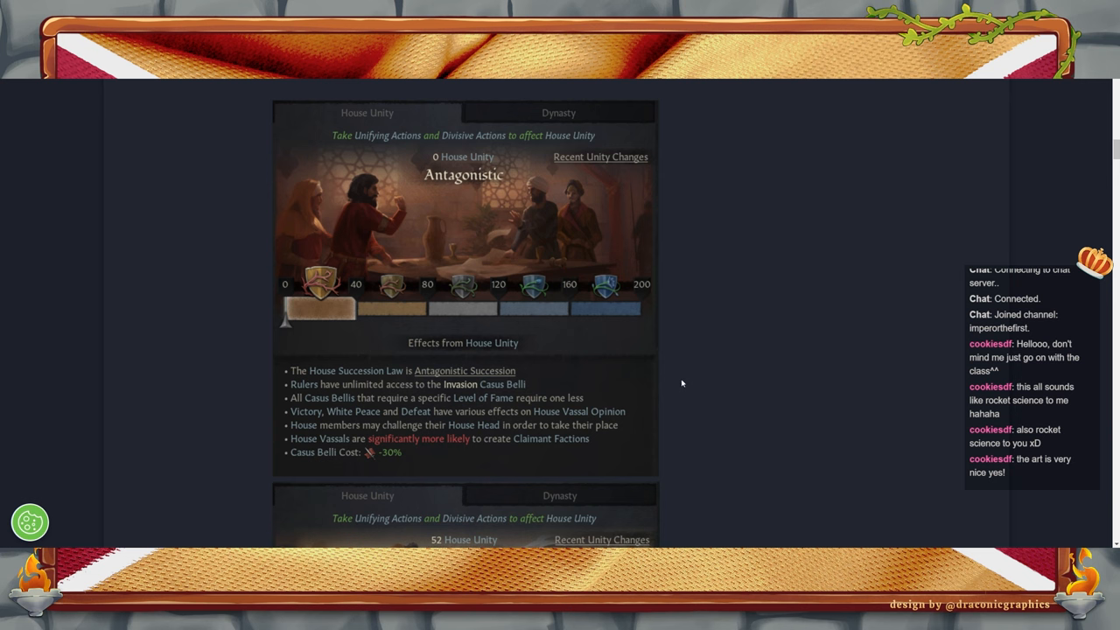
{"action": "scroll", "scroll_direction": "down", "scroll_amount": 3}
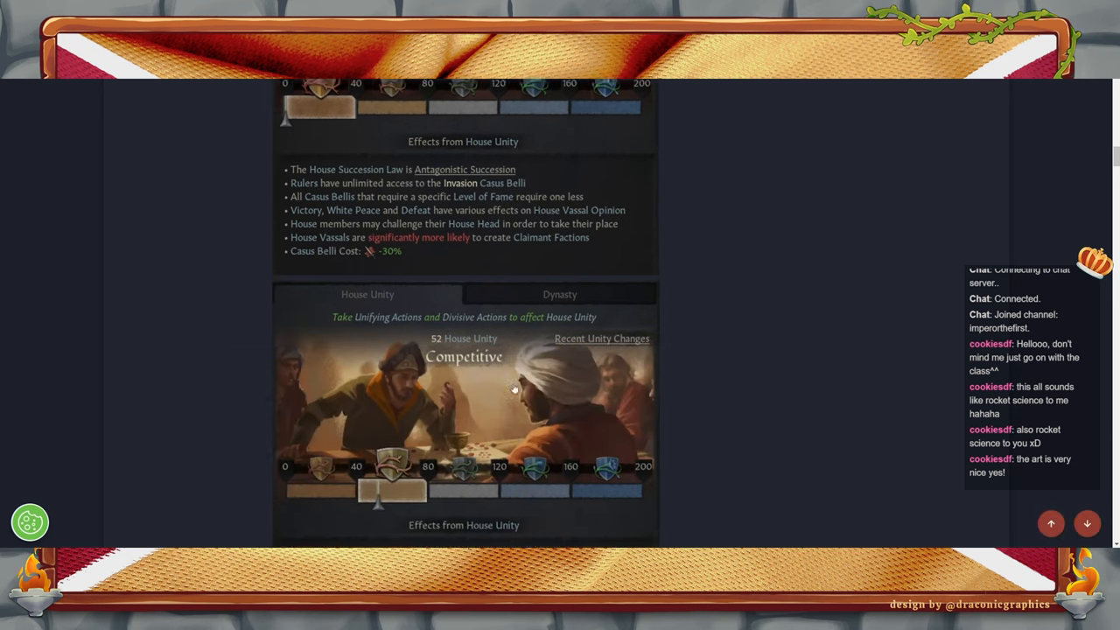
{"action": "scroll", "scroll_direction": "up", "scroll_amount": 3}
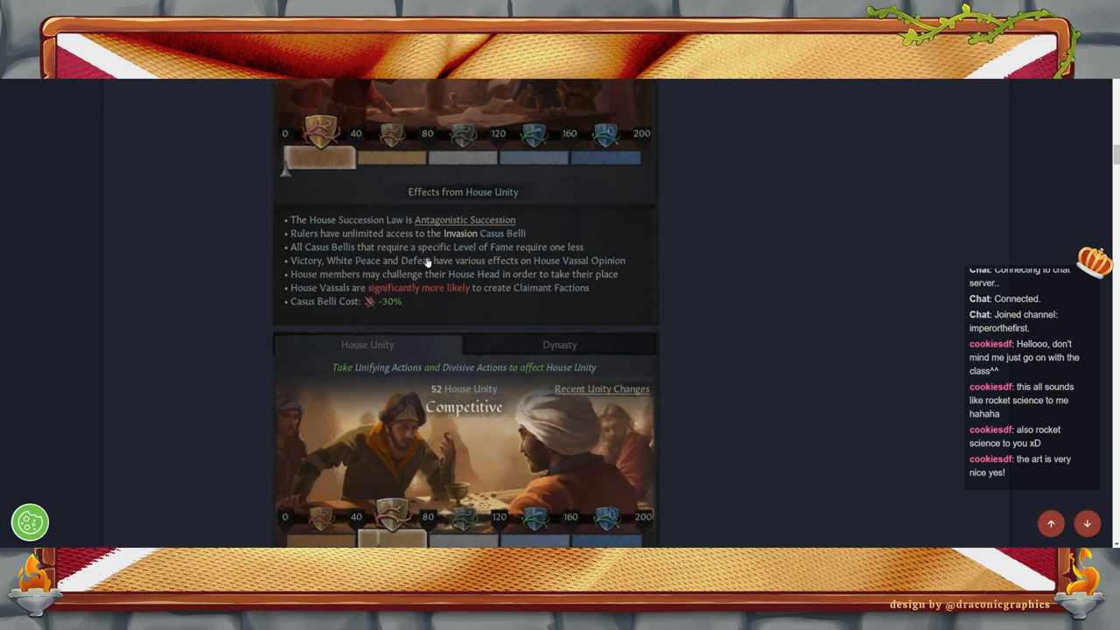
{"action": "mouse_move", "coordinate": [713, 343]}
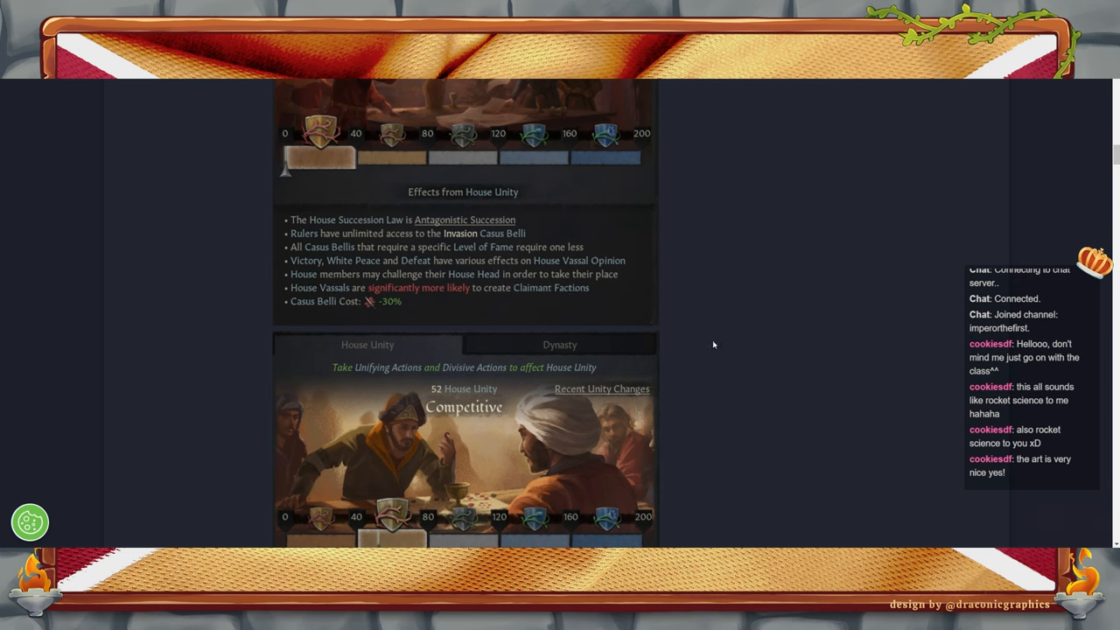
{"action": "mouse_move", "coordinate": [700, 346]}
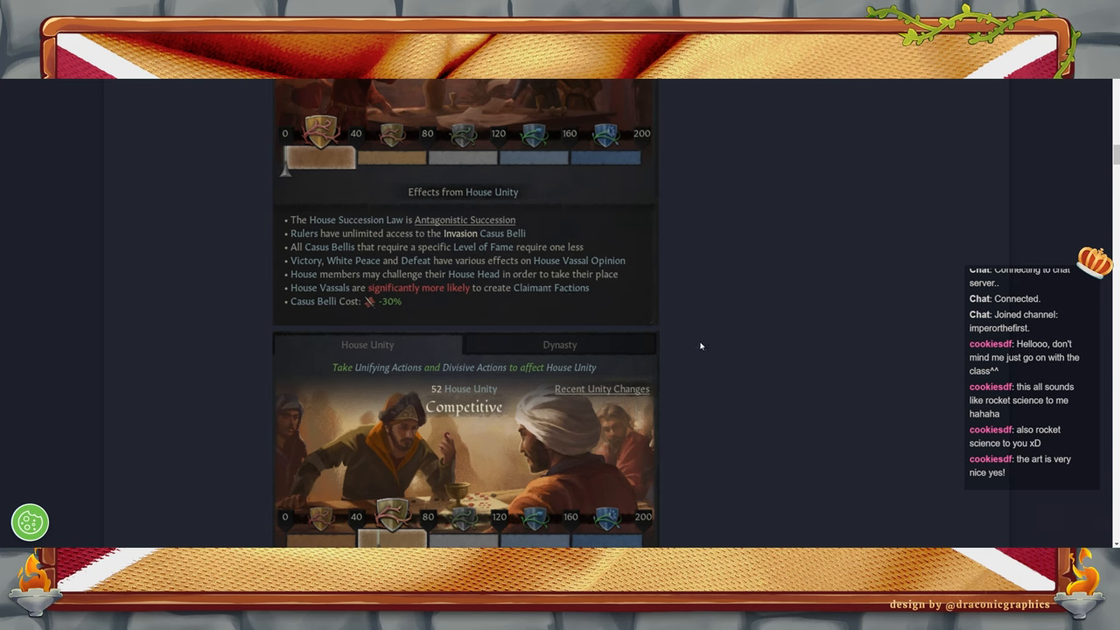
{"action": "mouse_move", "coordinate": [620, 256]}
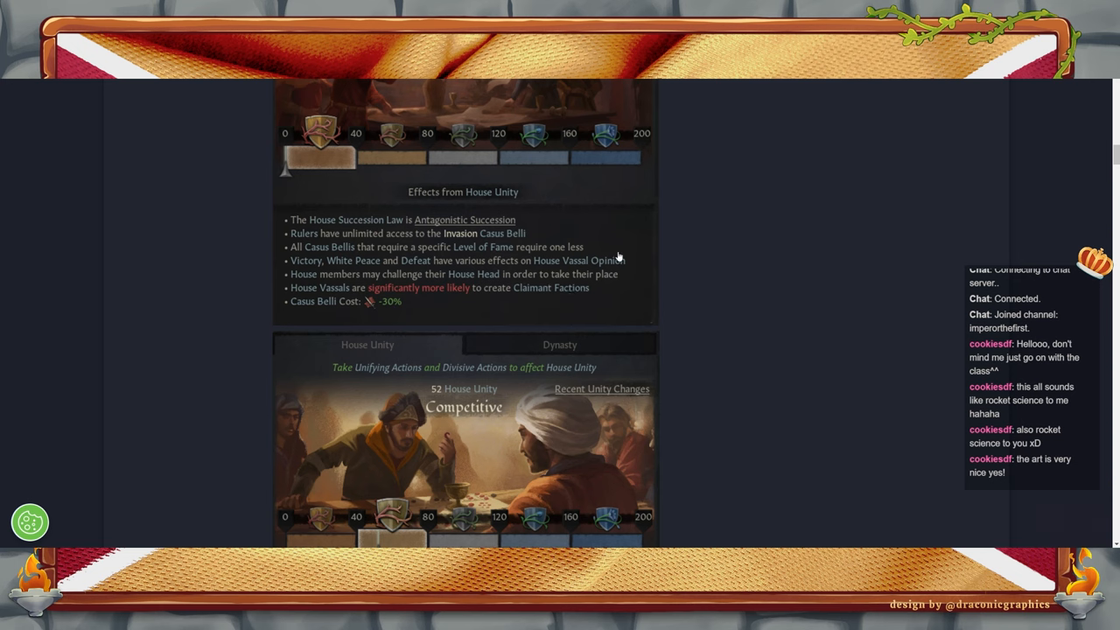
{"action": "mouse_move", "coordinate": [621, 280]}
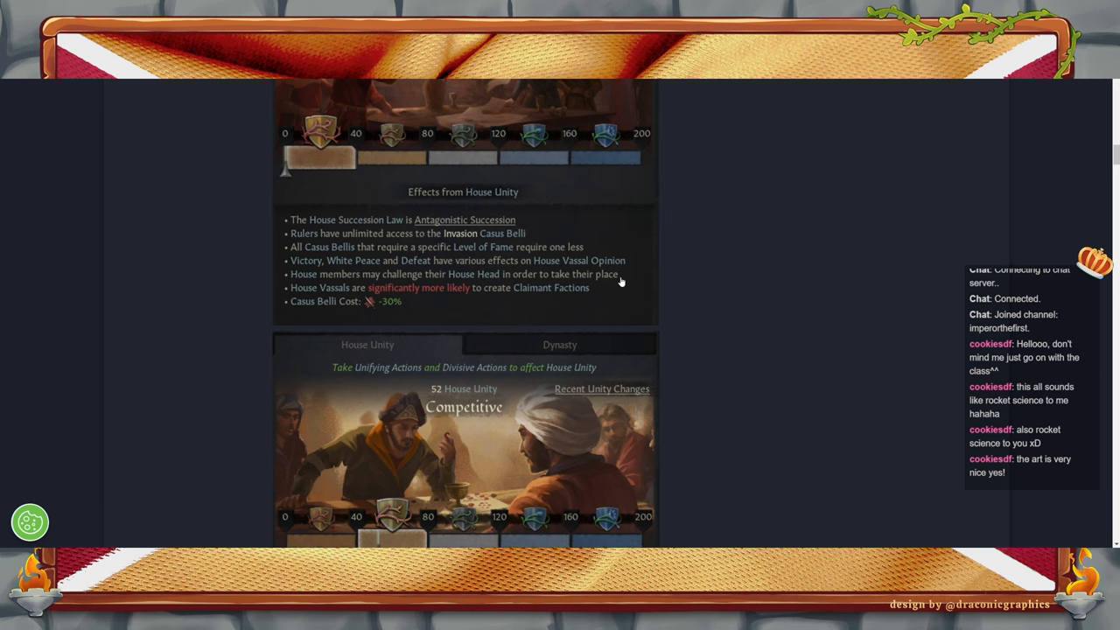
{"action": "scroll", "scroll_direction": "up", "scroll_amount": 3}
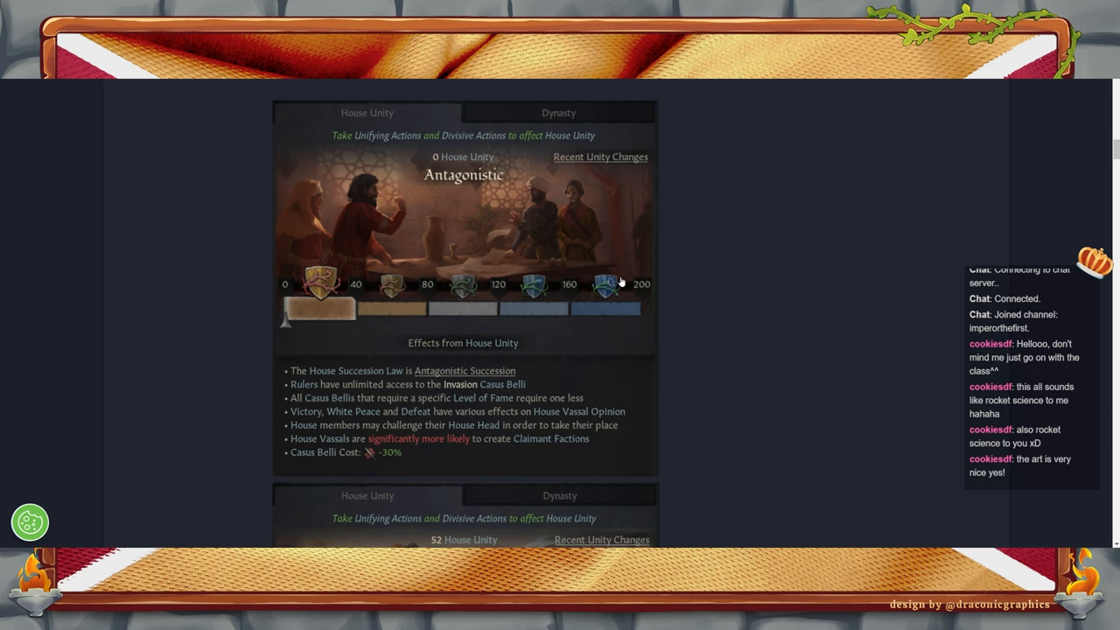
{"action": "mouse_move", "coordinate": [638, 282]}
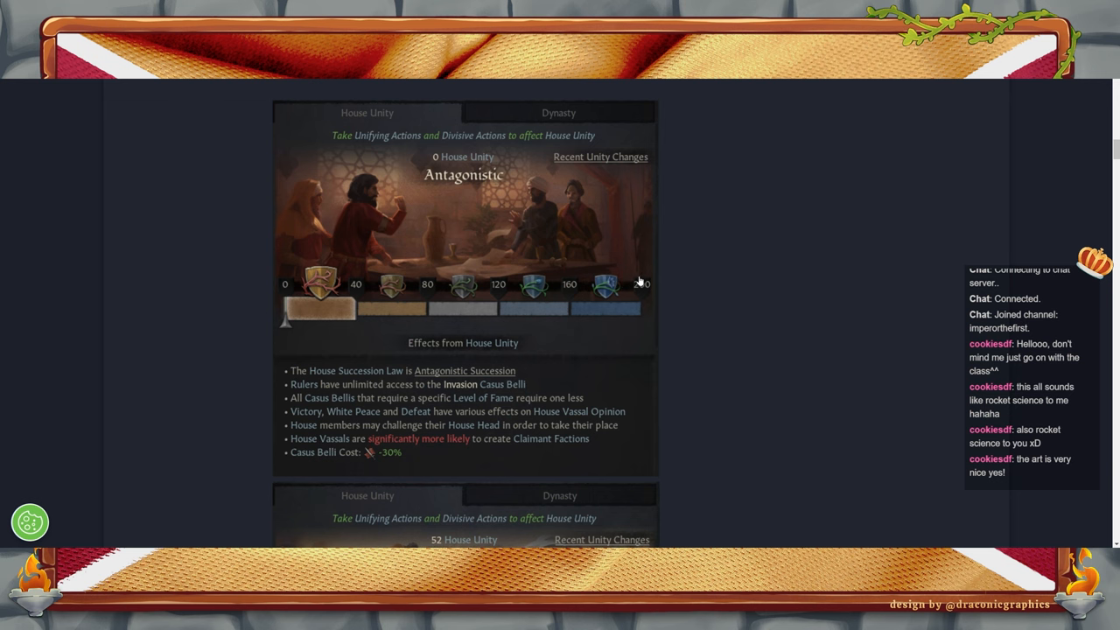
{"action": "scroll", "scroll_direction": "down", "scroll_amount": 3}
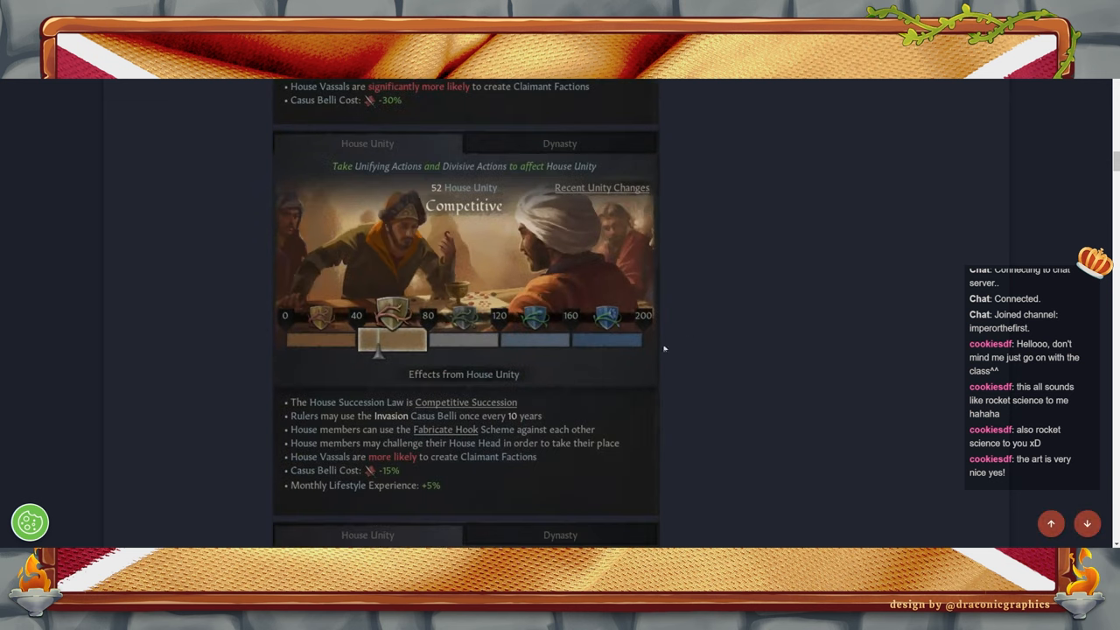
{"action": "scroll", "scroll_direction": "down", "scroll_amount": 3}
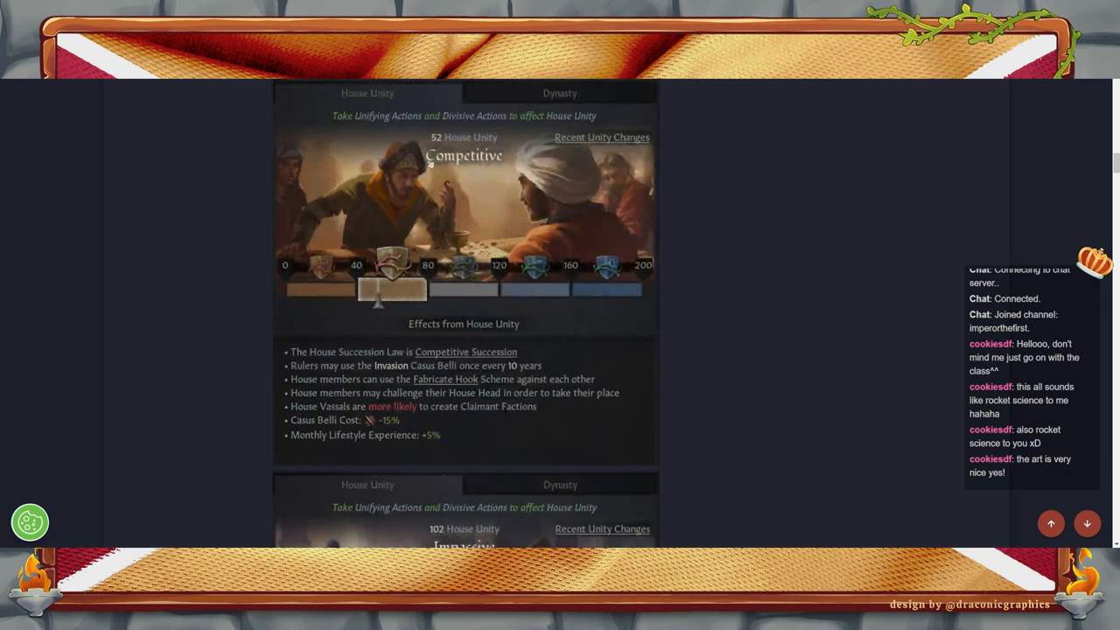
{"action": "mouse_move", "coordinate": [448, 406]}
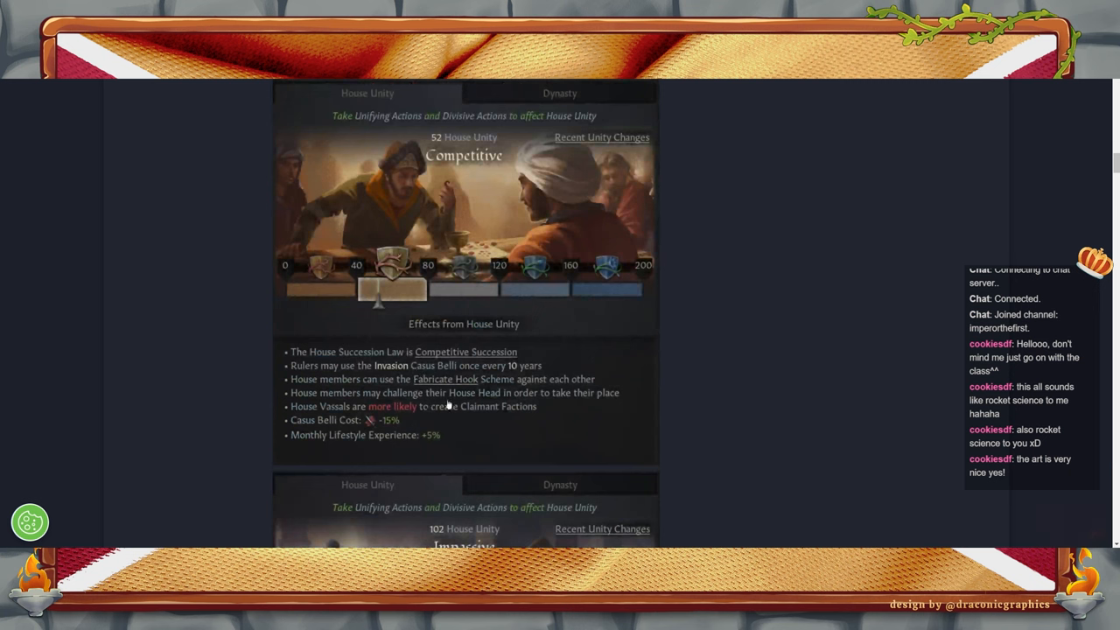
{"action": "mouse_move", "coordinate": [459, 399]}
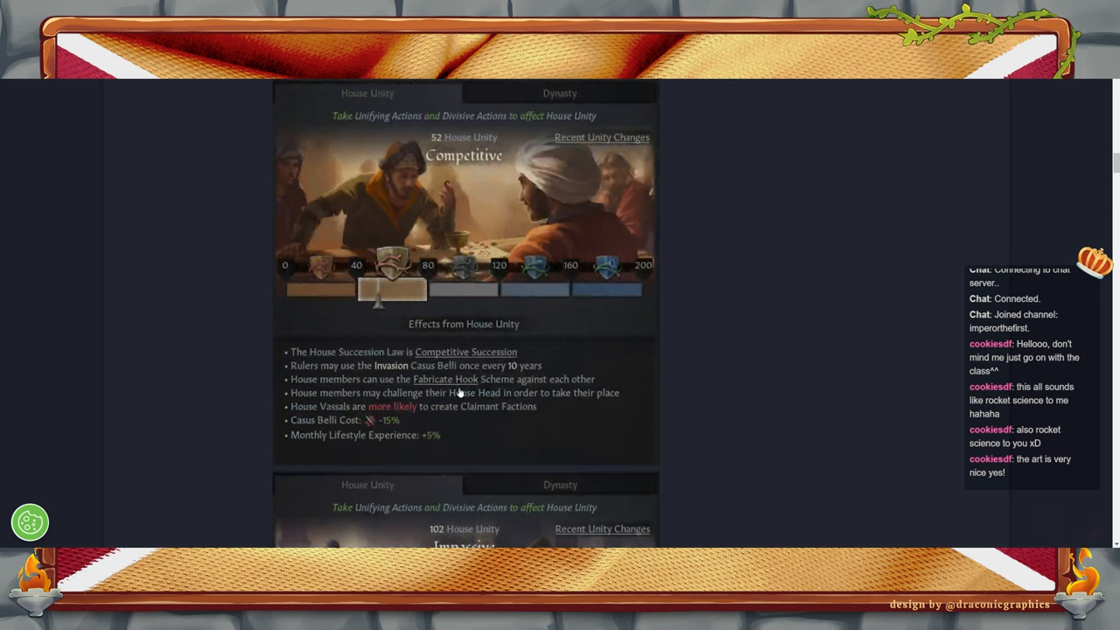
{"action": "mouse_move", "coordinate": [411, 406]}
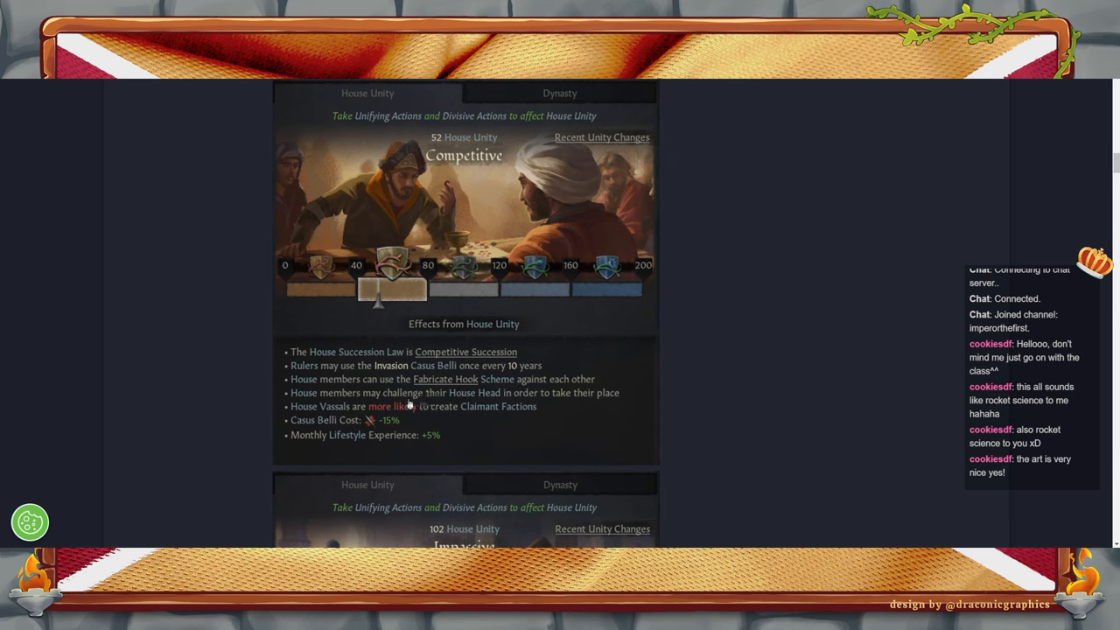
{"action": "mouse_move", "coordinate": [553, 416]}
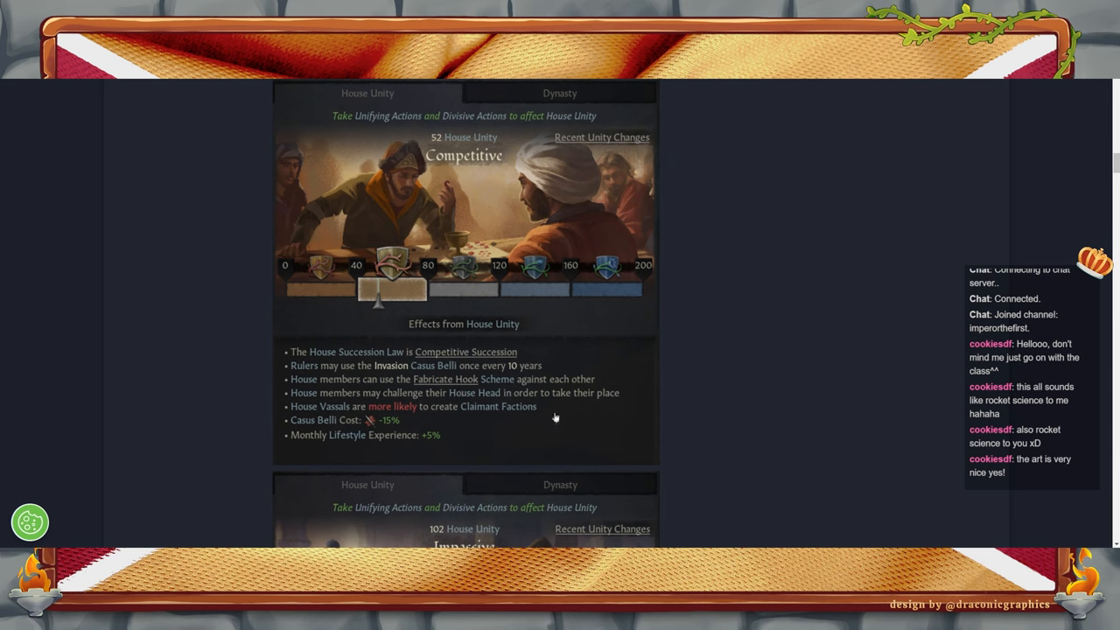
{"action": "mouse_move", "coordinate": [416, 448]}
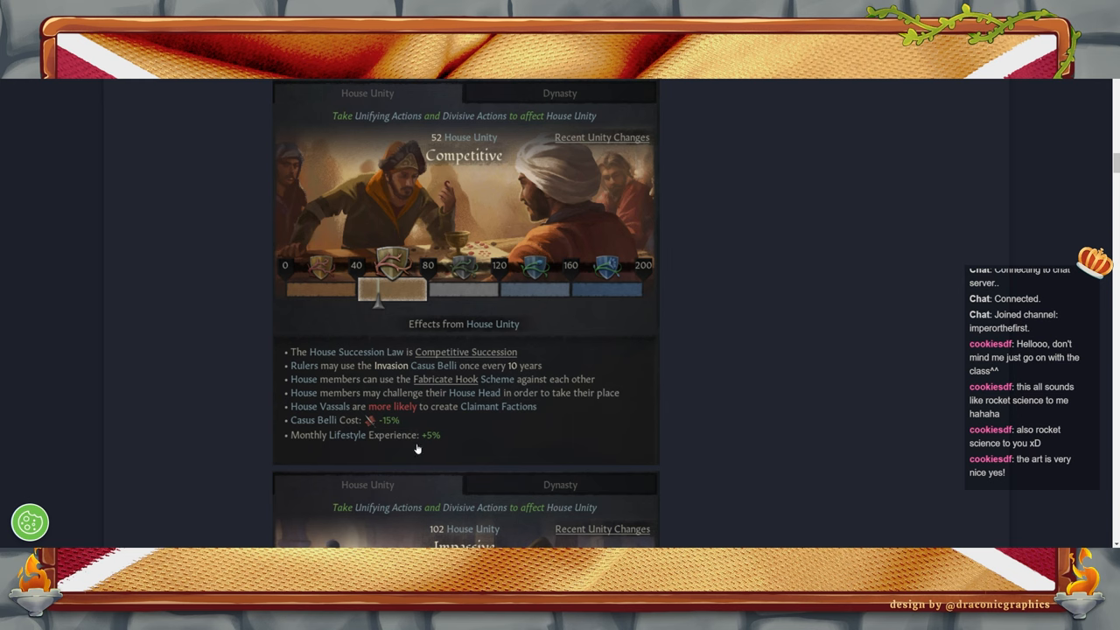
{"action": "mouse_move", "coordinate": [401, 378]}
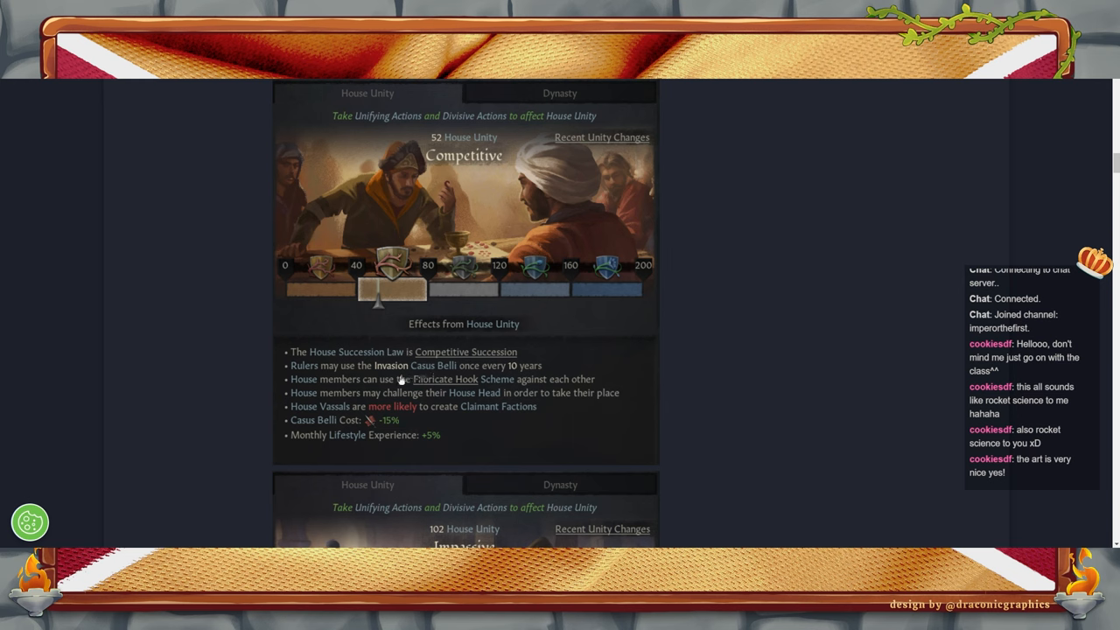
{"action": "mouse_move", "coordinate": [682, 399]}
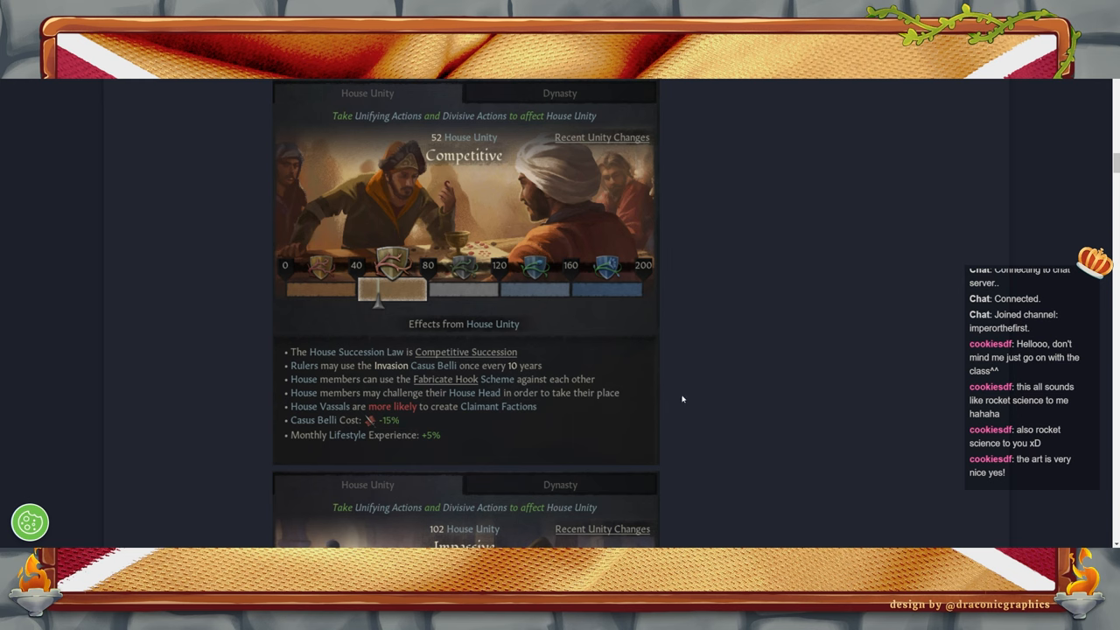
{"action": "scroll", "scroll_direction": "up", "scroll_amount": 3}
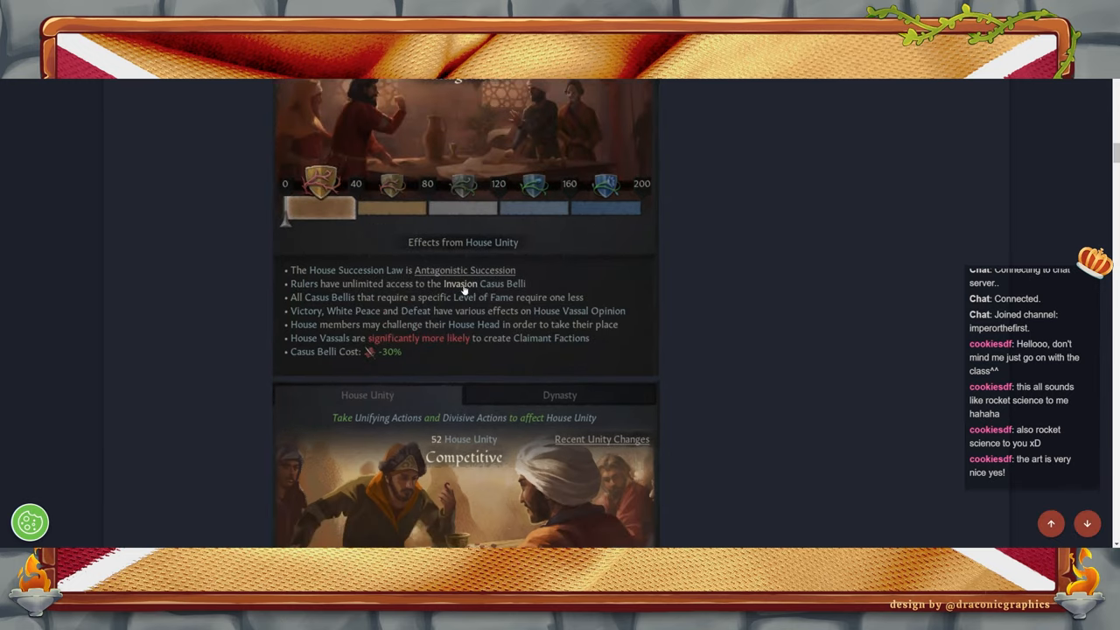
{"action": "scroll", "scroll_direction": "down", "scroll_amount": 3}
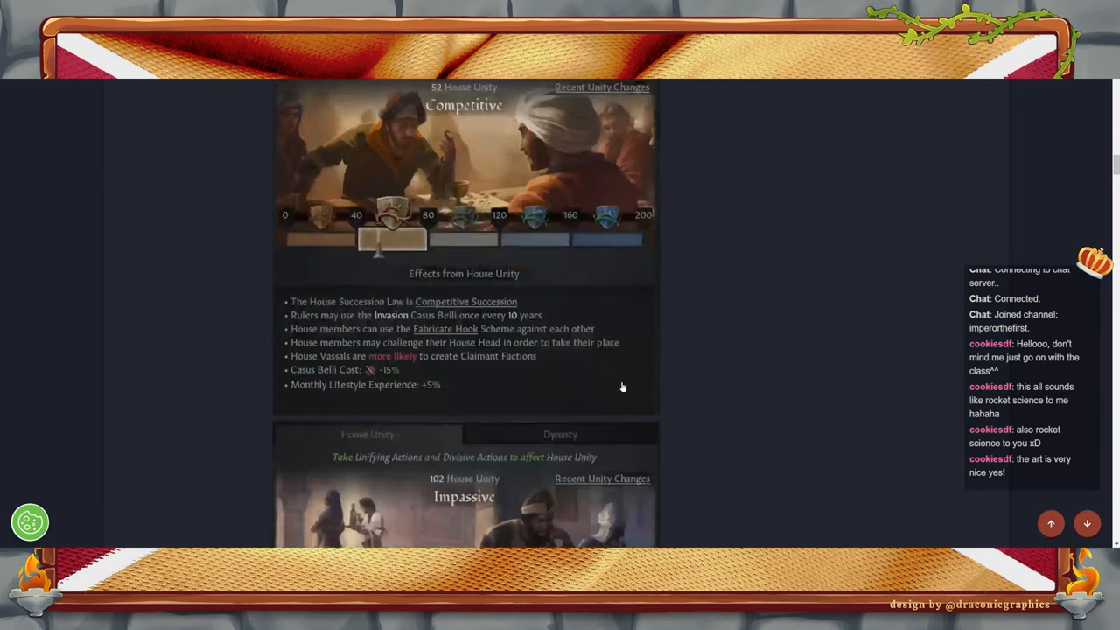
{"action": "scroll", "scroll_direction": "down", "scroll_amount": 3}
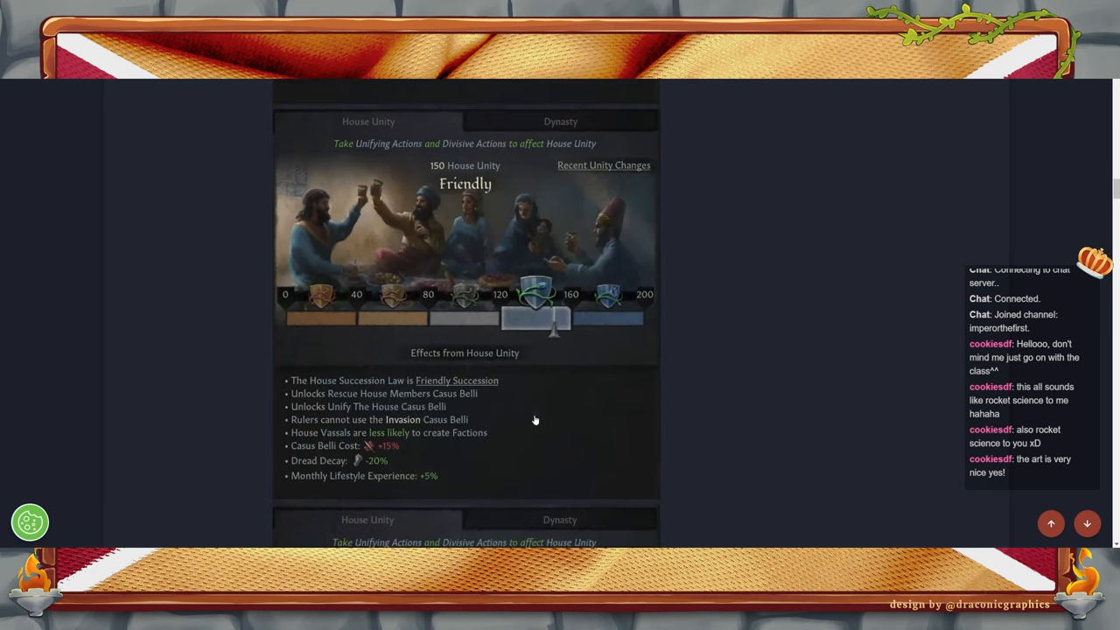
{"action": "scroll", "scroll_direction": "down", "scroll_amount": 3}
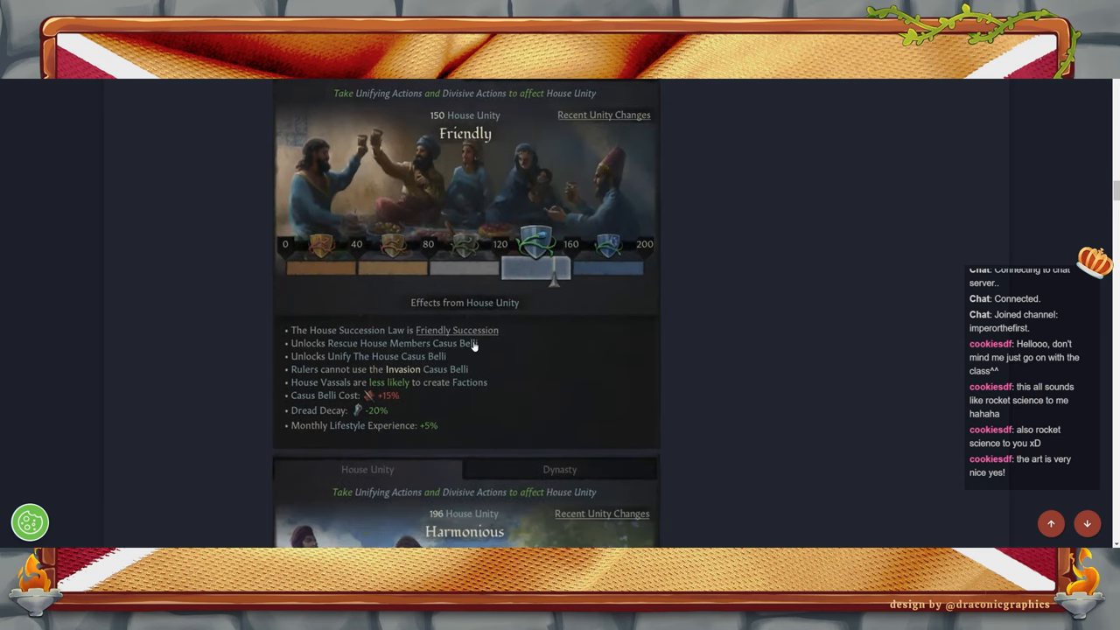
{"action": "mouse_move", "coordinate": [404, 368]}
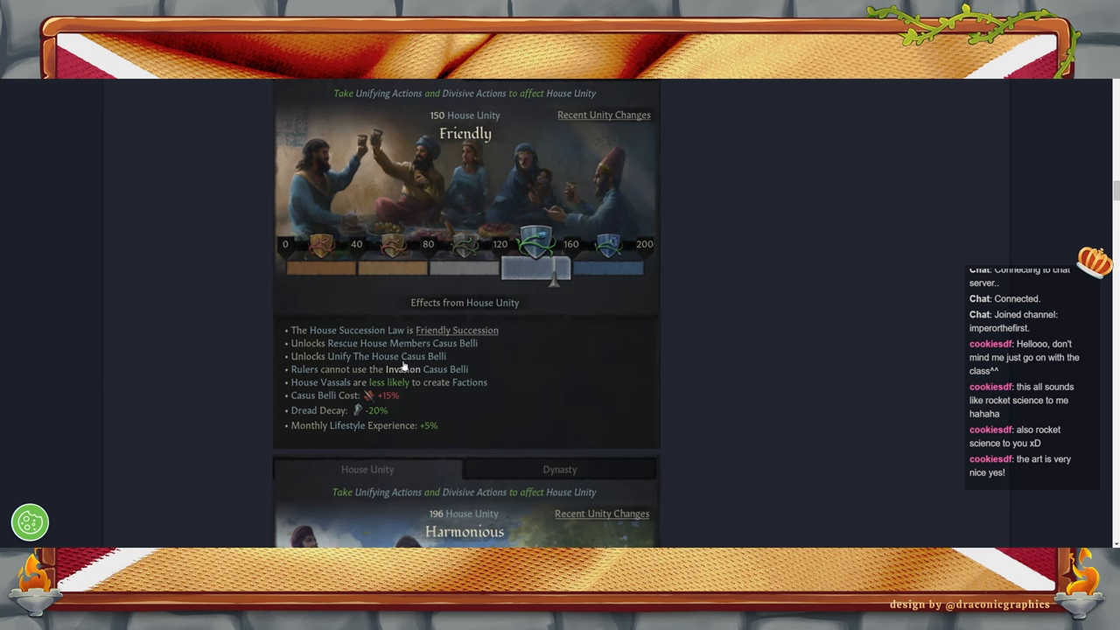
{"action": "mouse_move", "coordinate": [780, 389]}
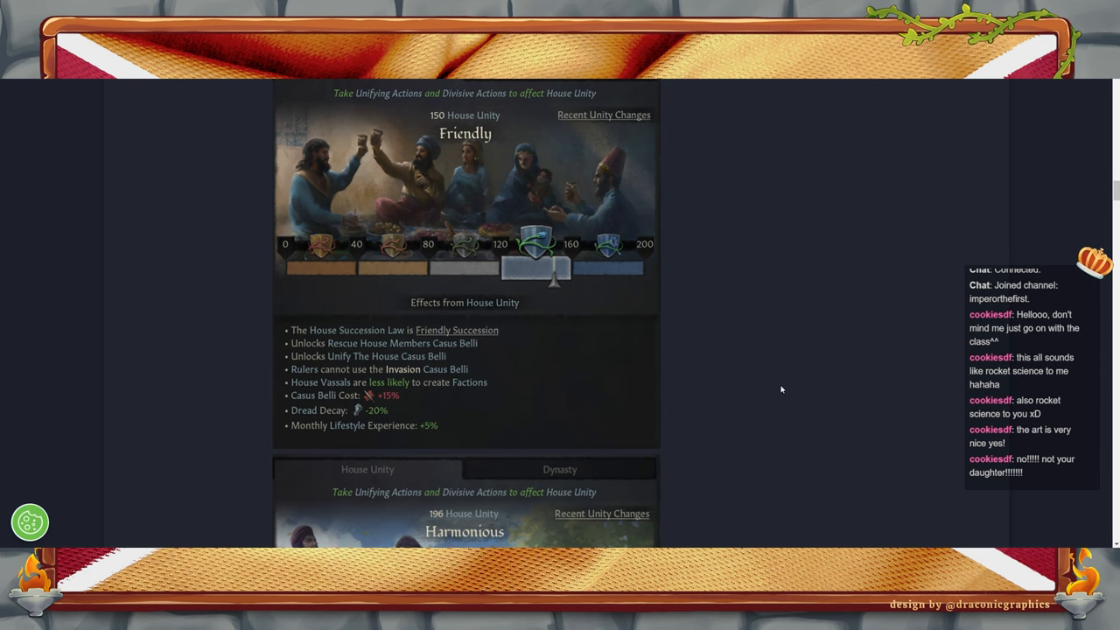
{"action": "mouse_move", "coordinate": [464, 367]}
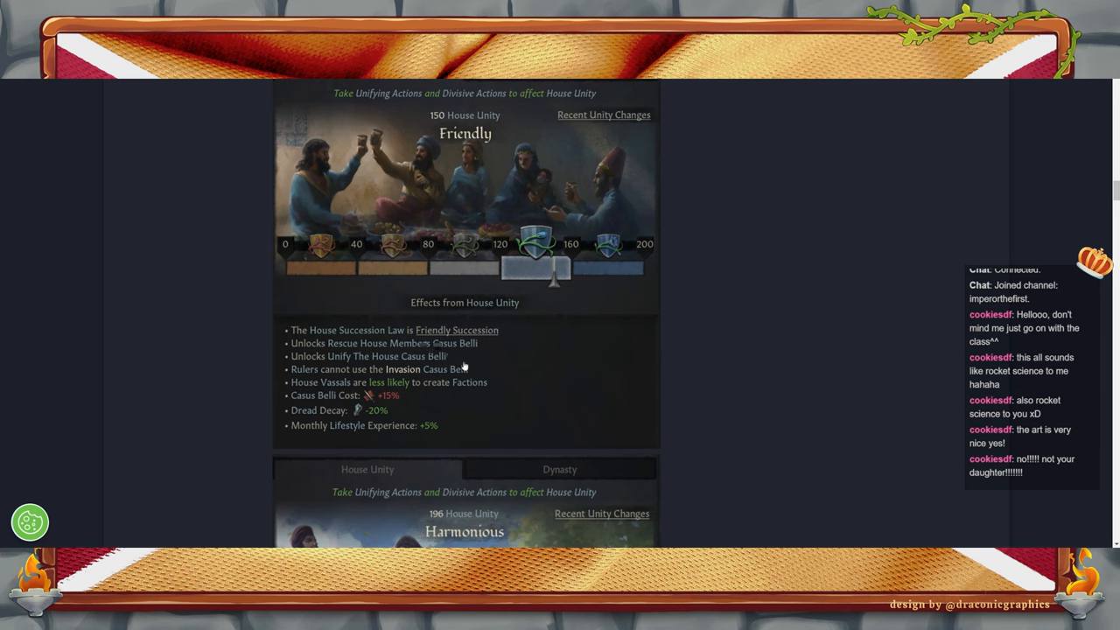
{"action": "mouse_move", "coordinate": [692, 364]}
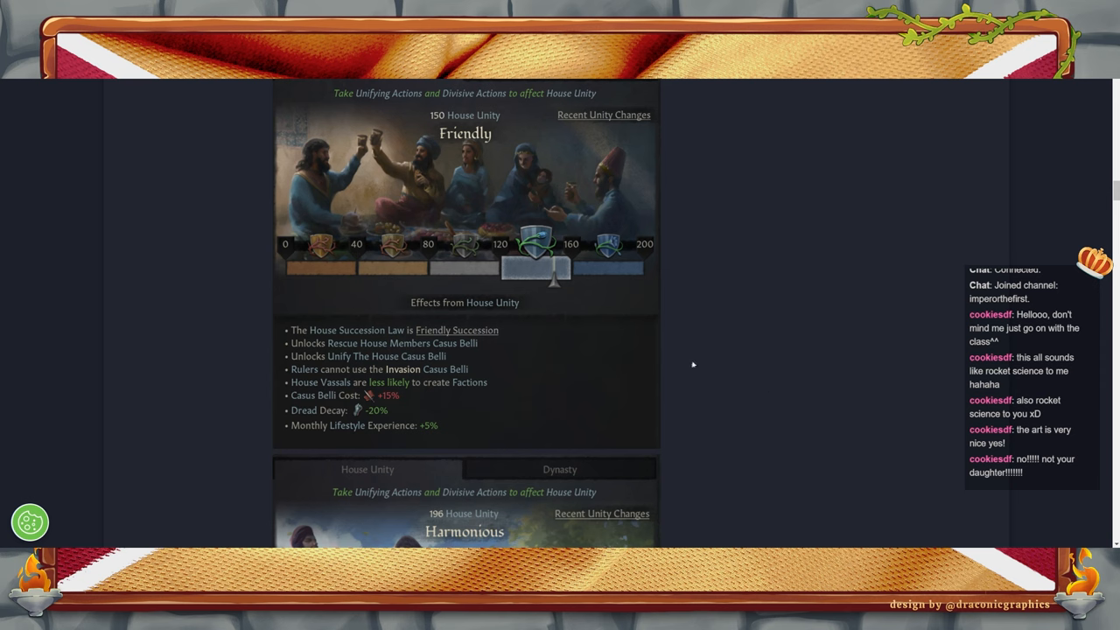
{"action": "mouse_move", "coordinate": [724, 403]}
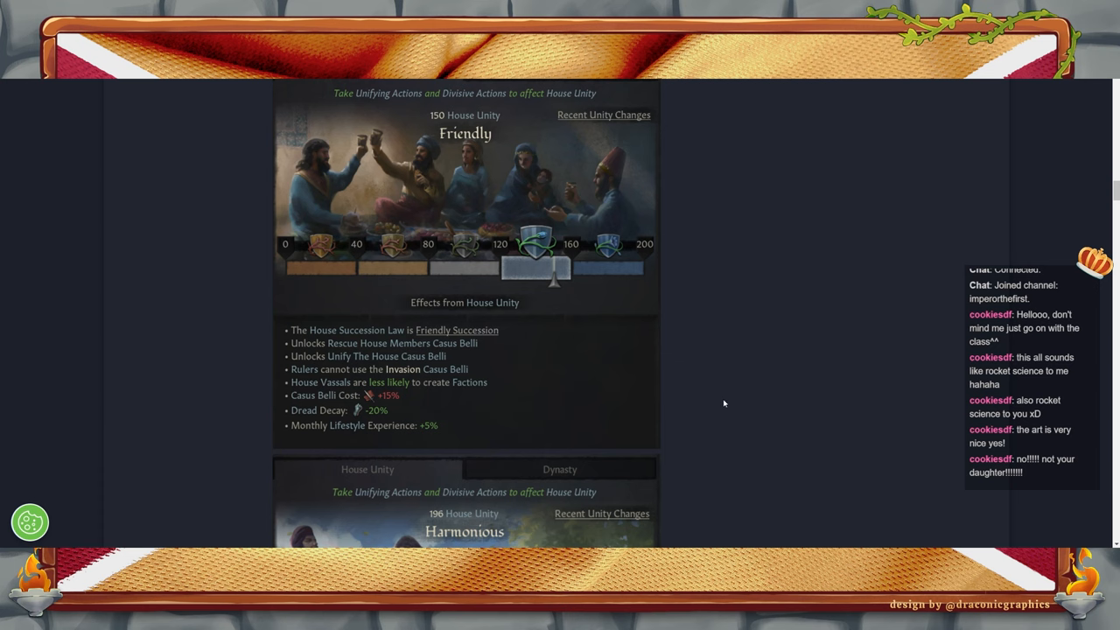
{"action": "mouse_move", "coordinate": [600, 422]}
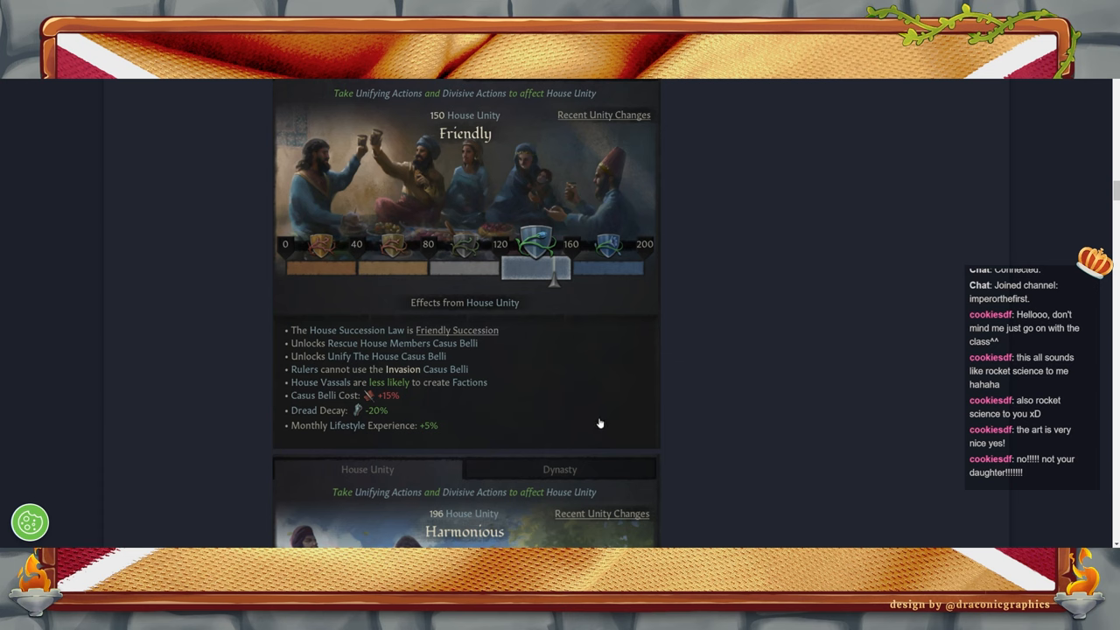
{"action": "mouse_move", "coordinate": [447, 367]}
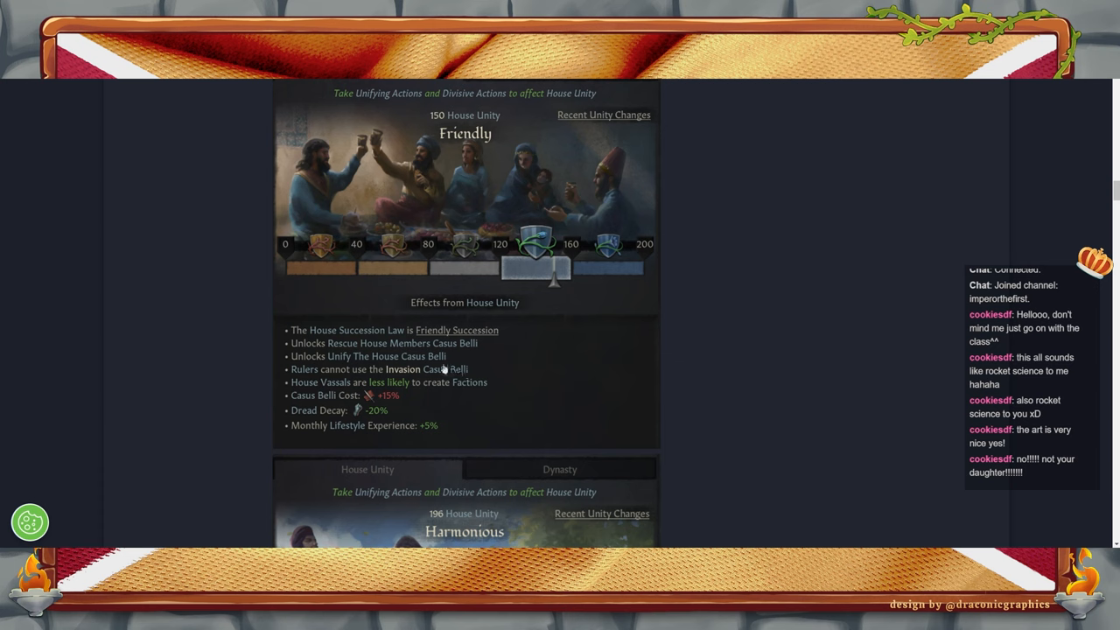
{"action": "mouse_move", "coordinate": [557, 385]}
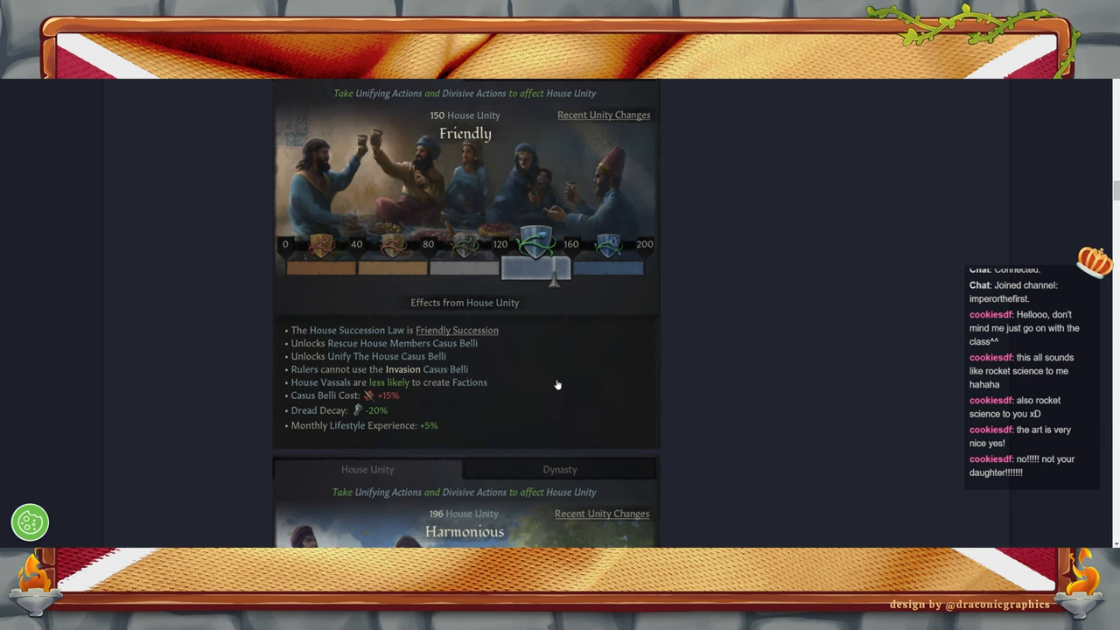
{"action": "mouse_move", "coordinate": [459, 412]}
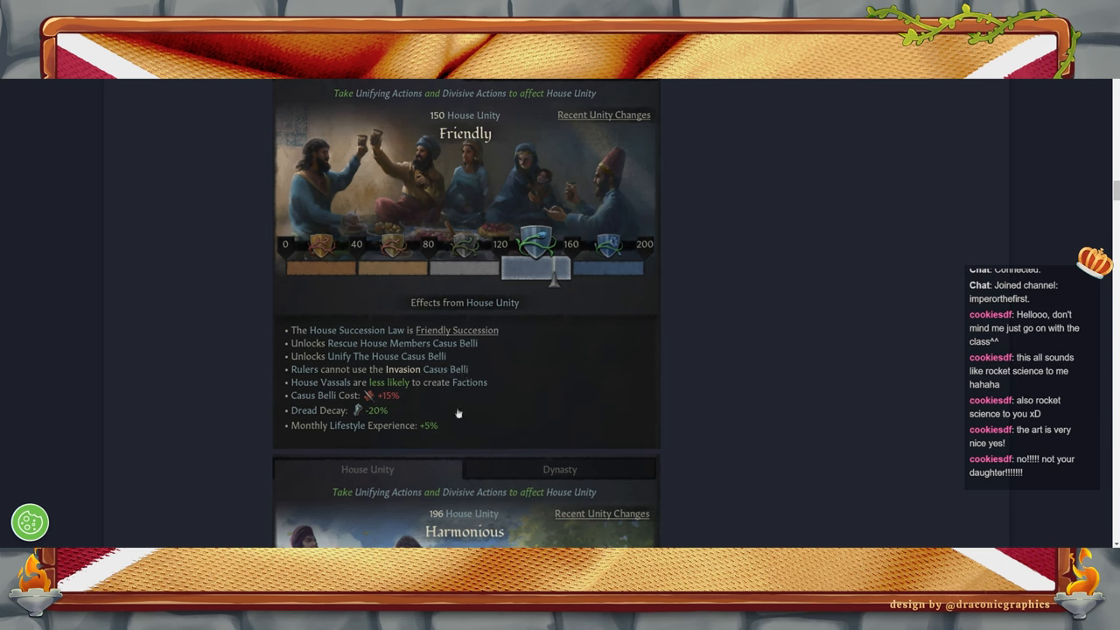
{"action": "mouse_move", "coordinate": [410, 365]}
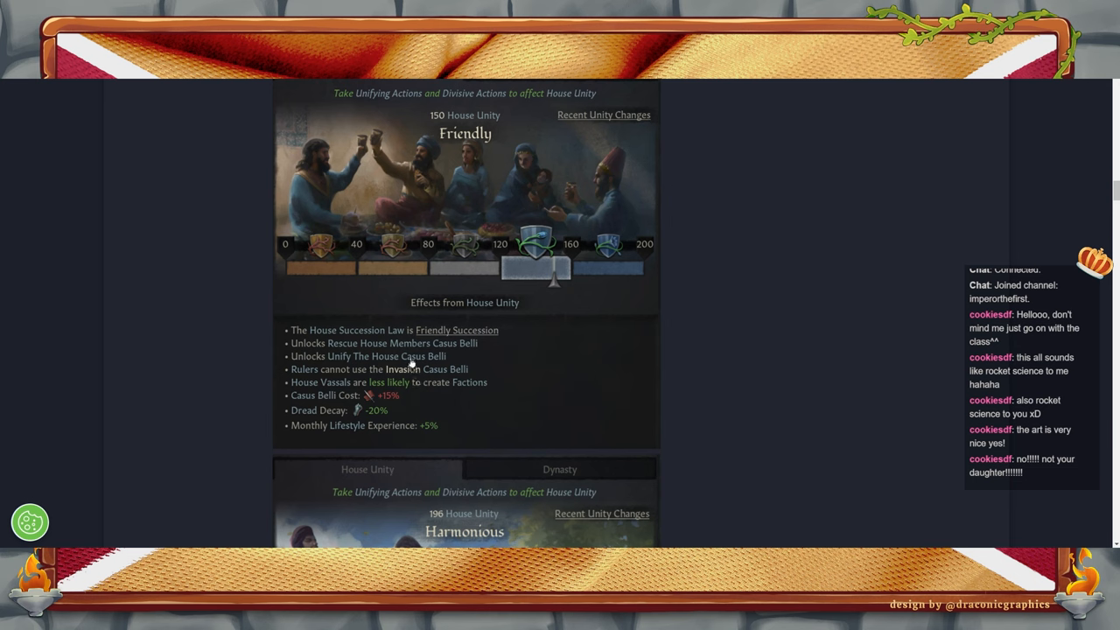
{"action": "mouse_move", "coordinate": [458, 376]}
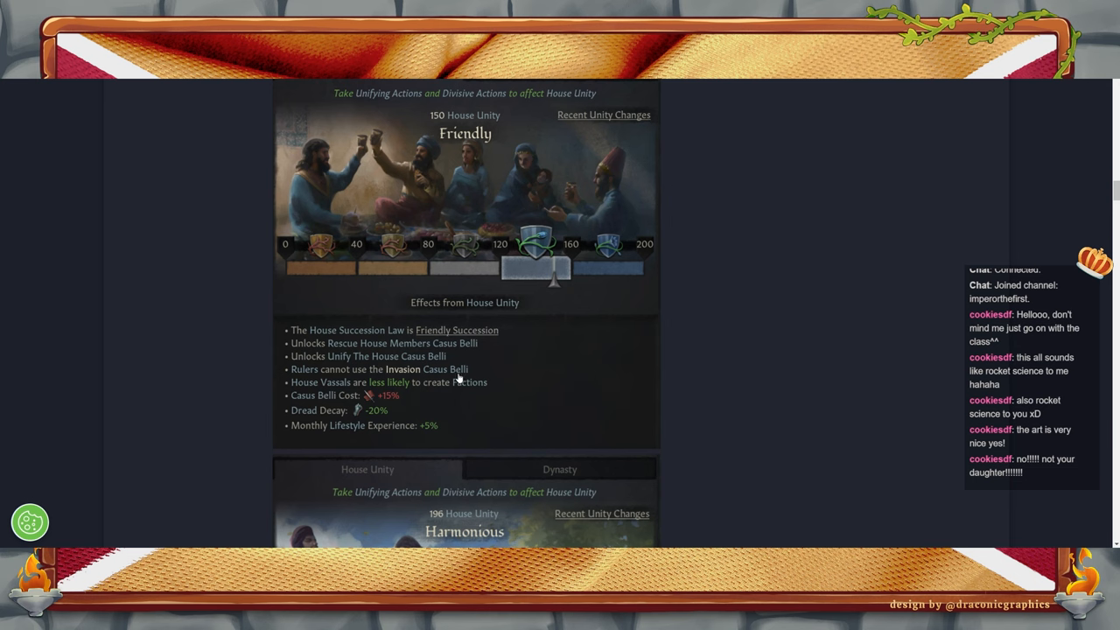
{"action": "mouse_move", "coordinate": [651, 418]}
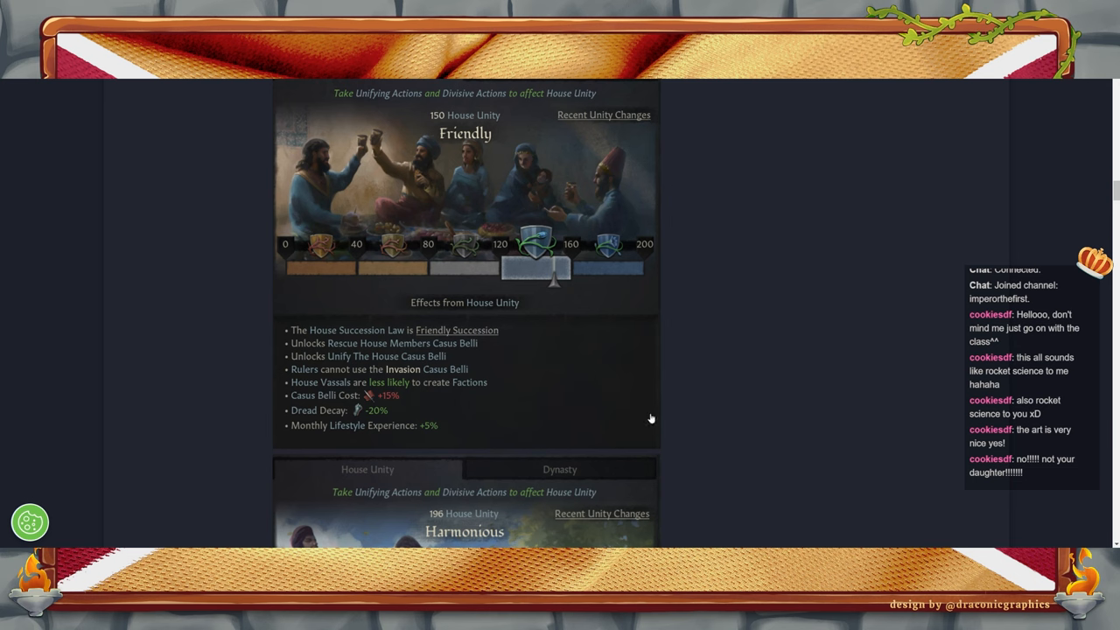
{"action": "mouse_move", "coordinate": [472, 368]}
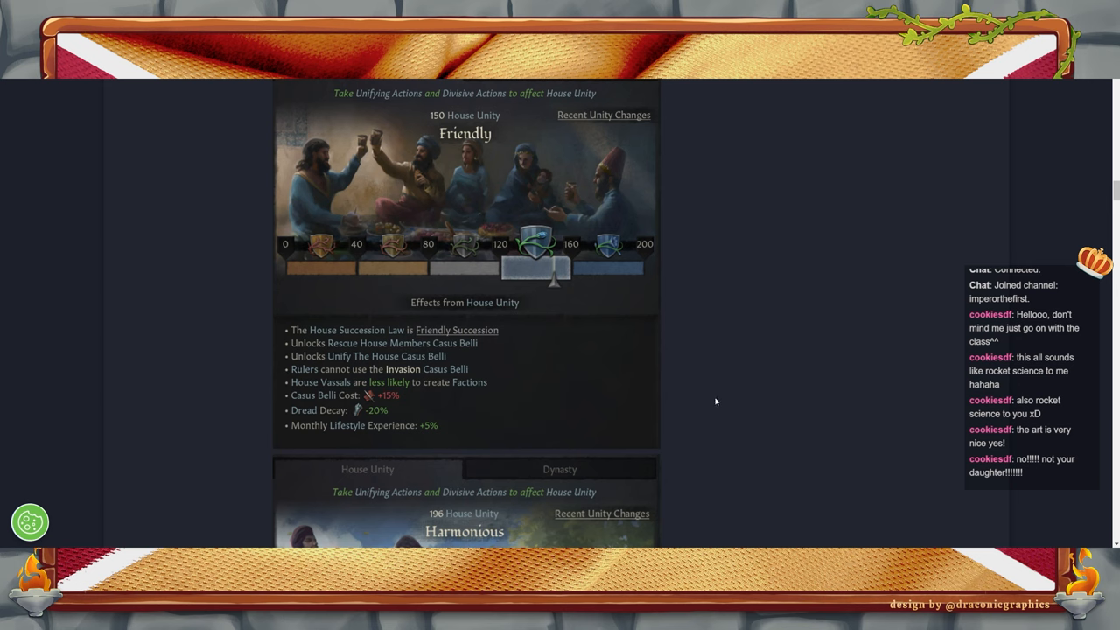
{"action": "mouse_move", "coordinate": [570, 405]}
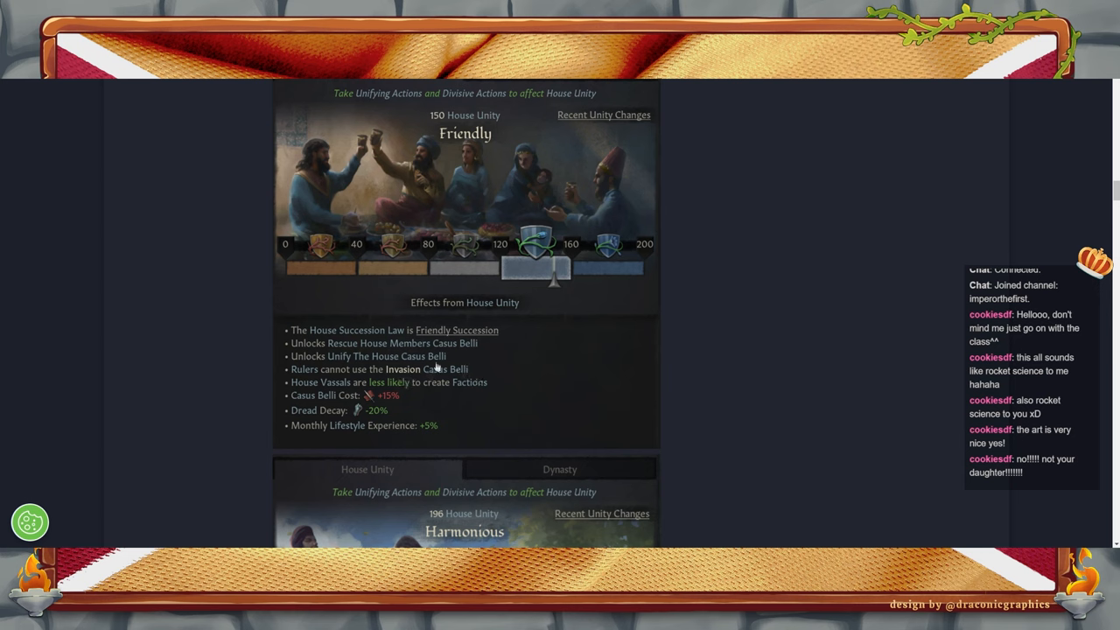
{"action": "mouse_move", "coordinate": [478, 401]}
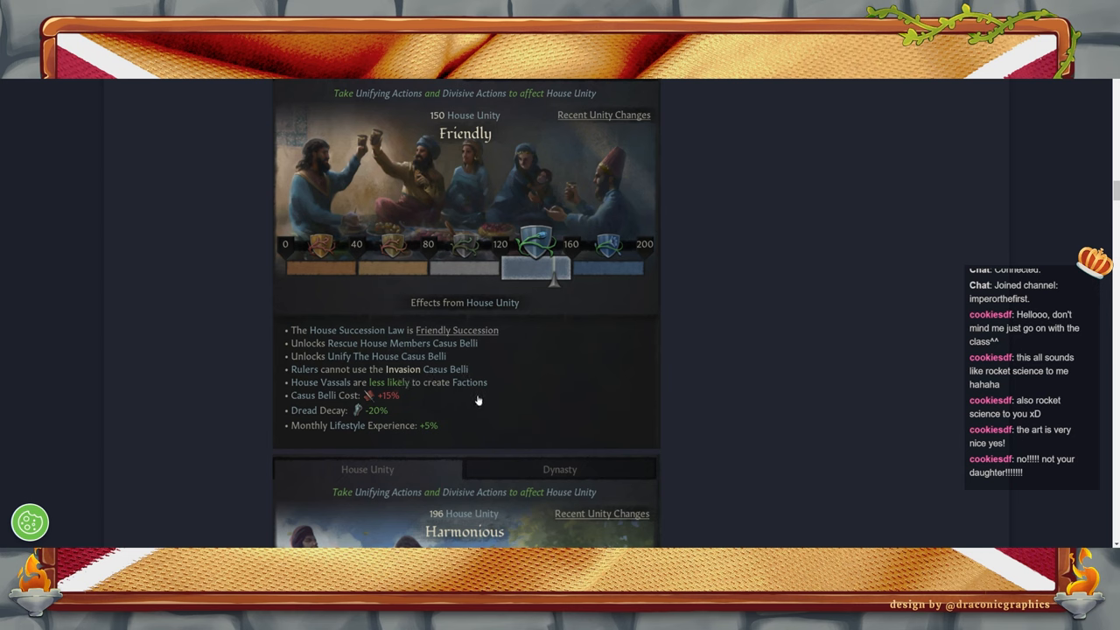
{"action": "mouse_move", "coordinate": [488, 441]}
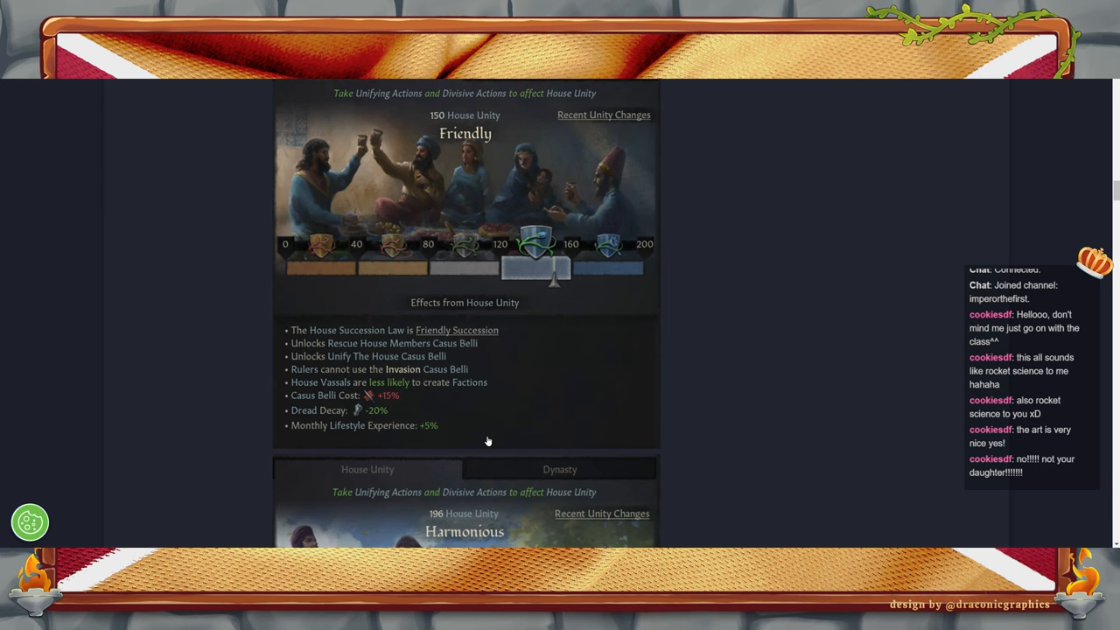
{"action": "mouse_move", "coordinate": [381, 420]}
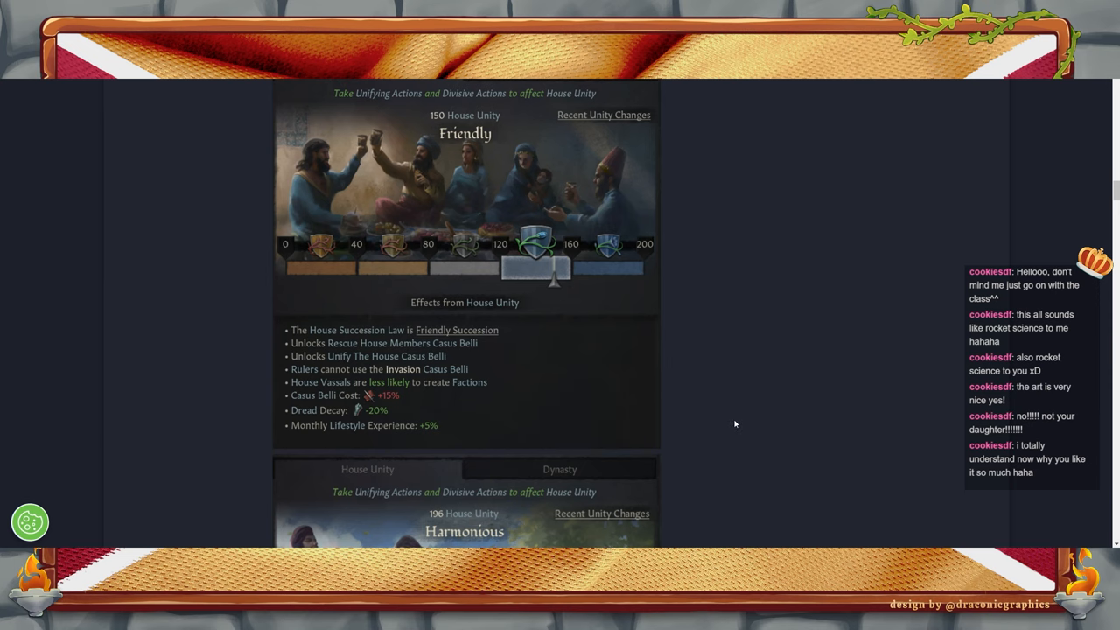
{"action": "scroll", "scroll_direction": "down", "scroll_amount": 3}
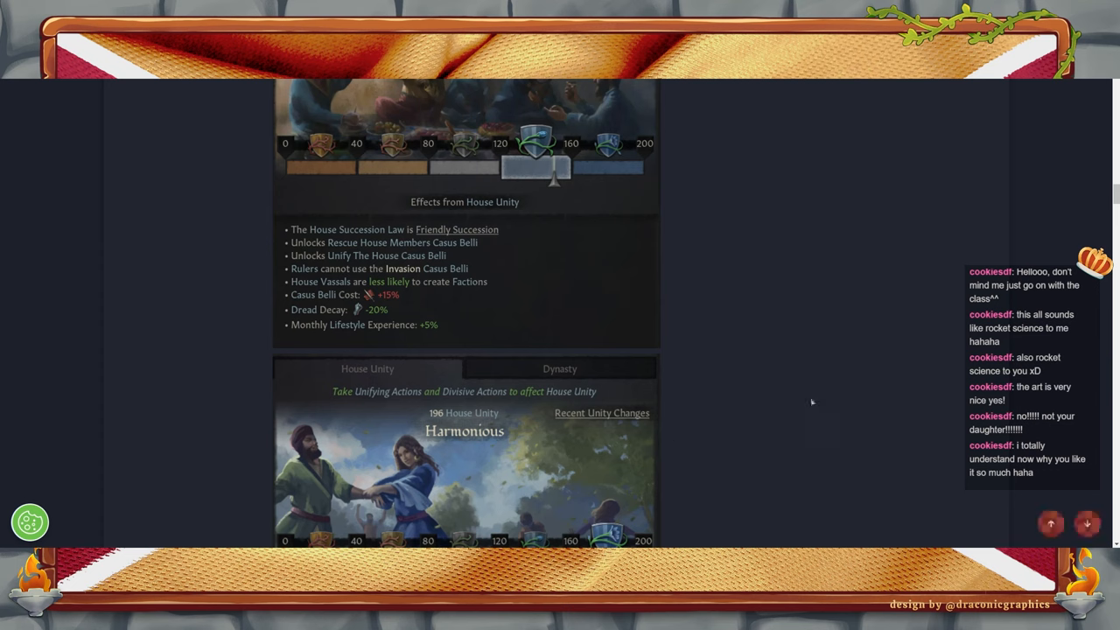
{"action": "scroll", "scroll_direction": "down", "scroll_amount": 3}
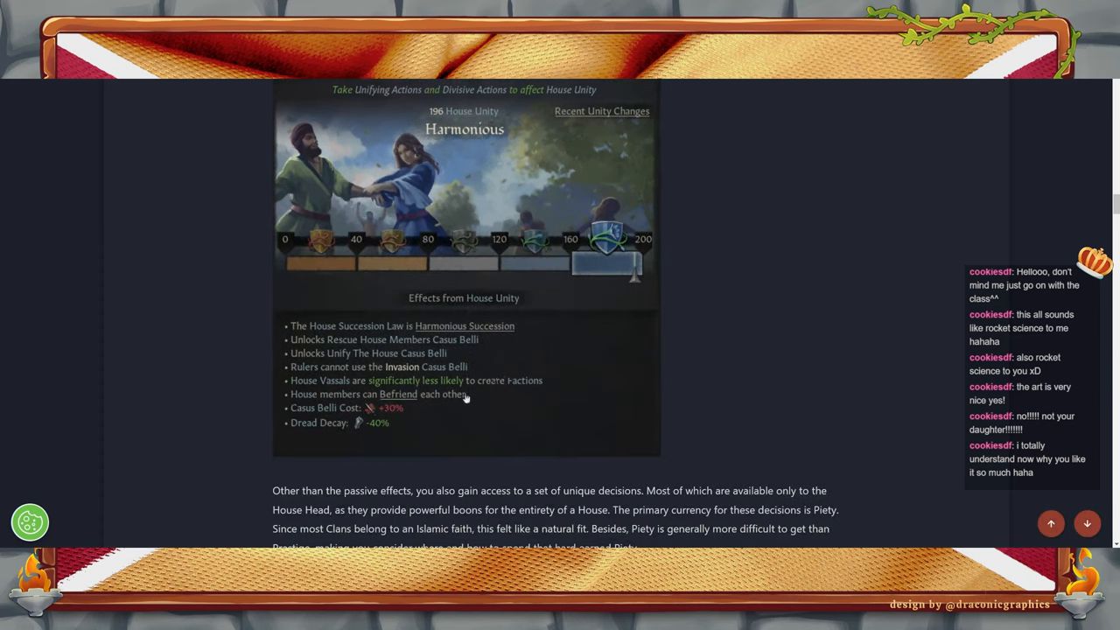
{"action": "mouse_move", "coordinate": [777, 396]}
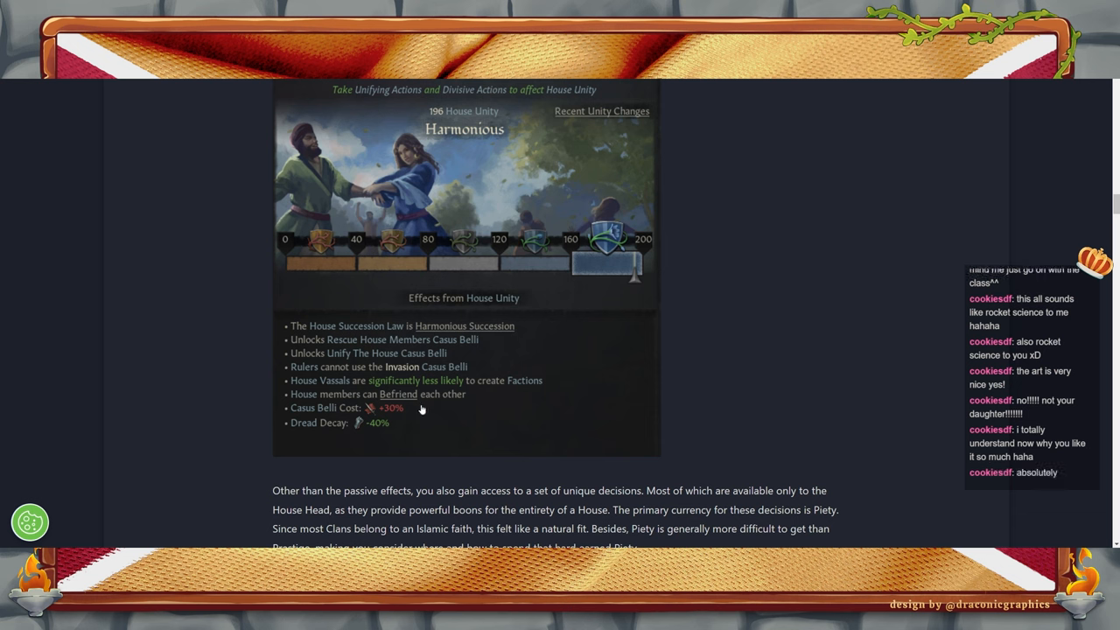
{"action": "mouse_move", "coordinate": [818, 381]}
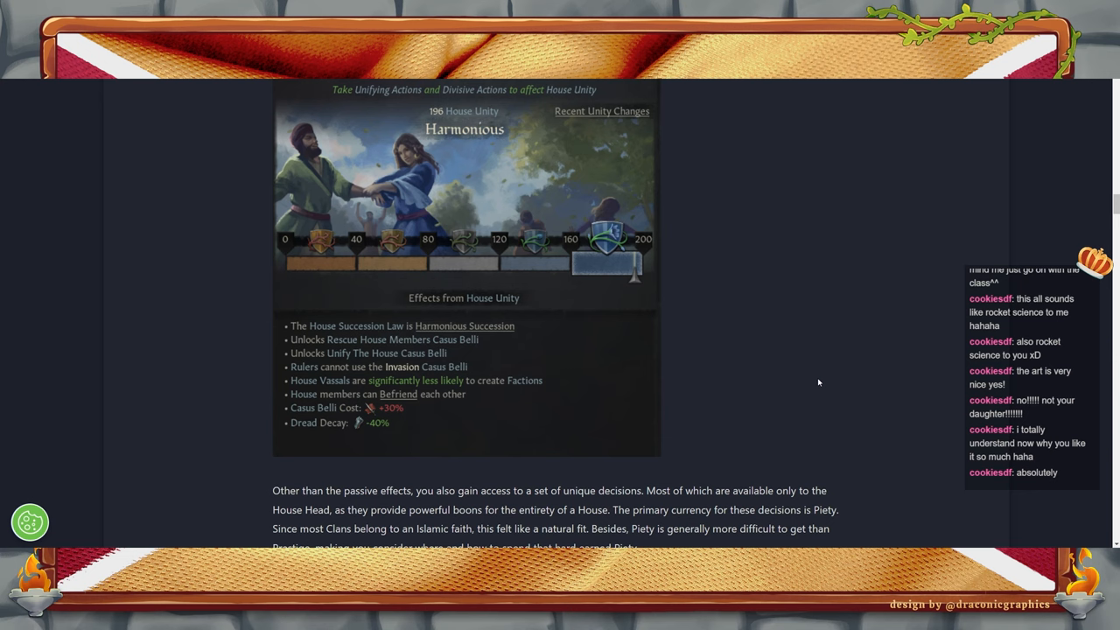
{"action": "mouse_move", "coordinate": [409, 402]}
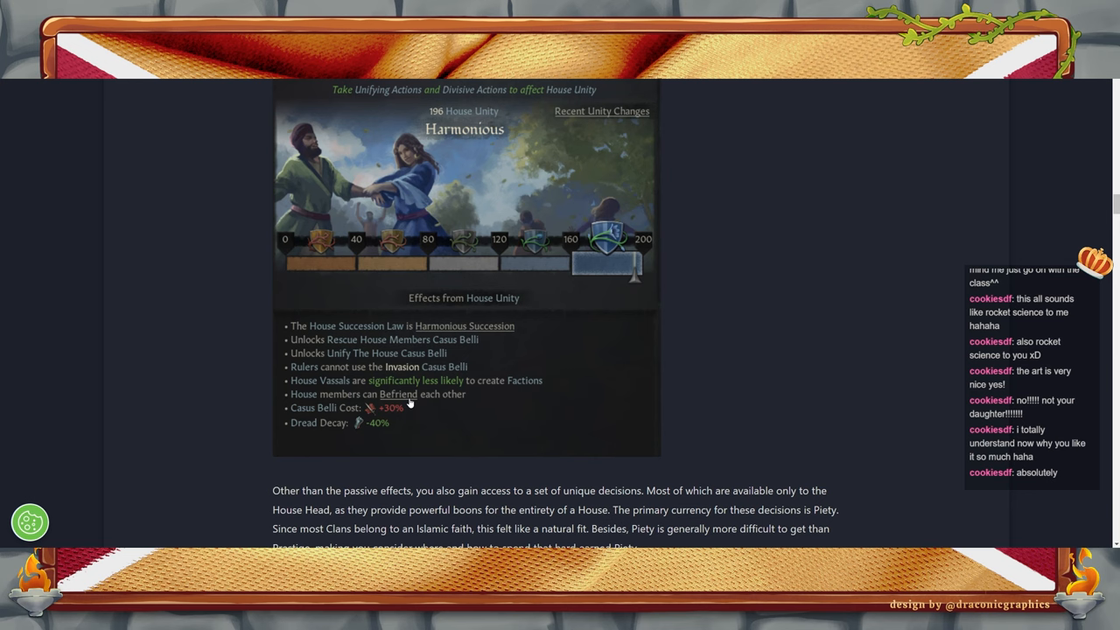
{"action": "mouse_move", "coordinate": [364, 266]}
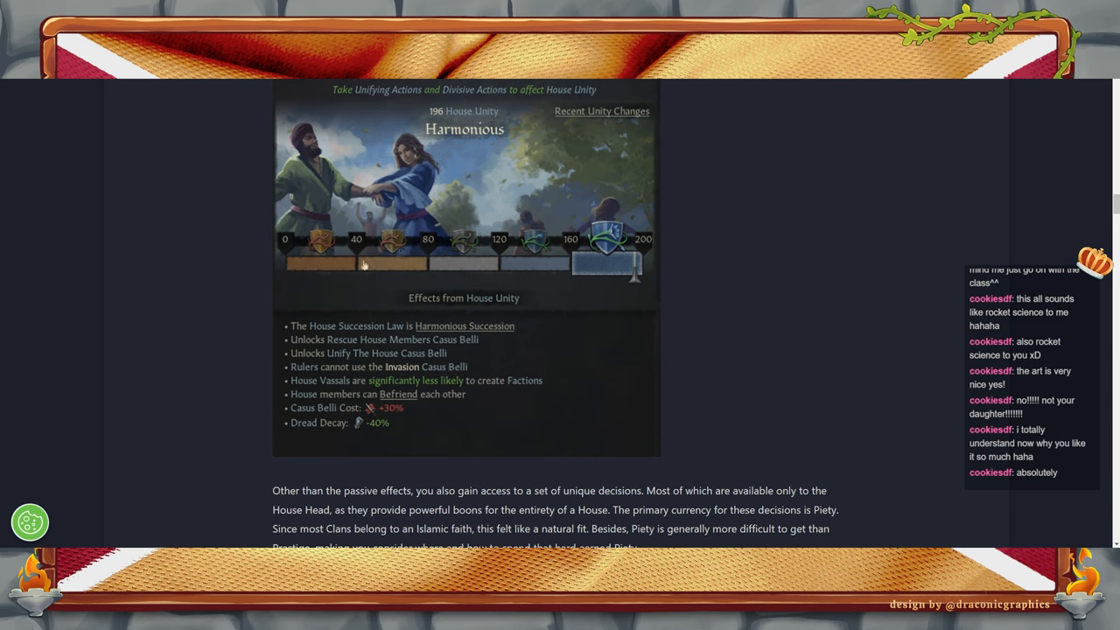
{"action": "mouse_move", "coordinate": [794, 396]}
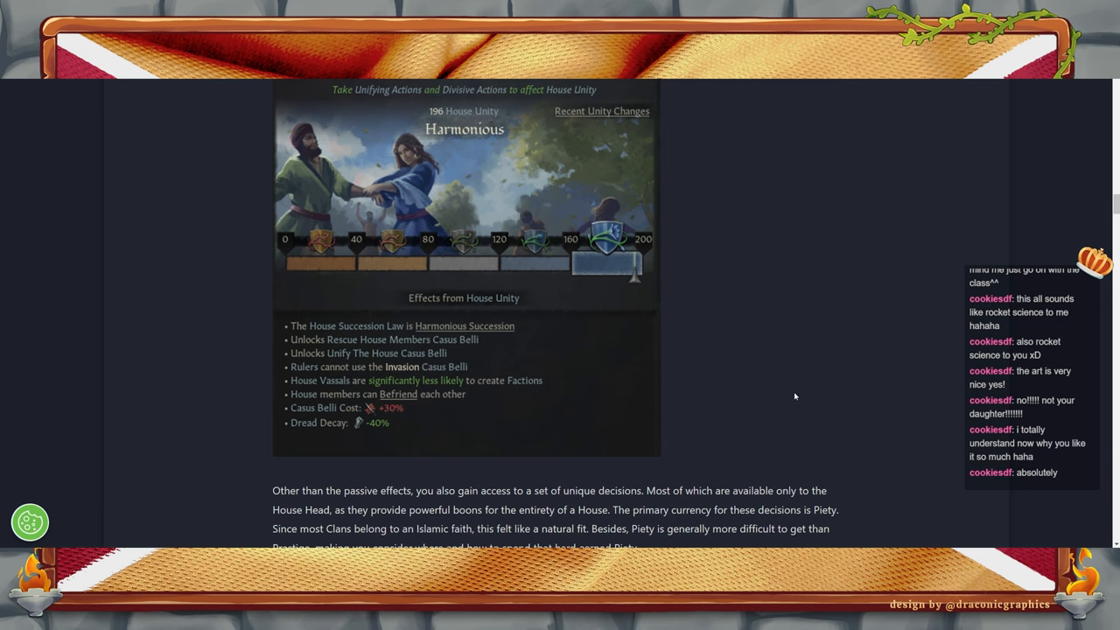
{"action": "mouse_move", "coordinate": [787, 402]}
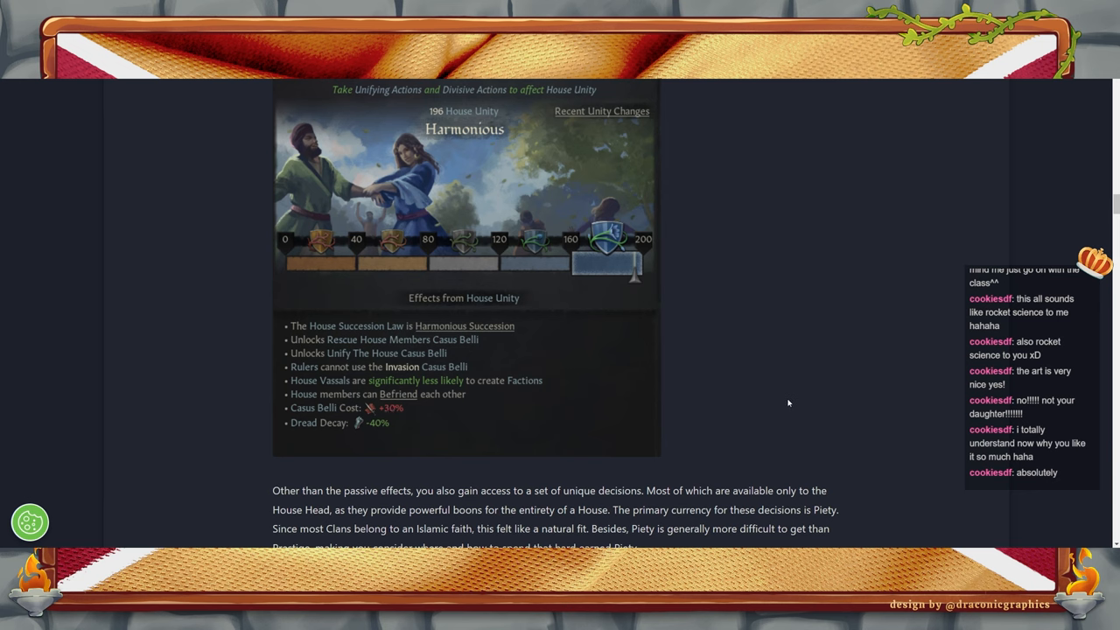
{"action": "scroll", "scroll_direction": "down", "scroll_amount": 3}
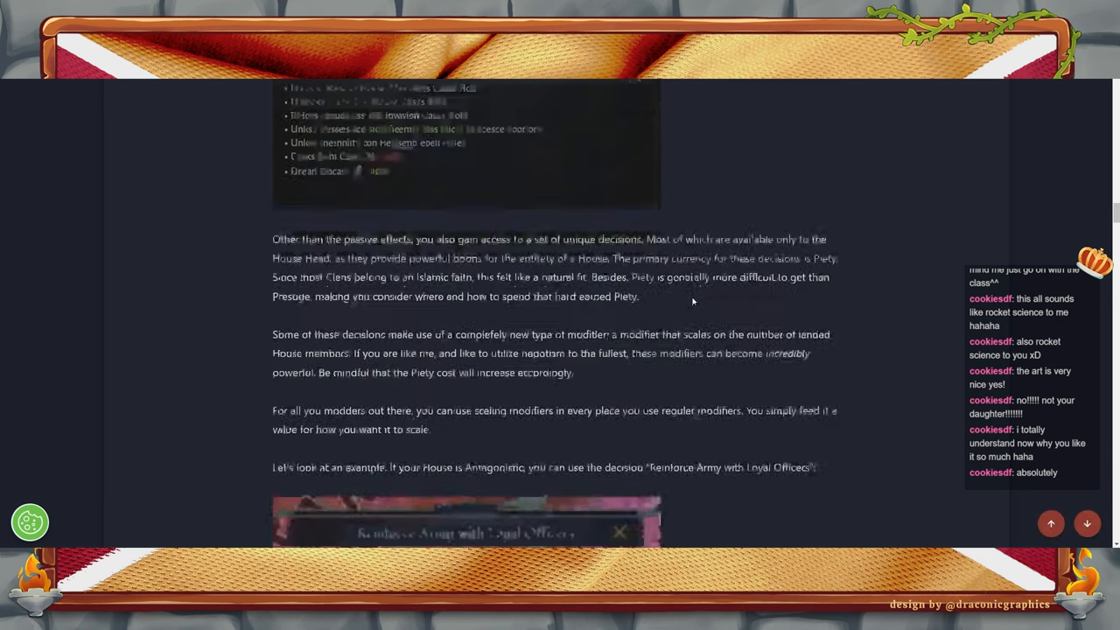
{"action": "scroll", "scroll_direction": "down", "scroll_amount": 3}
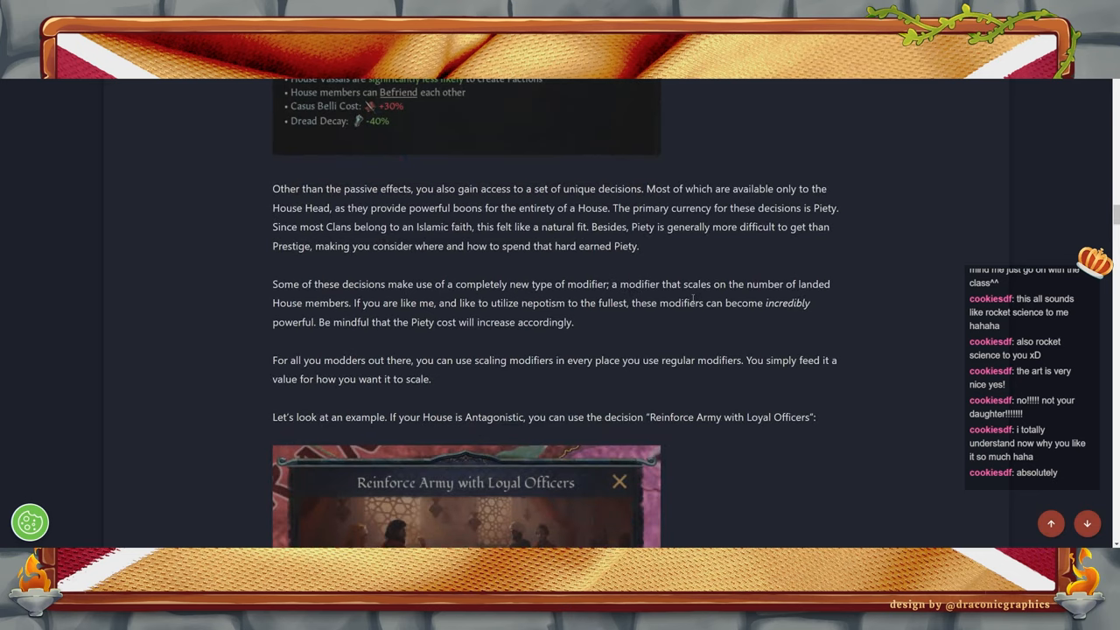
{"action": "mouse_move", "coordinate": [658, 332]}
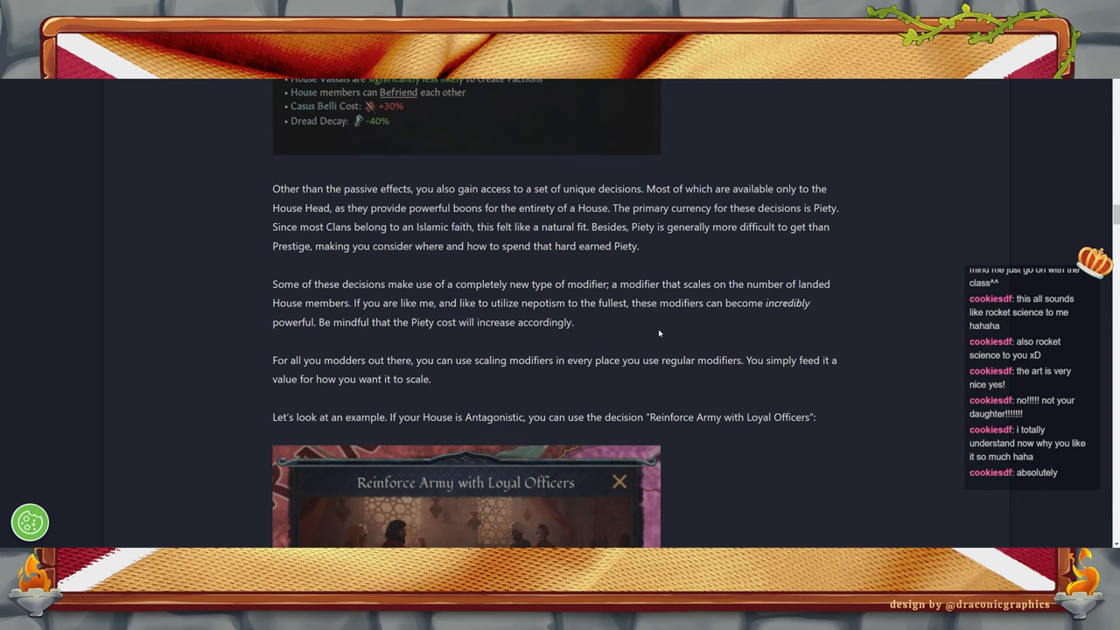
{"action": "mouse_move", "coordinate": [703, 242]}
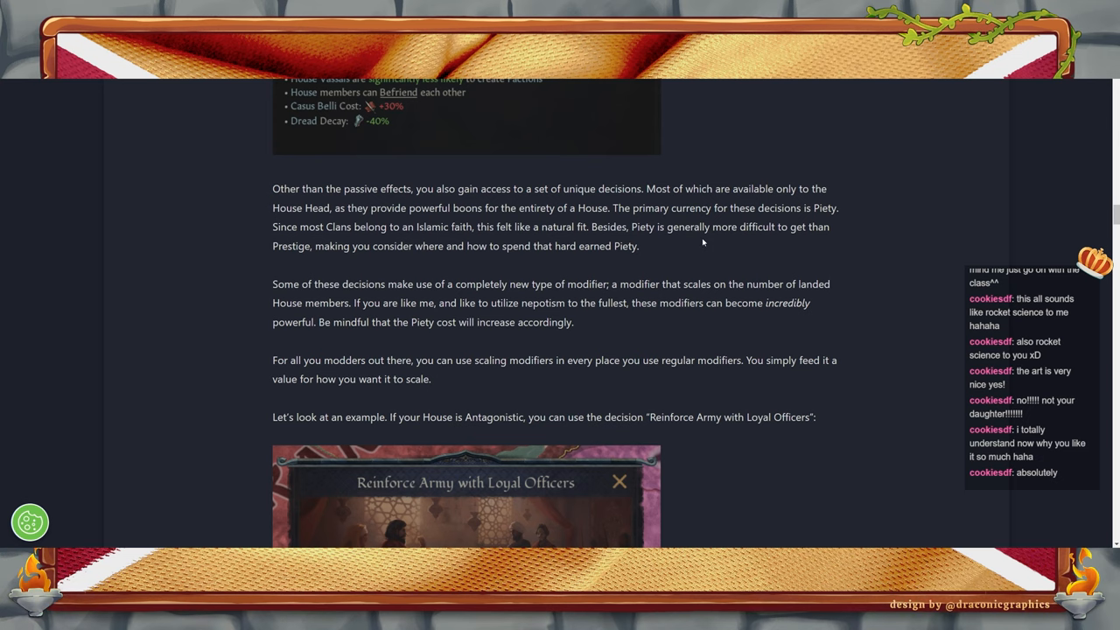
{"action": "scroll", "scroll_direction": "up", "scroll_amount": 3}
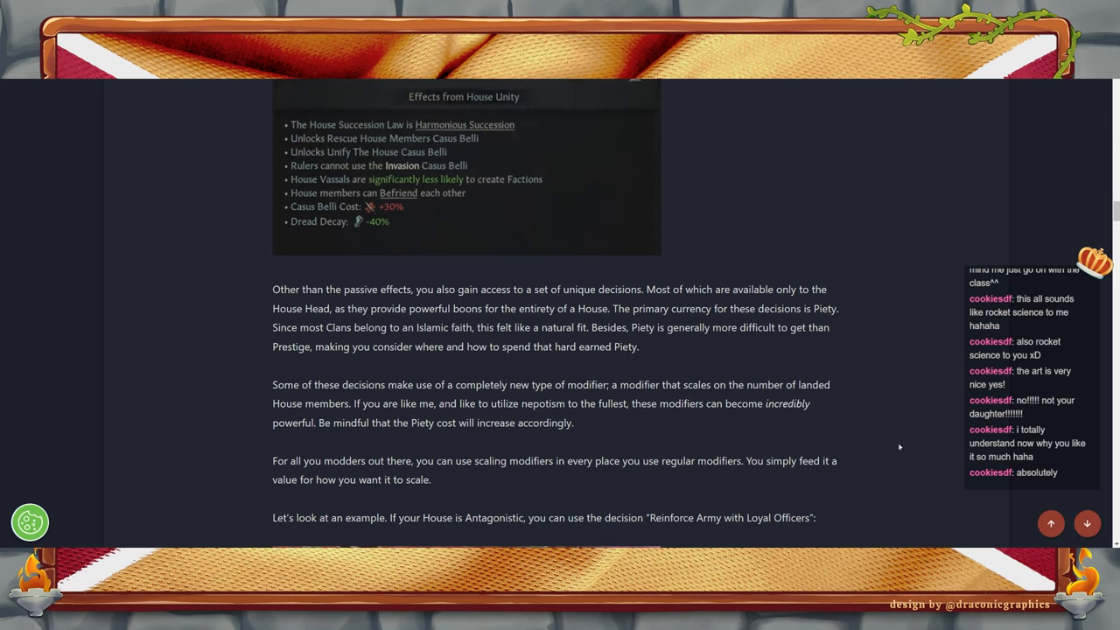
{"action": "mouse_move", "coordinate": [845, 433]}
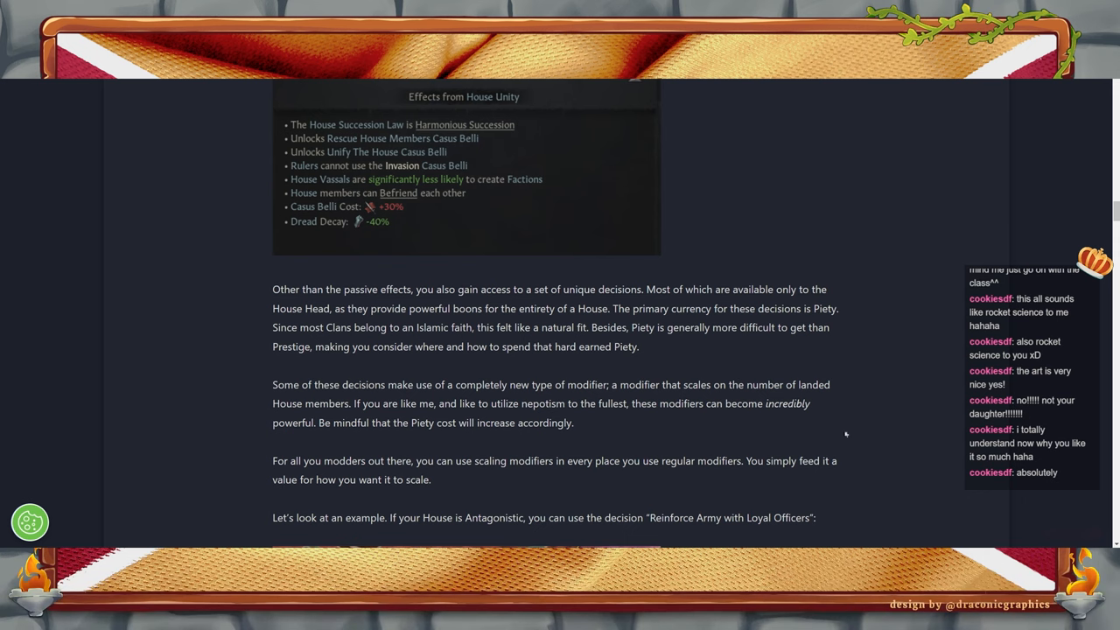
{"action": "scroll", "scroll_direction": "down", "scroll_amount": 3}
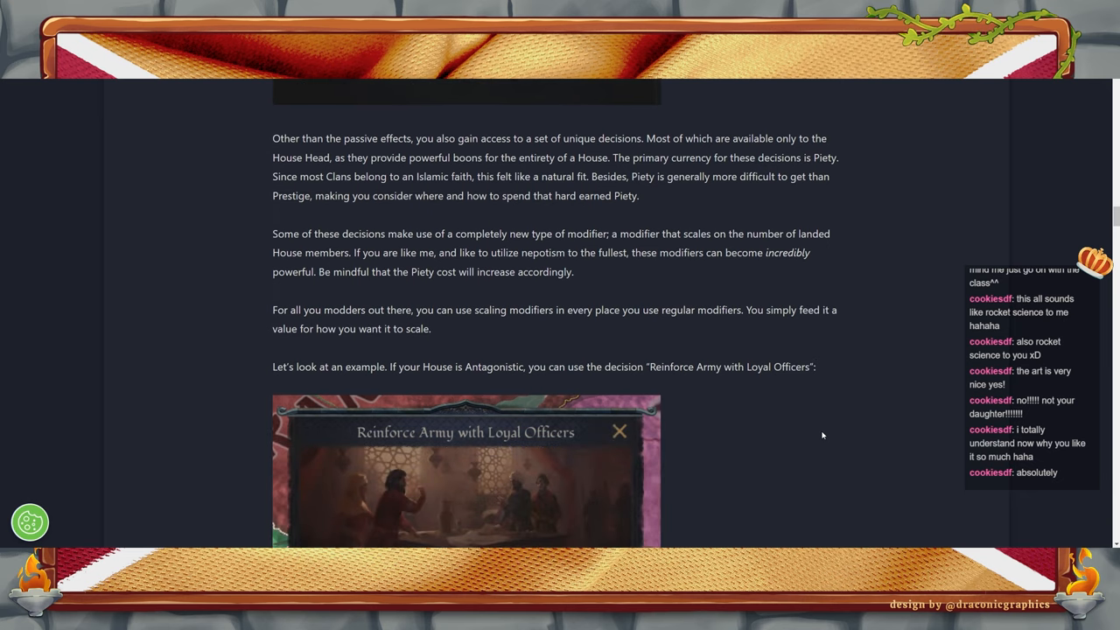
{"action": "mouse_move", "coordinate": [762, 416]}
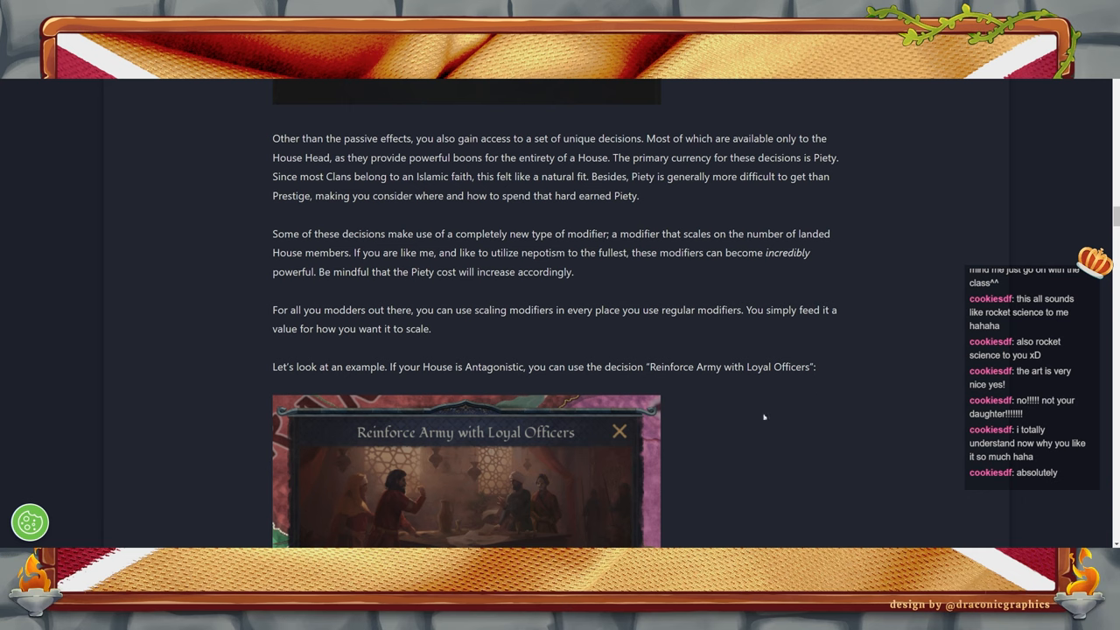
{"action": "mouse_move", "coordinate": [763, 416]}
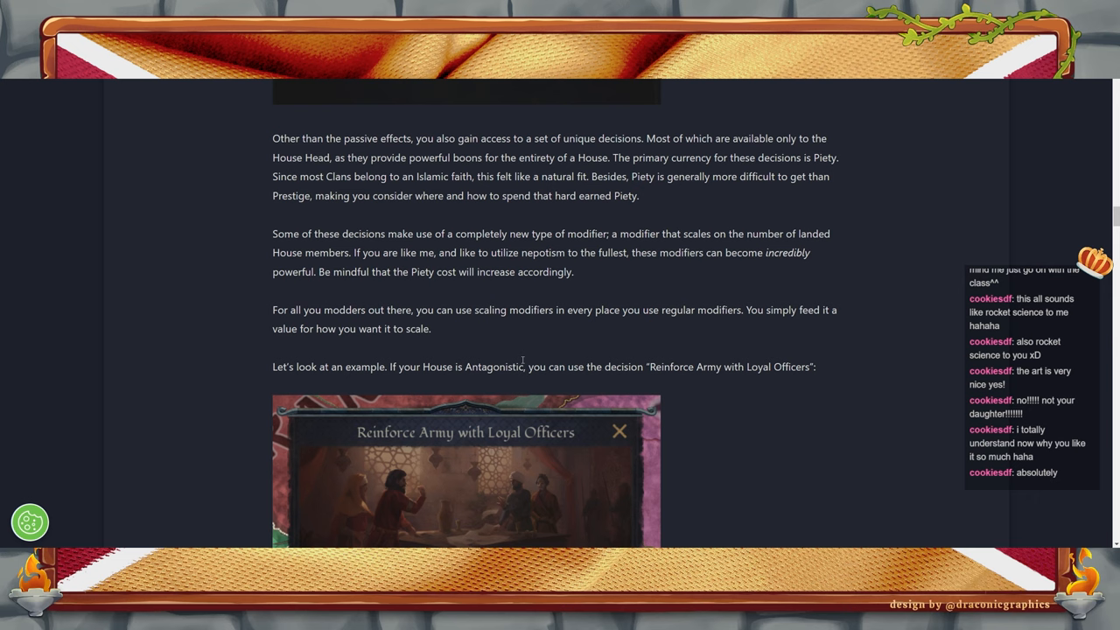
{"action": "mouse_move", "coordinate": [481, 304]}
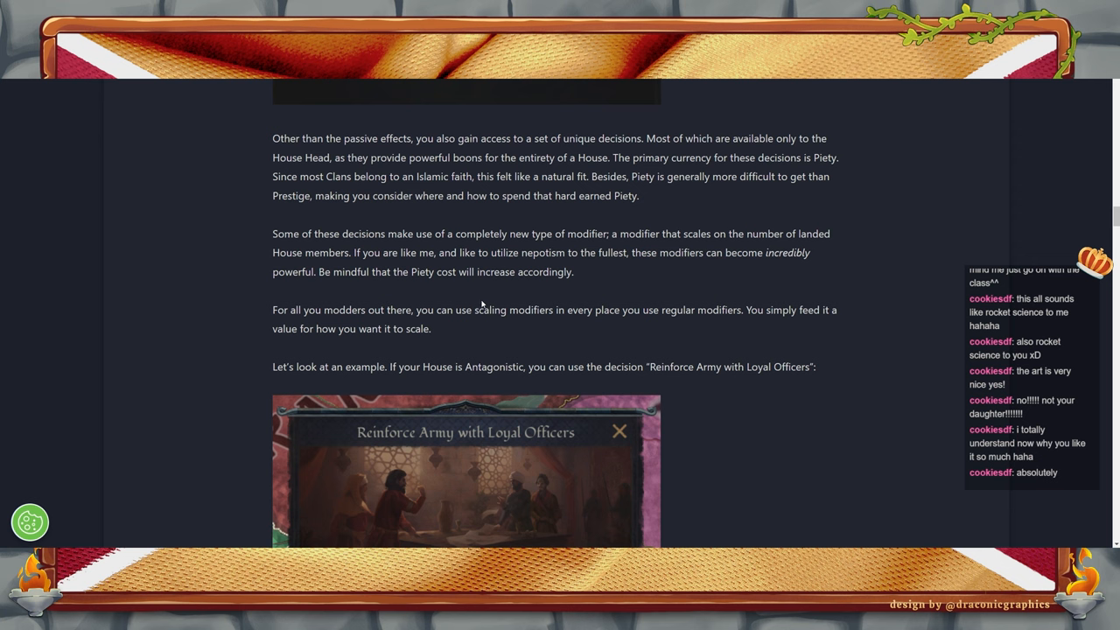
{"action": "mouse_move", "coordinate": [479, 304]}
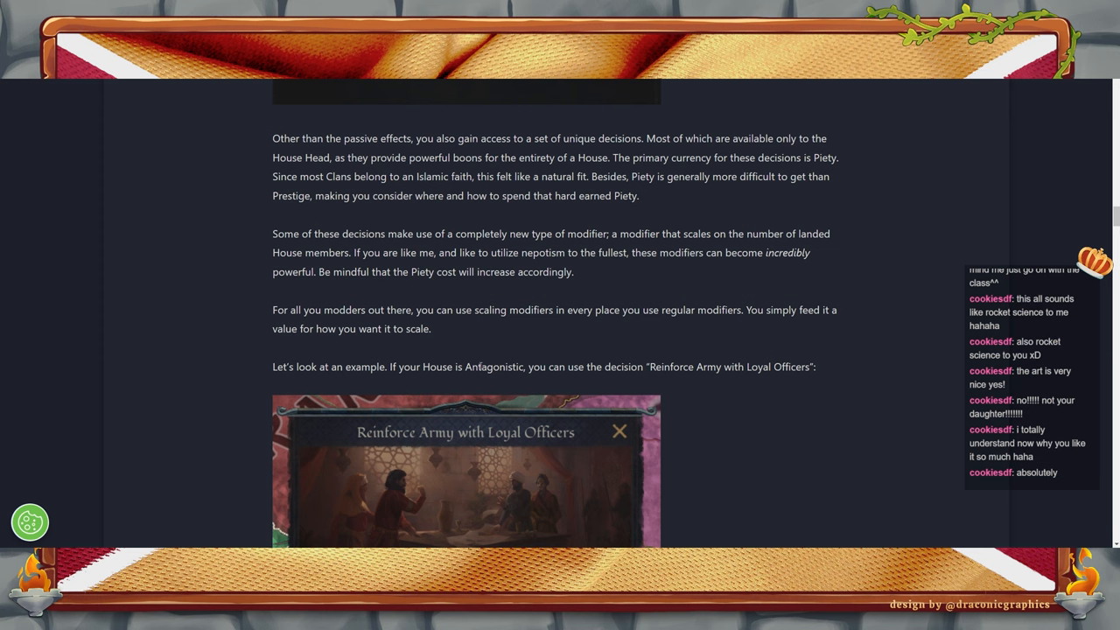
{"action": "mouse_move", "coordinate": [439, 328]}
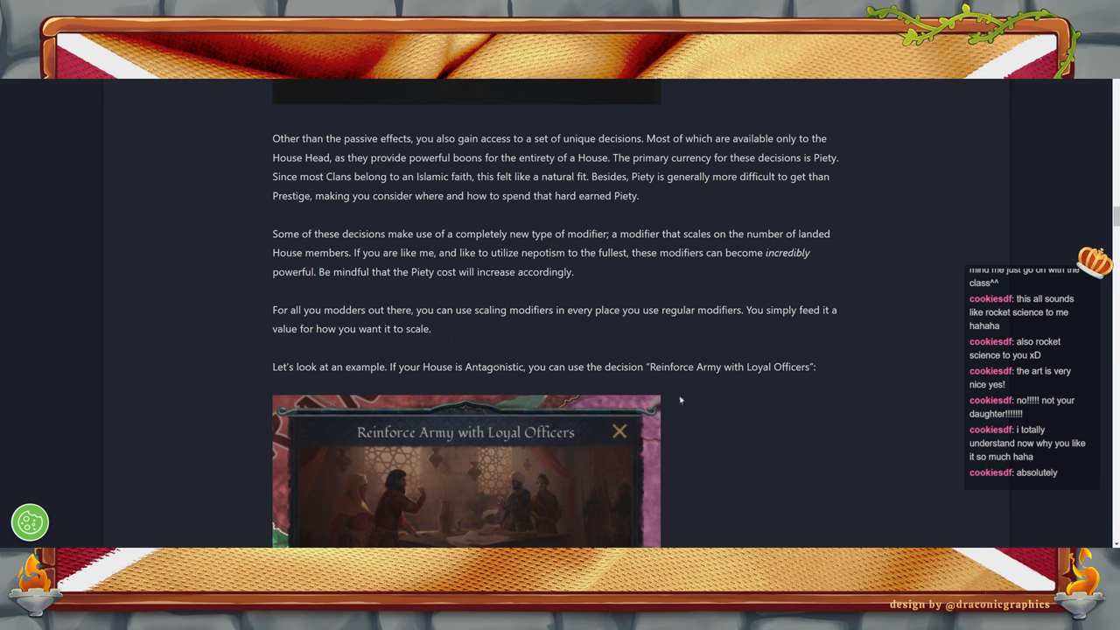
{"action": "mouse_move", "coordinate": [787, 428]}
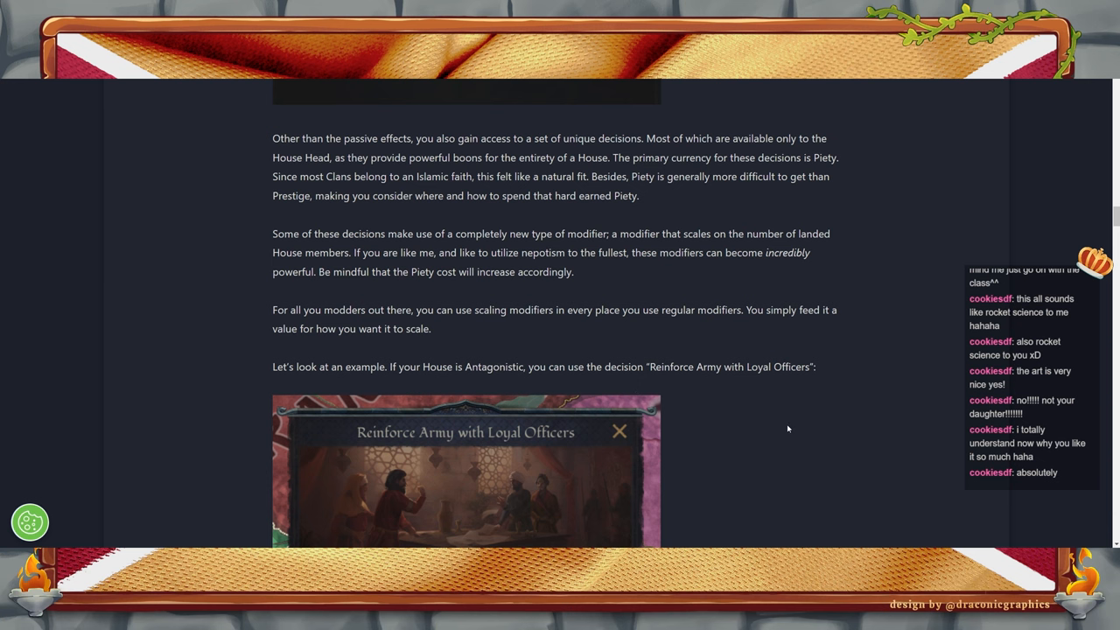
{"action": "scroll", "scroll_direction": "down", "scroll_amount": 3}
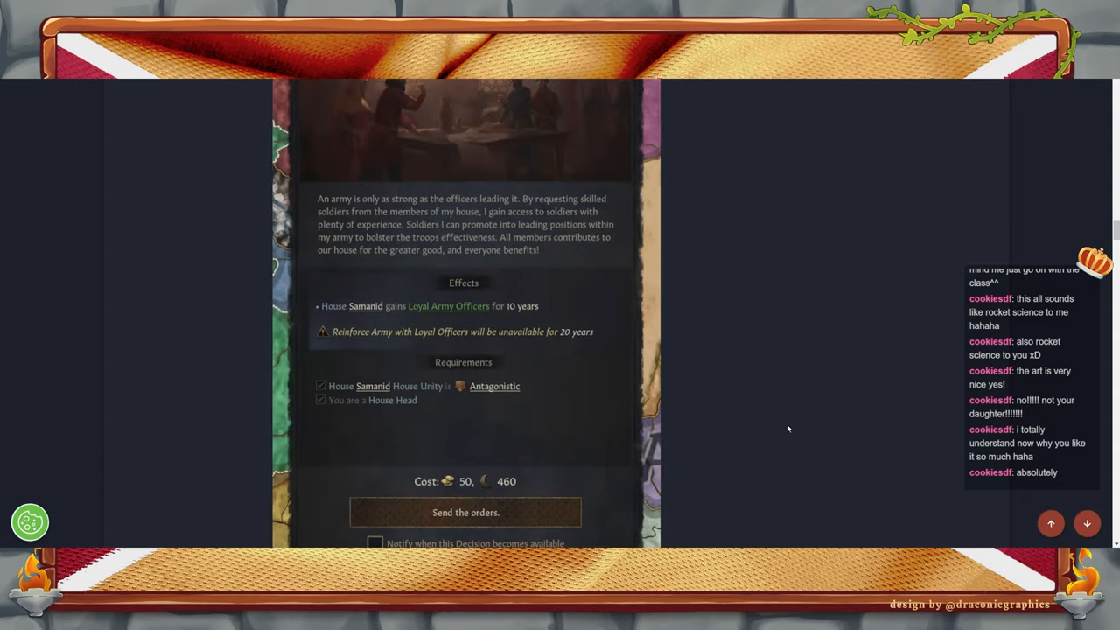
{"action": "mouse_move", "coordinate": [343, 315]}
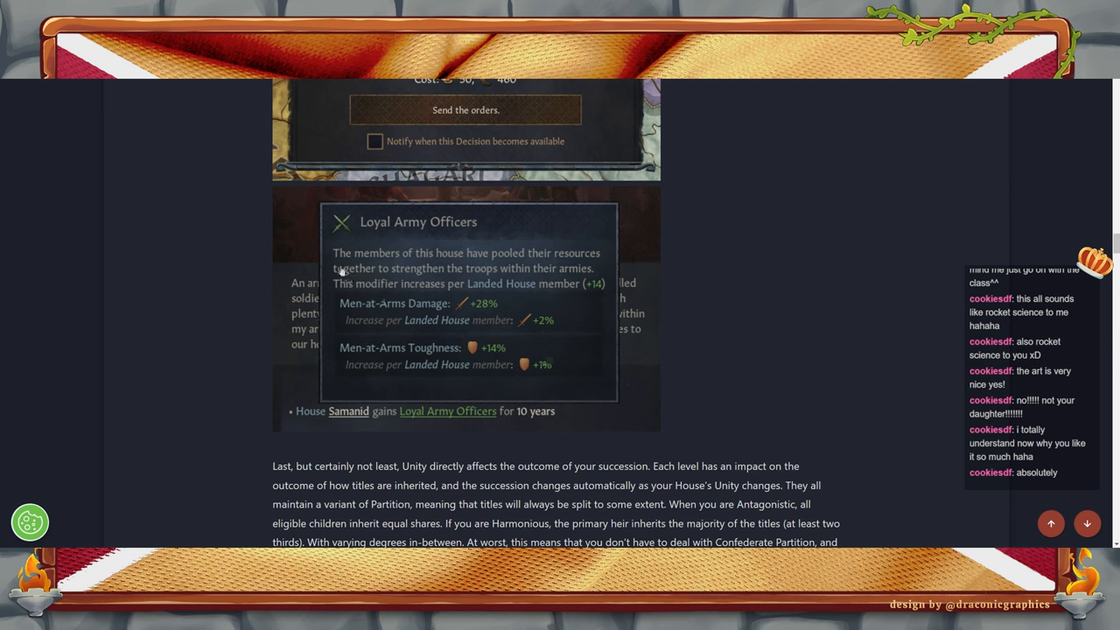
{"action": "mouse_move", "coordinate": [770, 404]}
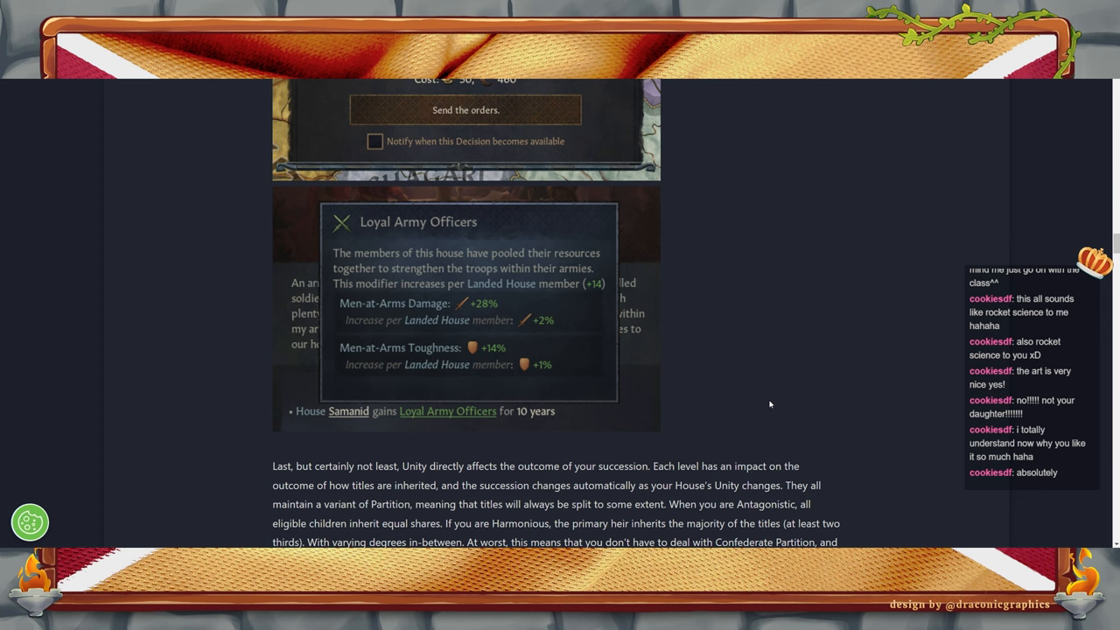
{"action": "mouse_move", "coordinate": [528, 313]}
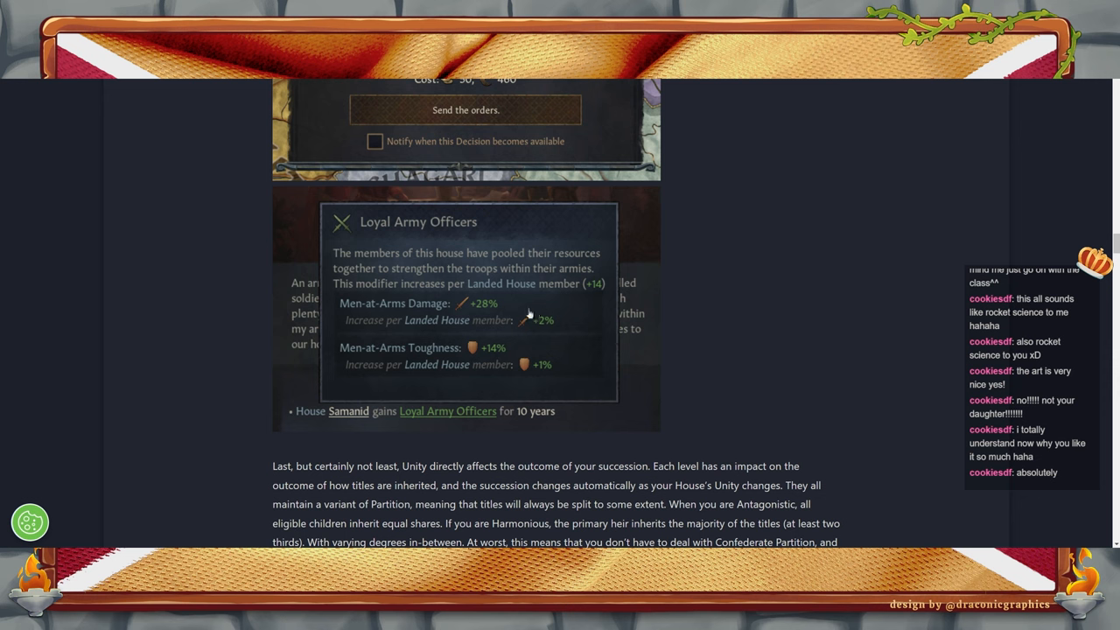
{"action": "mouse_move", "coordinate": [499, 332]}
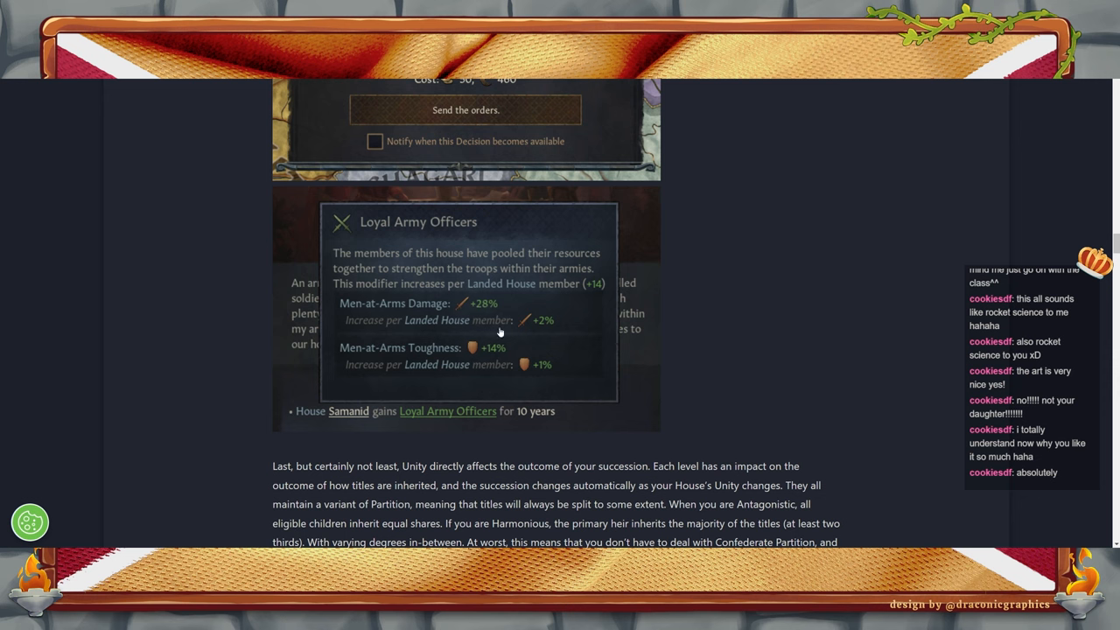
{"action": "mouse_move", "coordinate": [581, 346]}
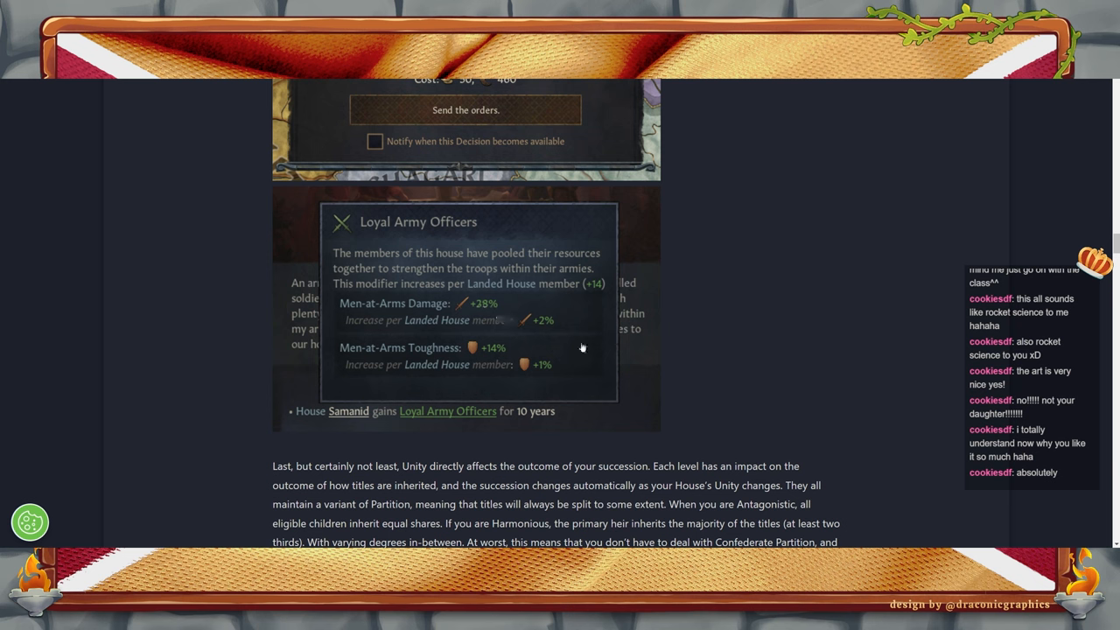
{"action": "mouse_move", "coordinate": [430, 399]}
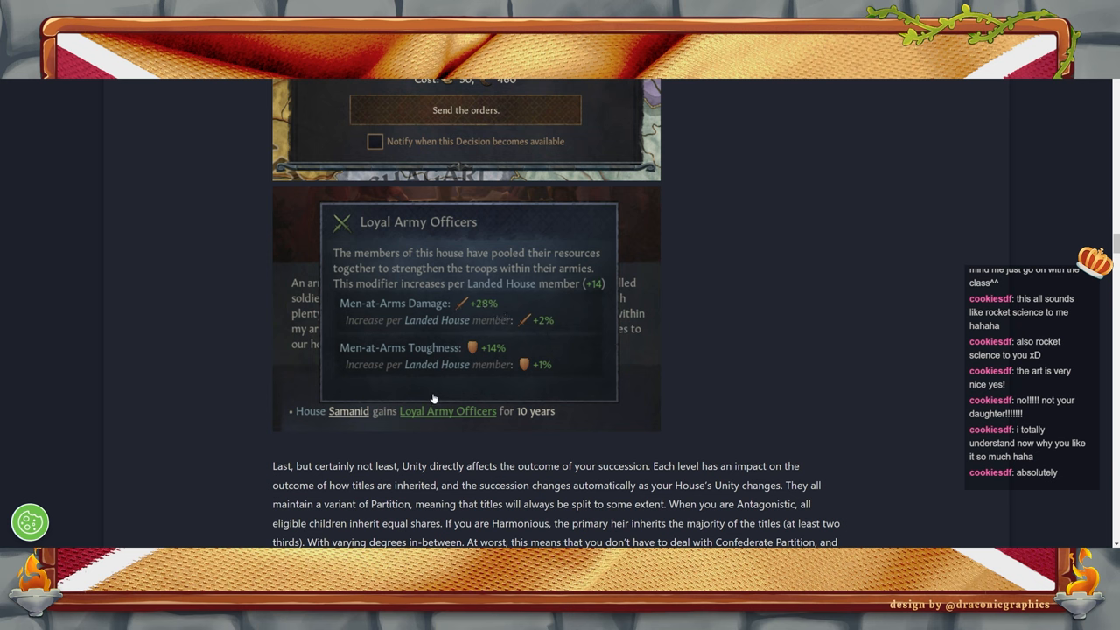
{"action": "mouse_move", "coordinate": [500, 362]}
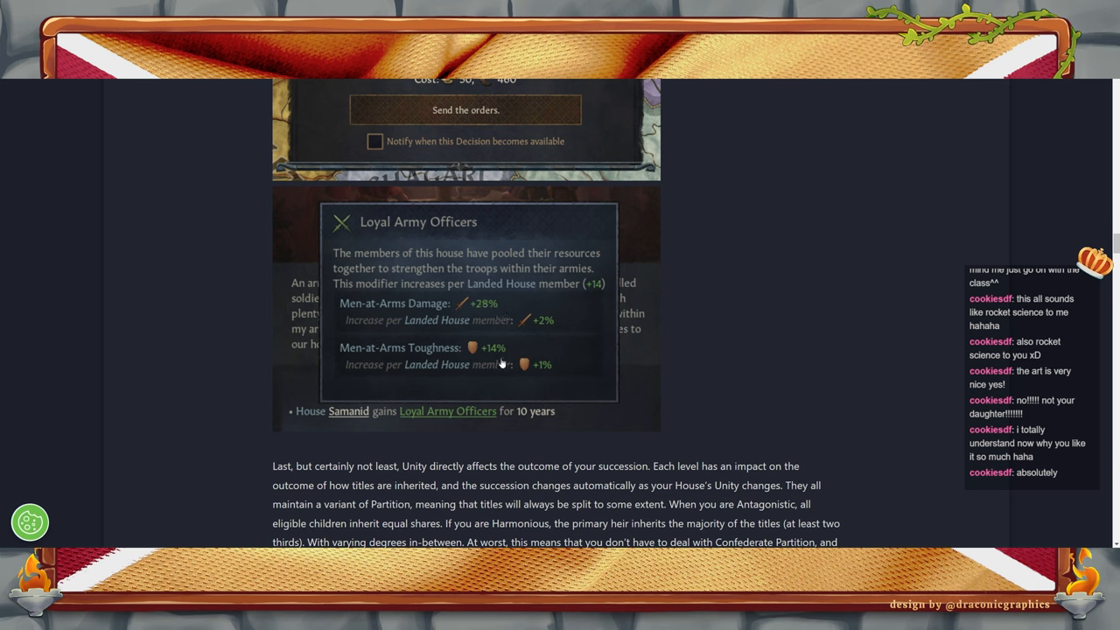
{"action": "scroll", "scroll_direction": "down", "scroll_amount": 3}
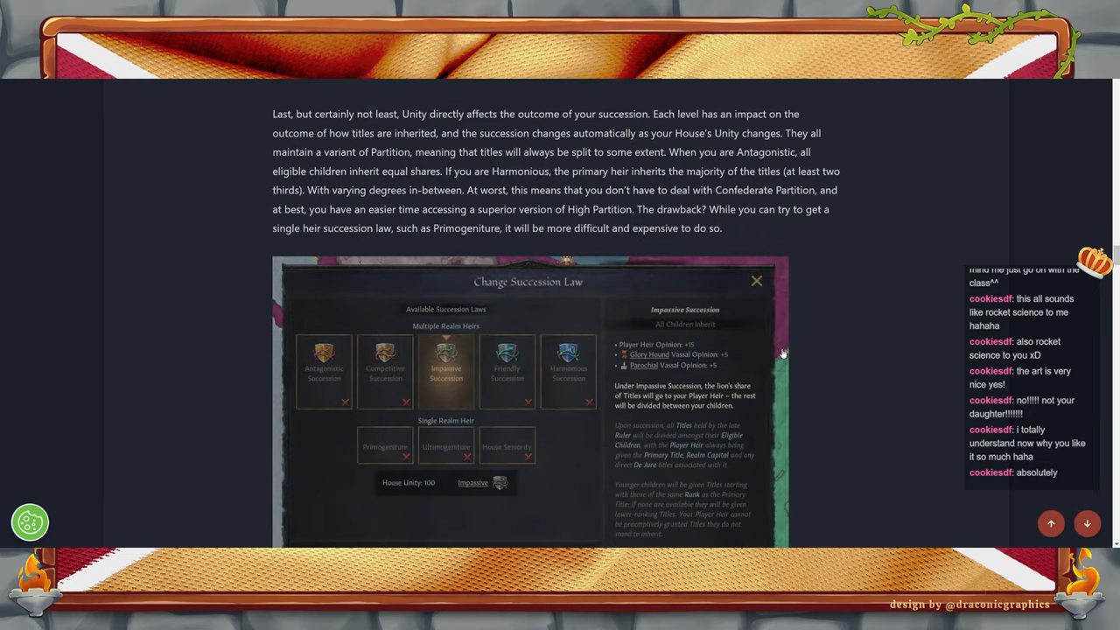
{"action": "mouse_move", "coordinate": [809, 330]}
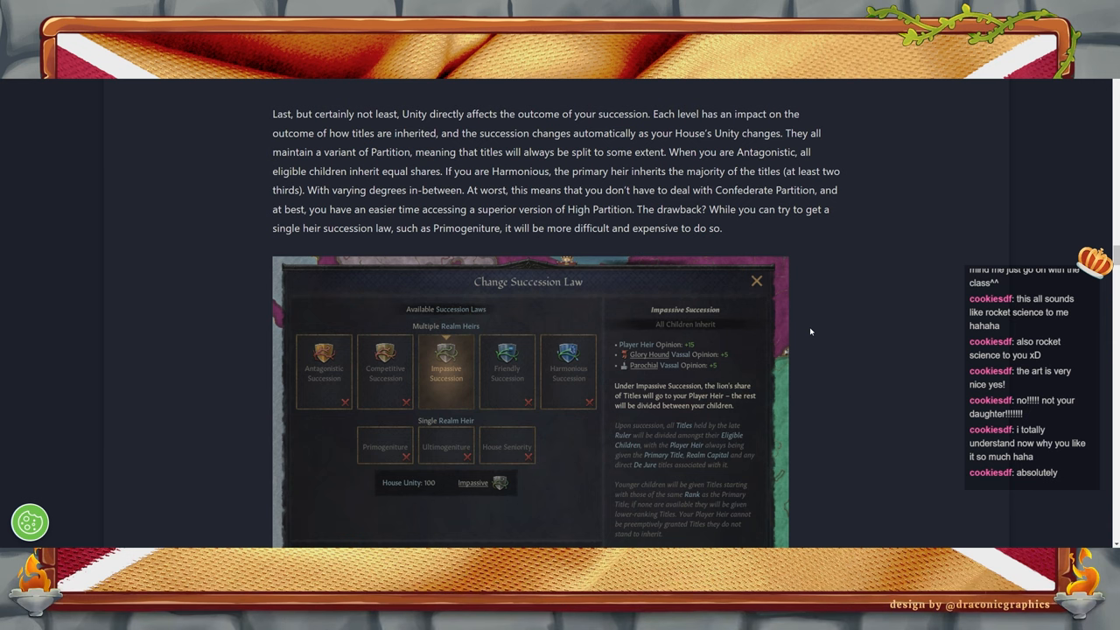
{"action": "mouse_move", "coordinate": [892, 340]}
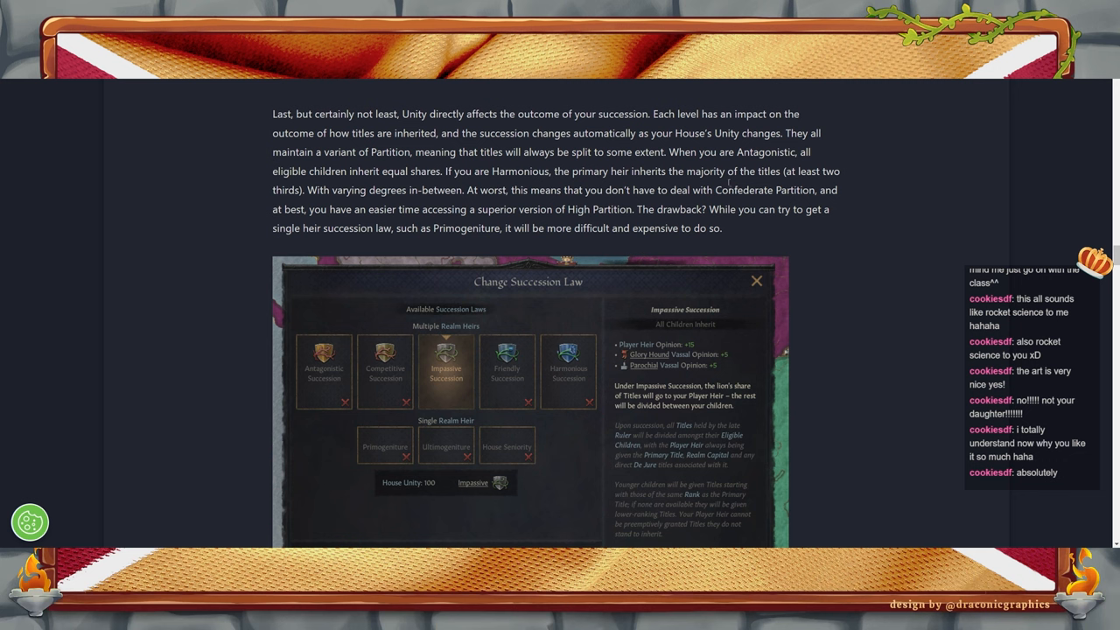
{"action": "mouse_move", "coordinate": [846, 287]}
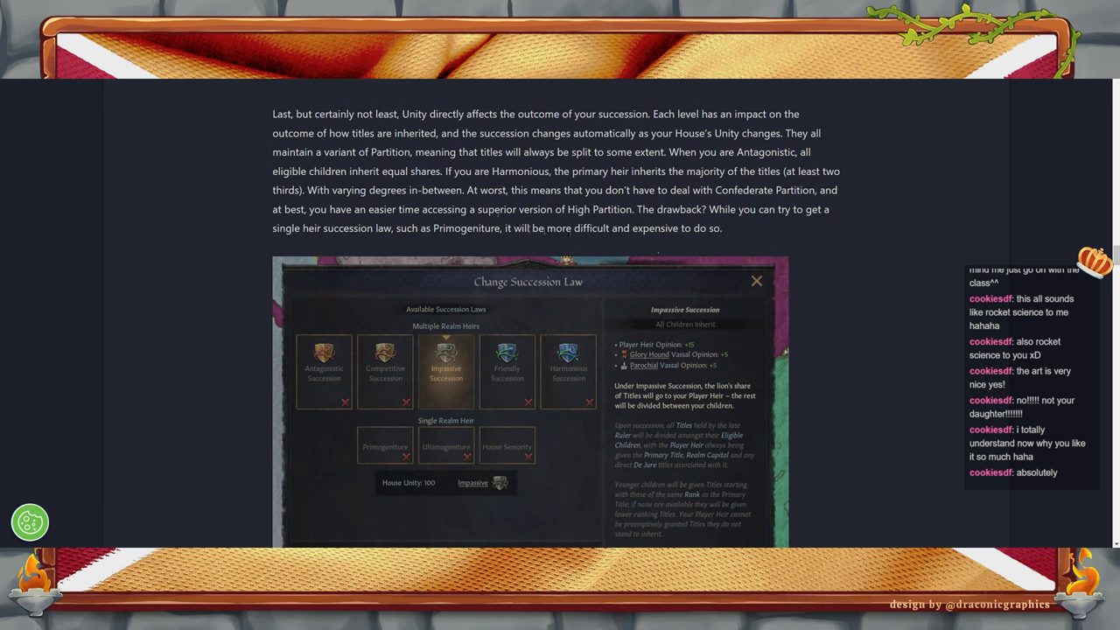
{"action": "mouse_move", "coordinate": [866, 310]}
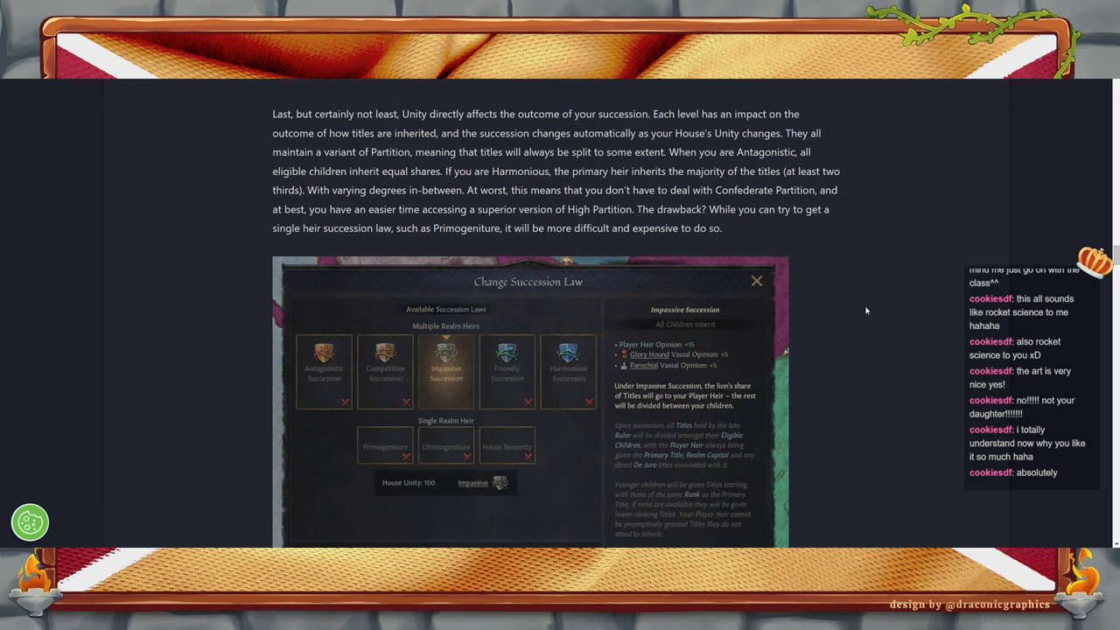
{"action": "mouse_move", "coordinate": [854, 294]}
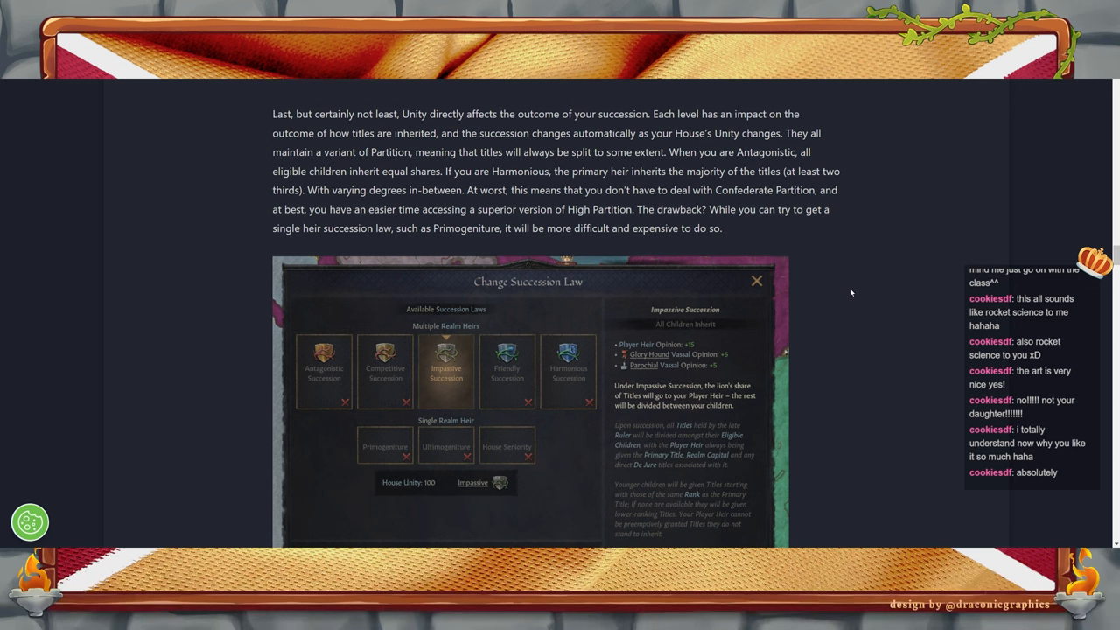
{"action": "mouse_move", "coordinate": [840, 280]}
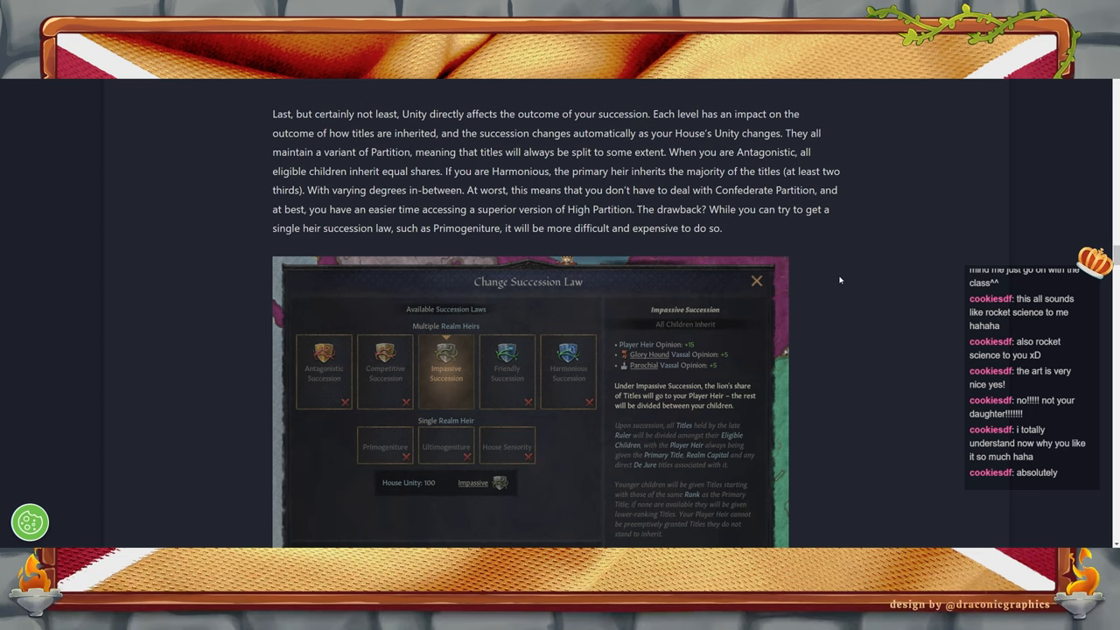
{"action": "scroll", "scroll_direction": "down", "scroll_amount": 3}
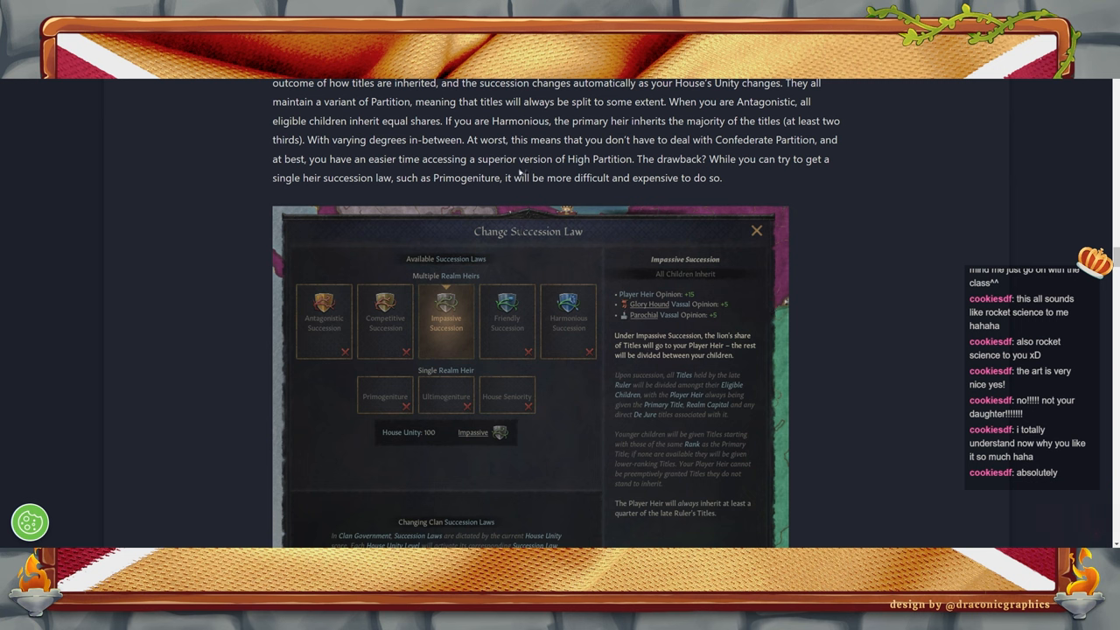
{"action": "mouse_move", "coordinate": [882, 290]}
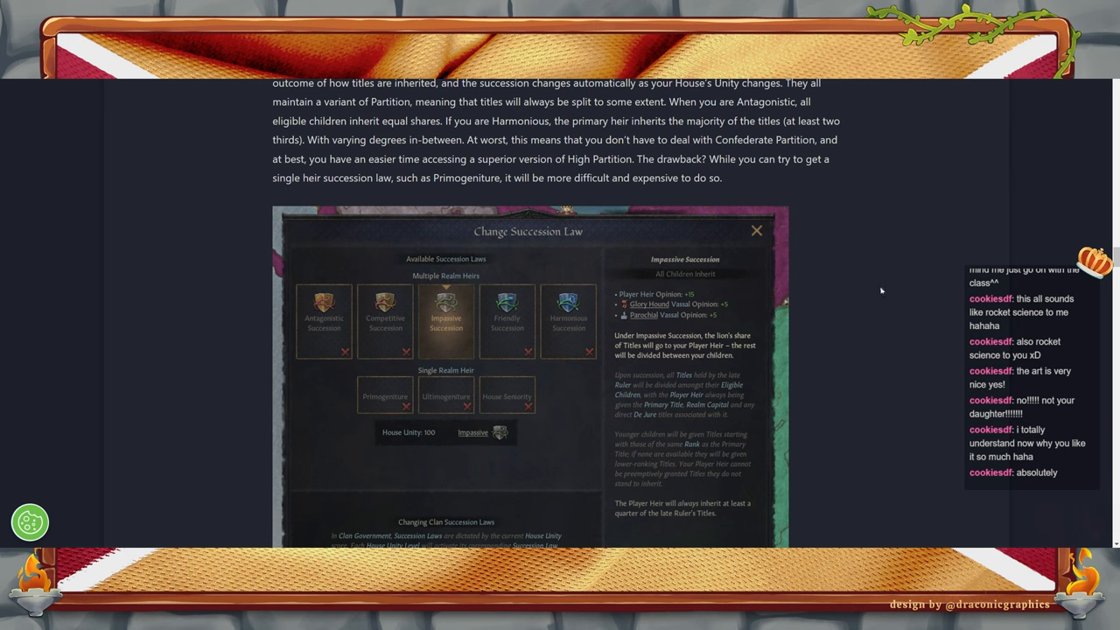
{"action": "mouse_move", "coordinate": [854, 301]}
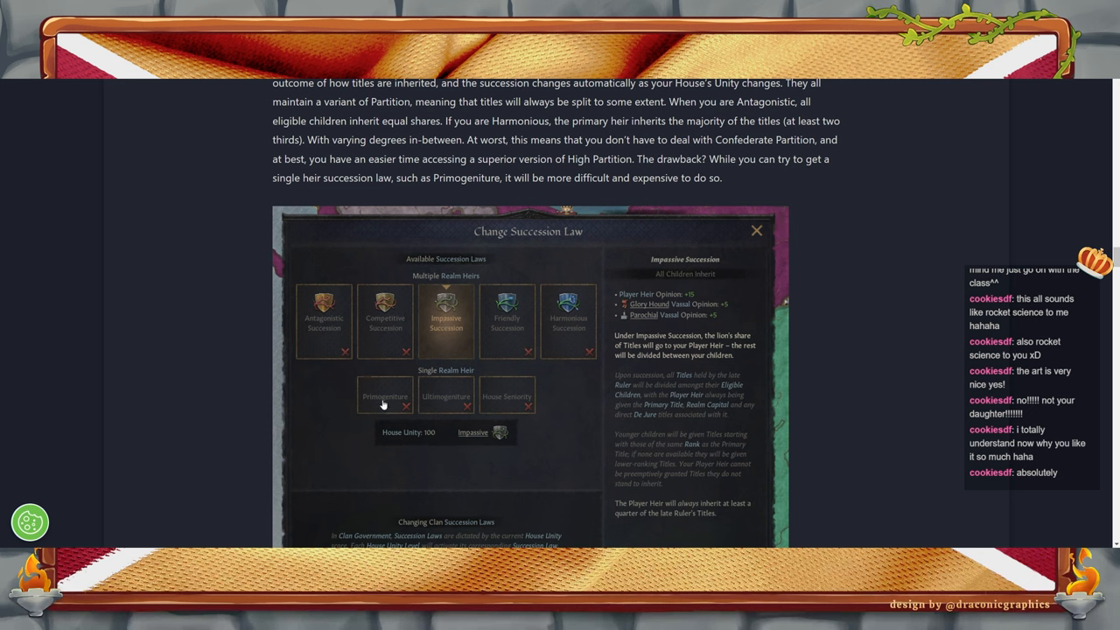
{"action": "mouse_move", "coordinate": [924, 403]}
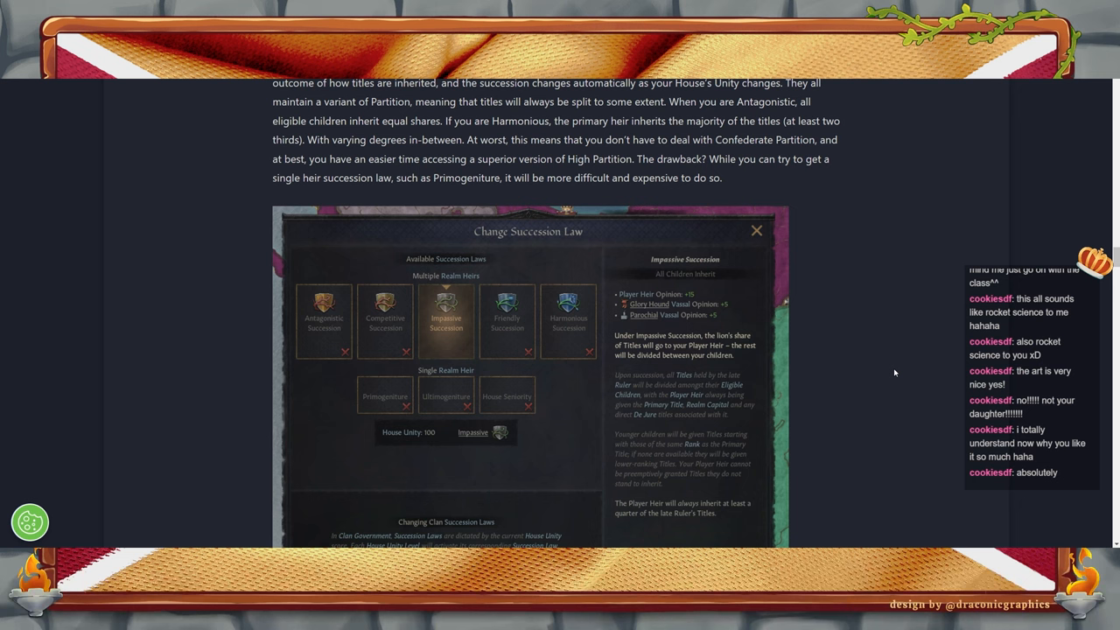
{"action": "mouse_move", "coordinate": [563, 410]}
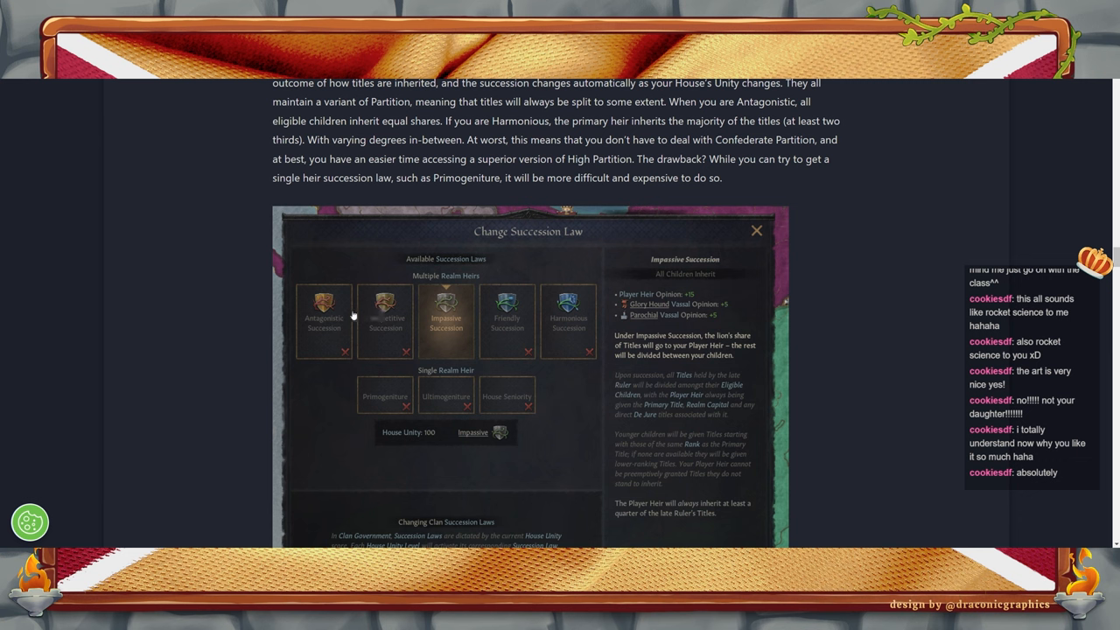
{"action": "mouse_move", "coordinate": [534, 319]}
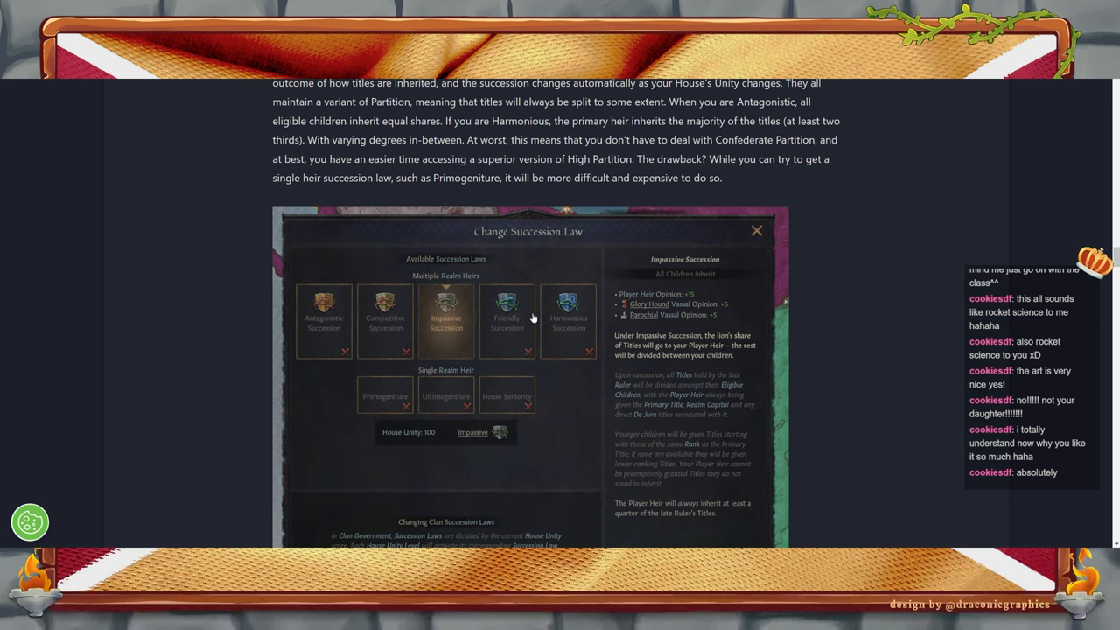
{"action": "mouse_move", "coordinate": [353, 335]}
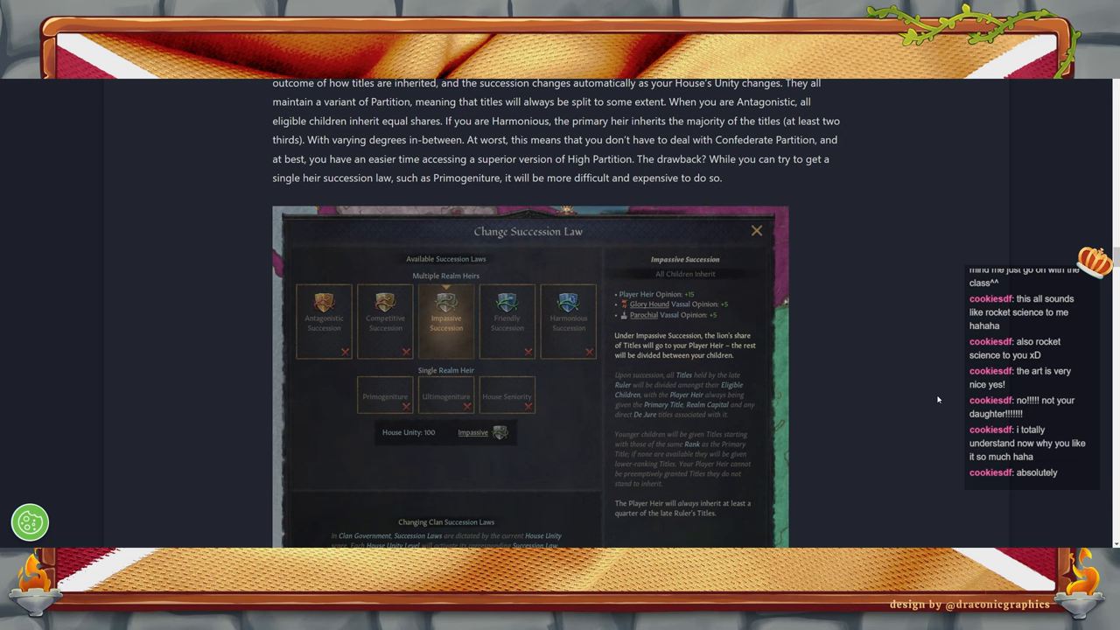
{"action": "mouse_move", "coordinate": [511, 396]}
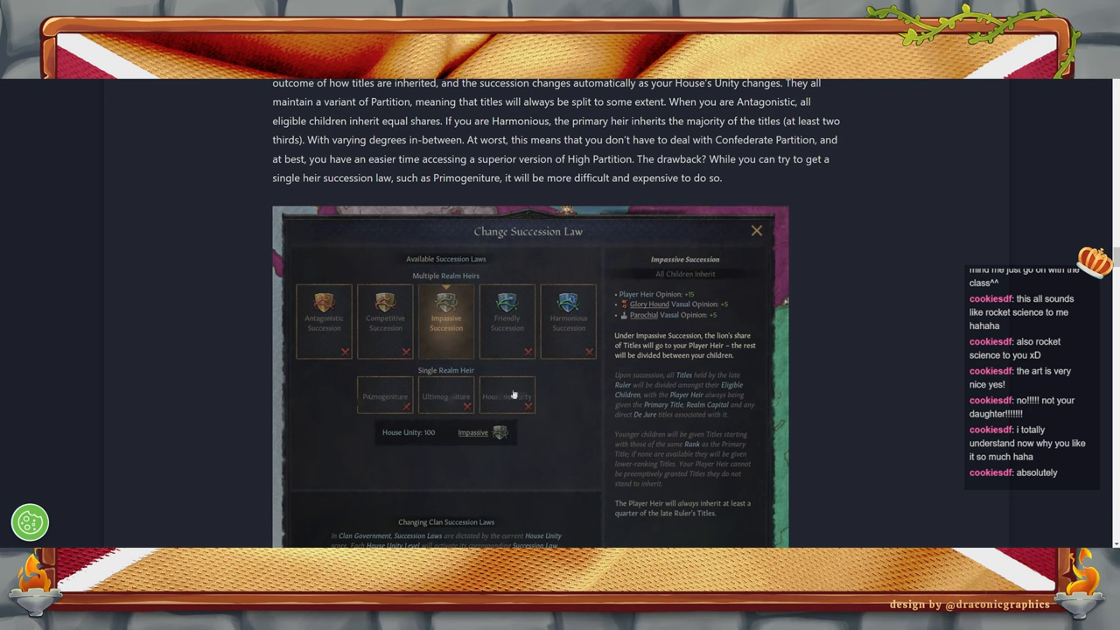
{"action": "mouse_move", "coordinate": [944, 374]}
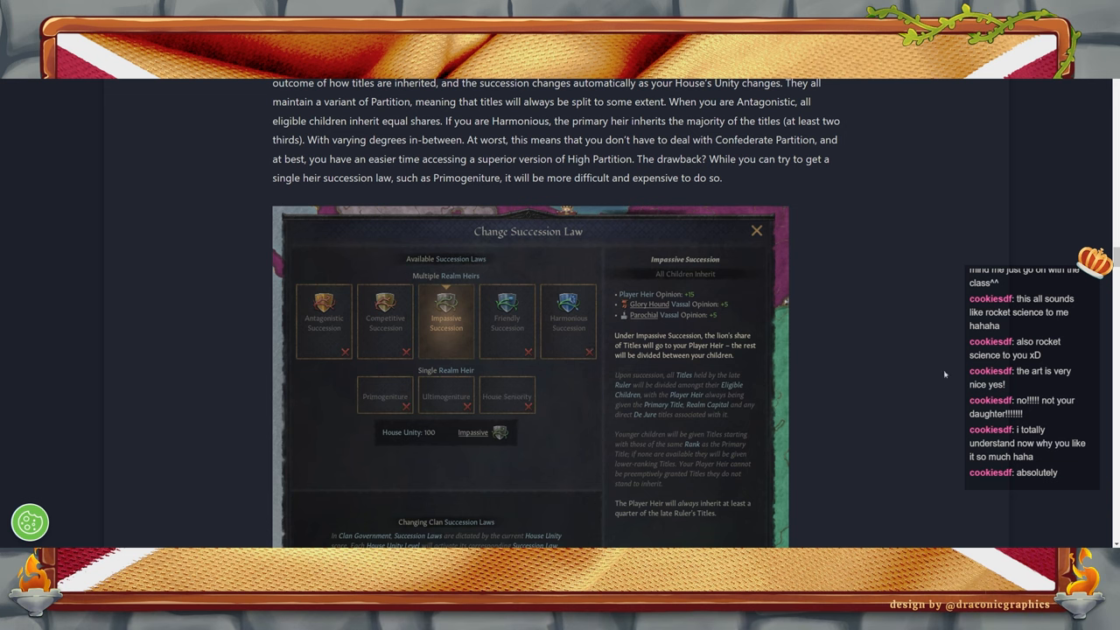
{"action": "scroll", "scroll_direction": "down", "scroll_amount": 3}
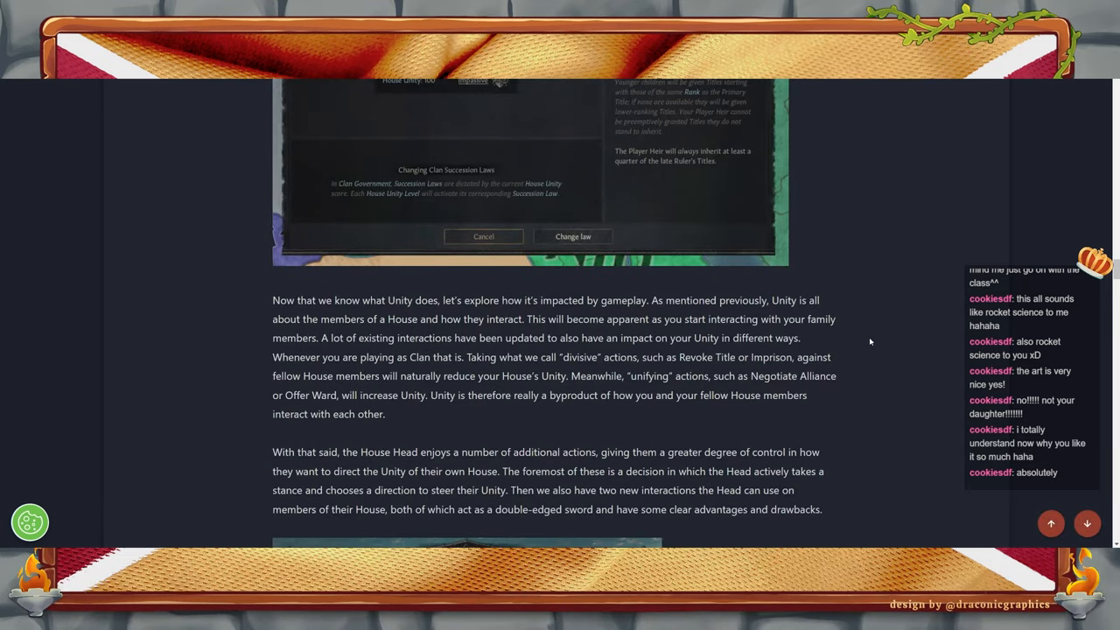
{"action": "scroll", "scroll_direction": "up", "scroll_amount": 3}
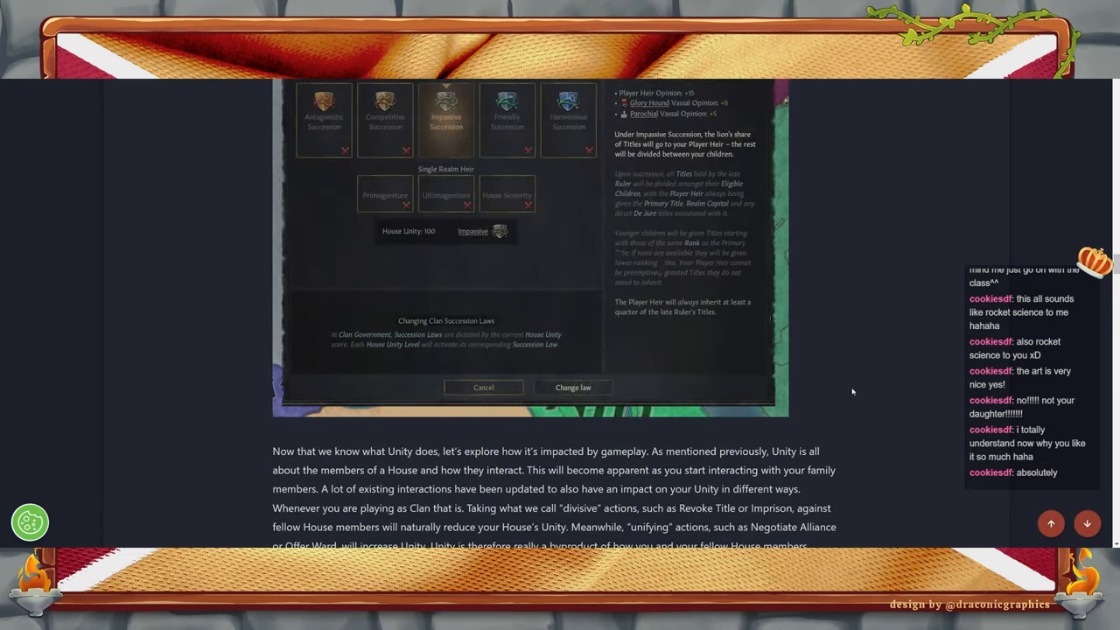
{"action": "scroll", "scroll_direction": "down", "scroll_amount": 3}
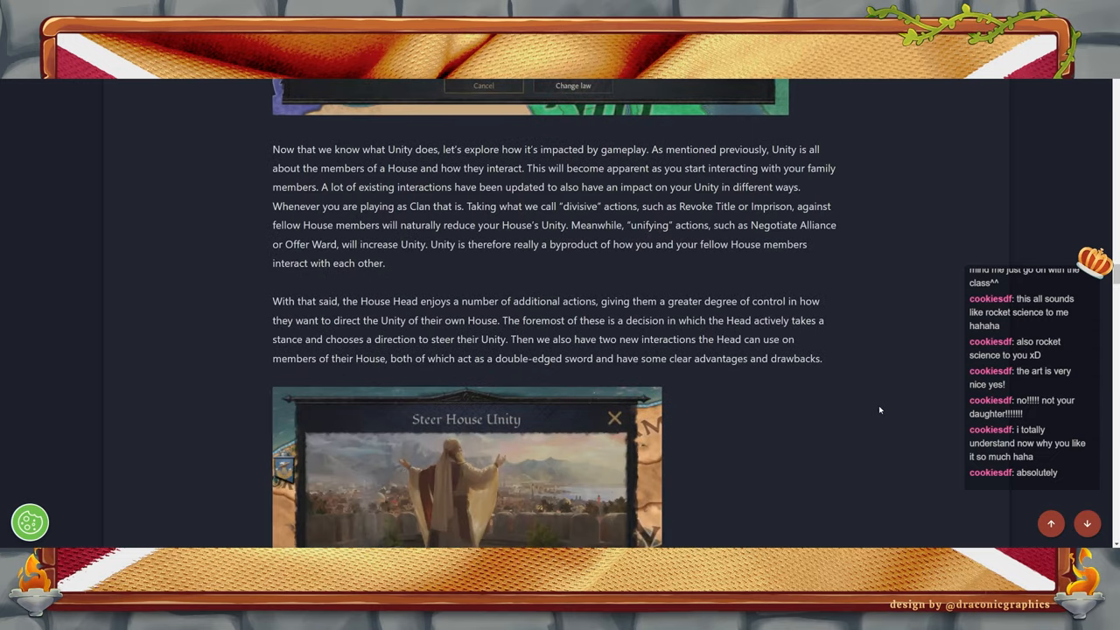
{"action": "mouse_move", "coordinate": [871, 383]}
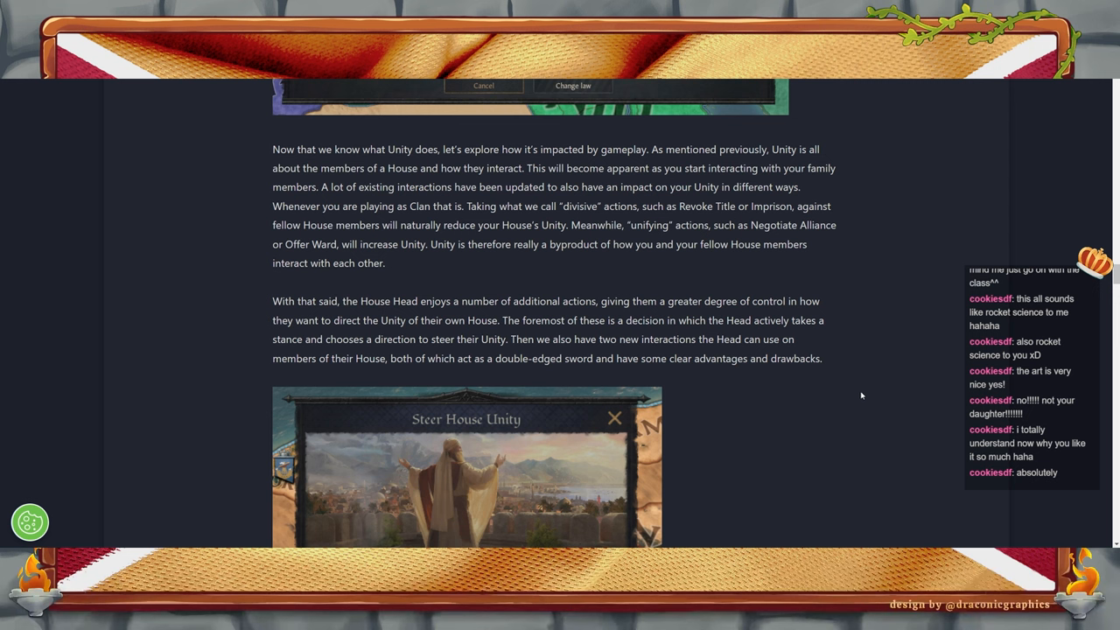
{"action": "mouse_move", "coordinate": [864, 318]}
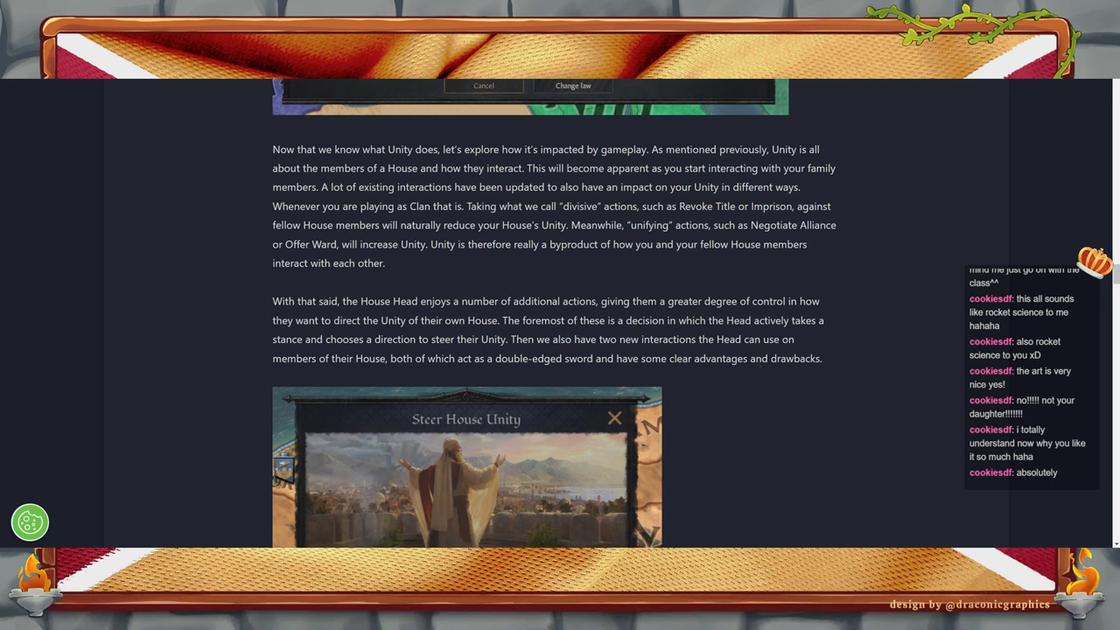
{"action": "mouse_move", "coordinate": [805, 466]}
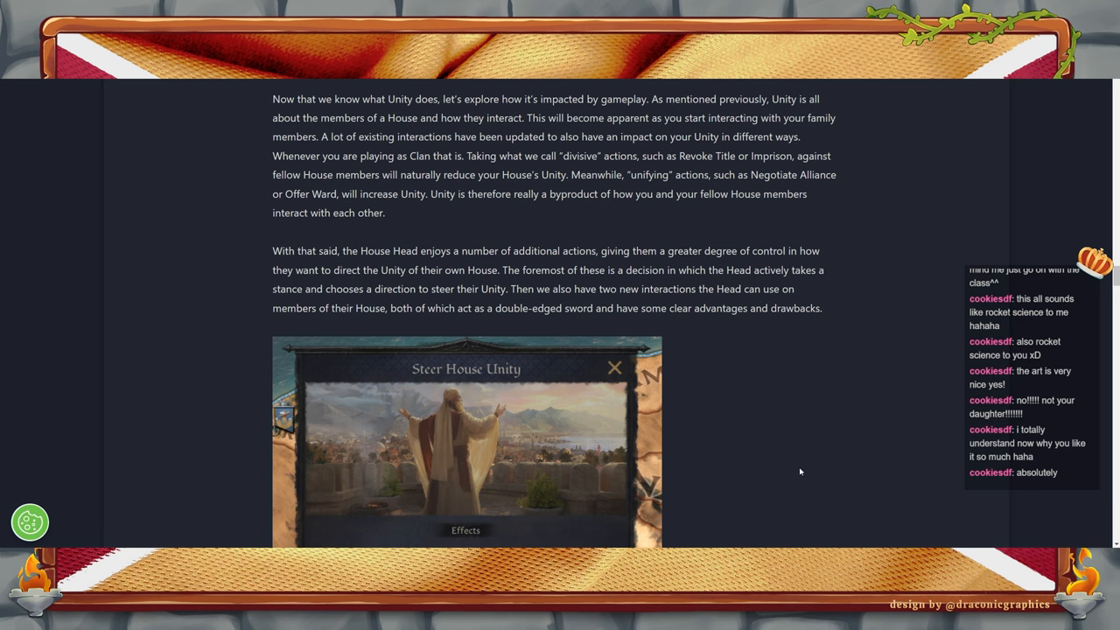
{"action": "mouse_move", "coordinate": [710, 402]}
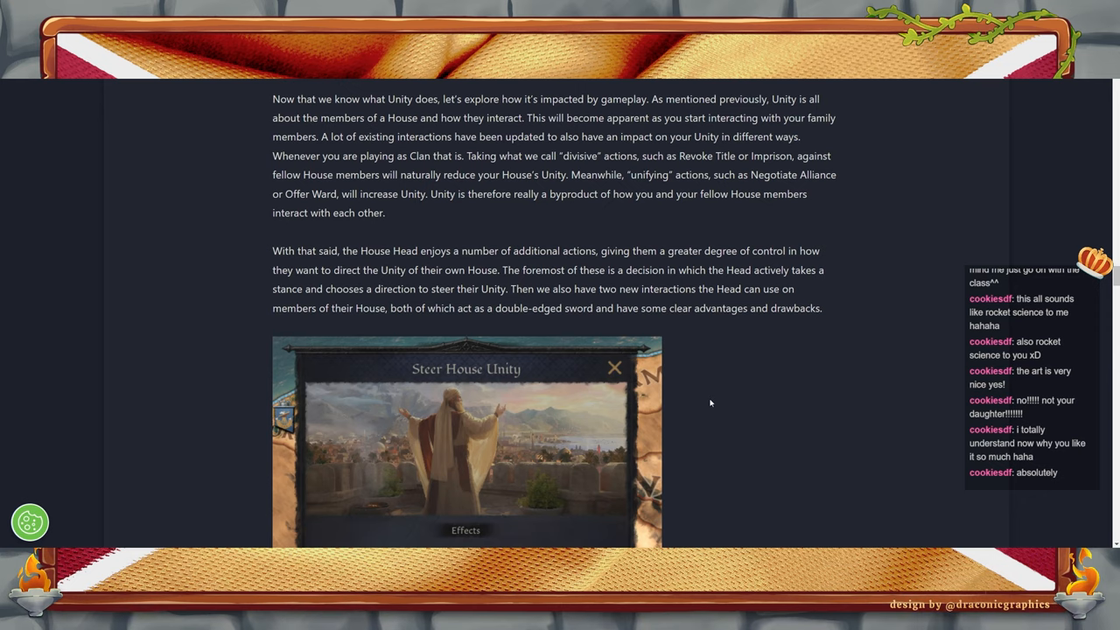
{"action": "scroll", "scroll_direction": "down", "scroll_amount": 3}
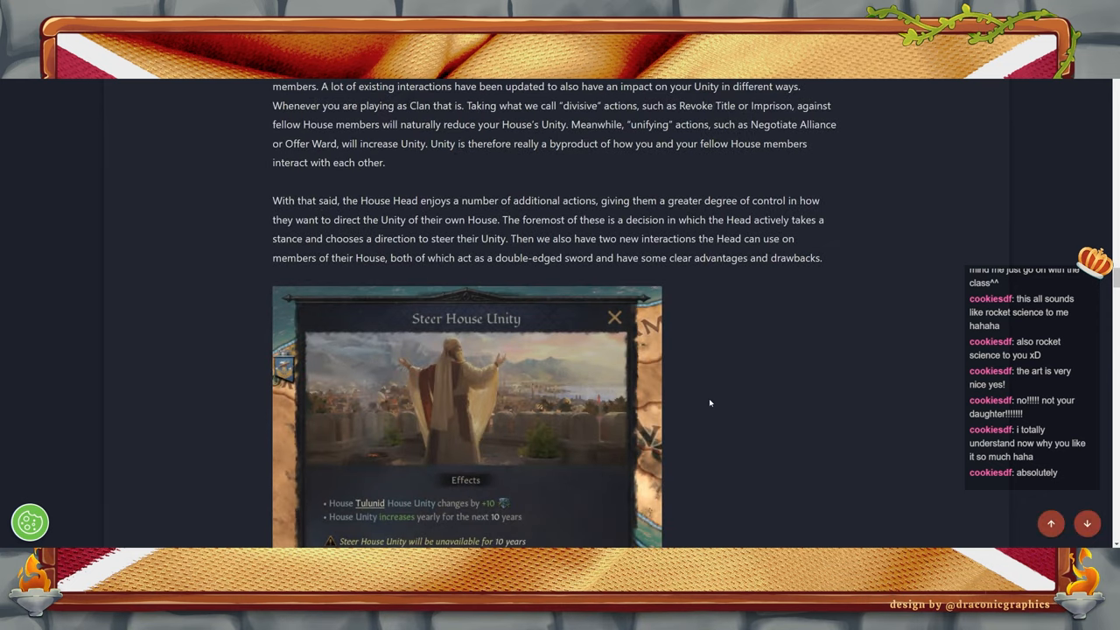
{"action": "mouse_move", "coordinate": [763, 458]}
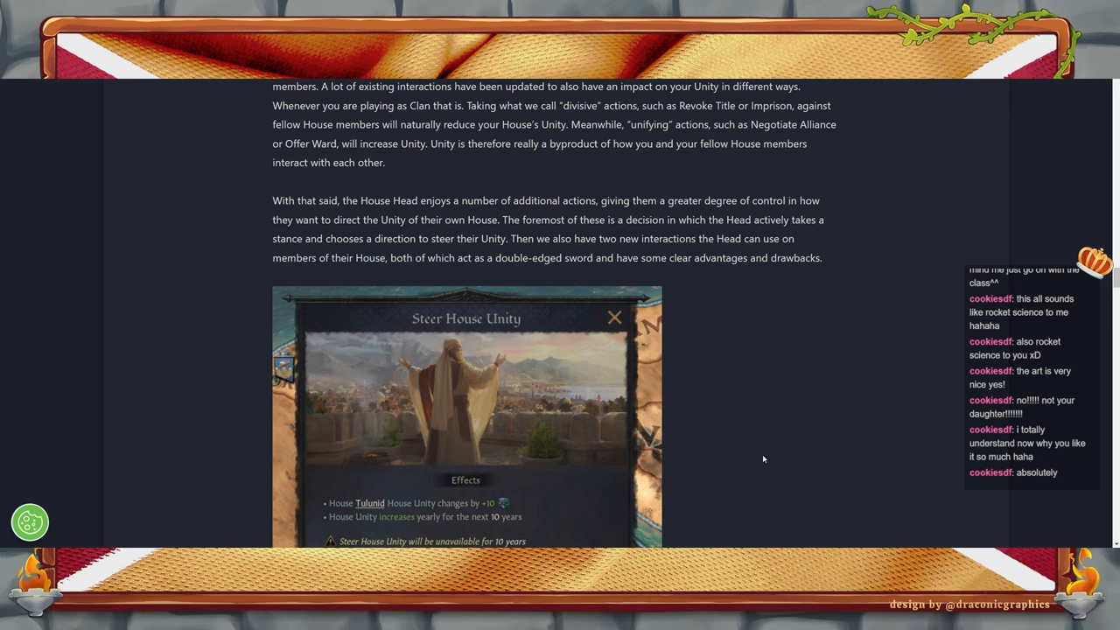
{"action": "scroll", "scroll_direction": "down", "scroll_amount": 3}
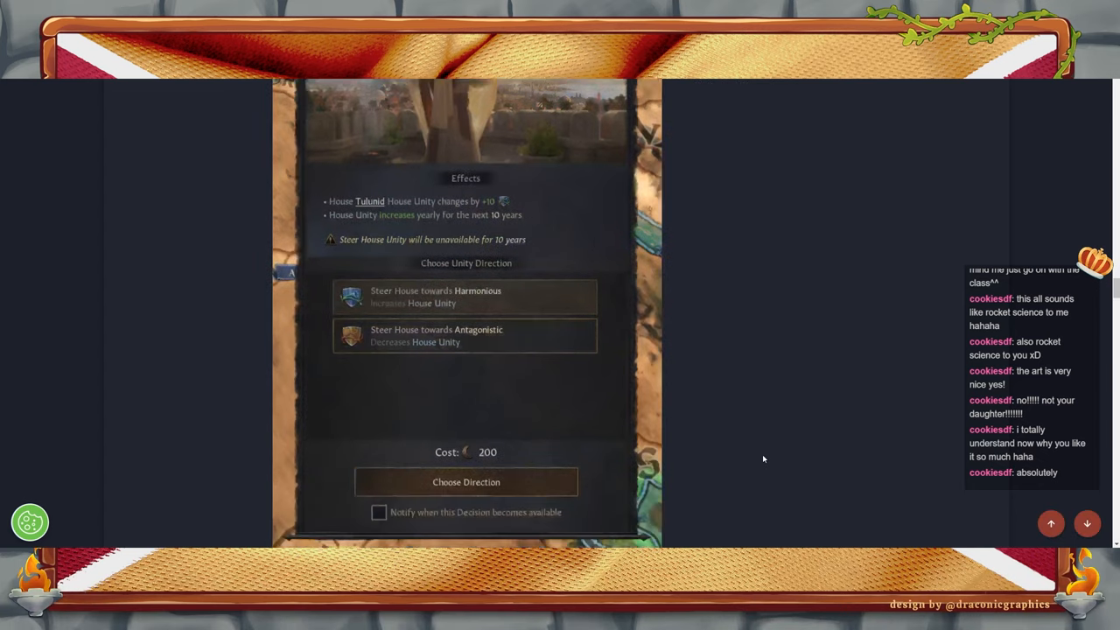
{"action": "mouse_move", "coordinate": [494, 336]}
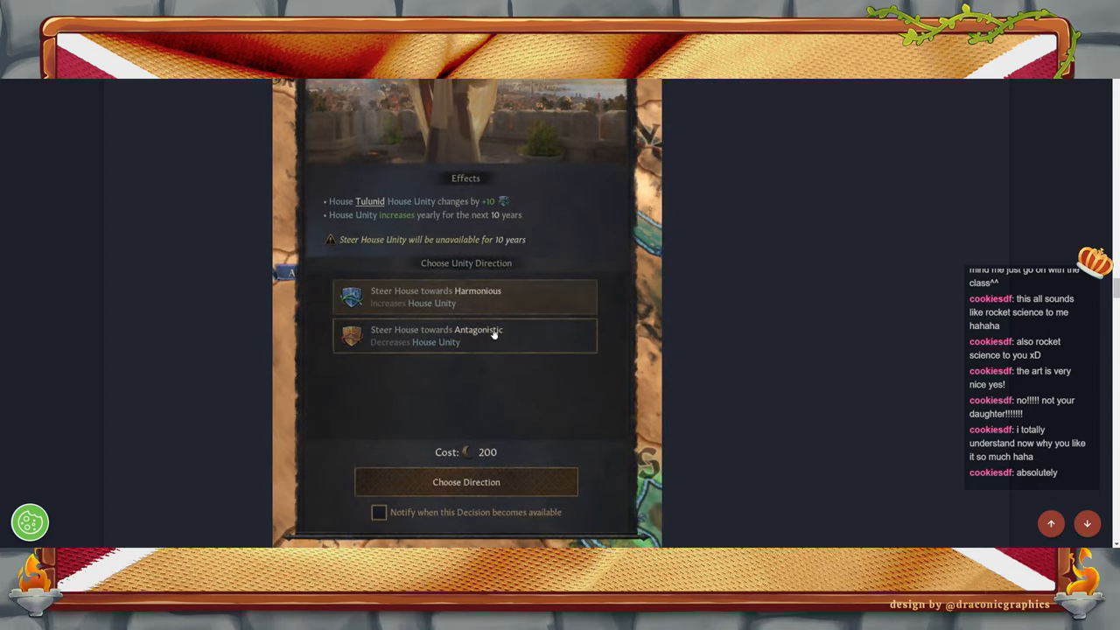
{"action": "mouse_move", "coordinate": [462, 346]}
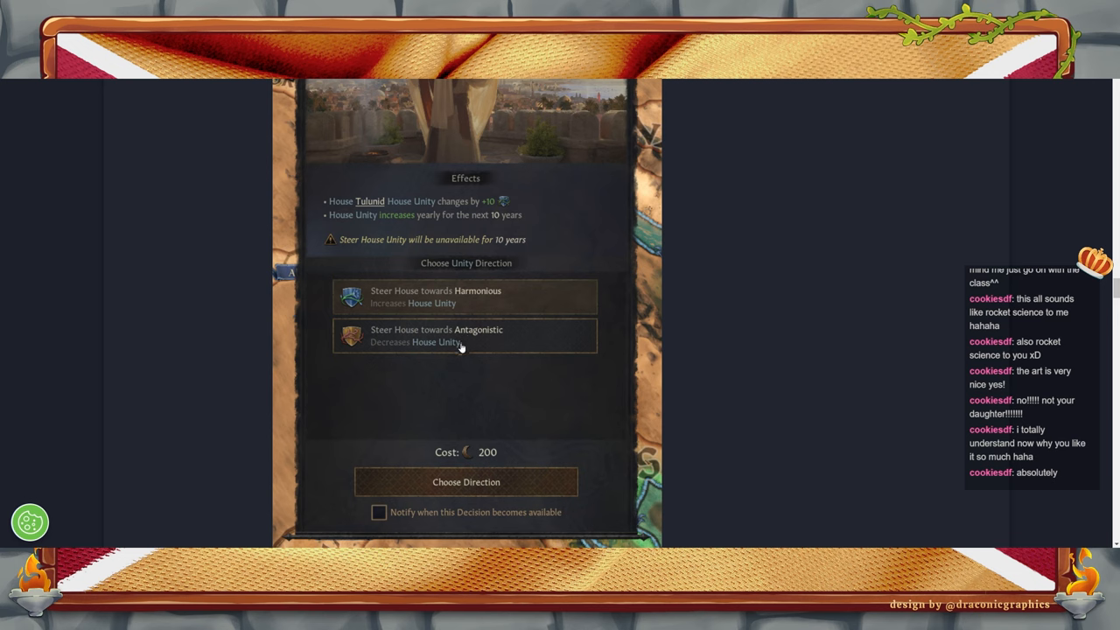
{"action": "mouse_move", "coordinate": [735, 387]}
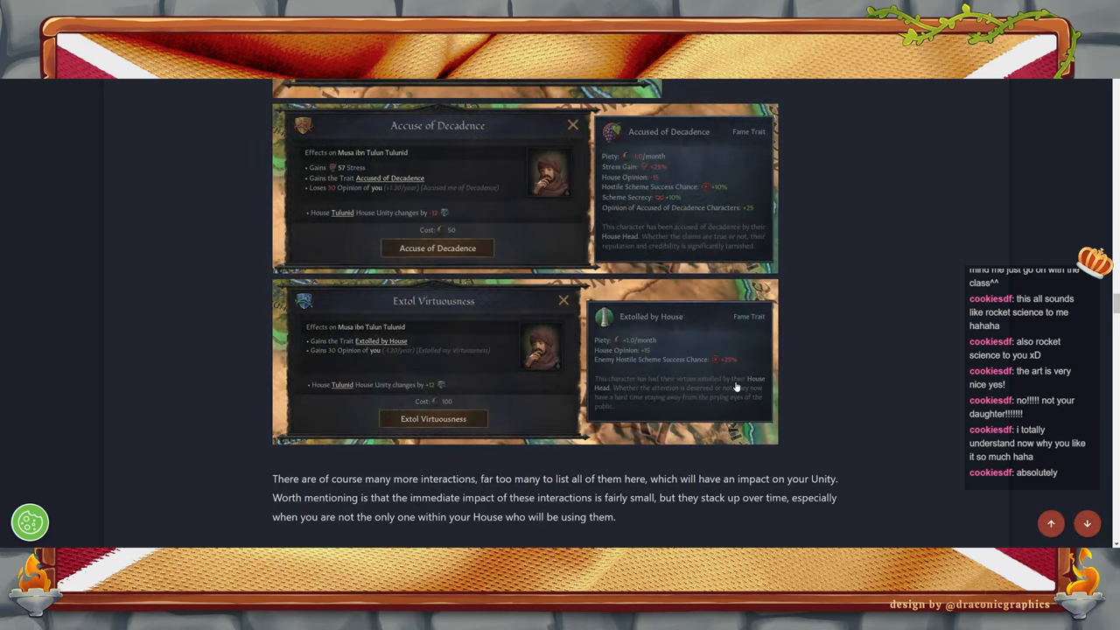
{"action": "mouse_move", "coordinate": [565, 257]}
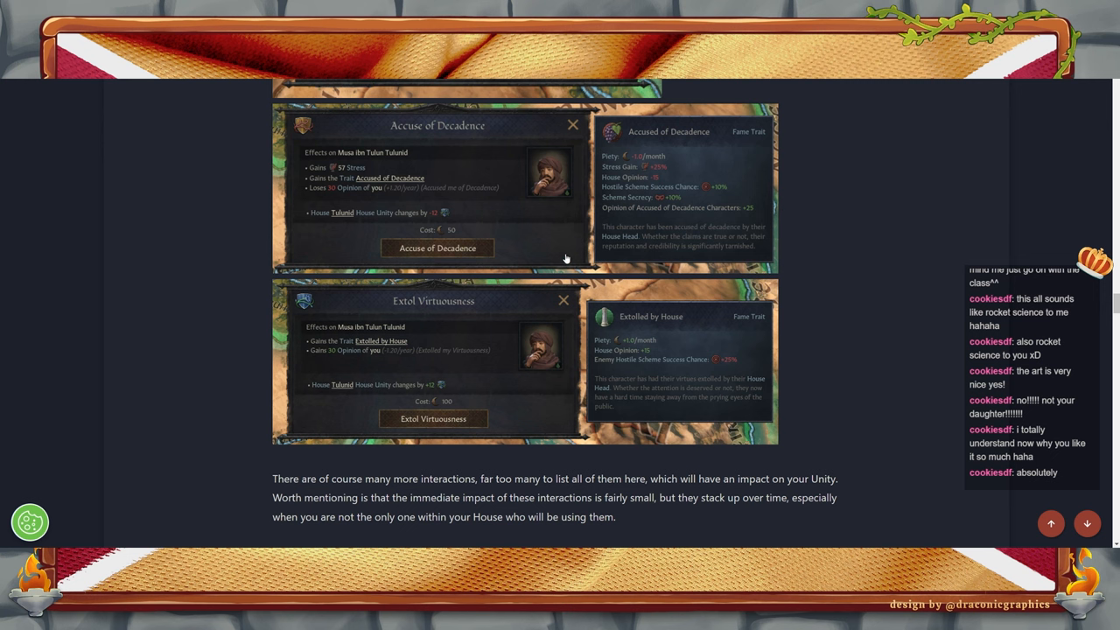
{"action": "mouse_move", "coordinate": [906, 357]}
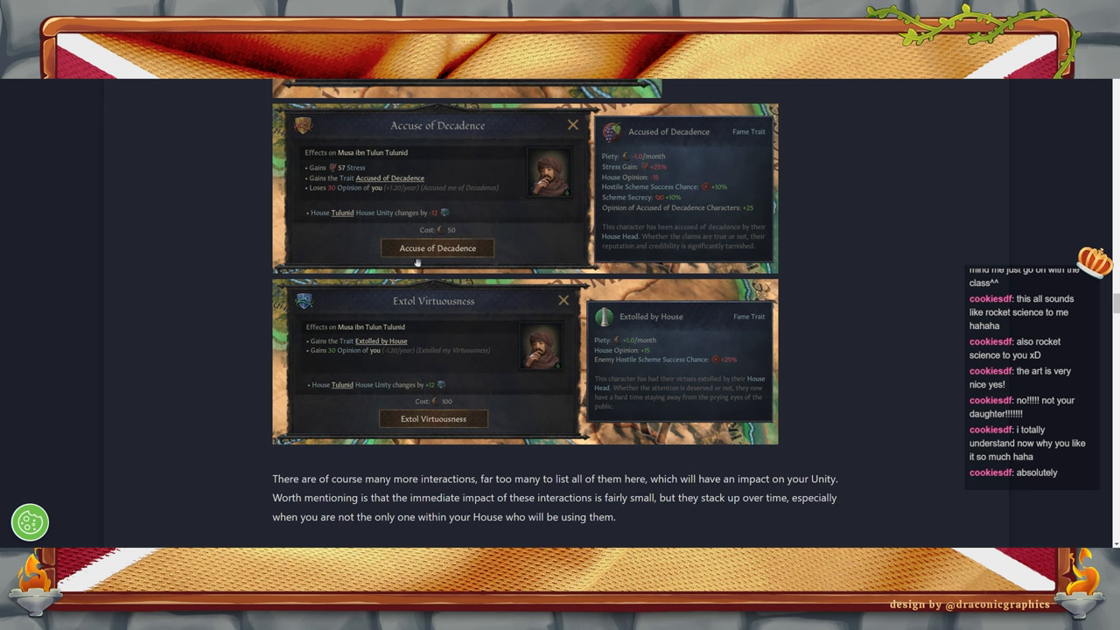
{"action": "mouse_move", "coordinate": [336, 179]}
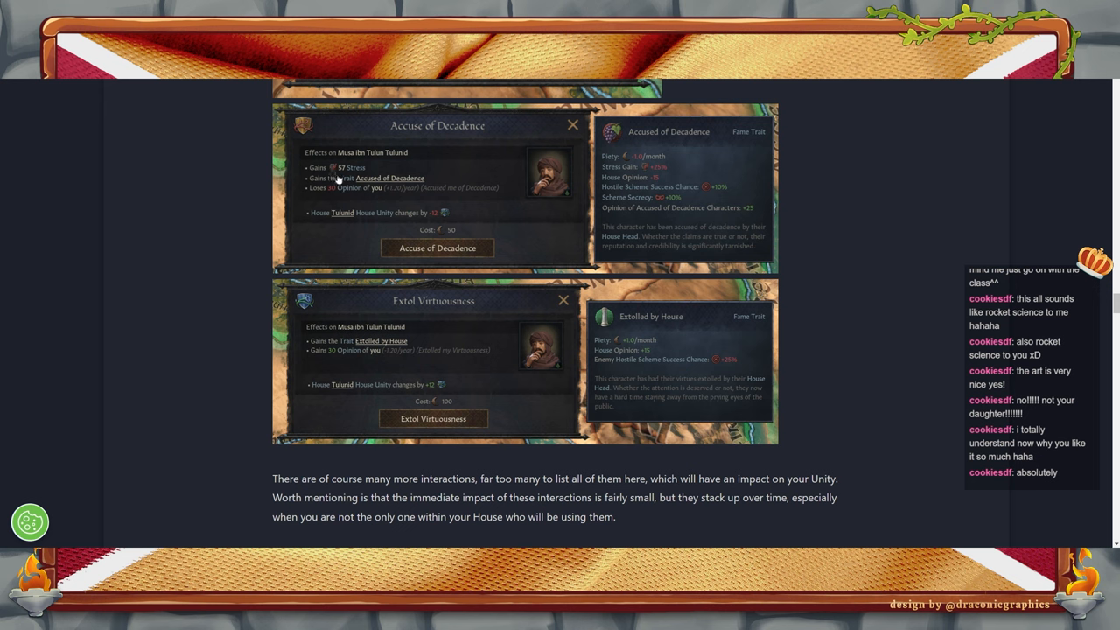
{"action": "mouse_move", "coordinate": [171, 321]}
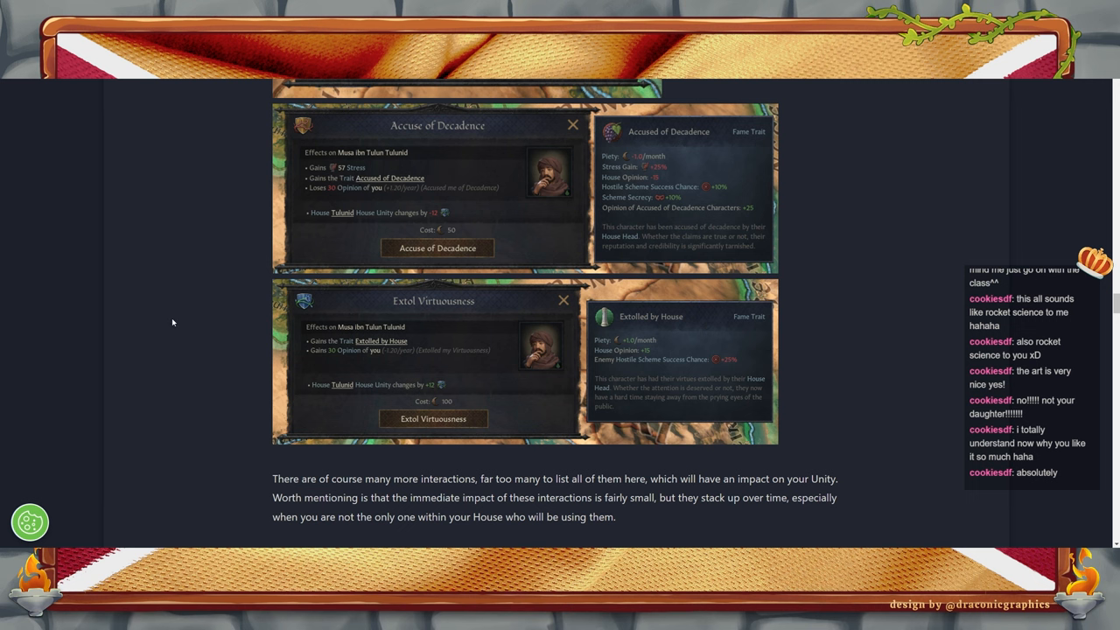
{"action": "mouse_move", "coordinate": [457, 218]}
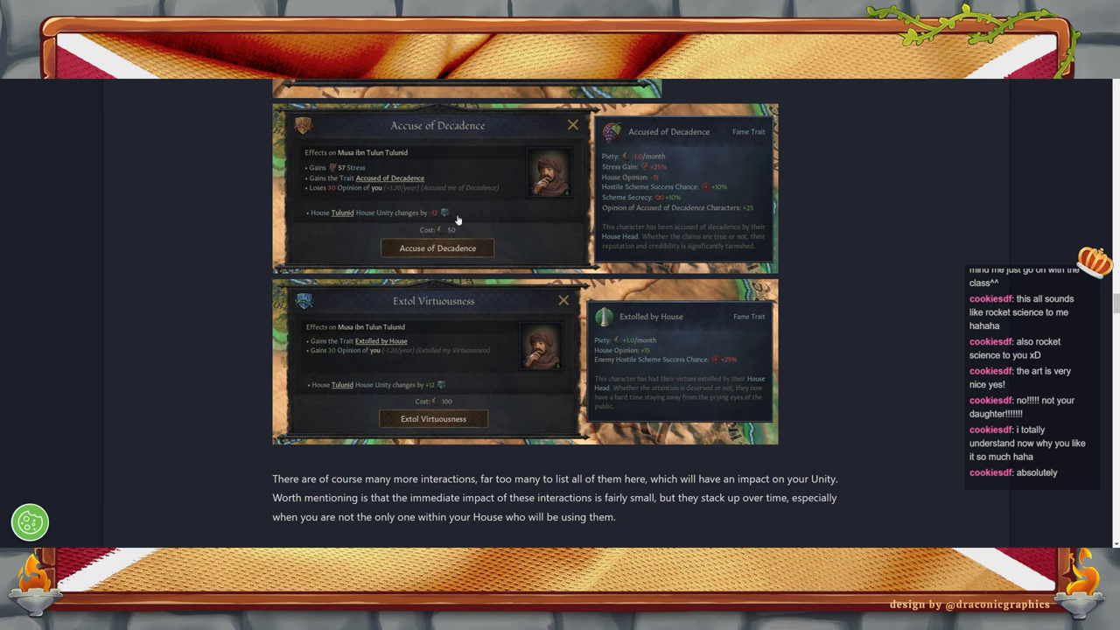
{"action": "mouse_move", "coordinate": [621, 175]}
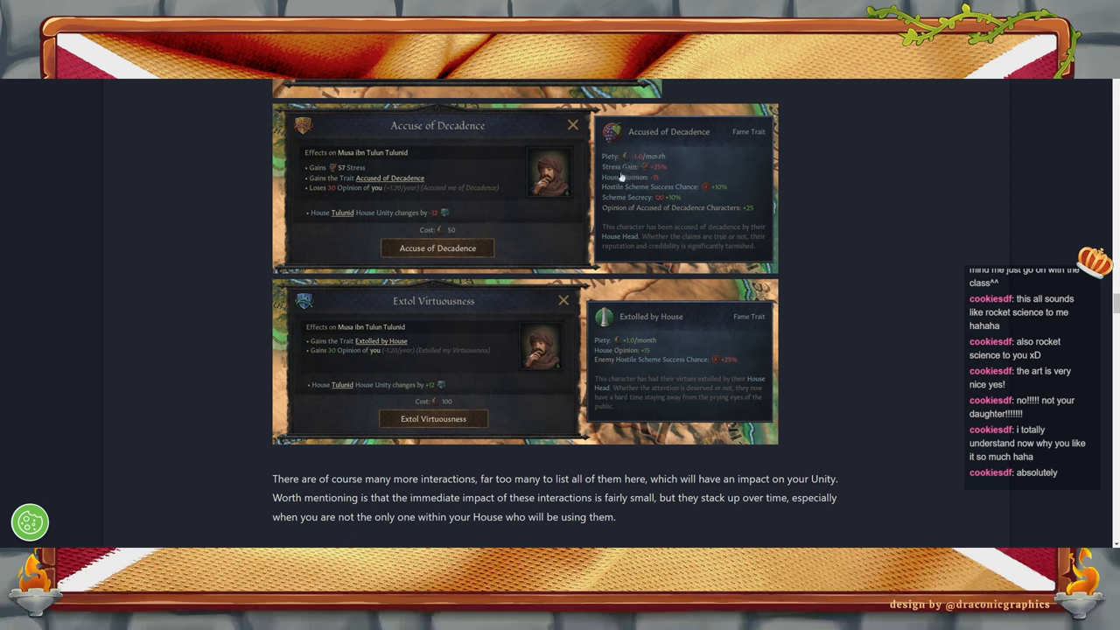
{"action": "mouse_move", "coordinate": [906, 238]}
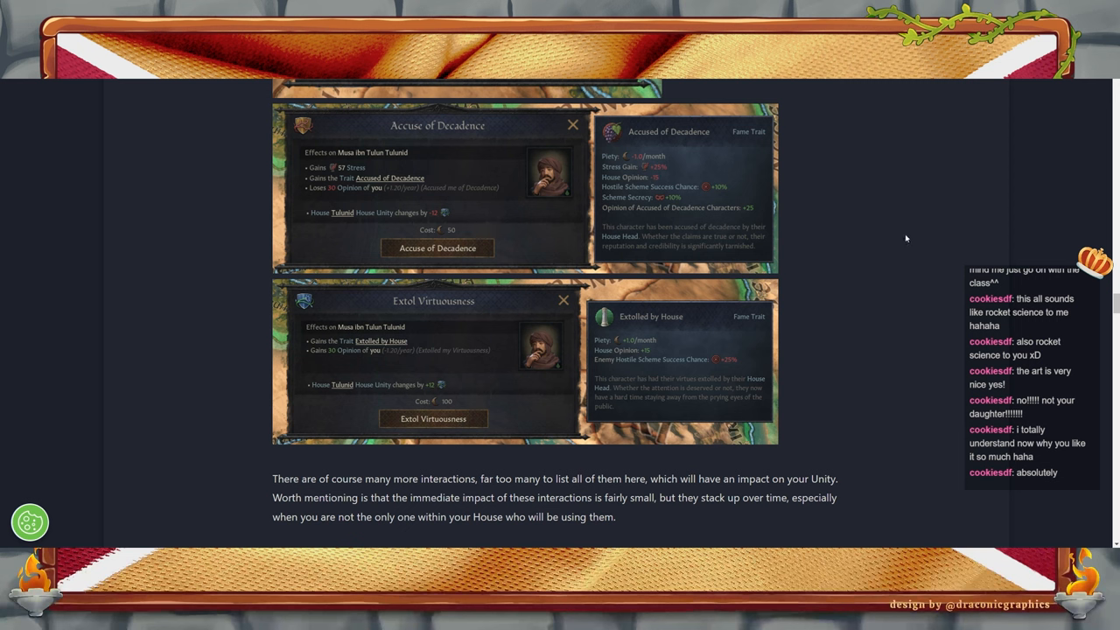
{"action": "mouse_move", "coordinate": [632, 165]}
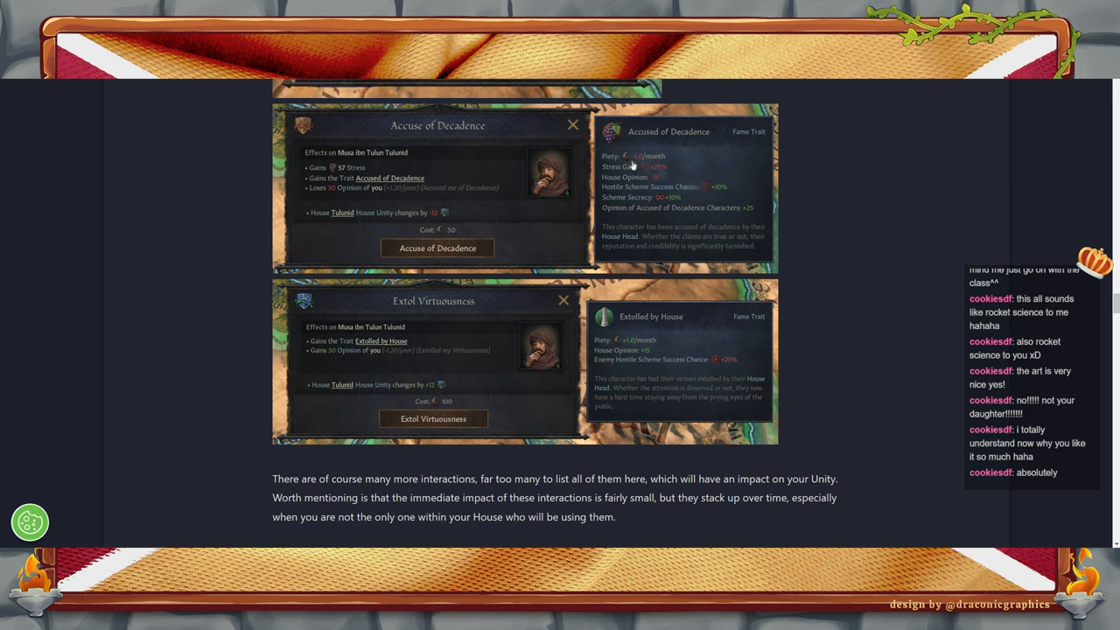
{"action": "mouse_move", "coordinate": [643, 183]}
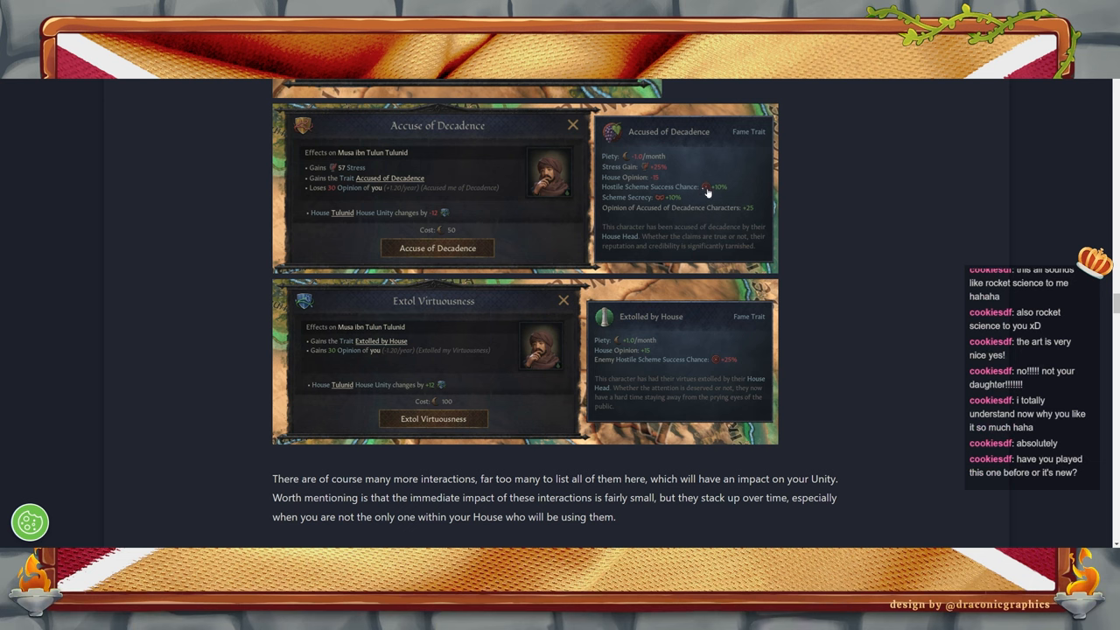
{"action": "mouse_move", "coordinate": [839, 327]}
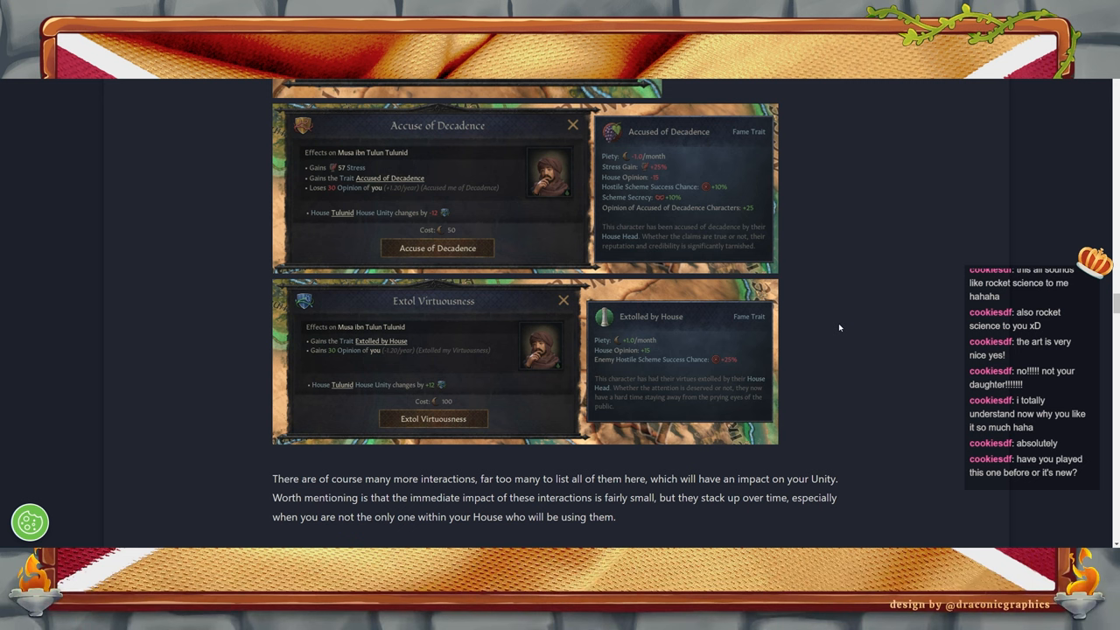
{"action": "mouse_move", "coordinate": [833, 371]}
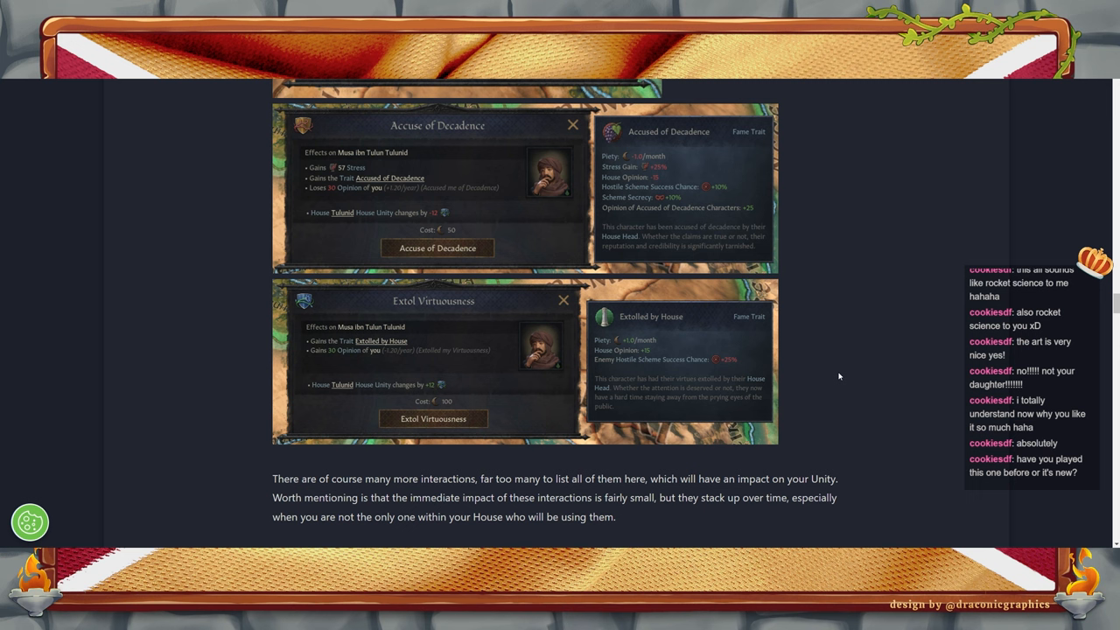
{"action": "mouse_move", "coordinate": [654, 406]}
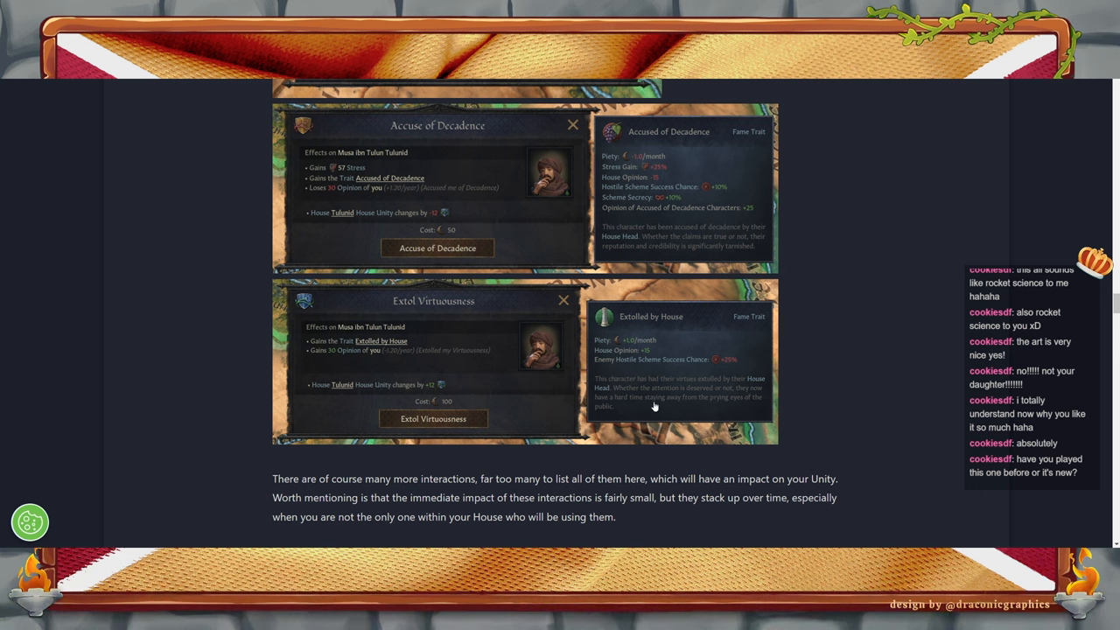
{"action": "mouse_move", "coordinate": [640, 434]}
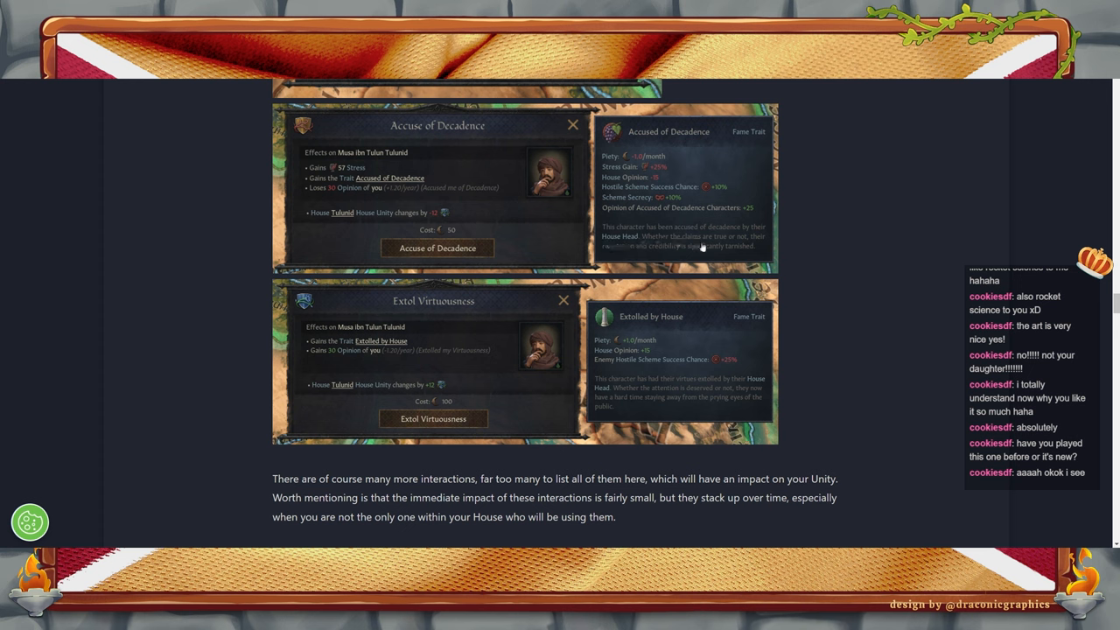
{"action": "mouse_move", "coordinate": [727, 203]}
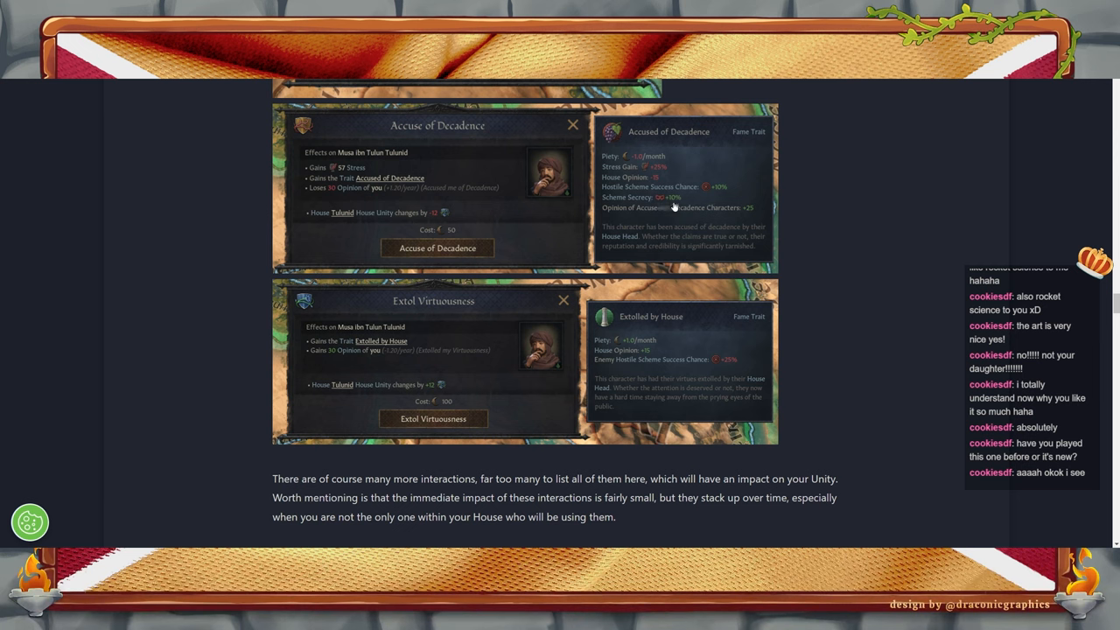
{"action": "mouse_move", "coordinate": [717, 203]}
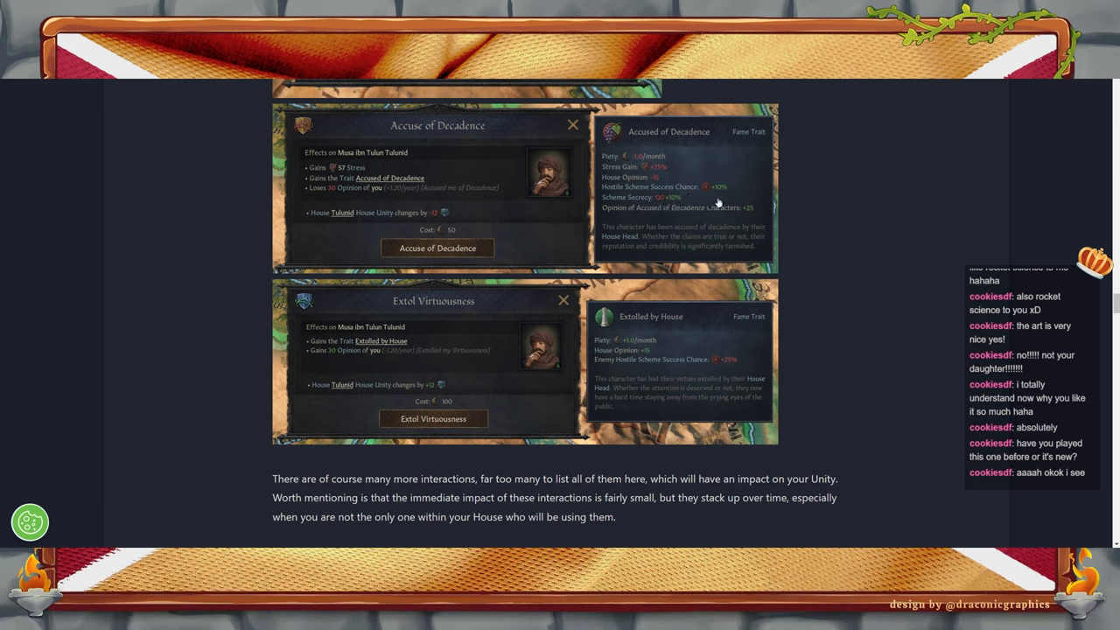
{"action": "mouse_move", "coordinate": [721, 190]}
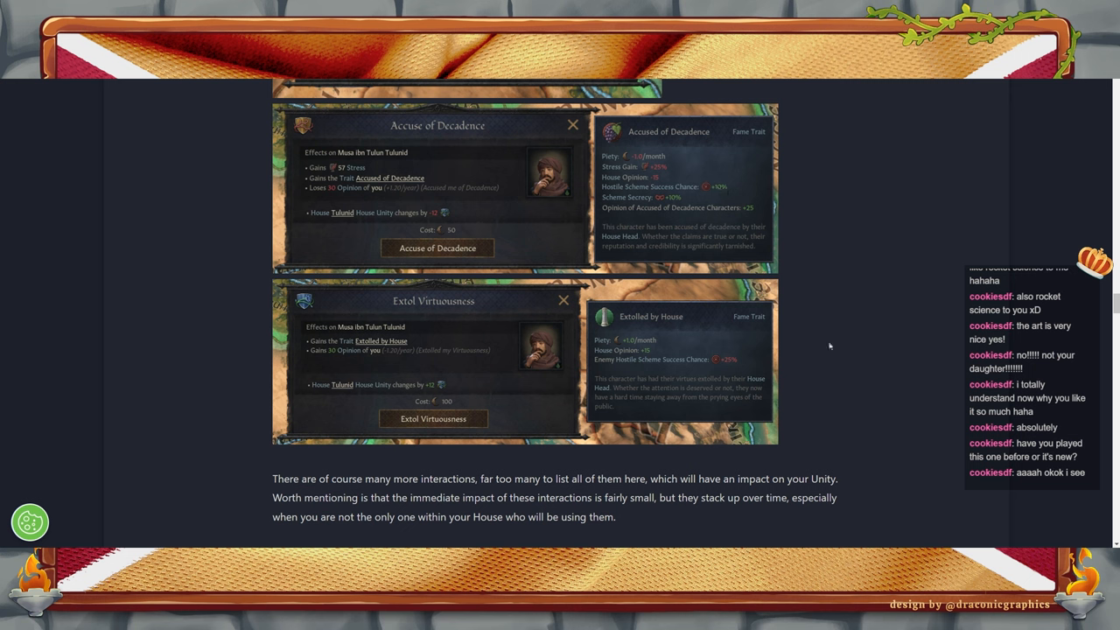
{"action": "mouse_move", "coordinate": [700, 381]}
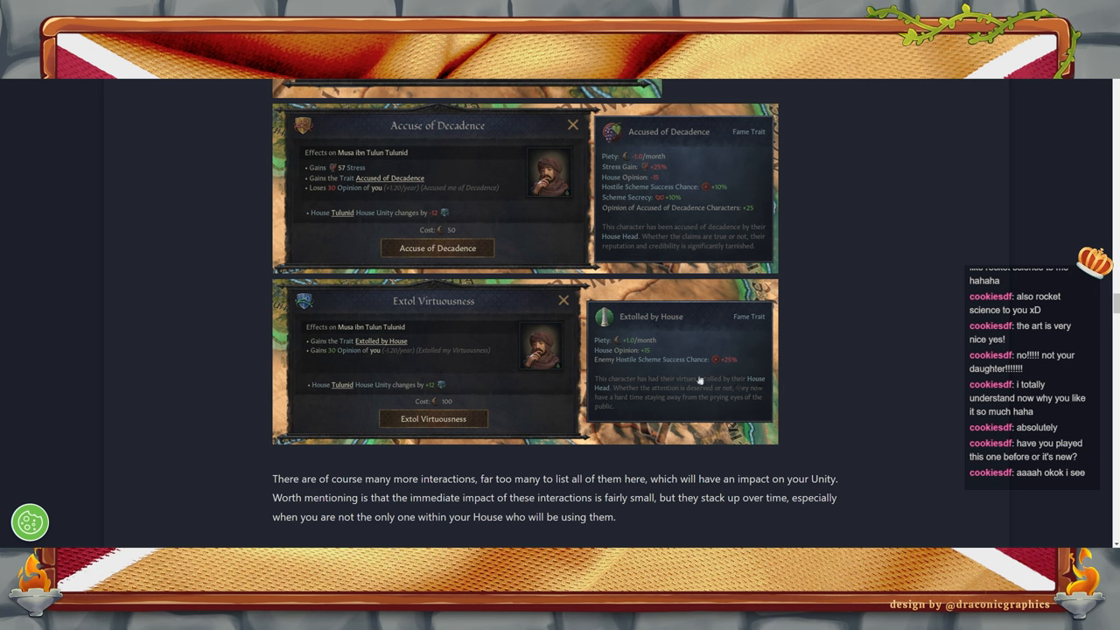
{"action": "mouse_move", "coordinate": [448, 328]}
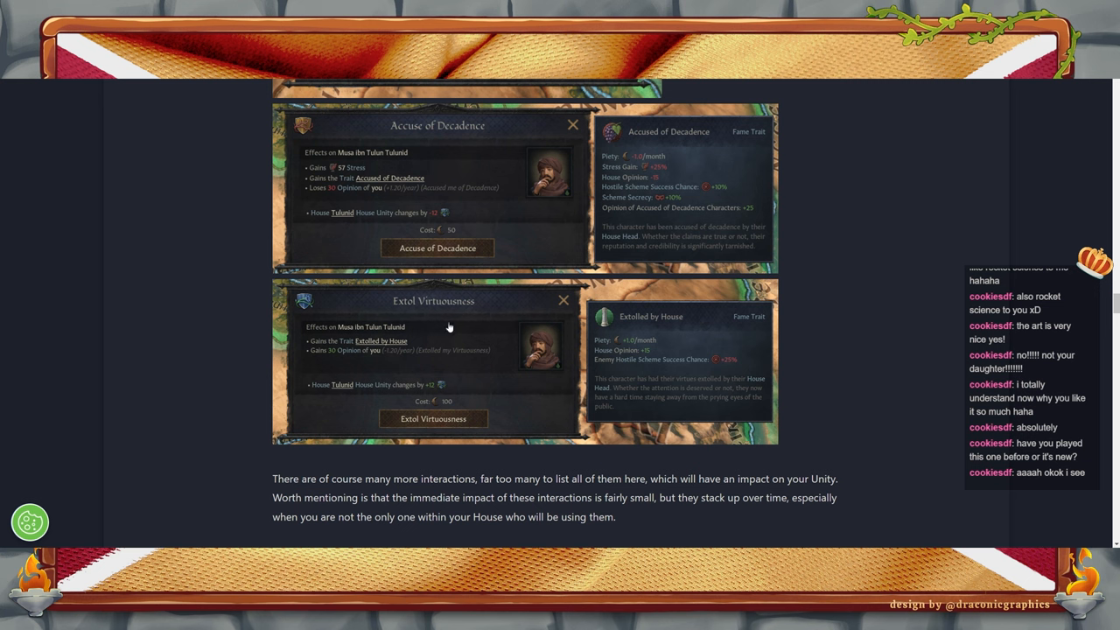
{"action": "mouse_move", "coordinate": [654, 350]}
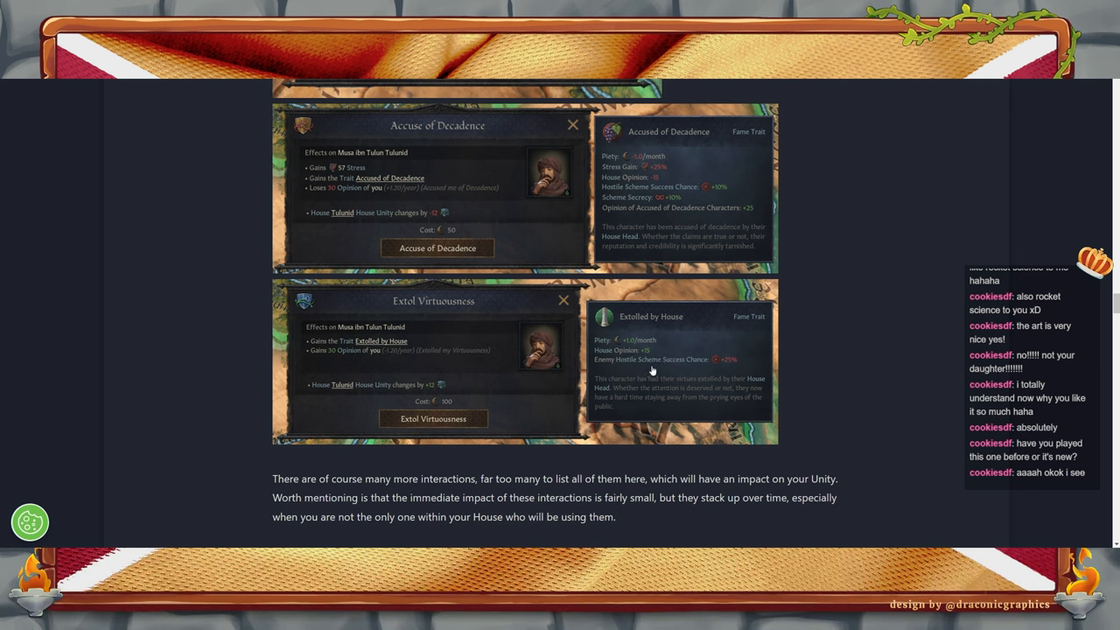
{"action": "mouse_move", "coordinate": [761, 381]}
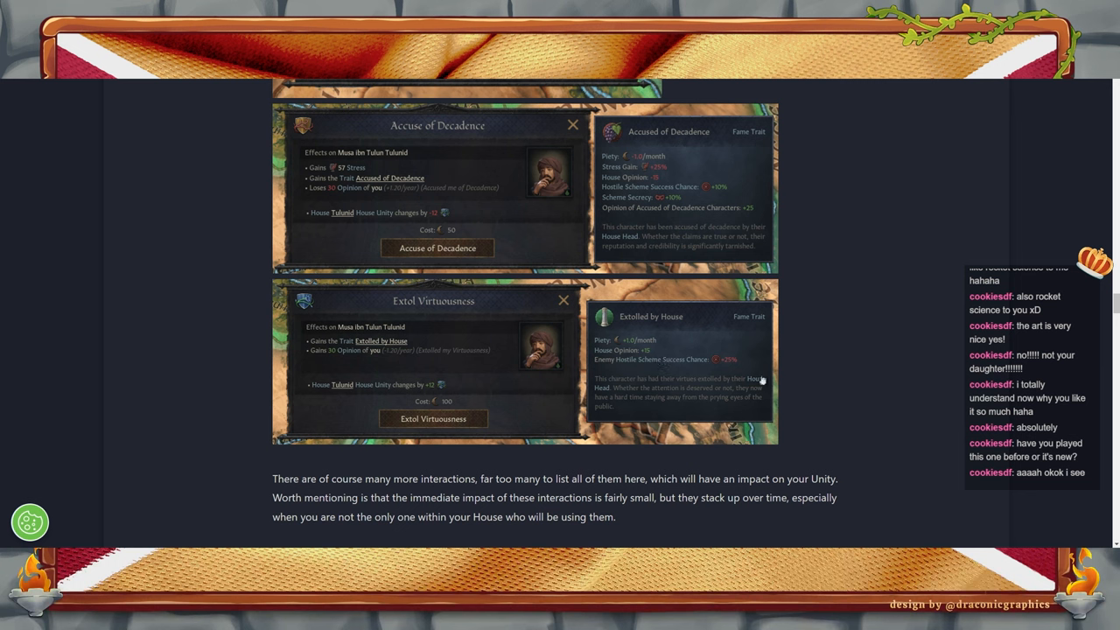
{"action": "mouse_move", "coordinate": [860, 398]}
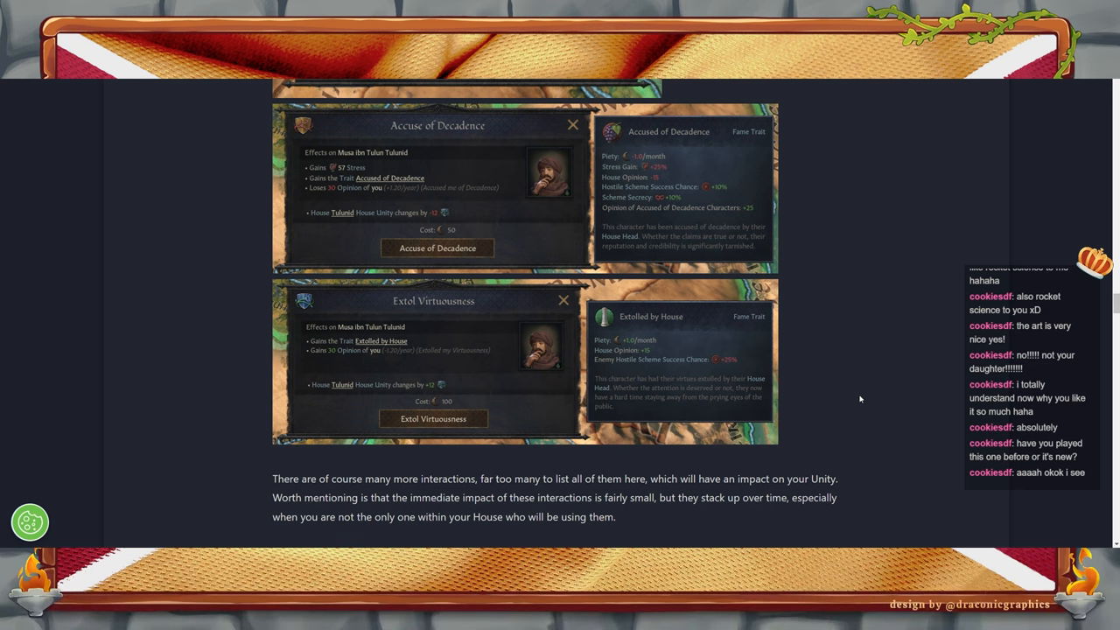
{"action": "scroll", "scroll_direction": "down", "scroll_amount": 3}
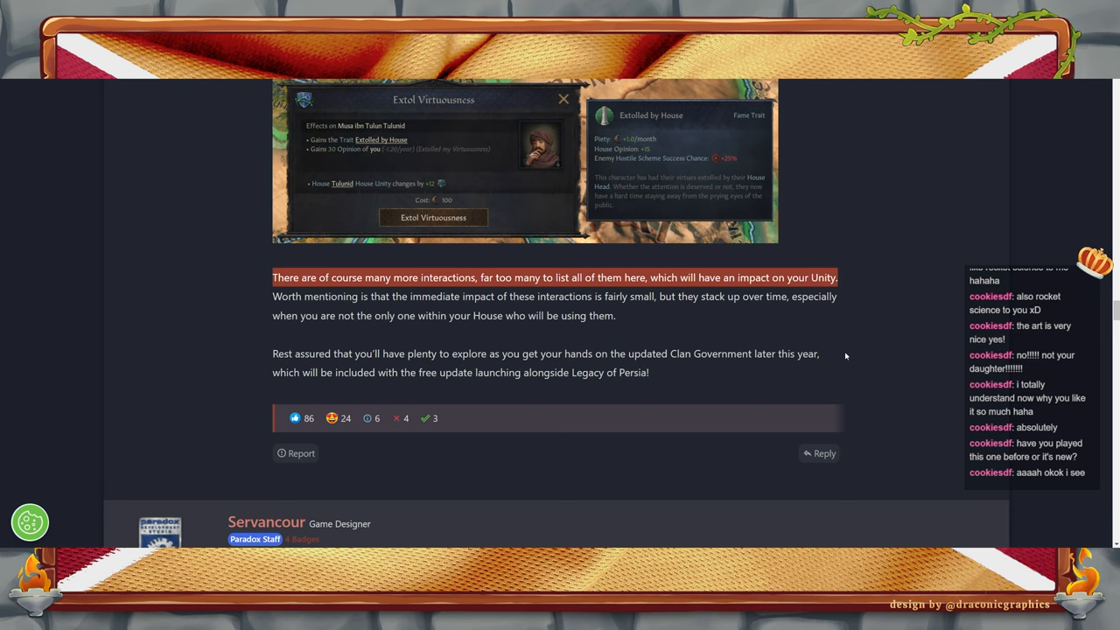
{"action": "scroll", "scroll_direction": "up", "scroll_amount": 3}
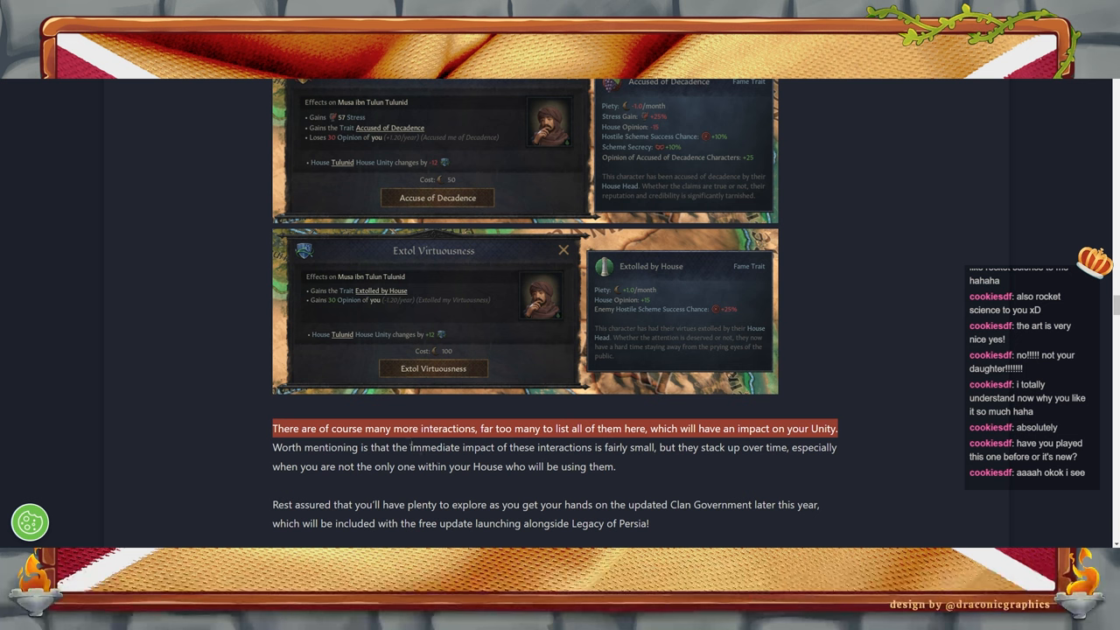
{"action": "mouse_move", "coordinate": [896, 509]}
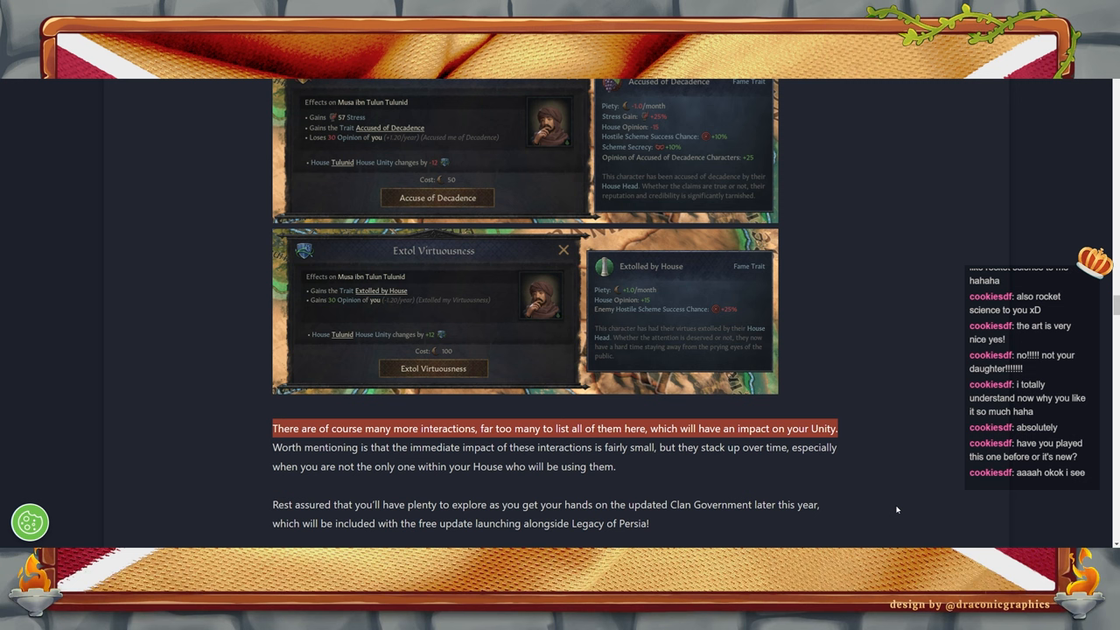
{"action": "mouse_move", "coordinate": [317, 269]}
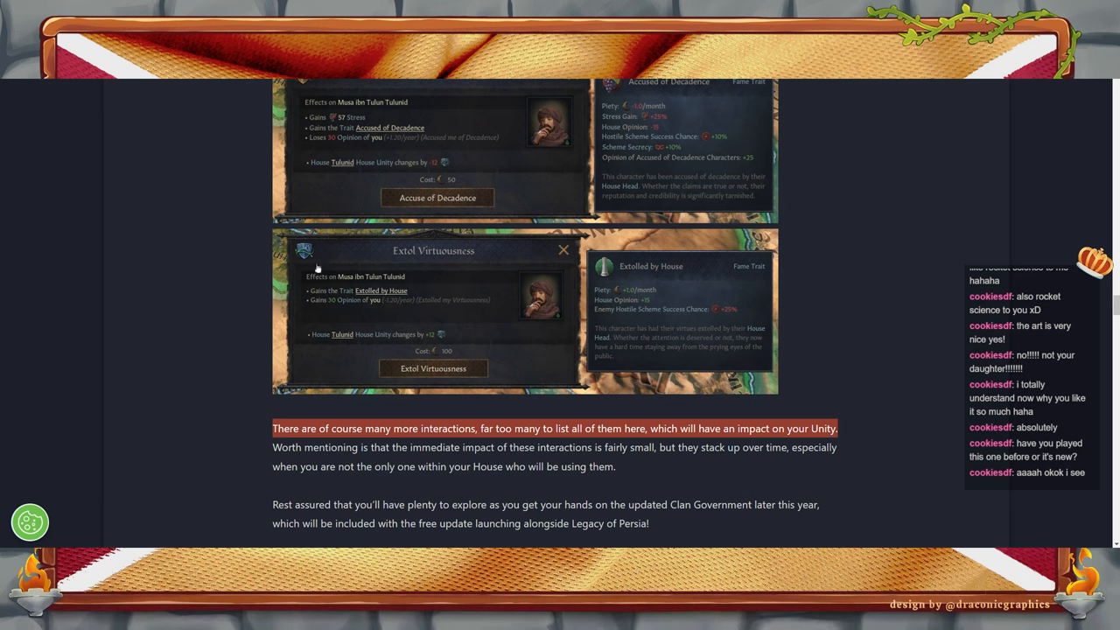
{"action": "mouse_move", "coordinate": [556, 255]}
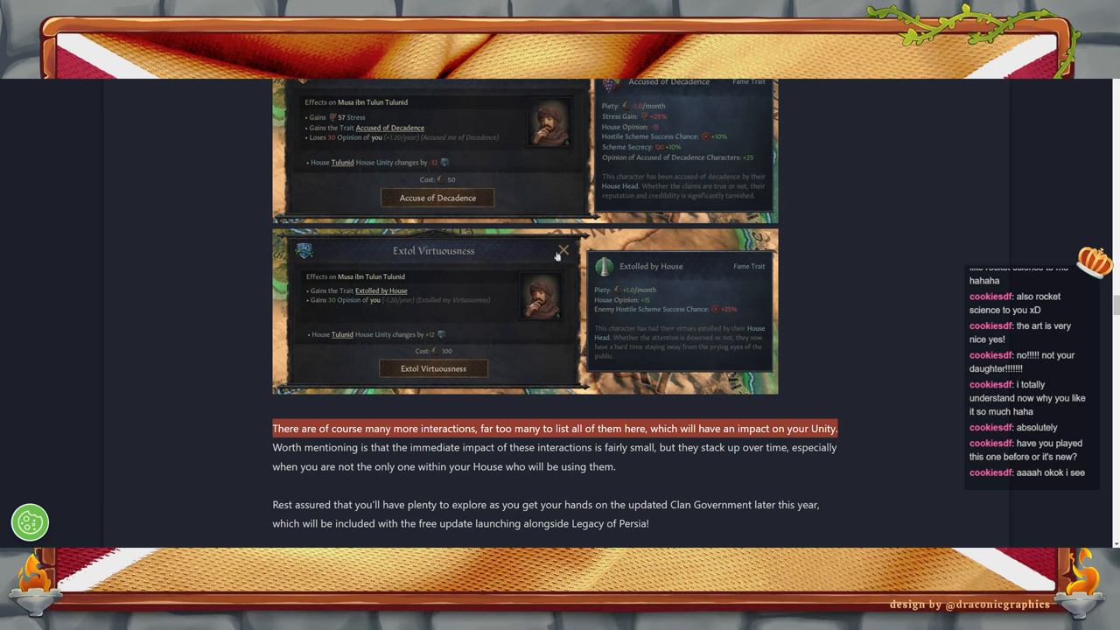
{"action": "mouse_move", "coordinate": [857, 356]}
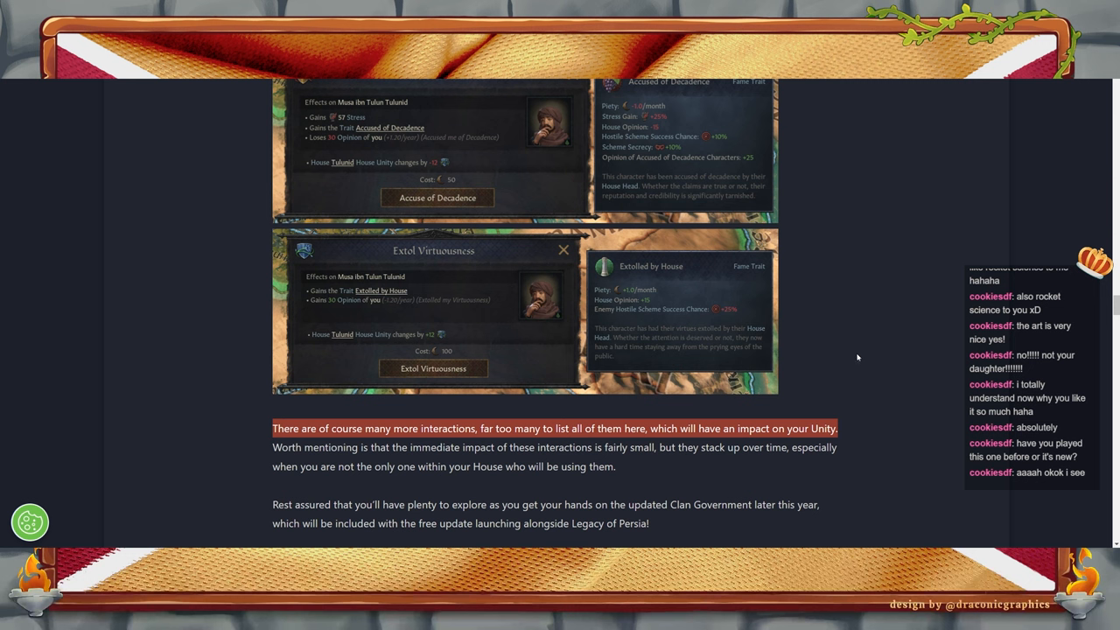
{"action": "mouse_move", "coordinate": [854, 374]}
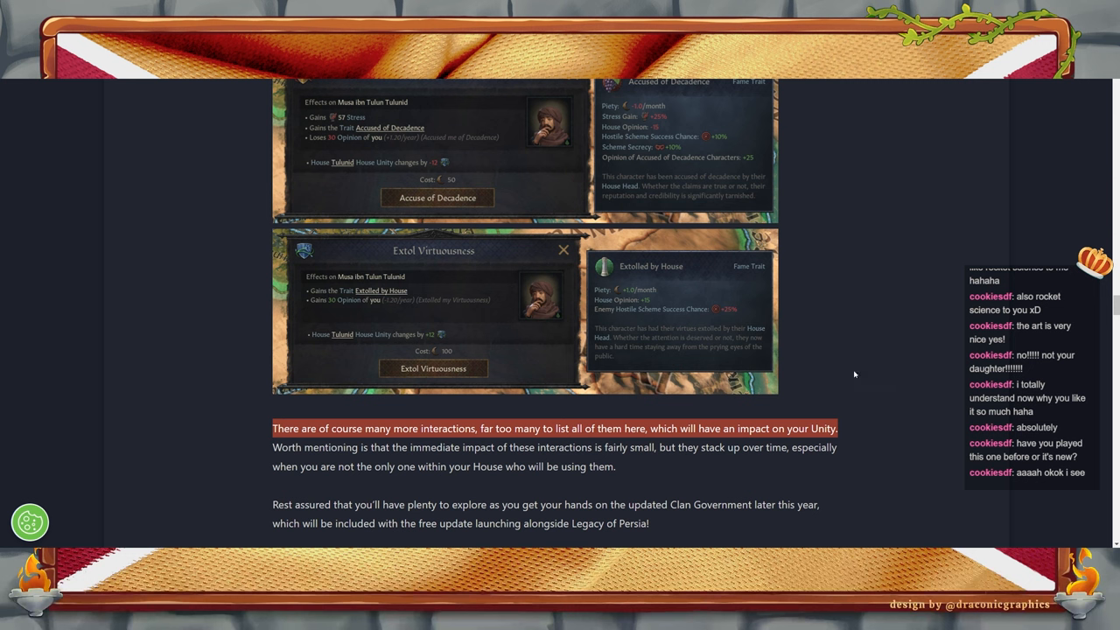
{"action": "mouse_move", "coordinate": [534, 329]}
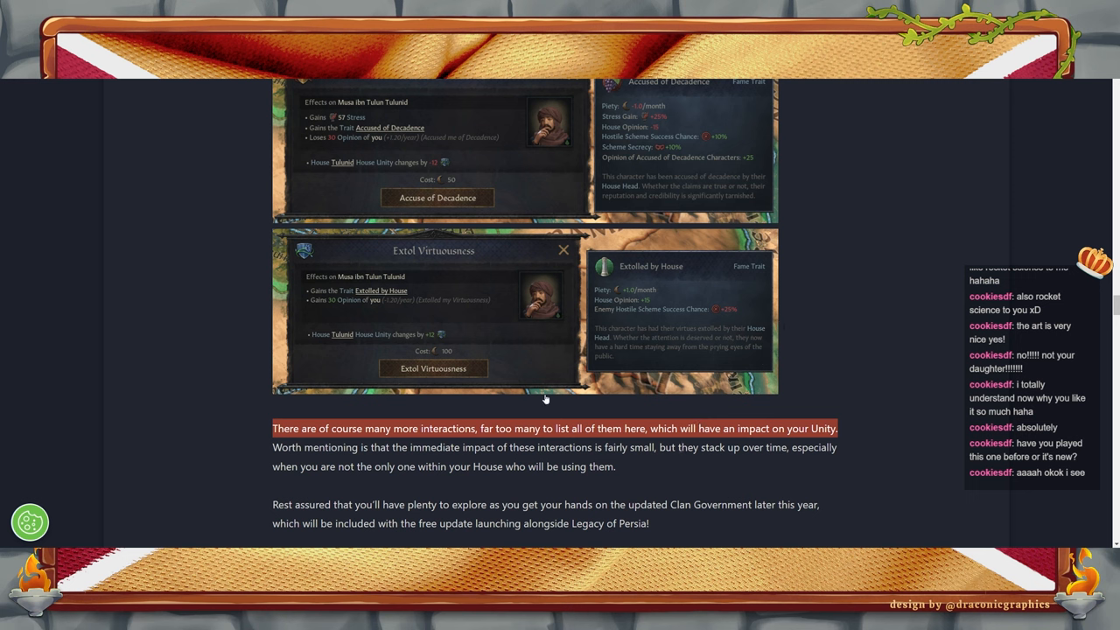
{"action": "mouse_move", "coordinate": [541, 395]}
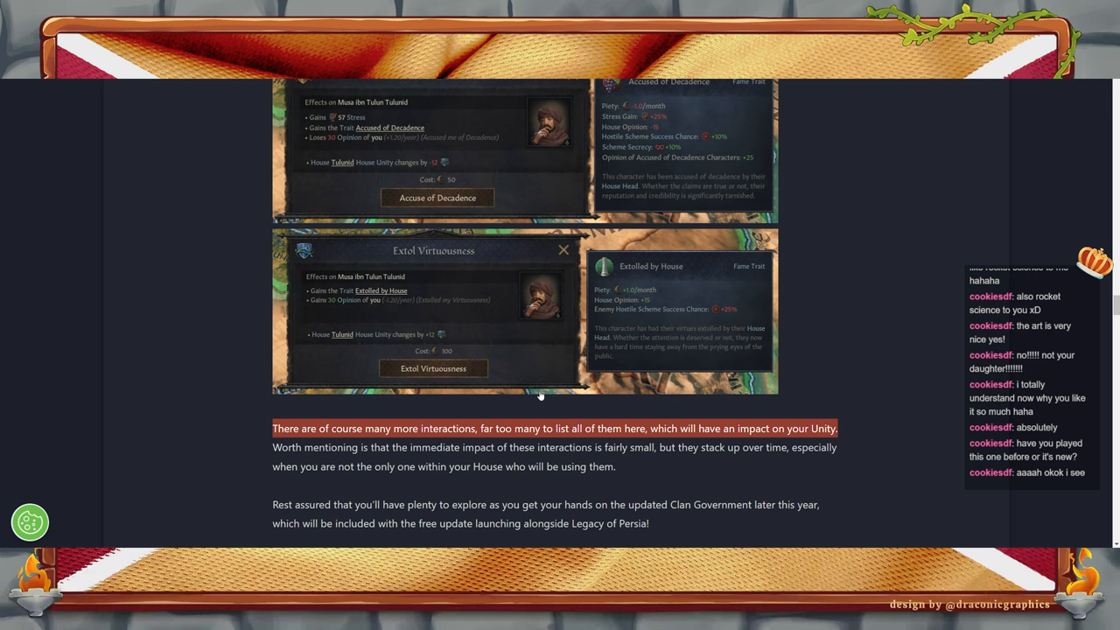
{"action": "mouse_move", "coordinate": [528, 416]}
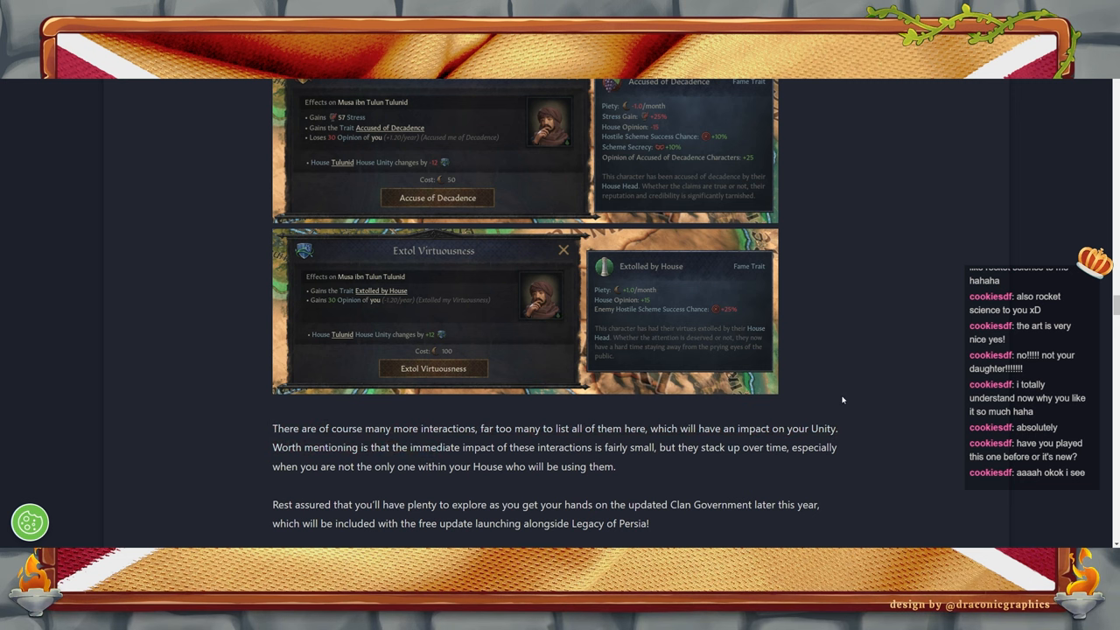
{"action": "scroll", "scroll_direction": "up", "scroll_amount": 3}
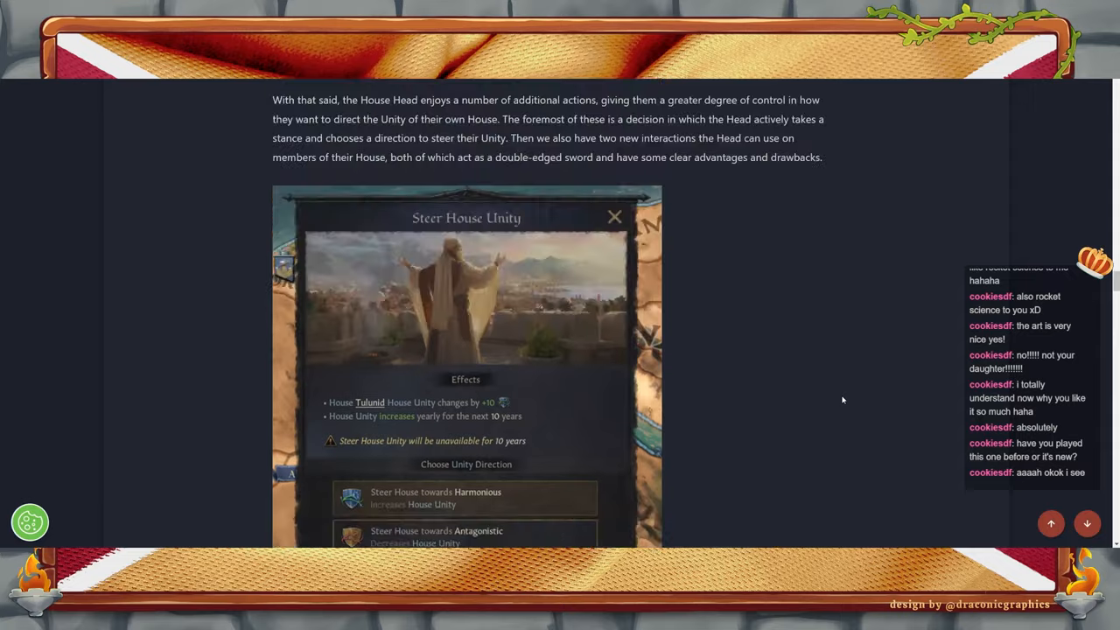
{"action": "scroll", "scroll_direction": "down", "scroll_amount": 3}
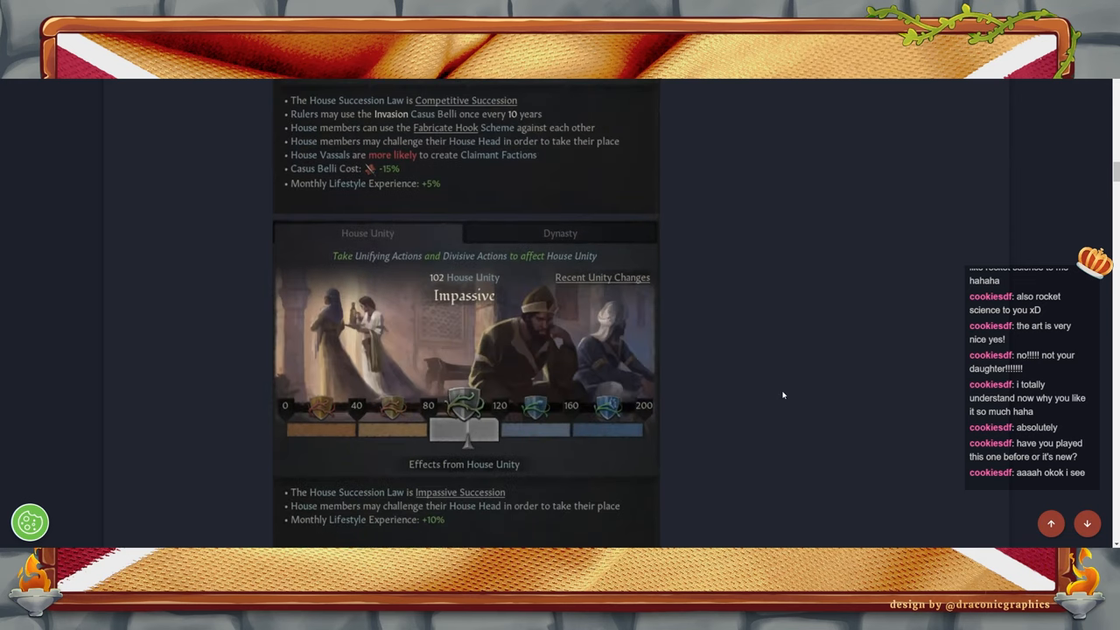
{"action": "scroll", "scroll_direction": "up", "scroll_amount": 3}
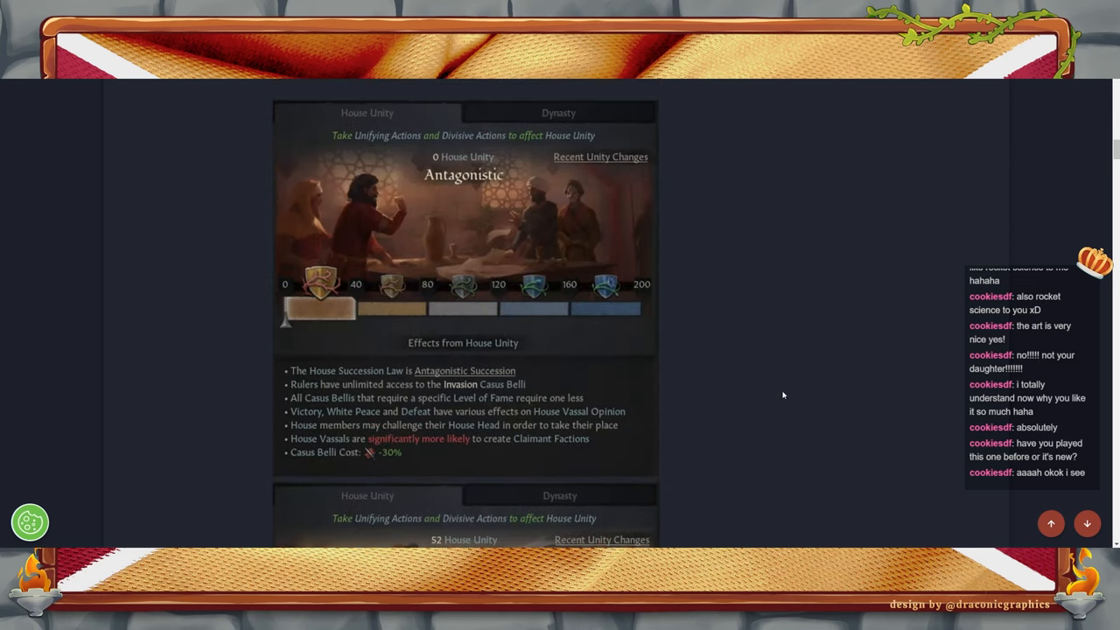
{"action": "scroll", "scroll_direction": "up", "scroll_amount": 3}
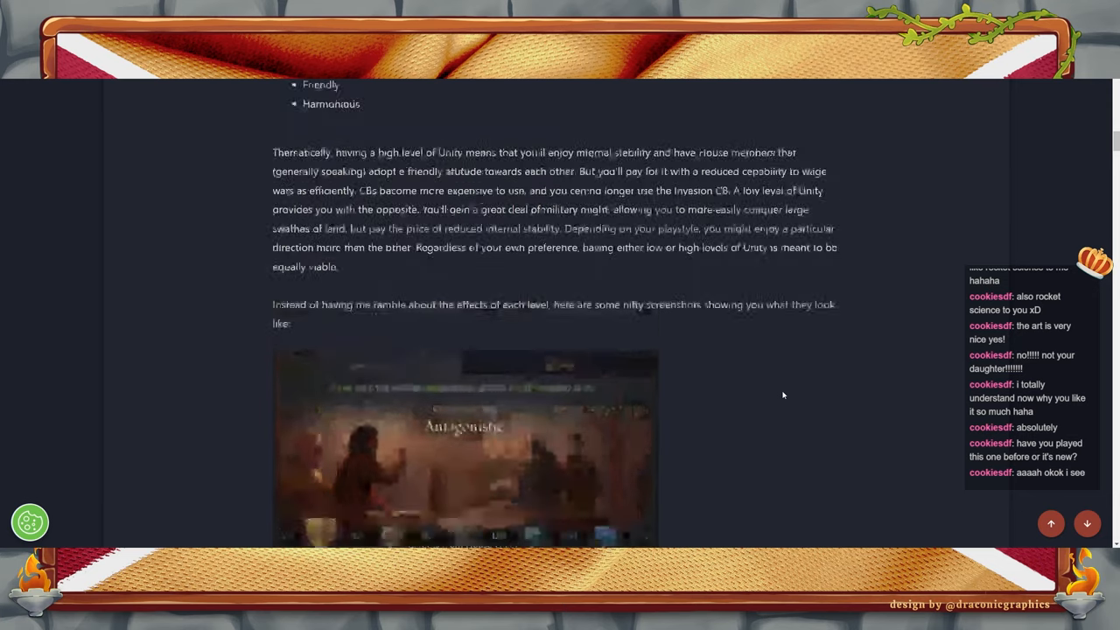
{"action": "scroll", "scroll_direction": "down", "scroll_amount": 3}
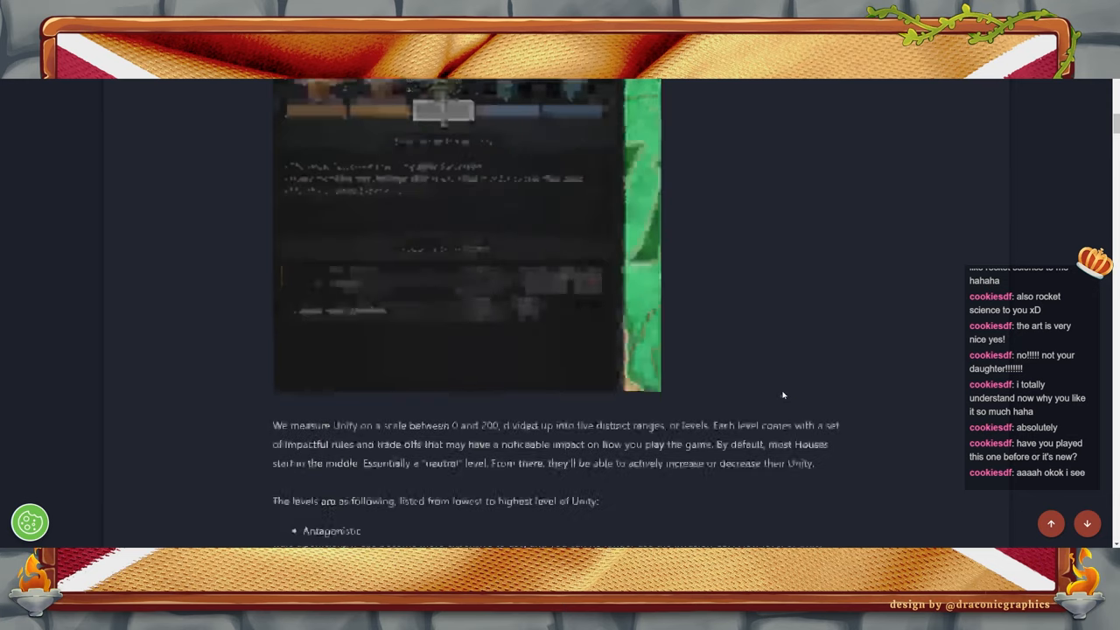